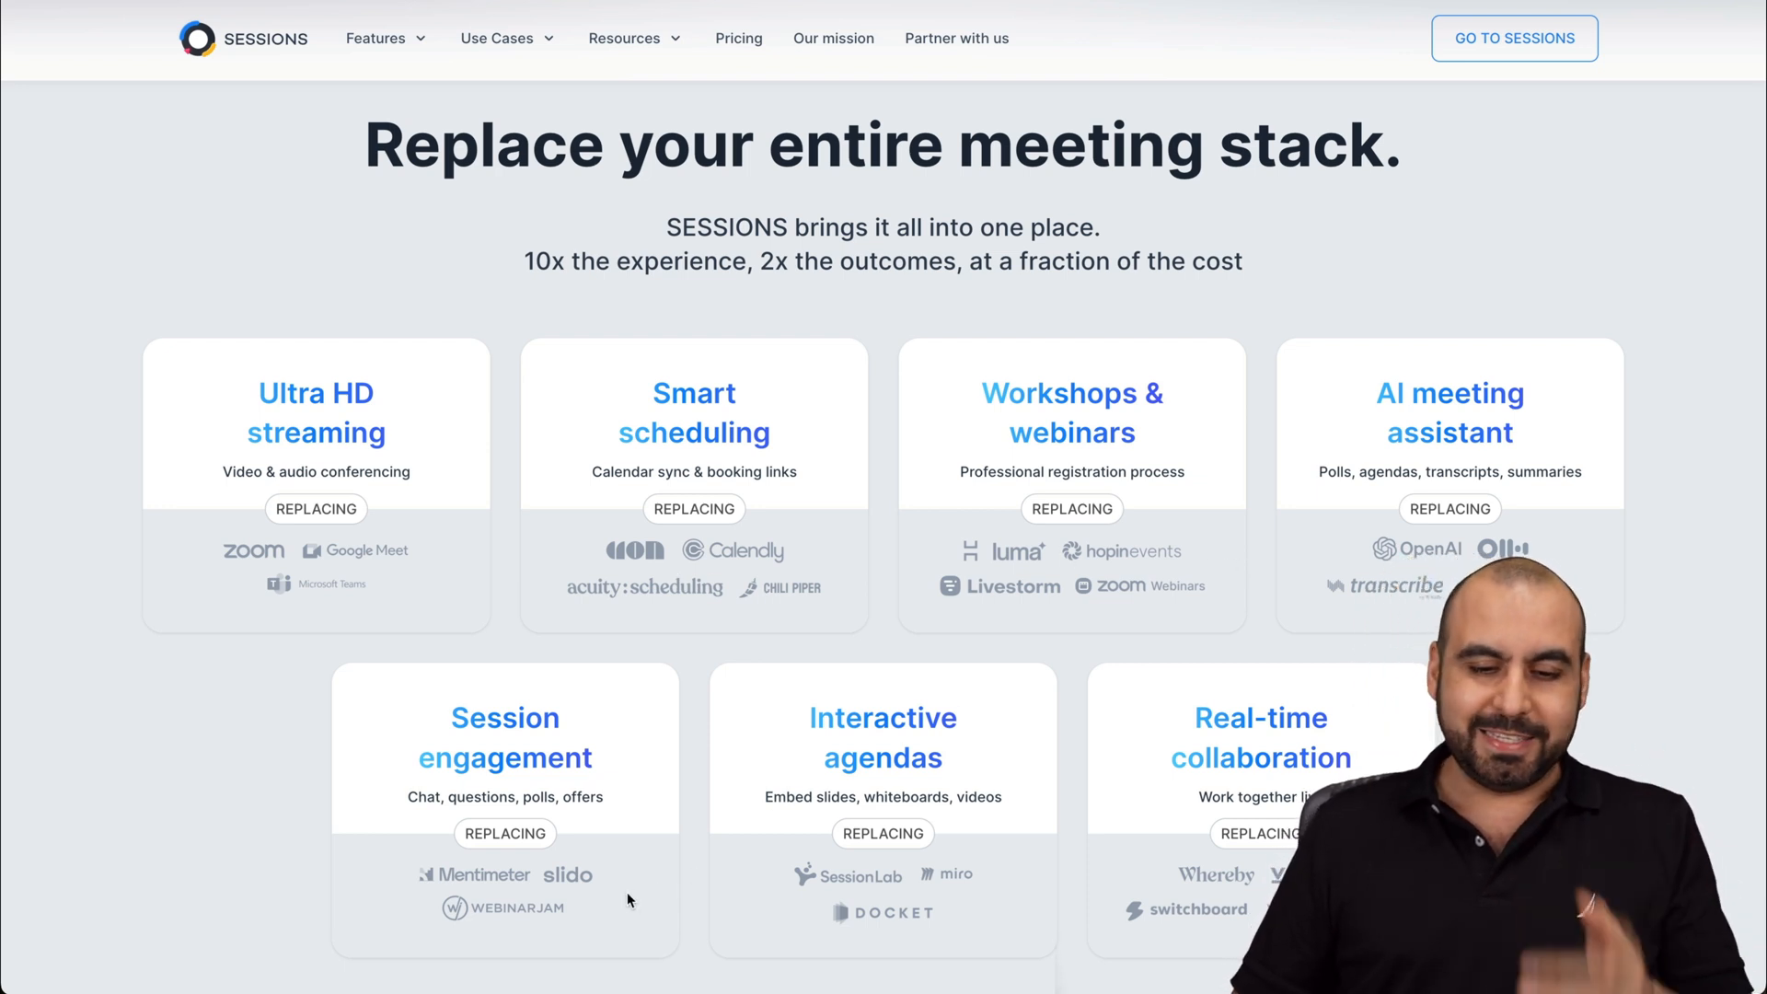
pyautogui.moveTo(961, 905)
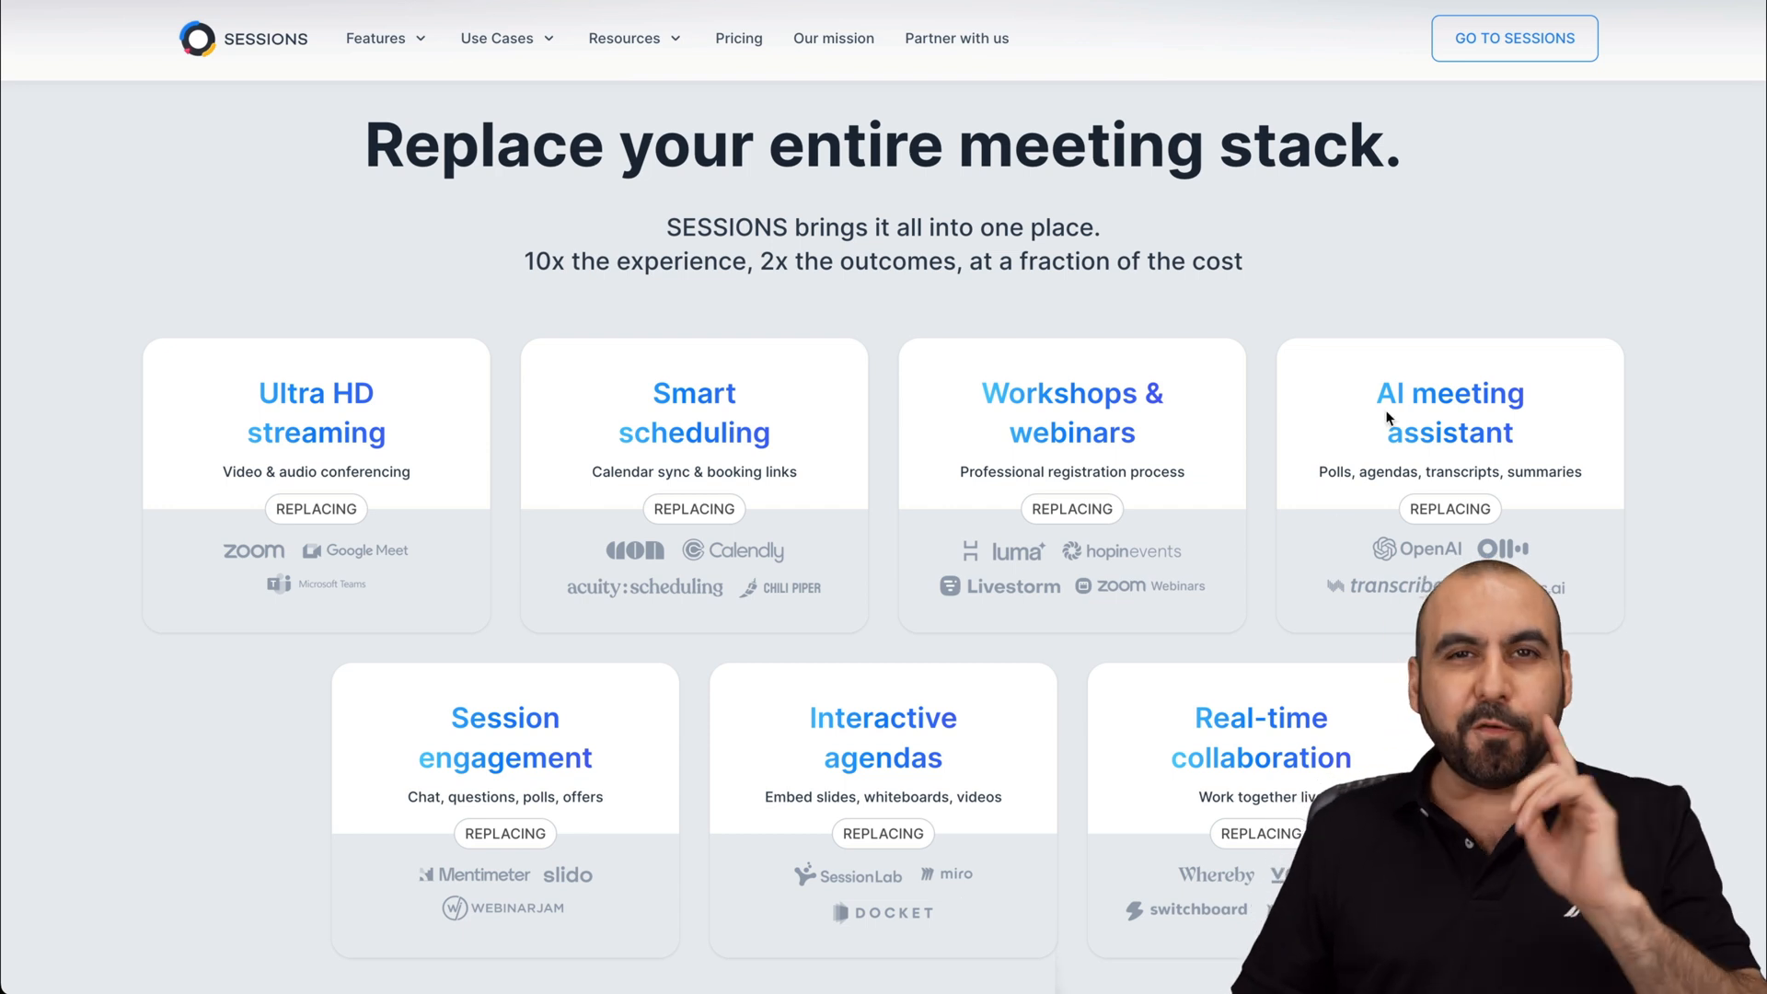
# Go from the marketing site into the SESSIONS workspace overview.
pyautogui.click(1513, 37)
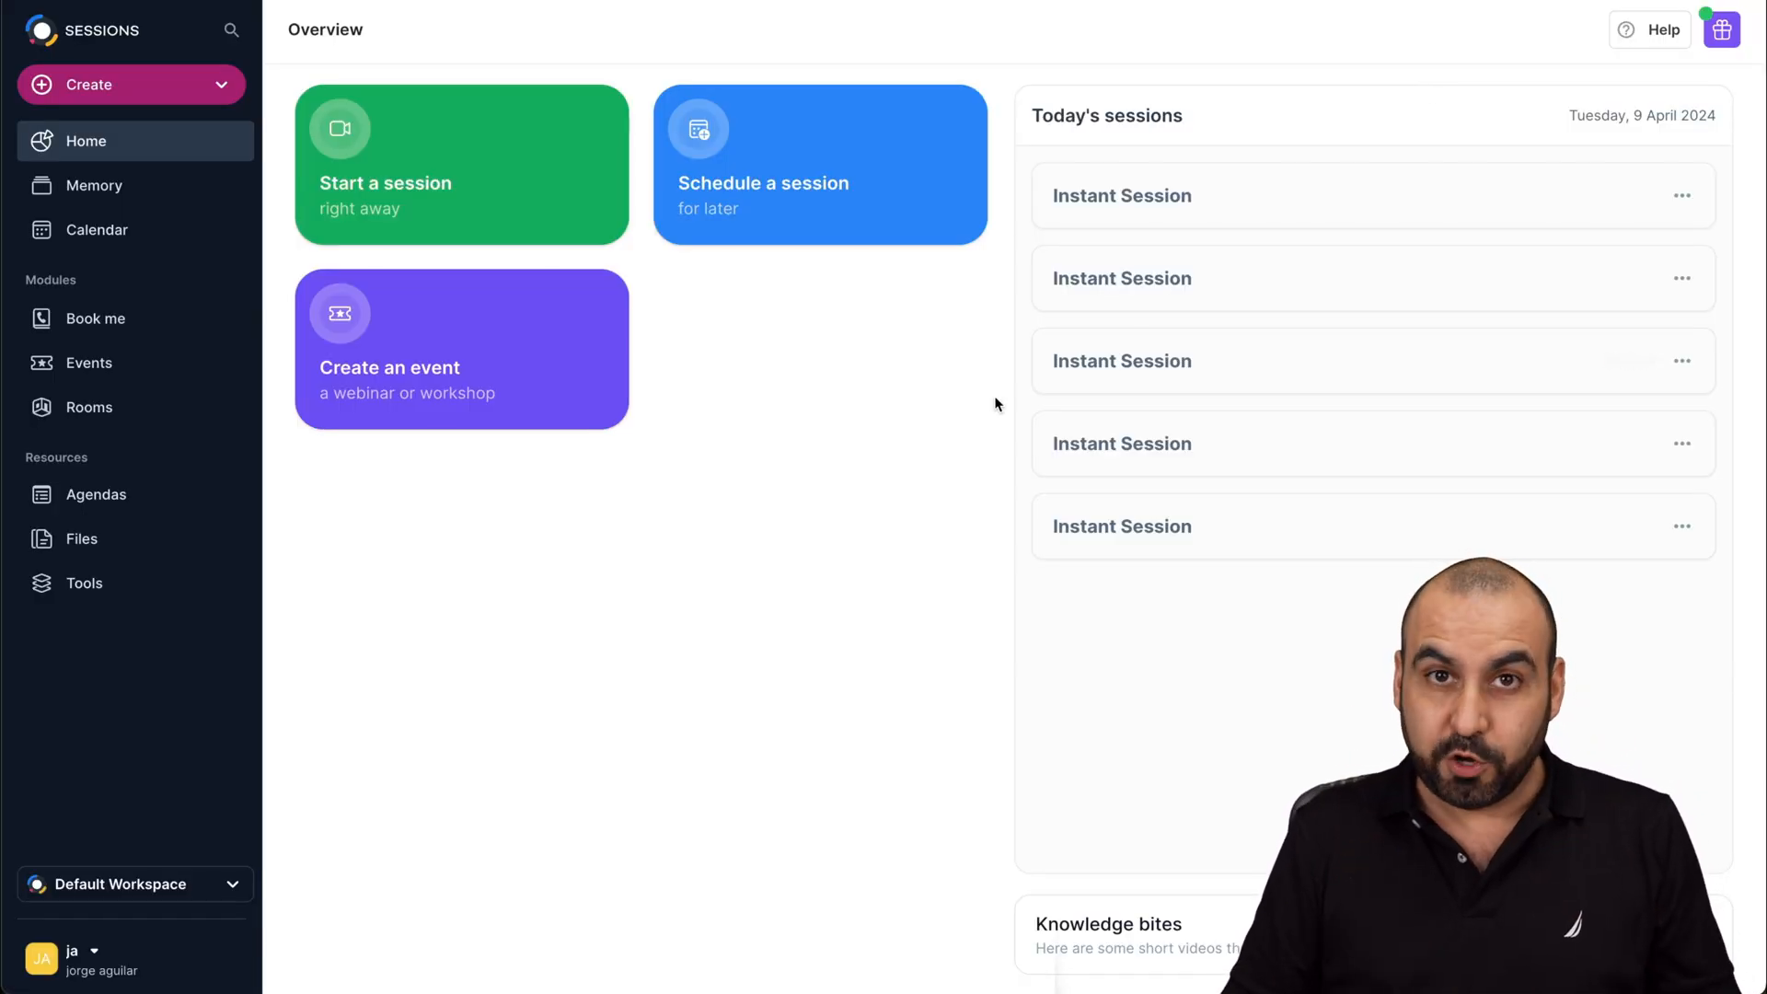
# Start an instant session, join as host with the microphone off, and reveal its share link.
pyautogui.click(460, 164)
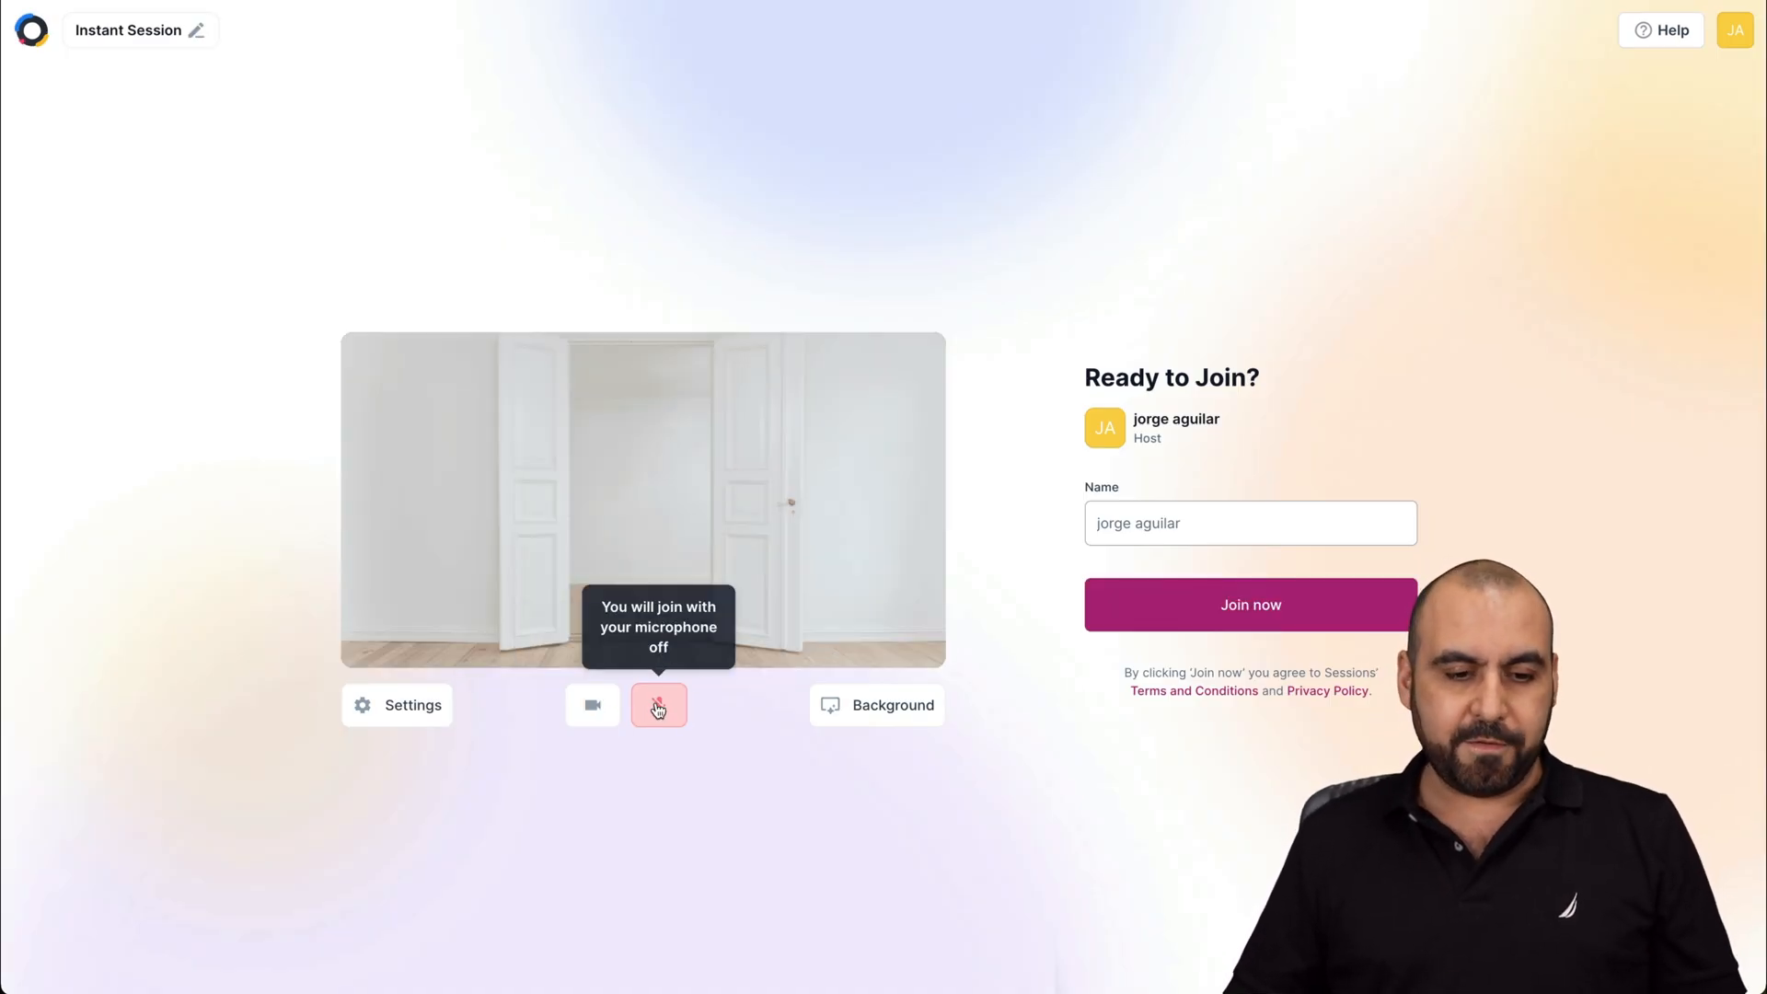
pyautogui.click(591, 705)
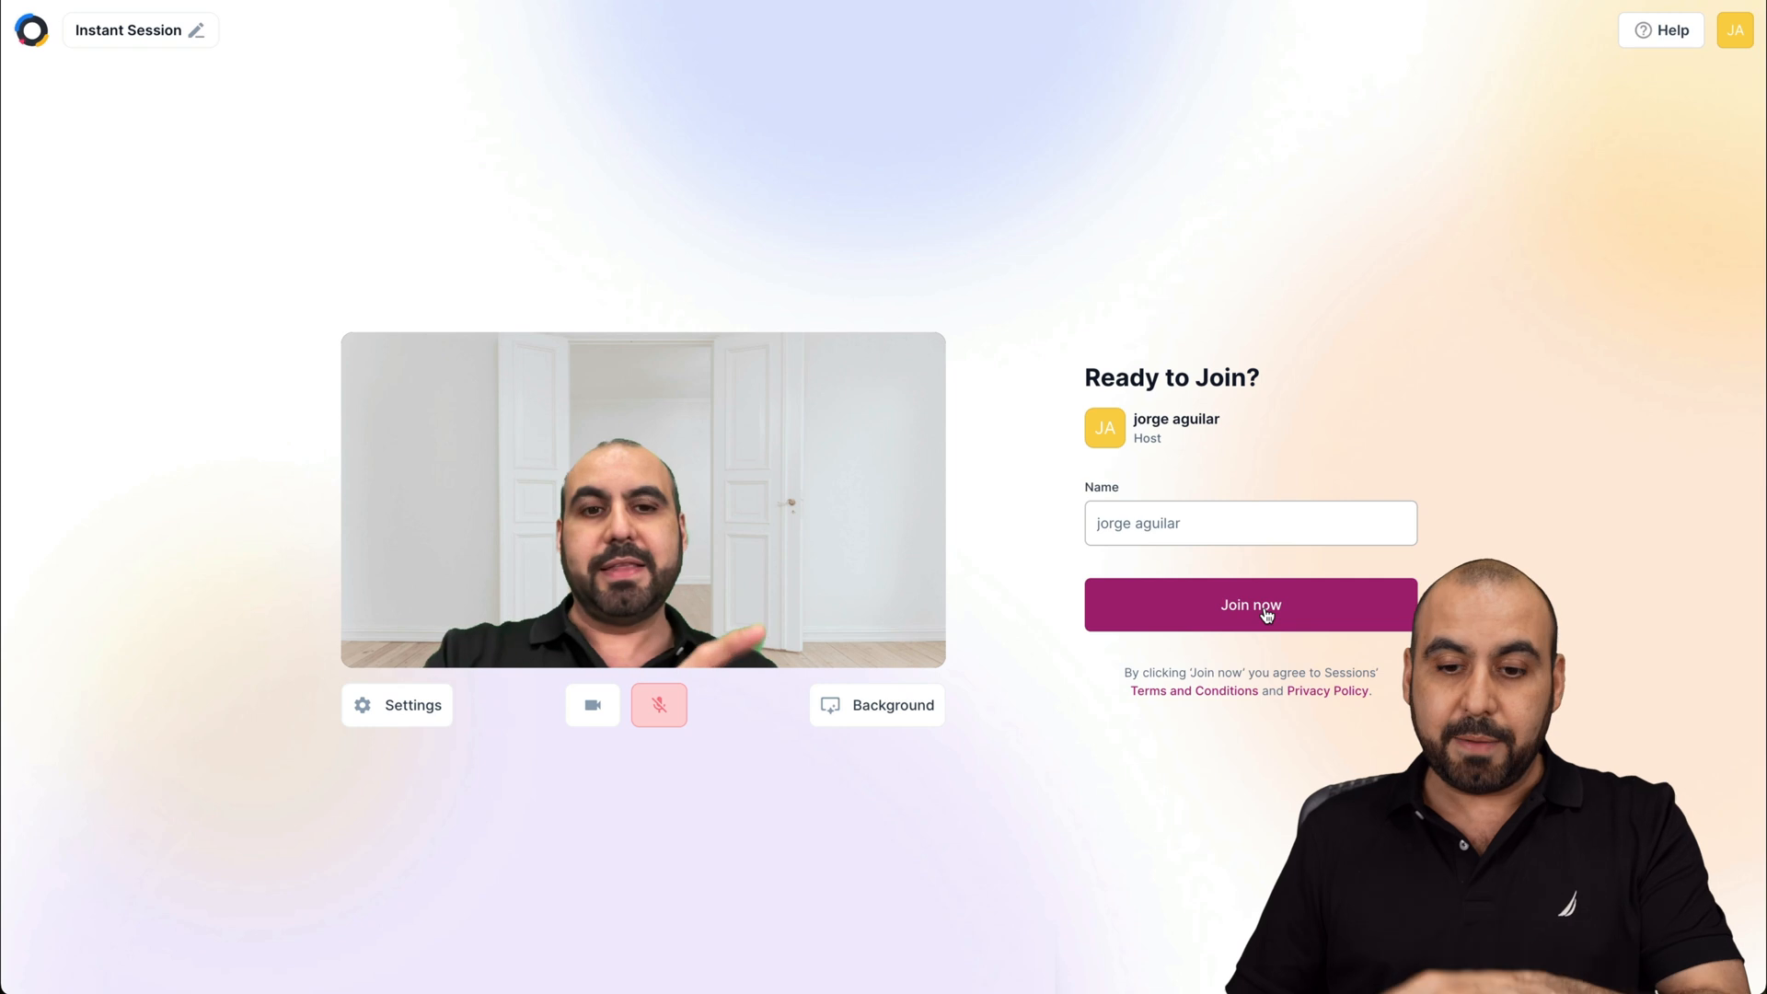
pyautogui.click(1248, 604)
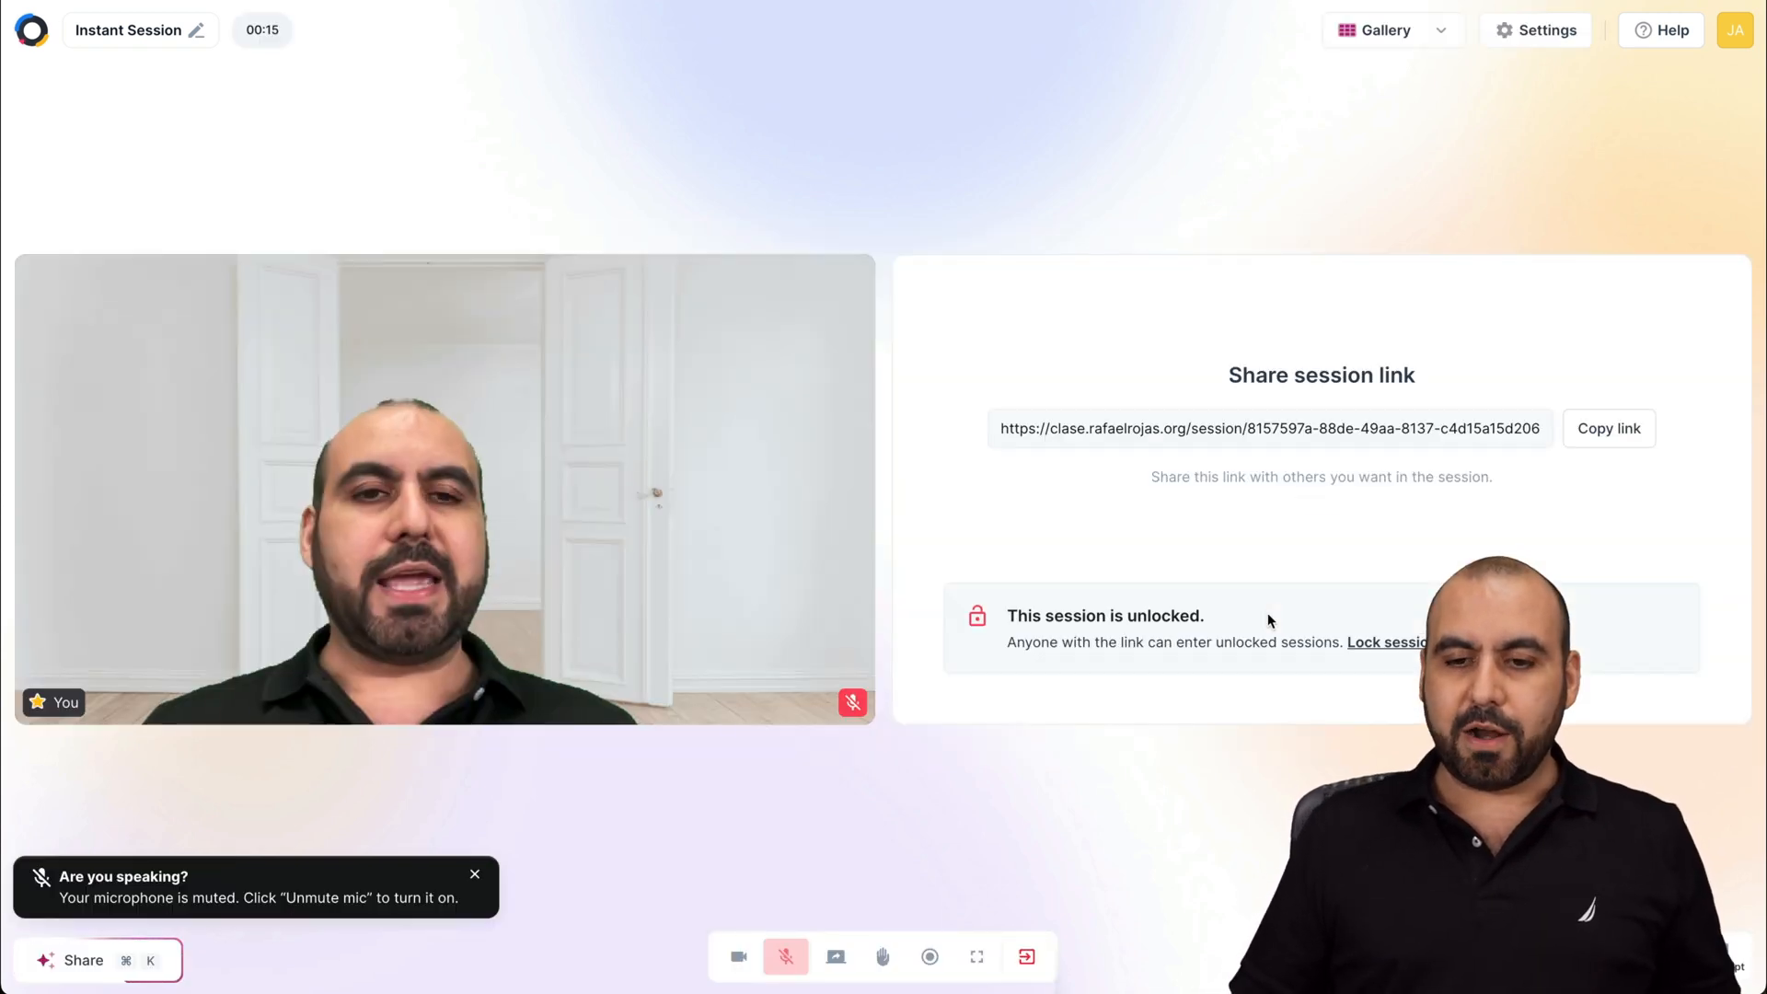
pyautogui.click(1607, 429)
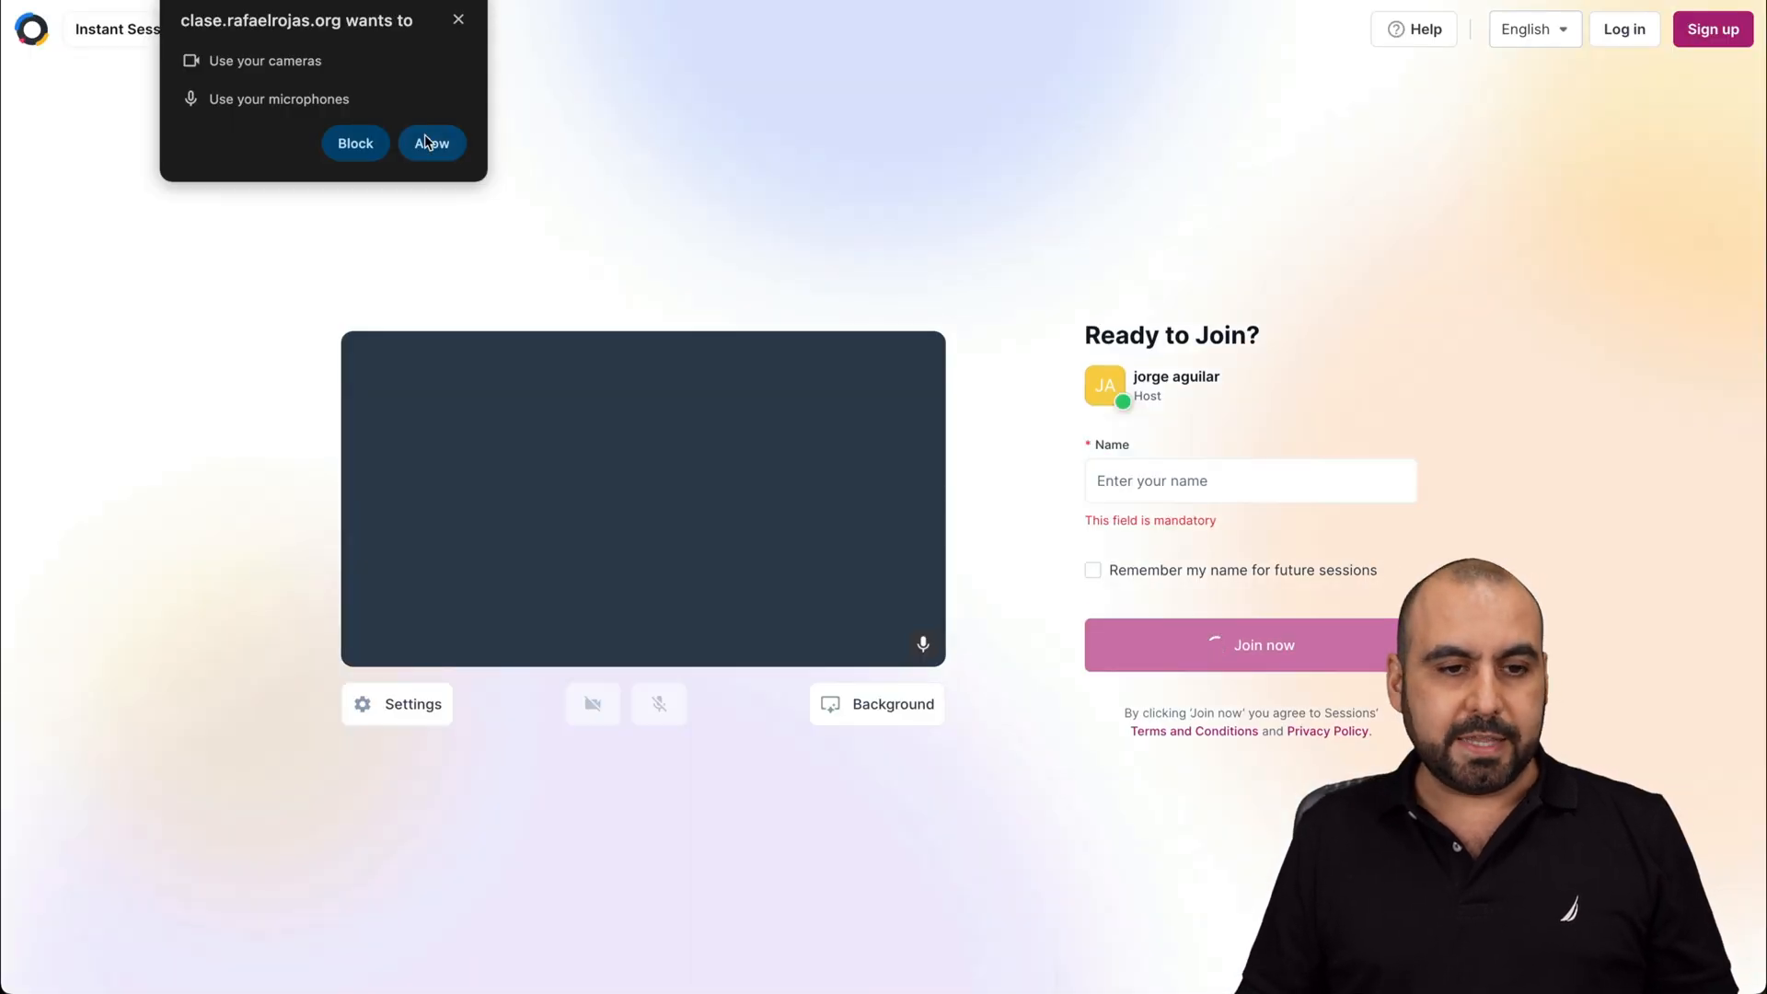
# Allow camera and mic, mute the mic, and join the session as guest 'Jhon'.
pyautogui.click(431, 144)
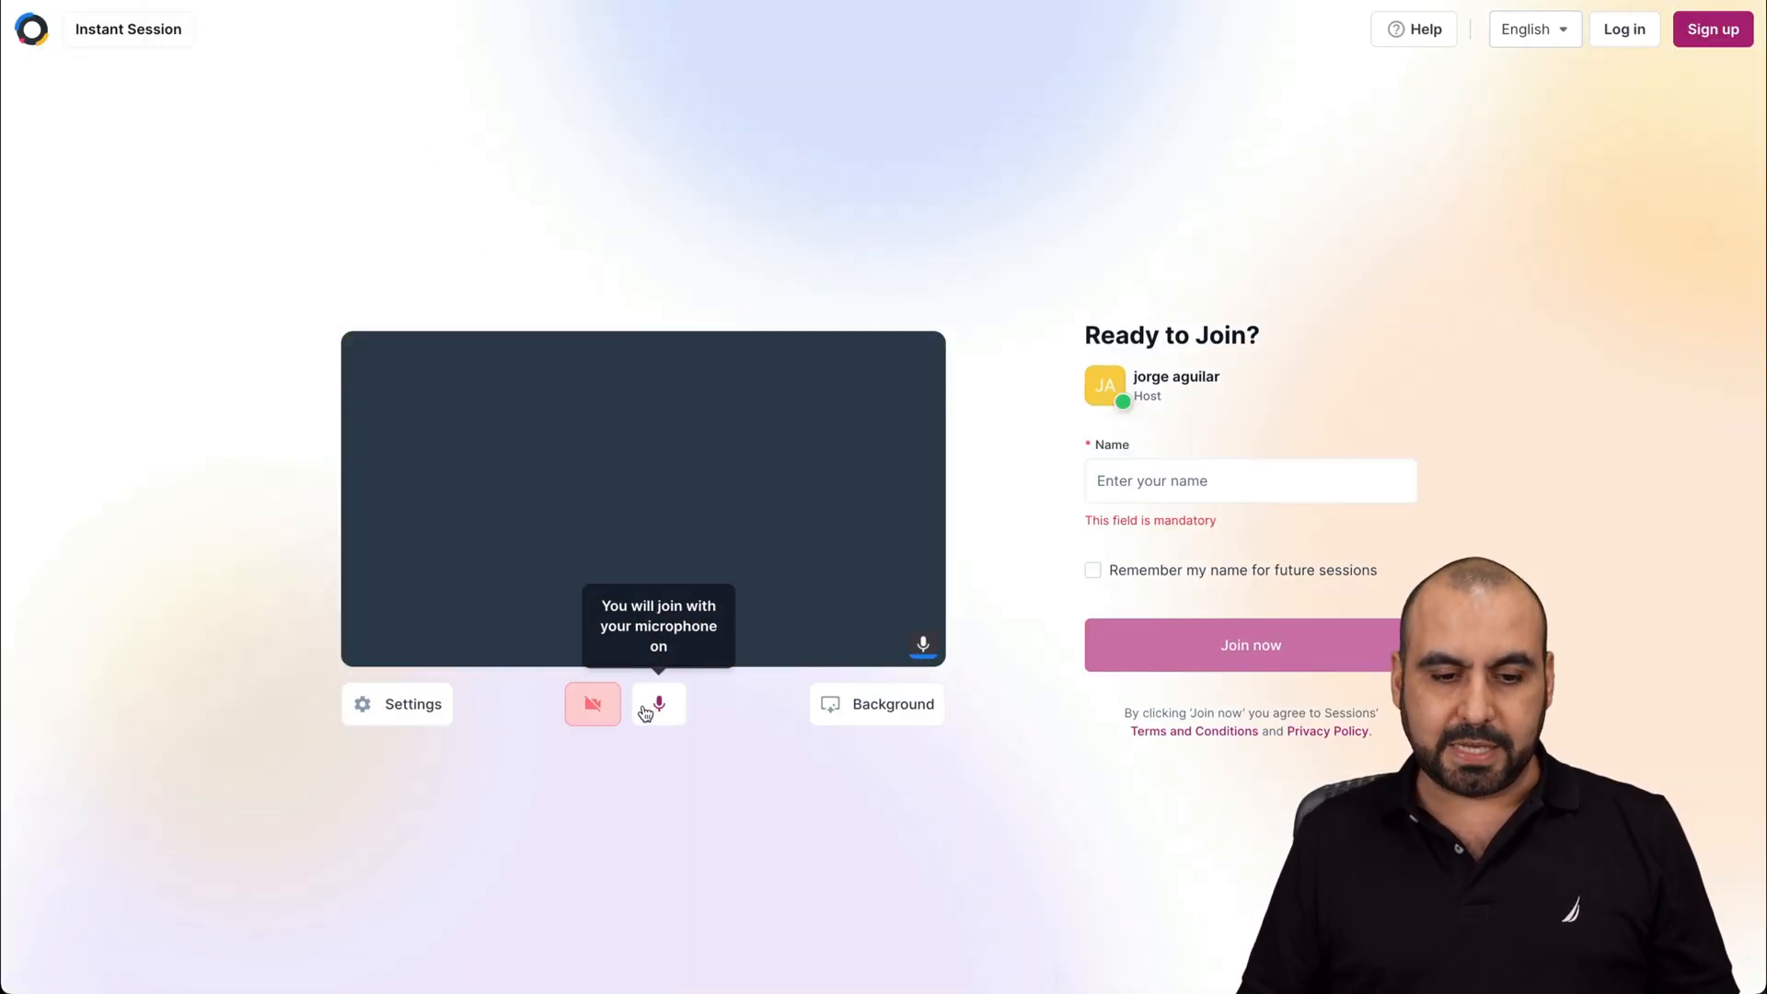
pyautogui.click(659, 703)
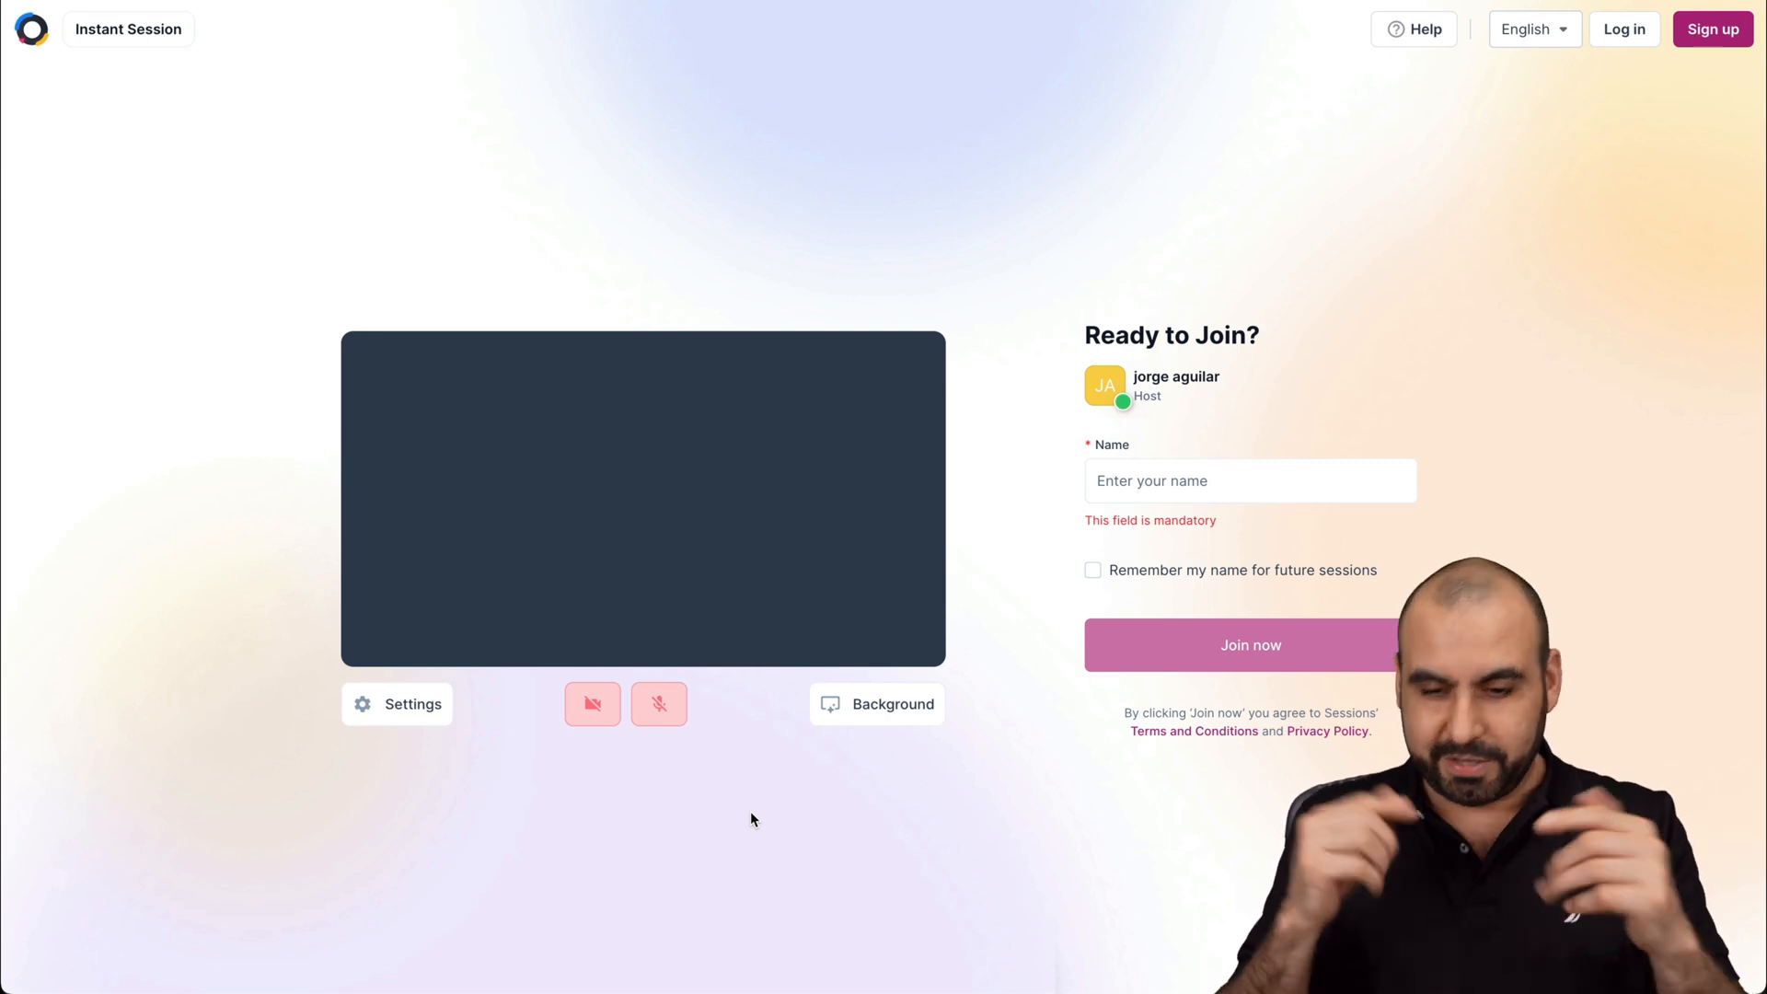
pyautogui.click(1248, 481)
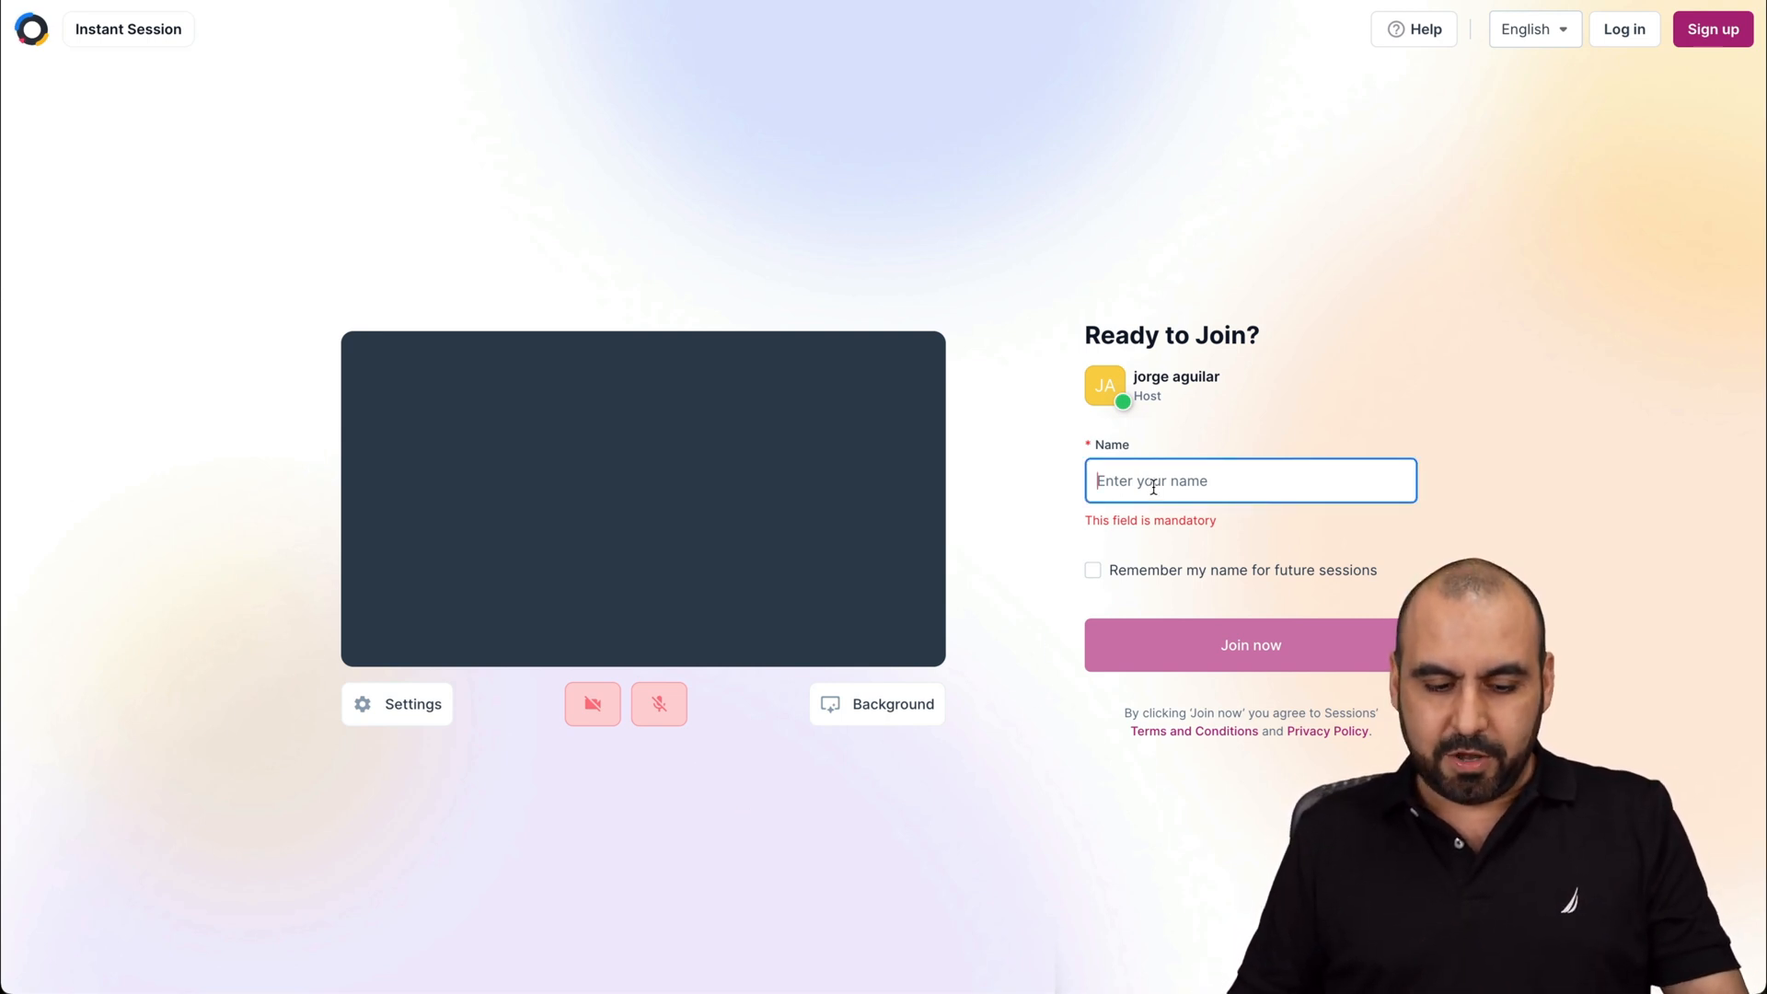
pyautogui.write('Jhon')
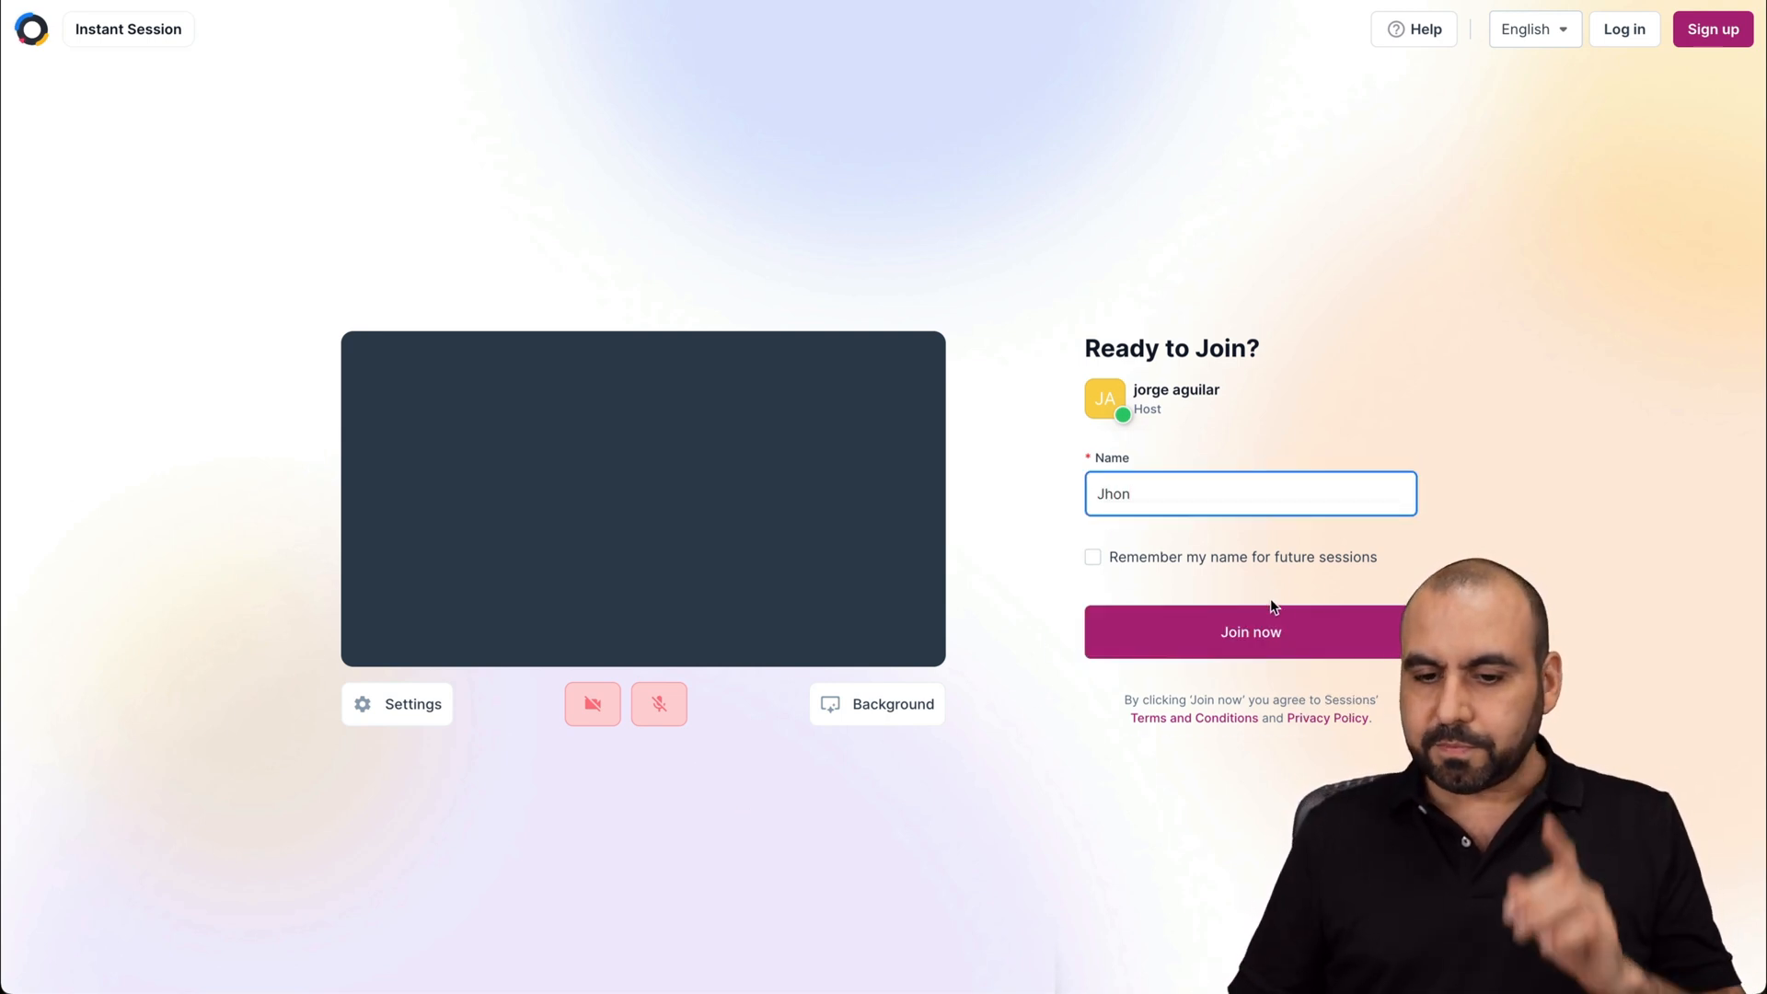
pyautogui.click(1250, 631)
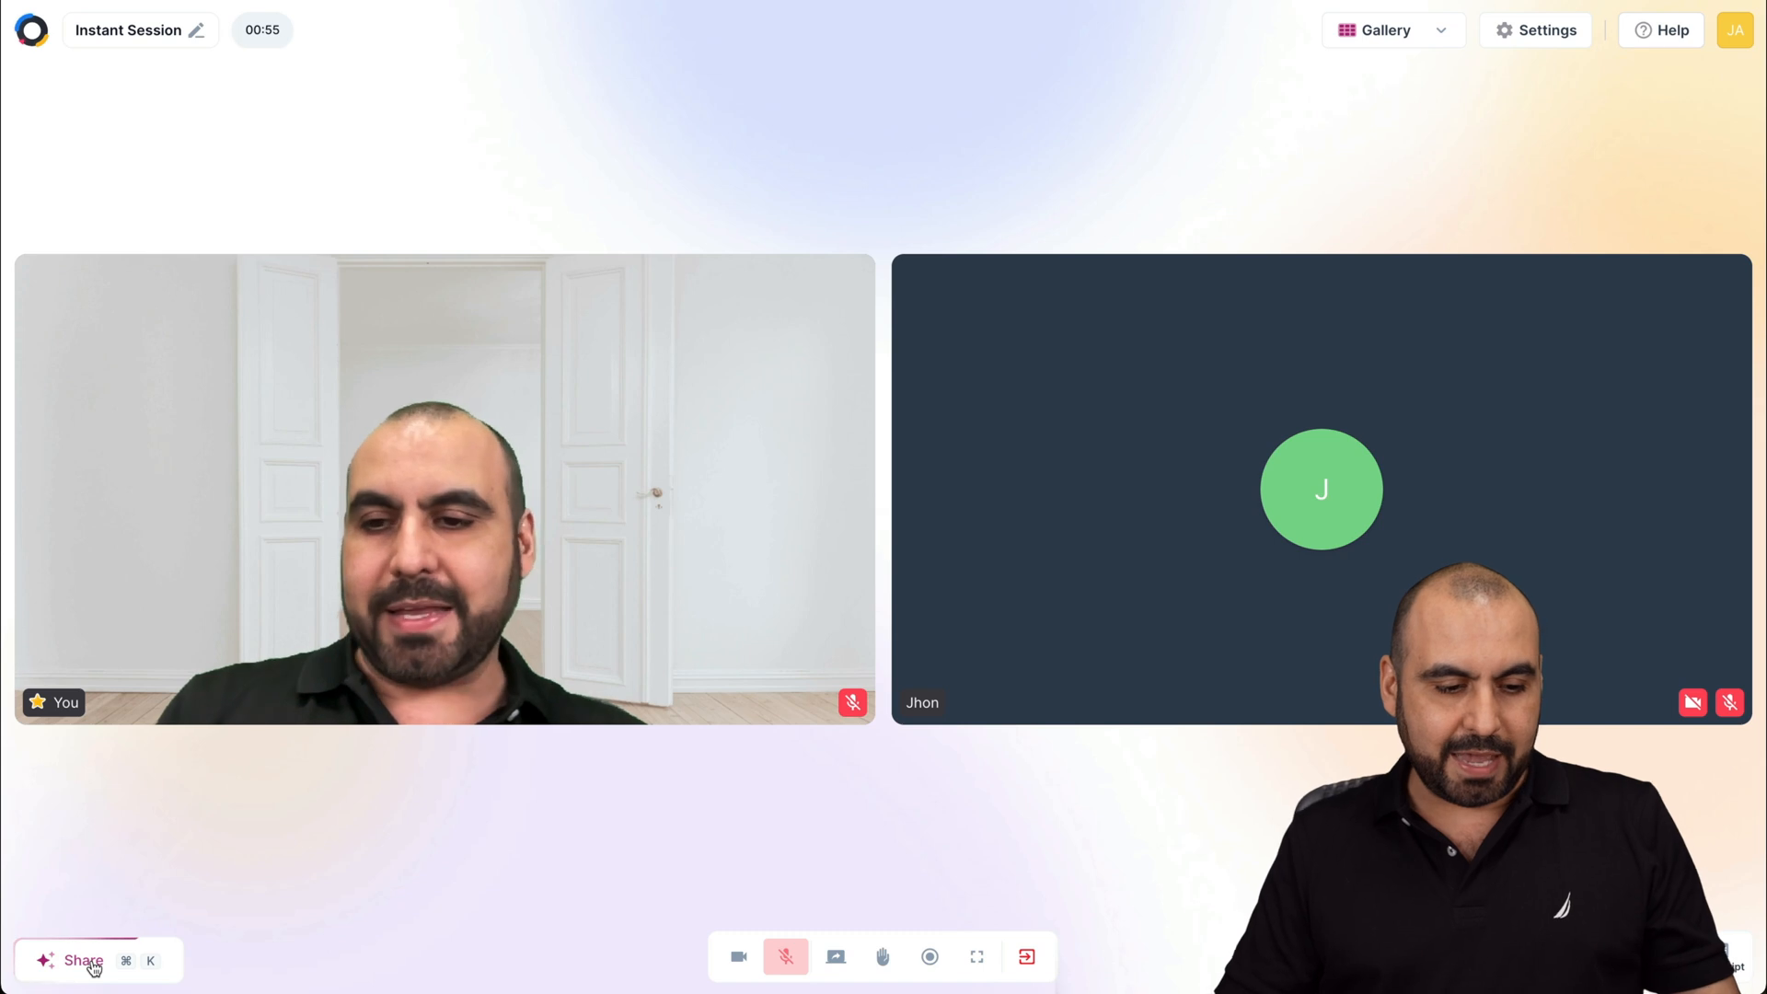
pyautogui.click(81, 961)
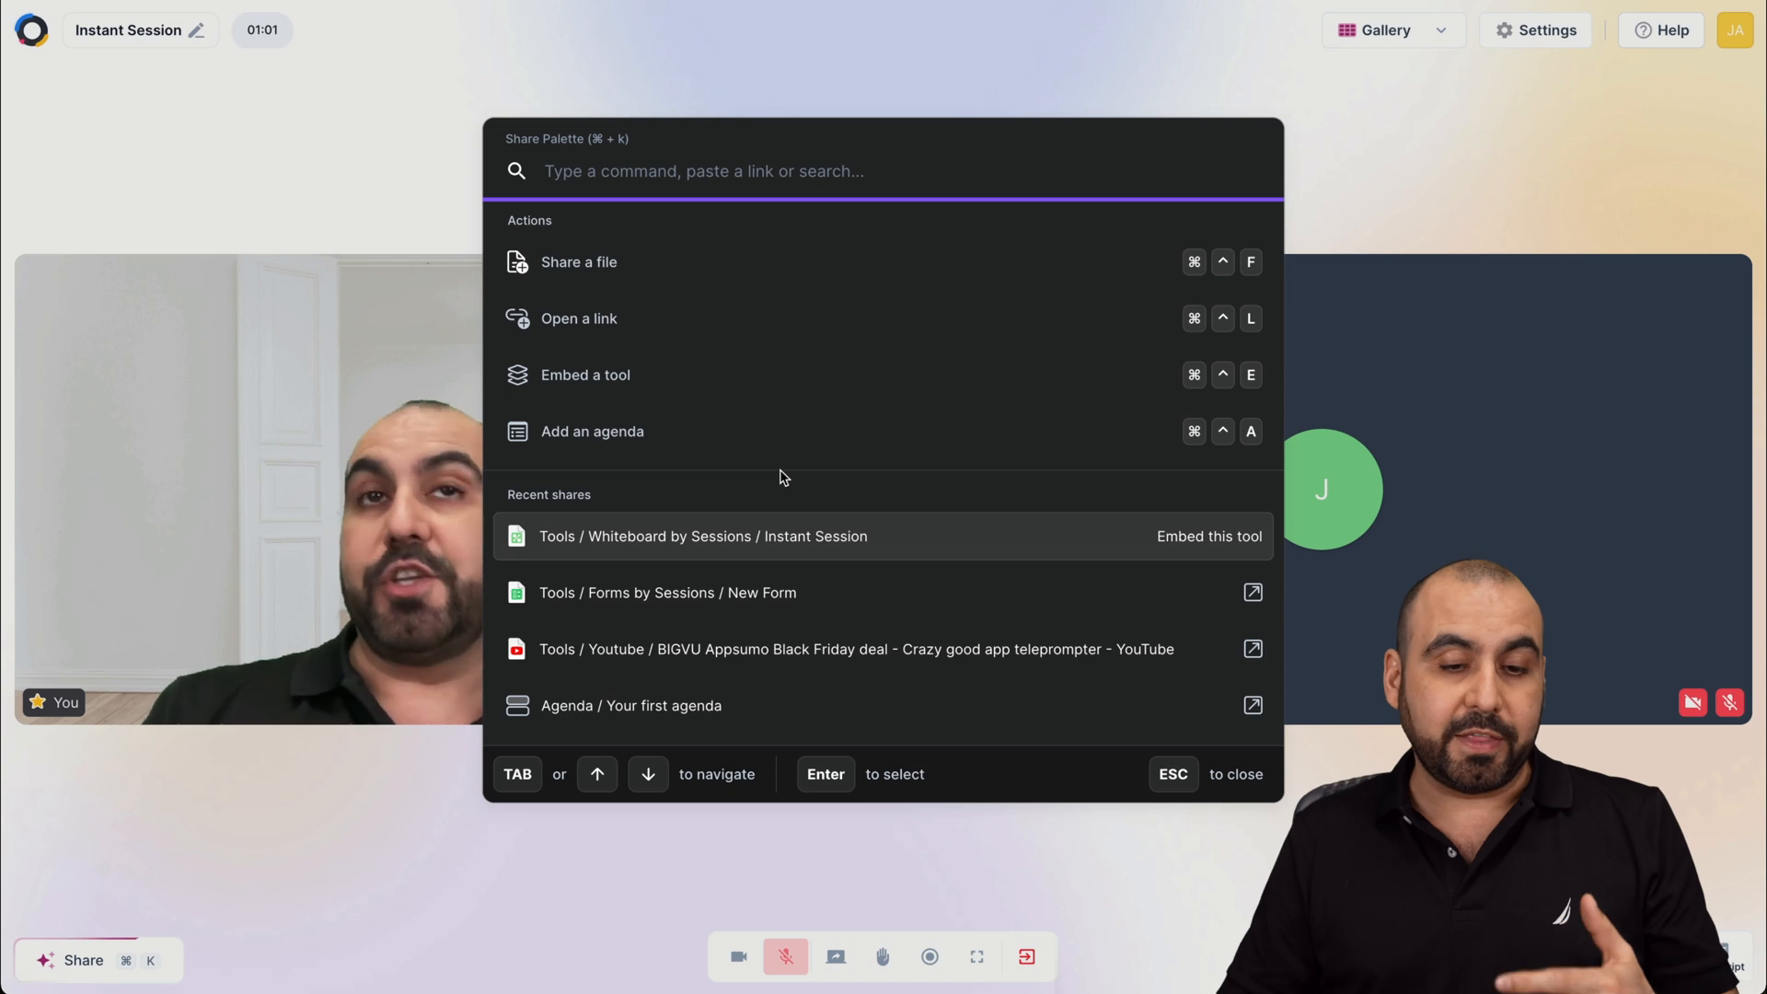
pyautogui.moveTo(673, 263)
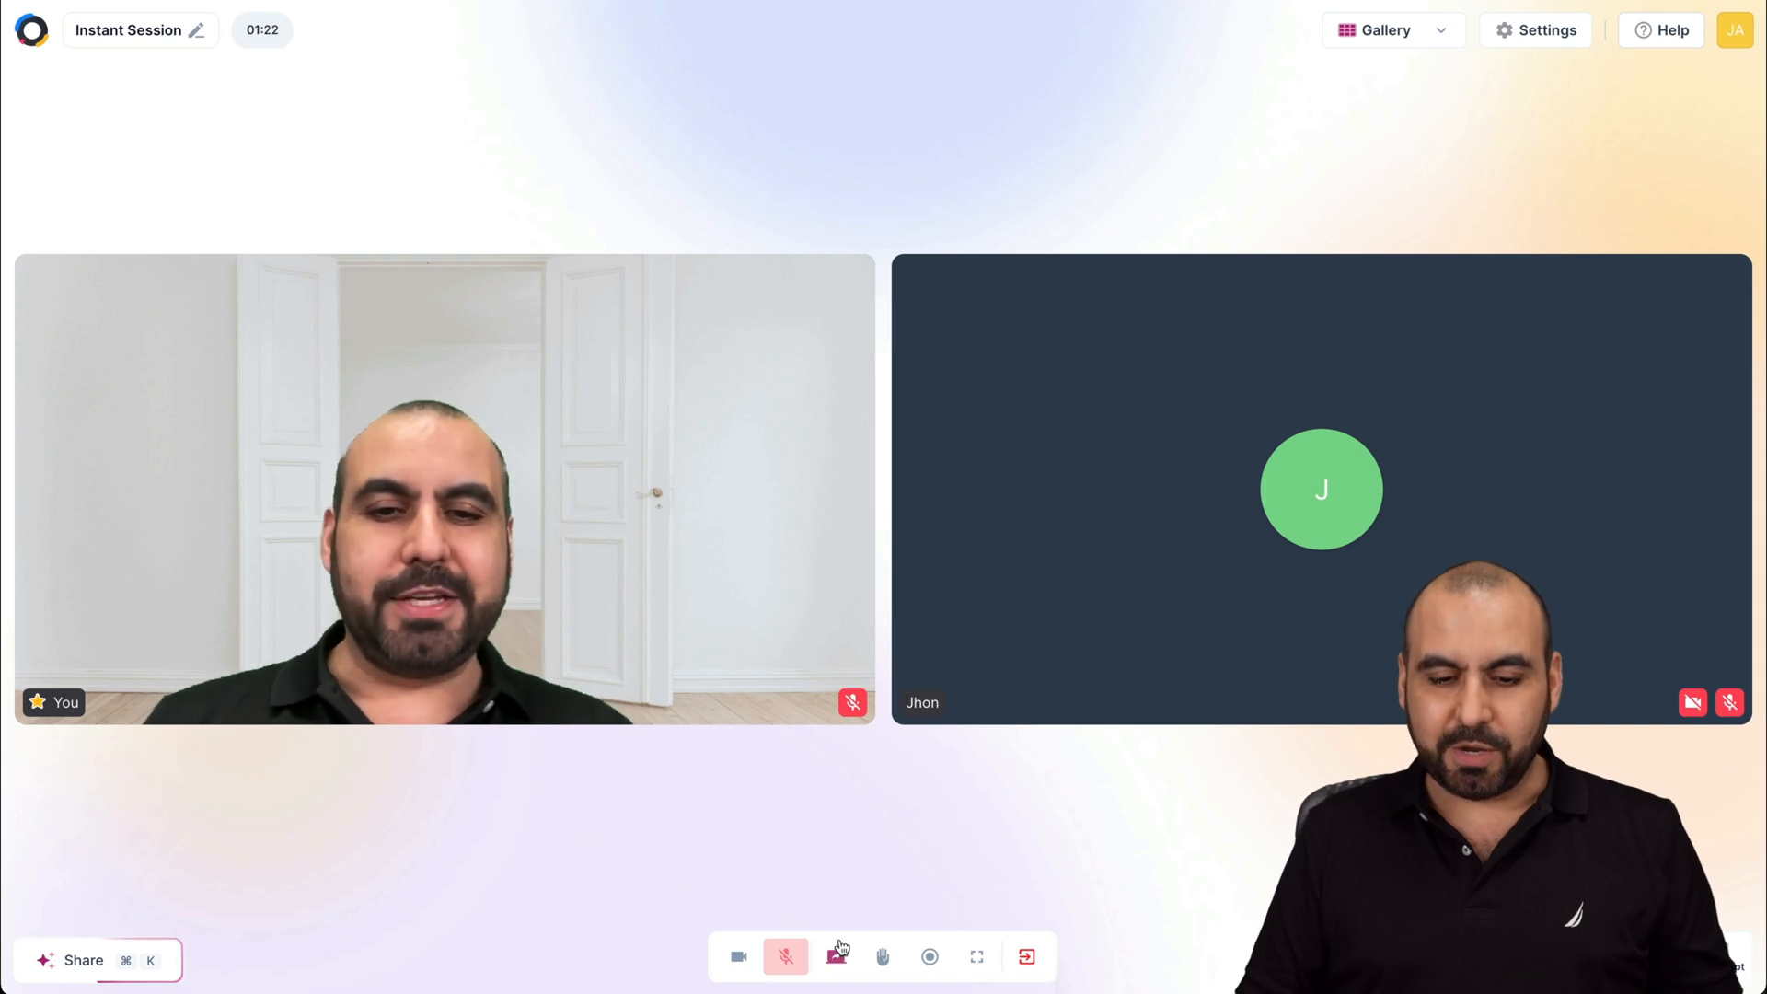
# Share a browser tab with the meeting, then stop sharing it.
pyautogui.click(836, 955)
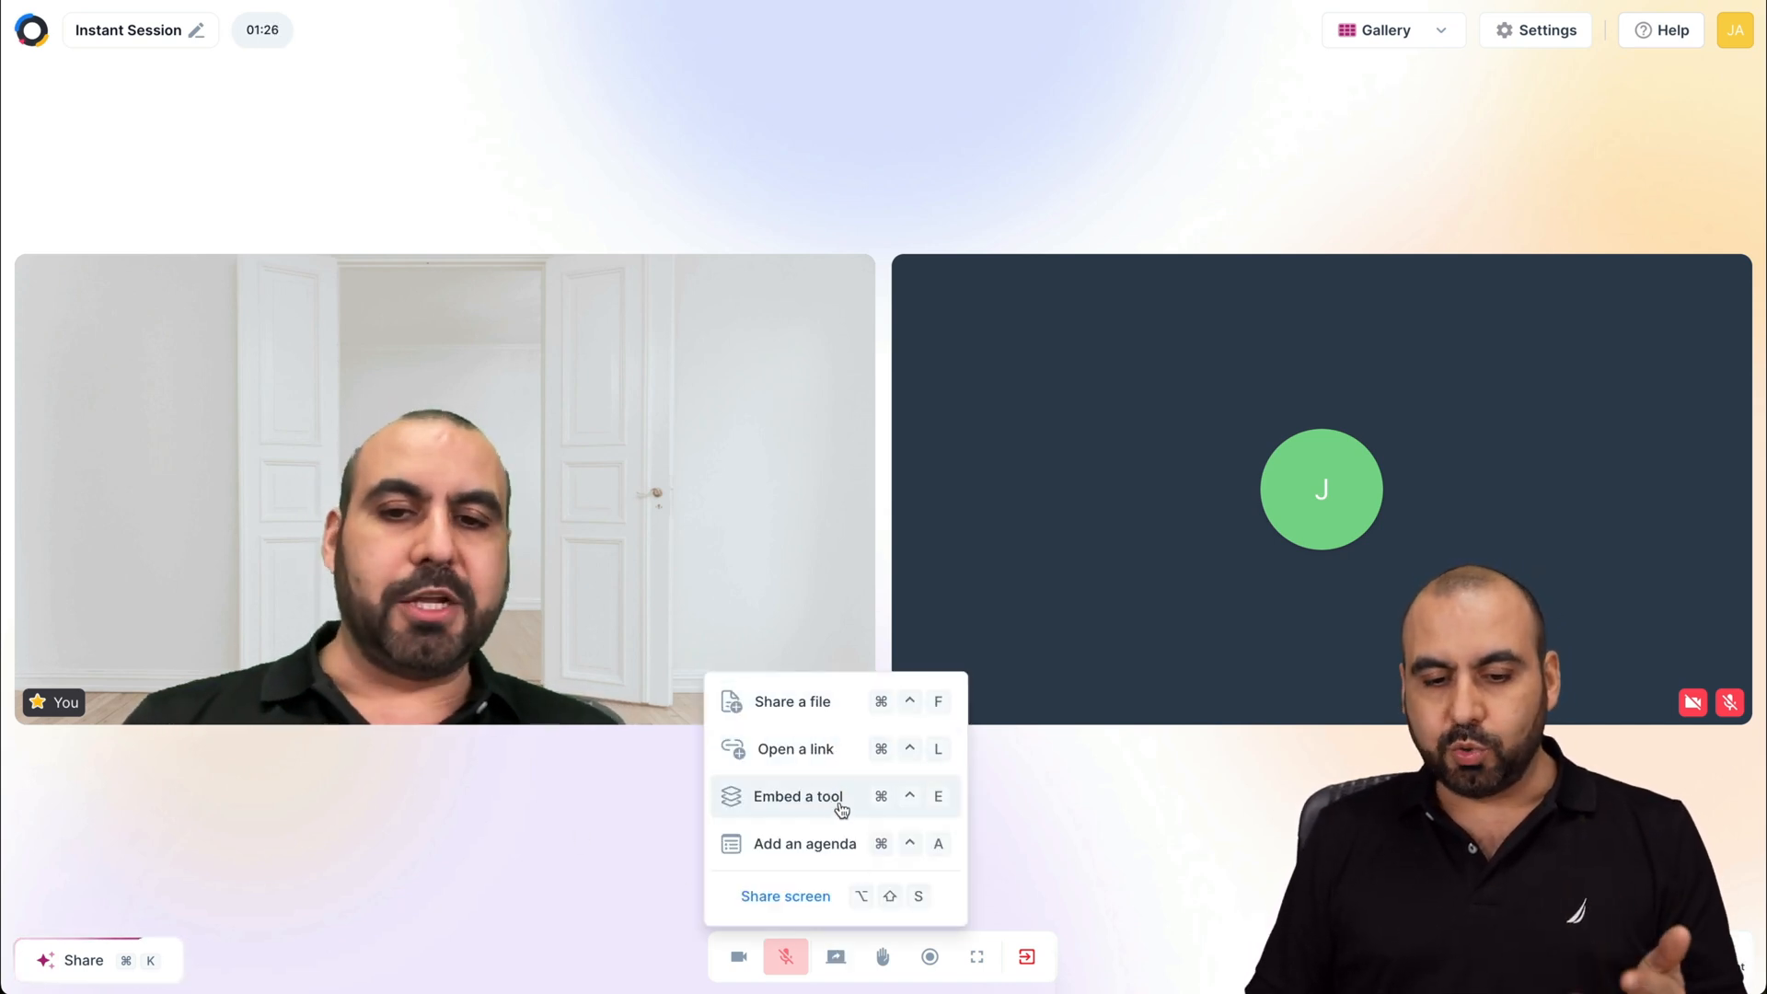
pyautogui.moveTo(785, 894)
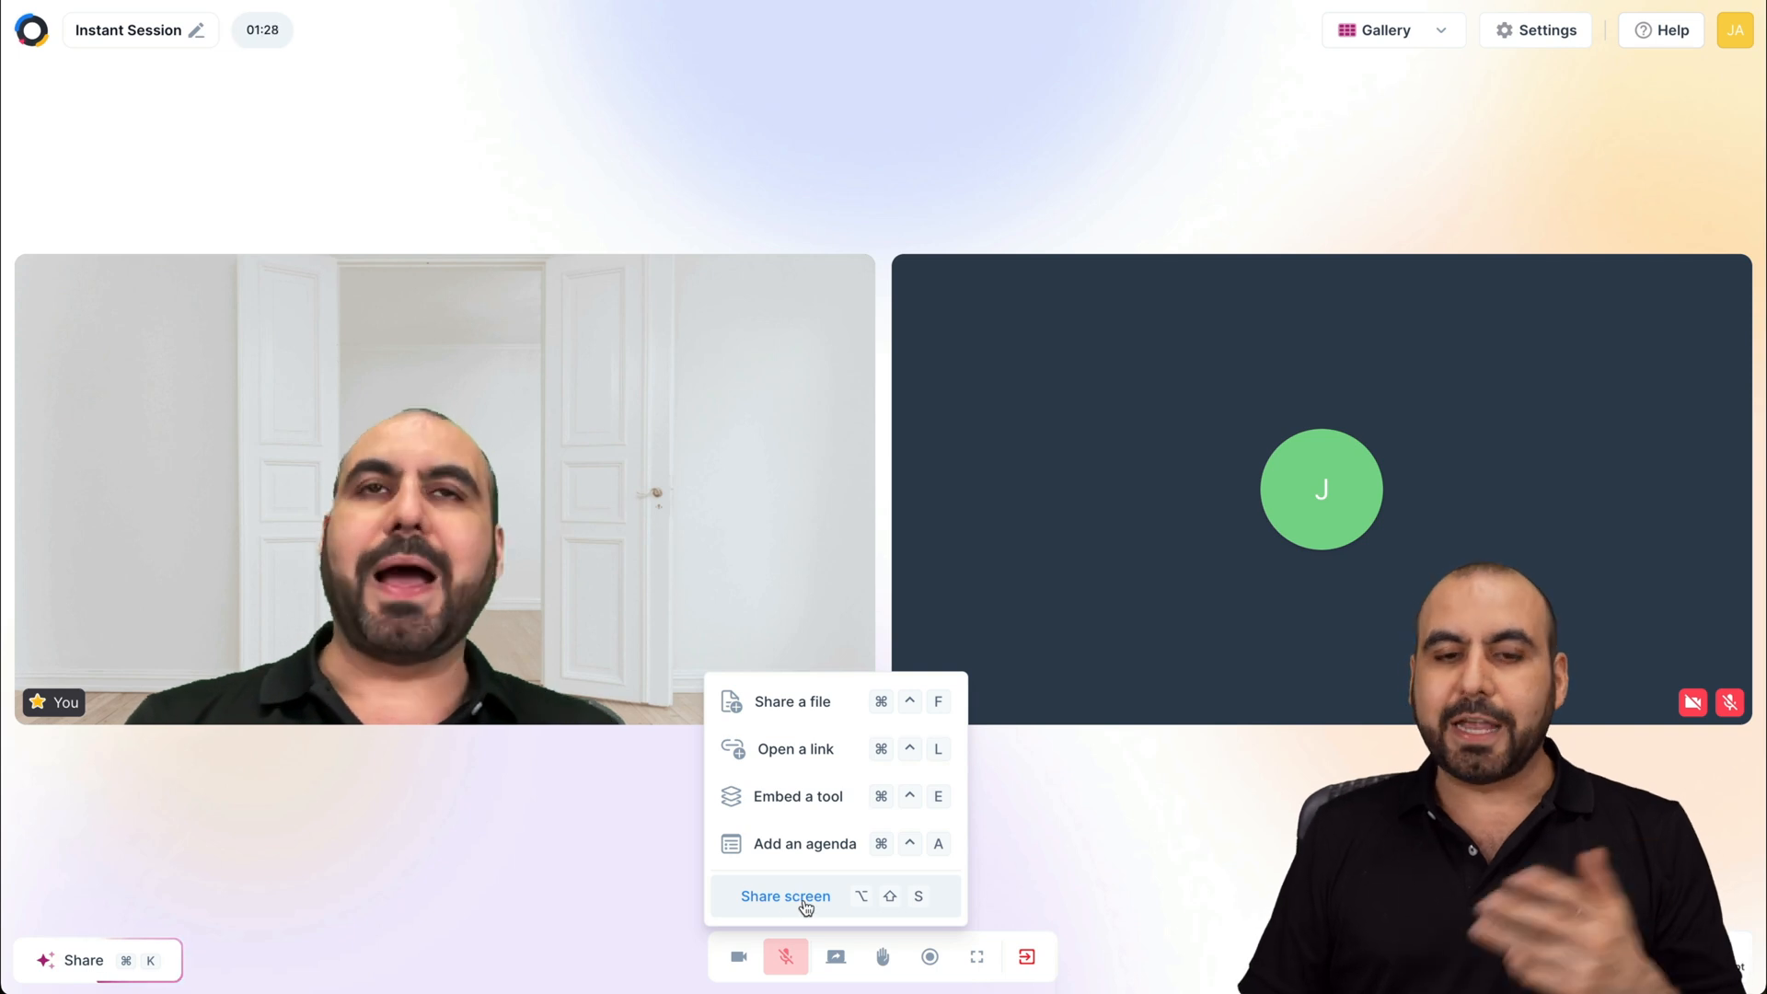
pyautogui.click(784, 897)
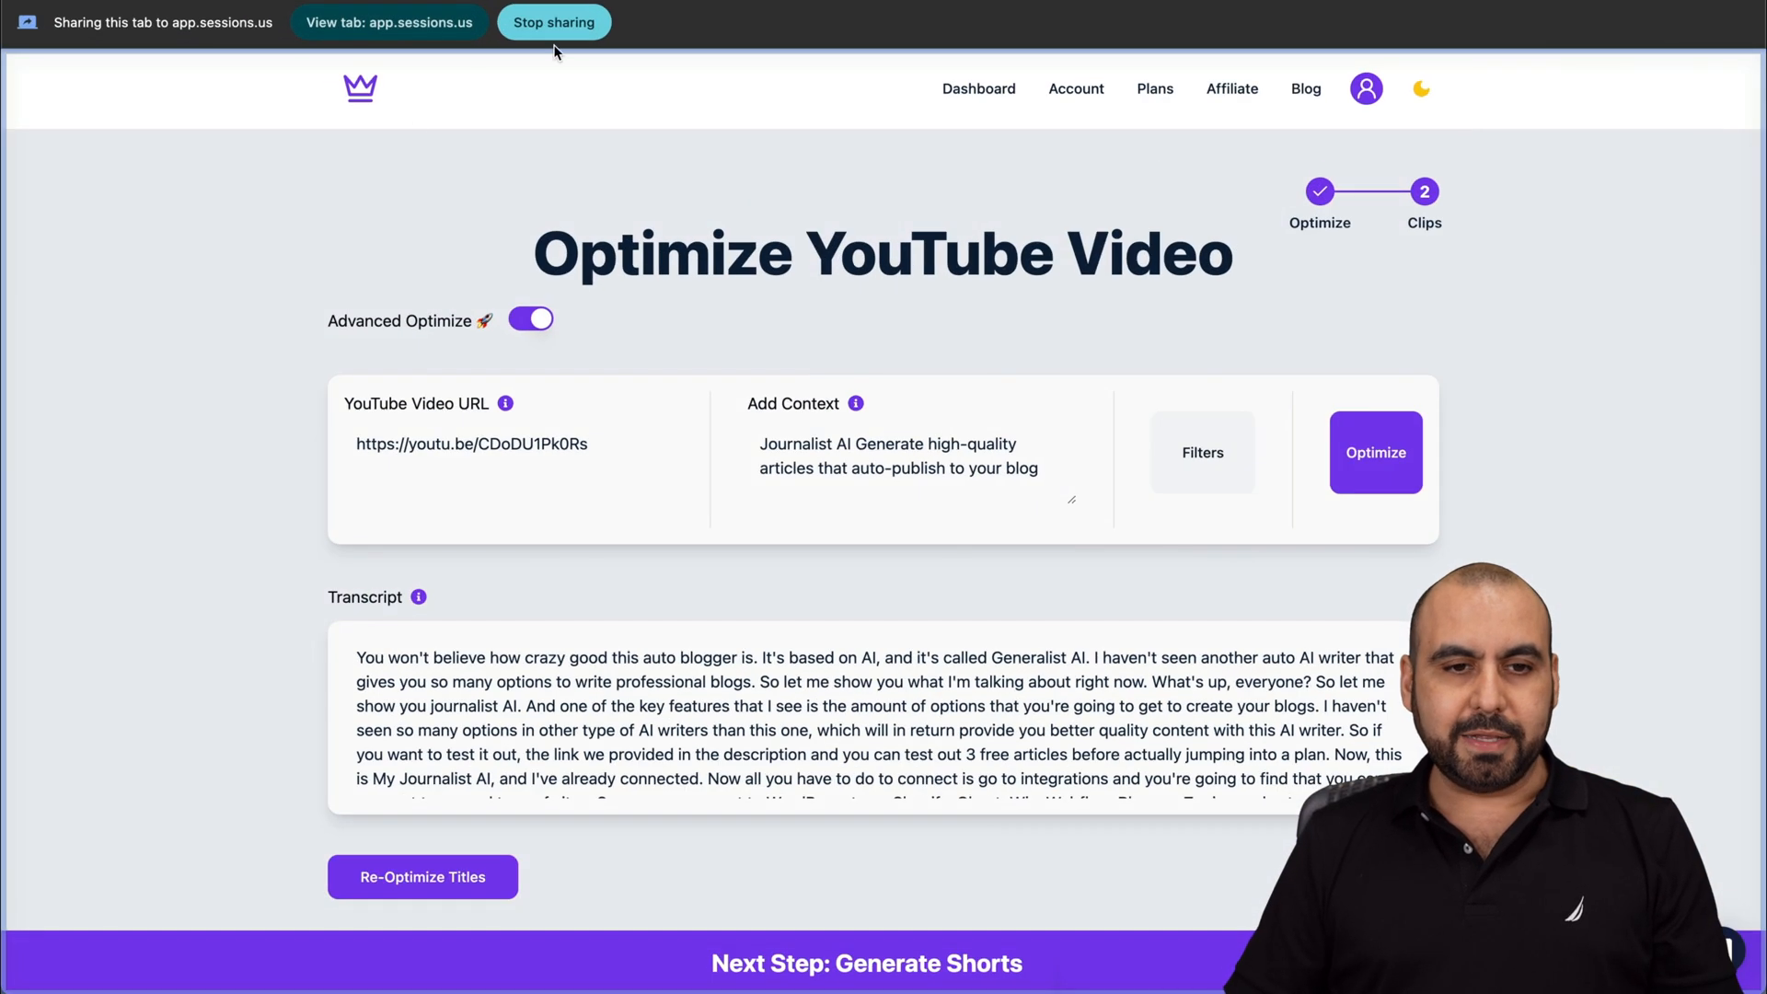
pyautogui.click(554, 22)
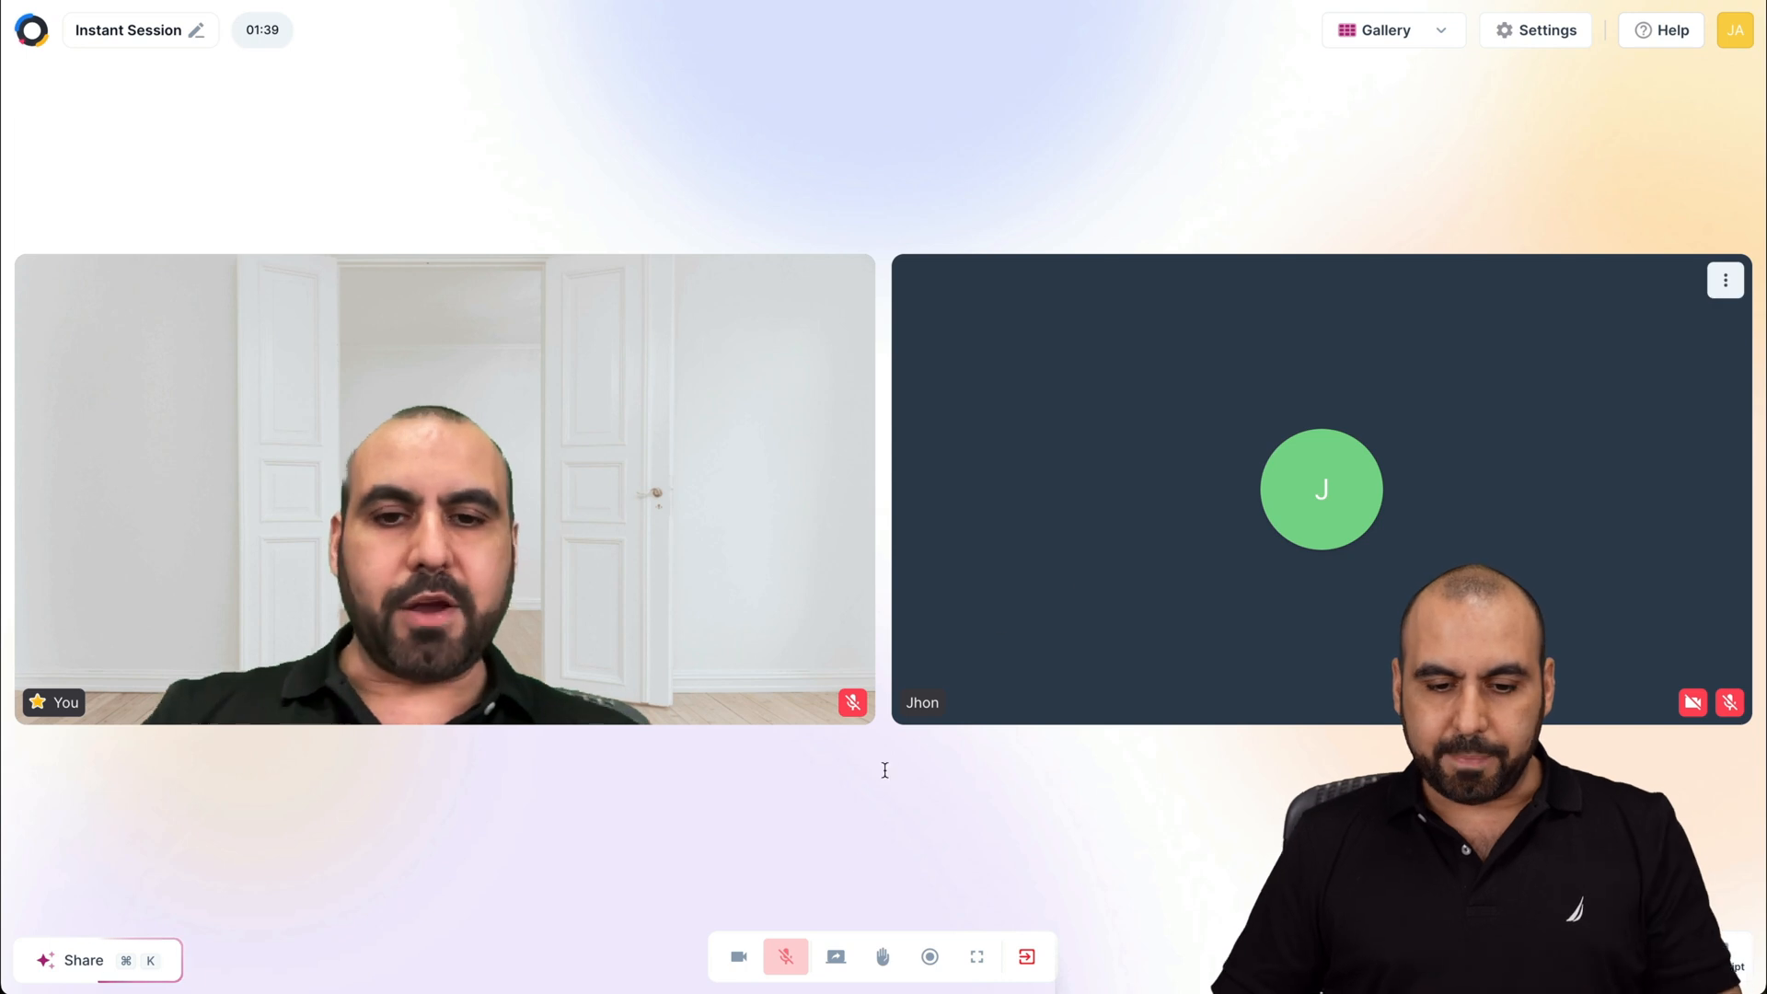
# Use the toolbar controls and bring up the leave-or-end session choices.
pyautogui.click(81, 961)
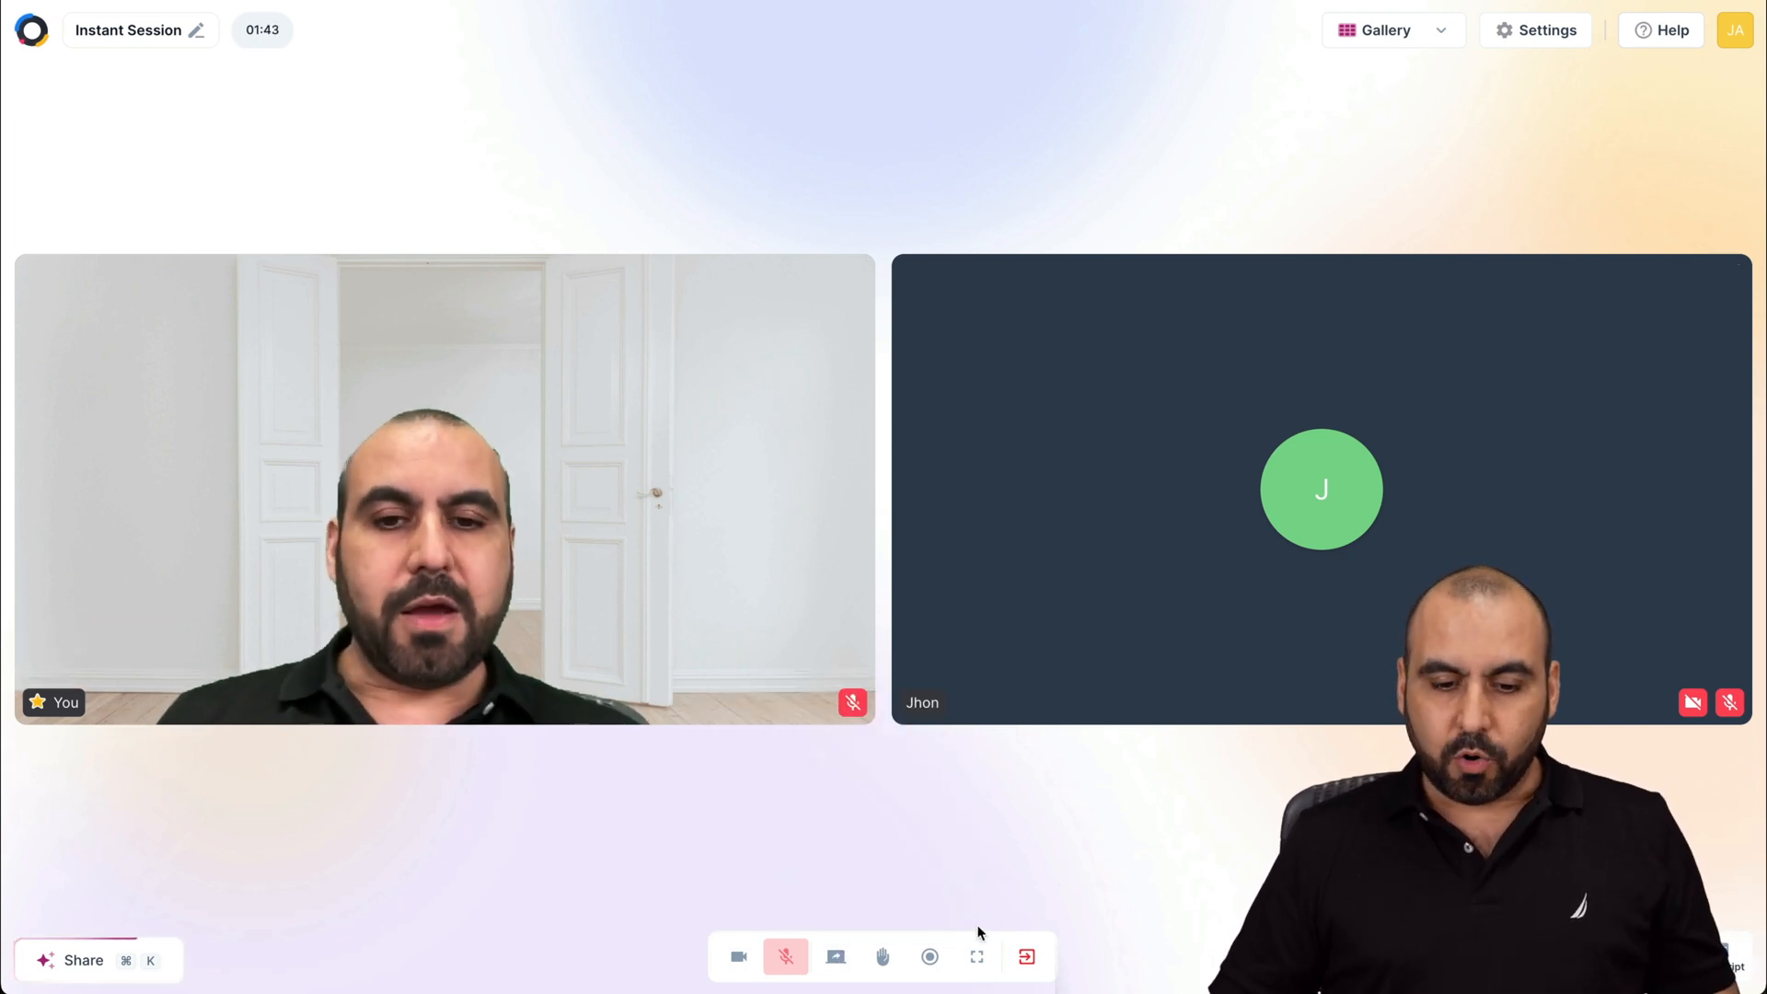
pyautogui.click(882, 957)
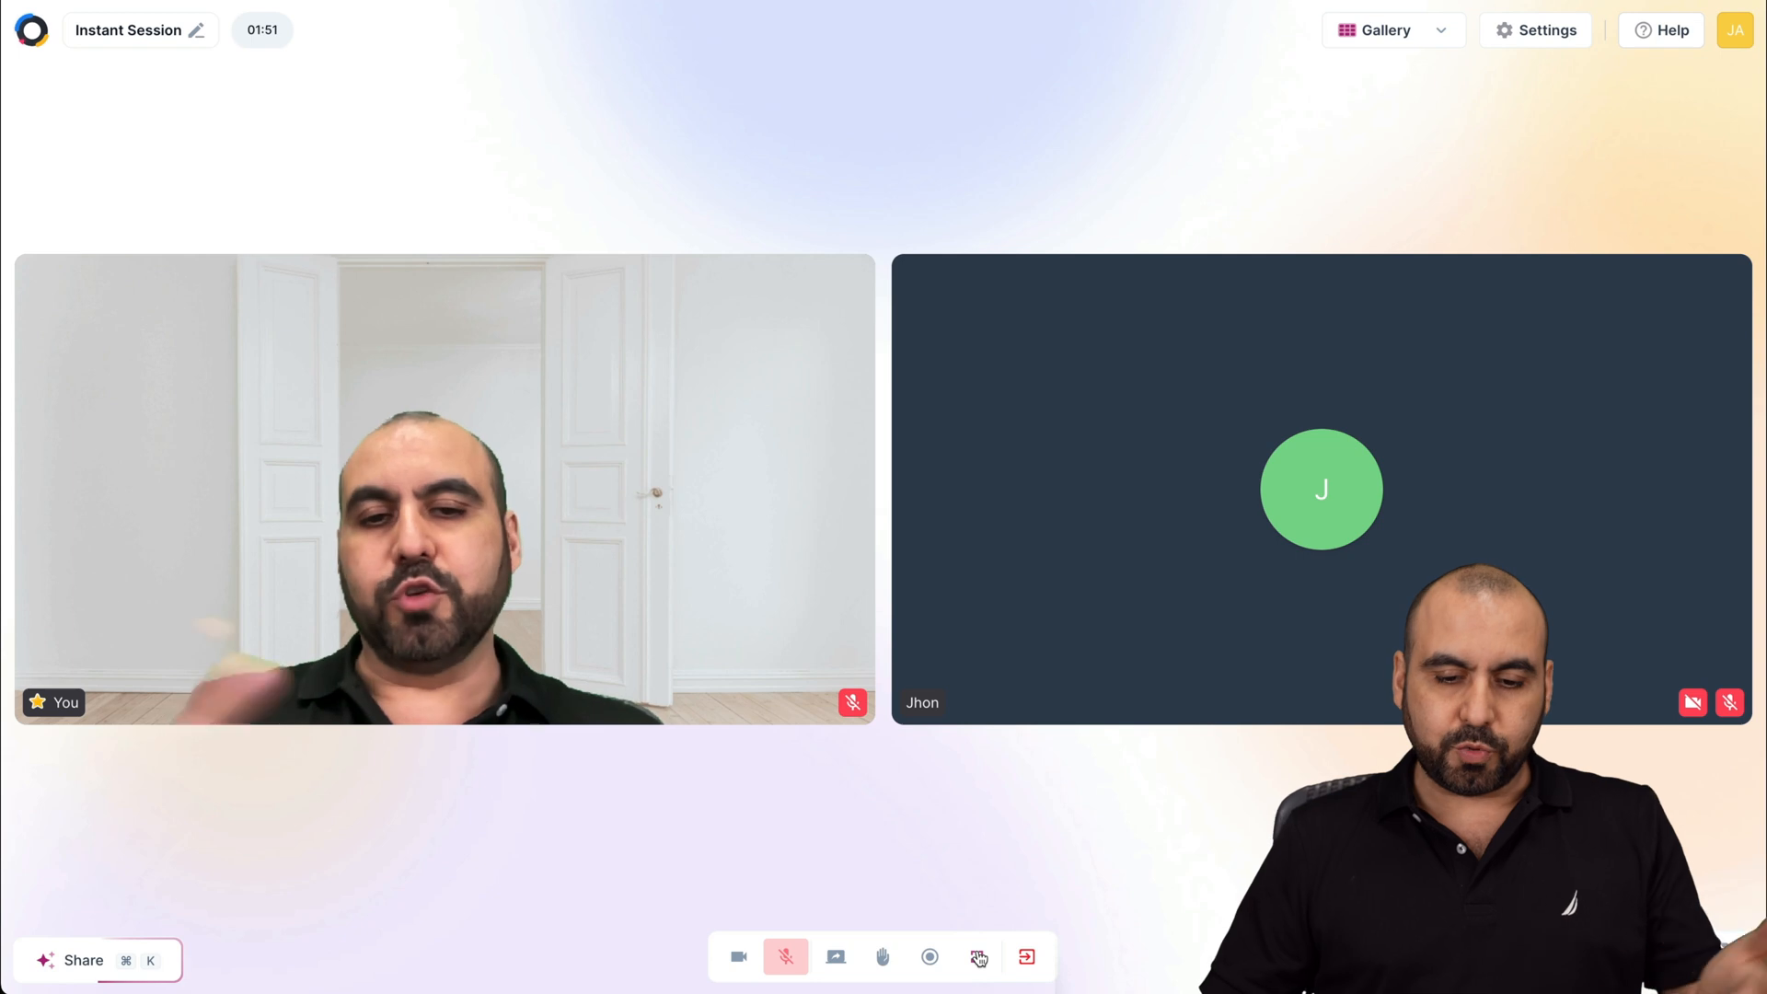
pyautogui.click(1027, 957)
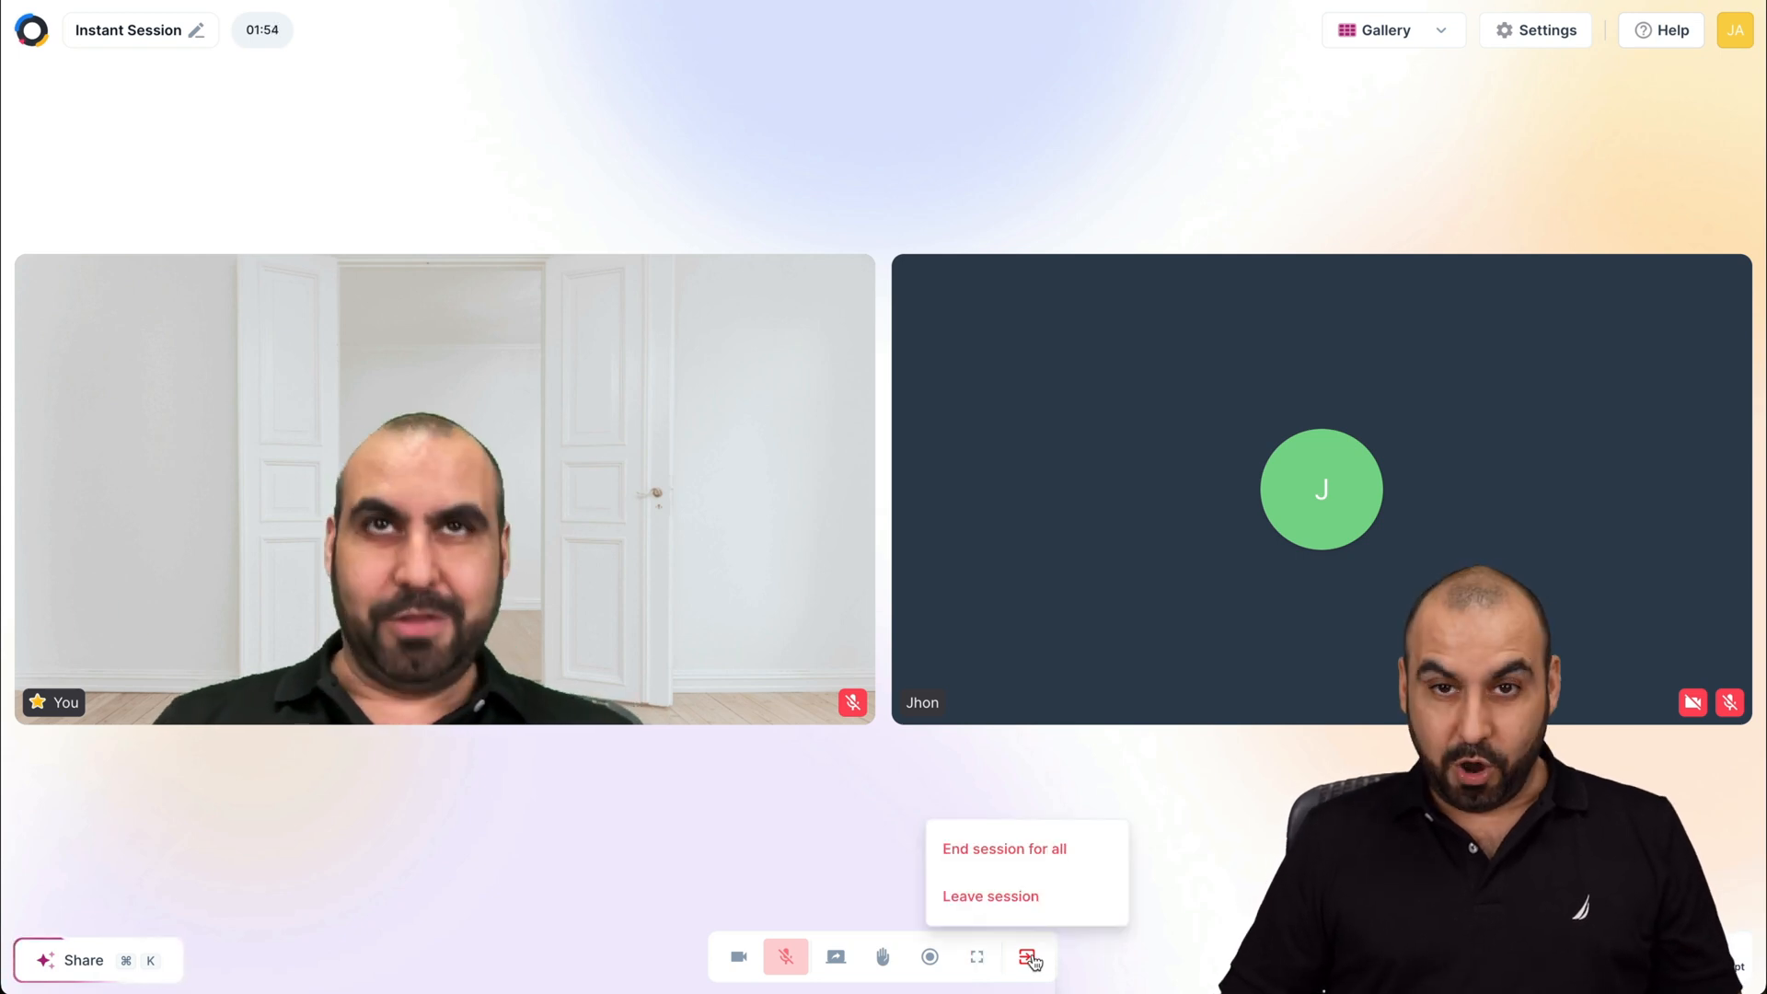
# Send 'Hello' in the group chat and read the guest's 'Hi' reply.
pyautogui.click(1441, 957)
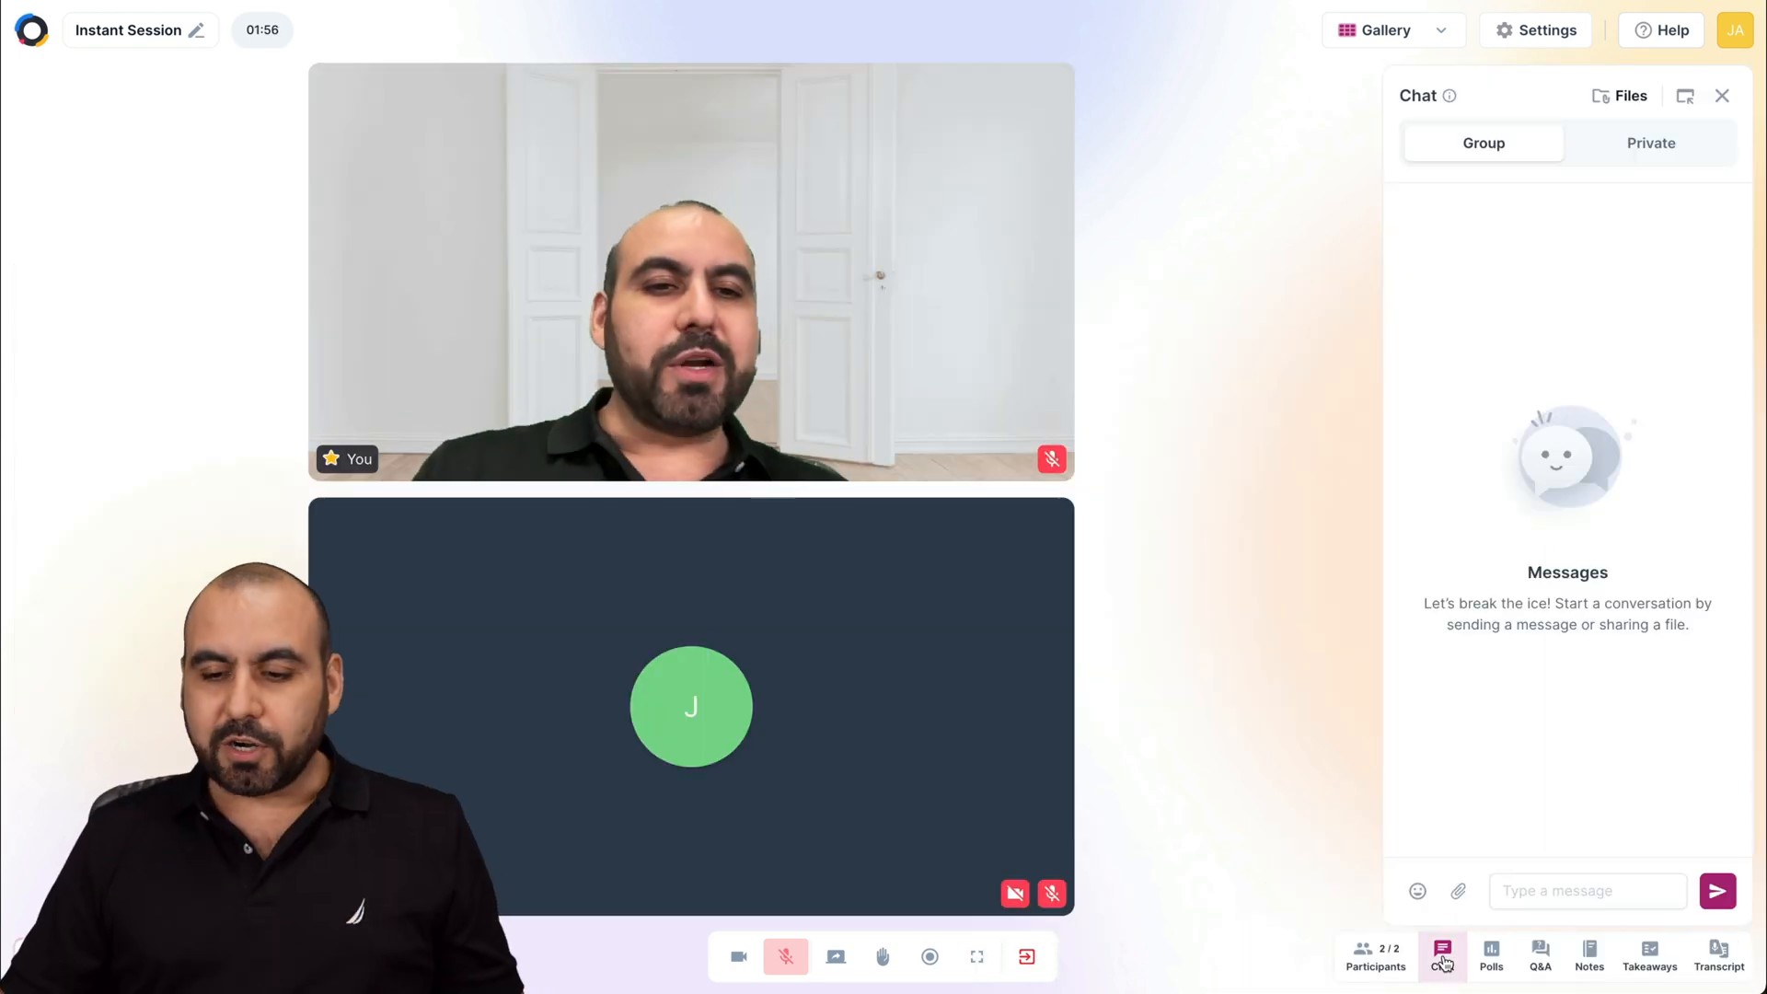
pyautogui.write('Hel')
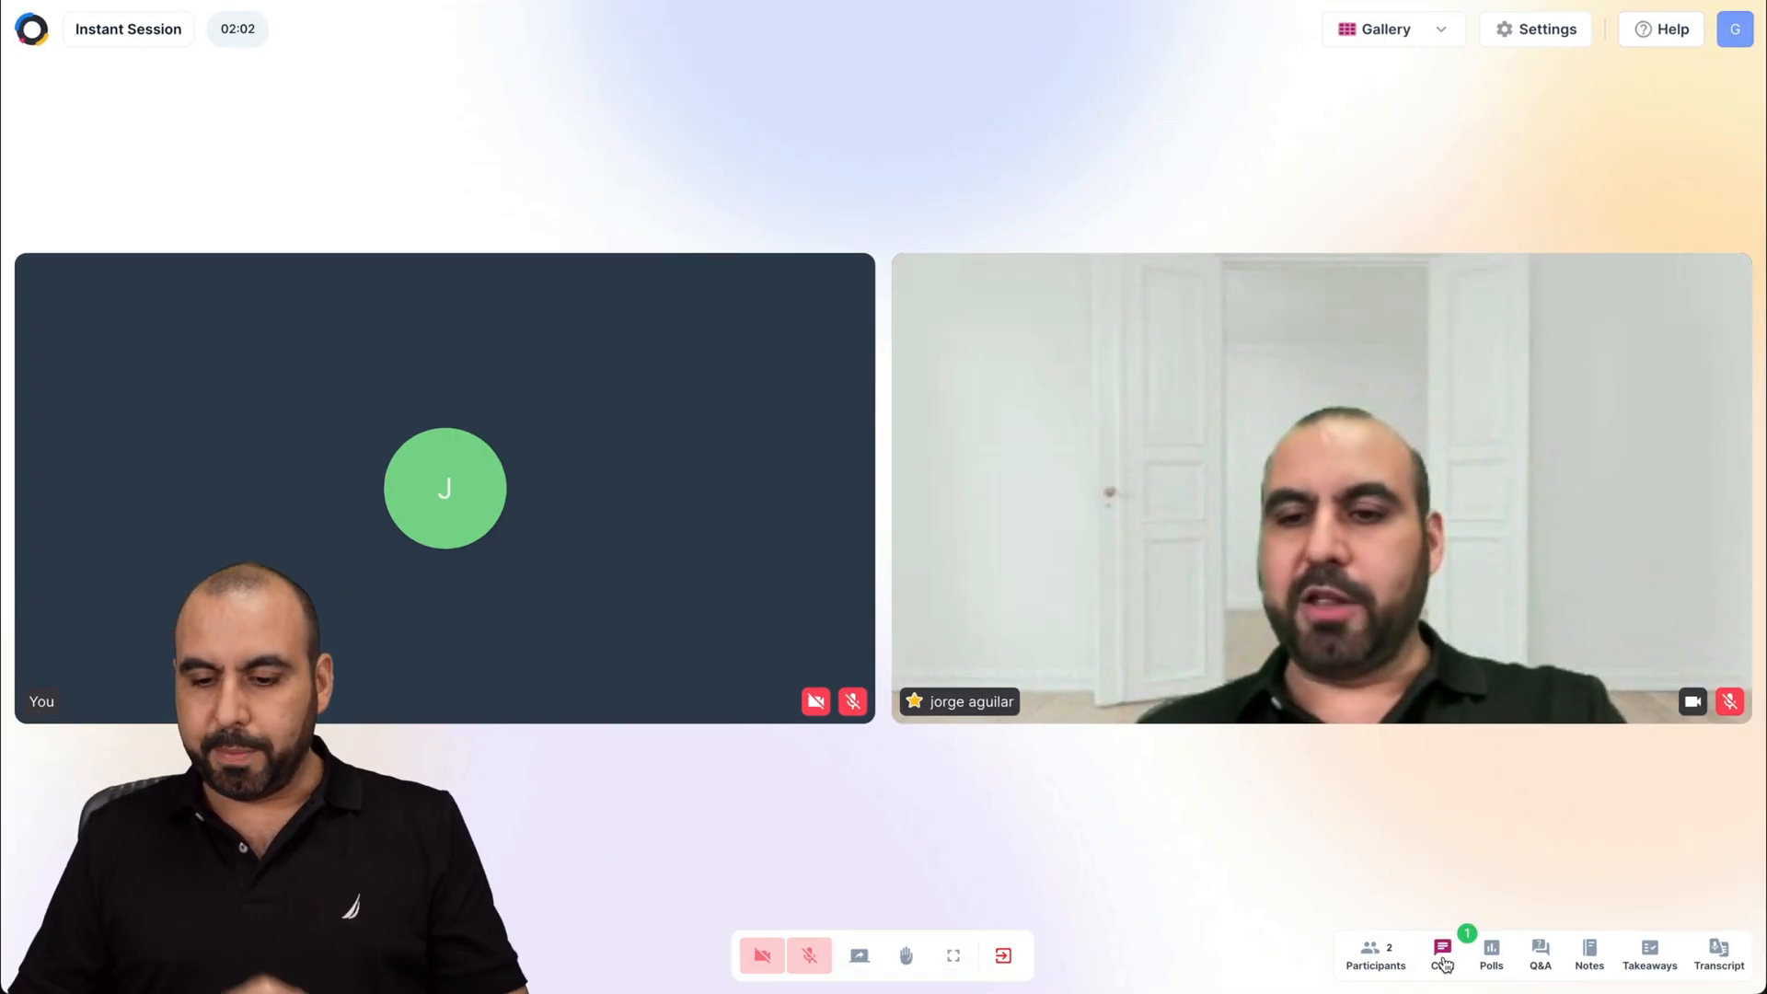
pyautogui.click(1442, 955)
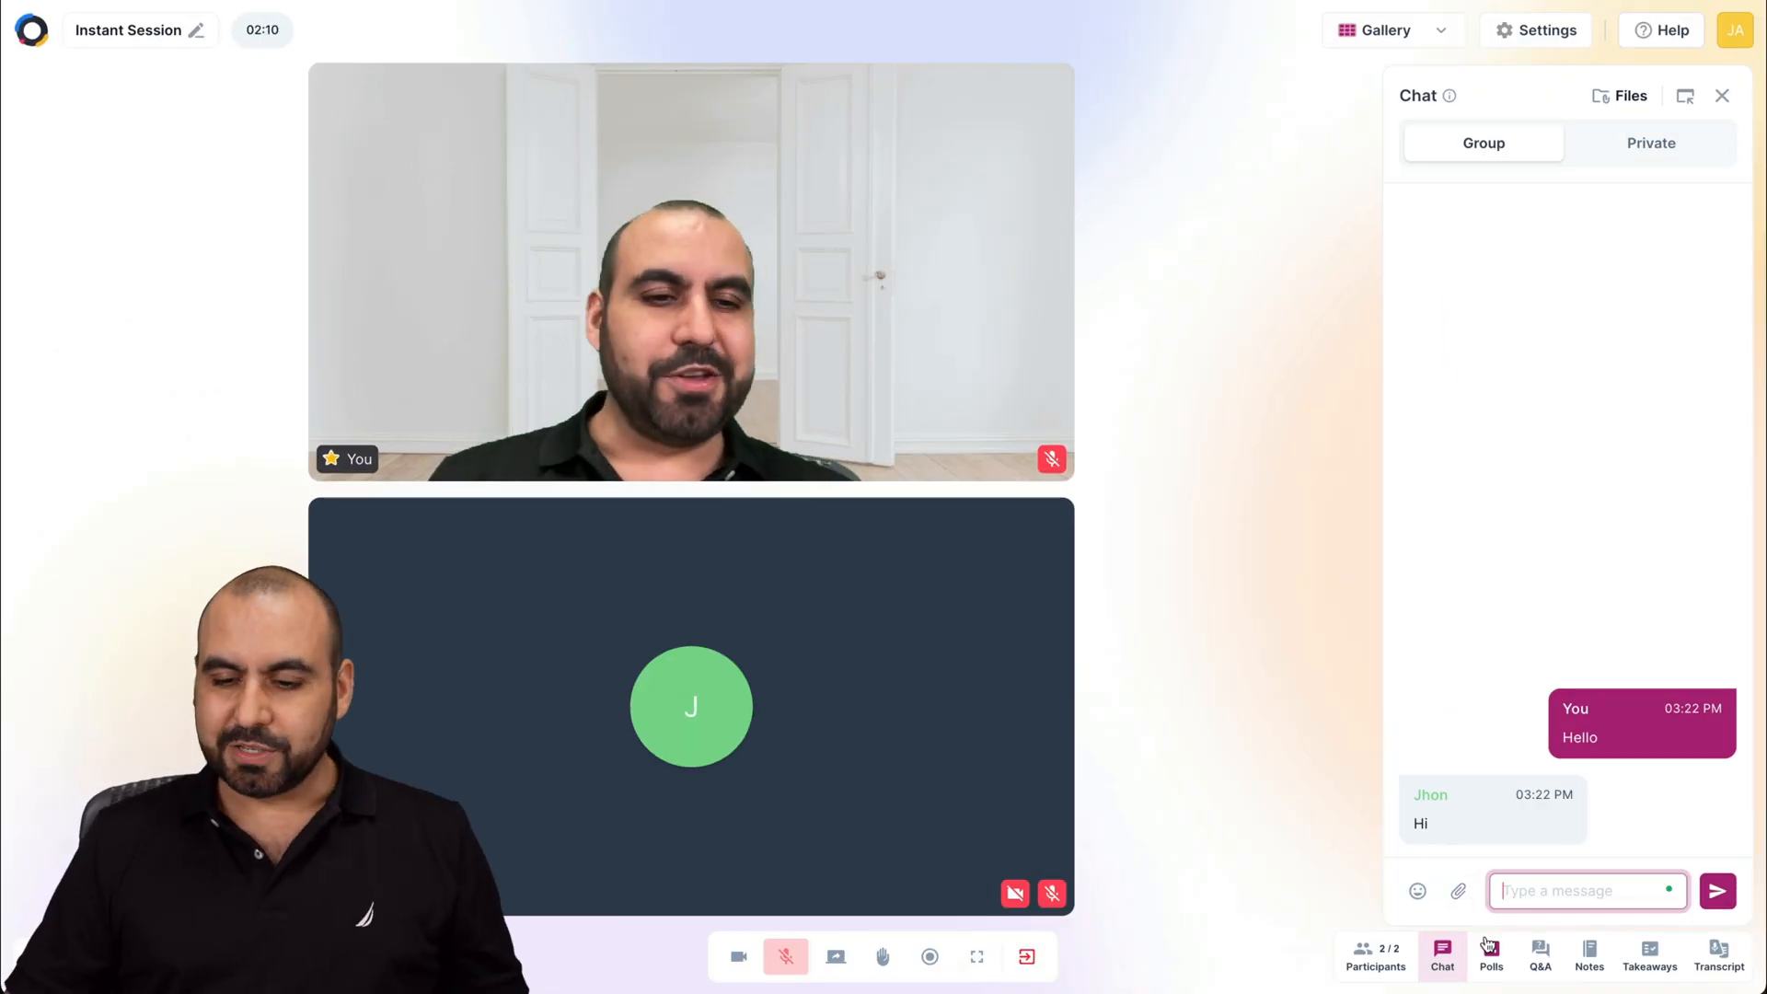
# Have AI Copilot generate a 'What is your favorite pizza topping?' poll and load it as a draft.
pyautogui.click(1489, 955)
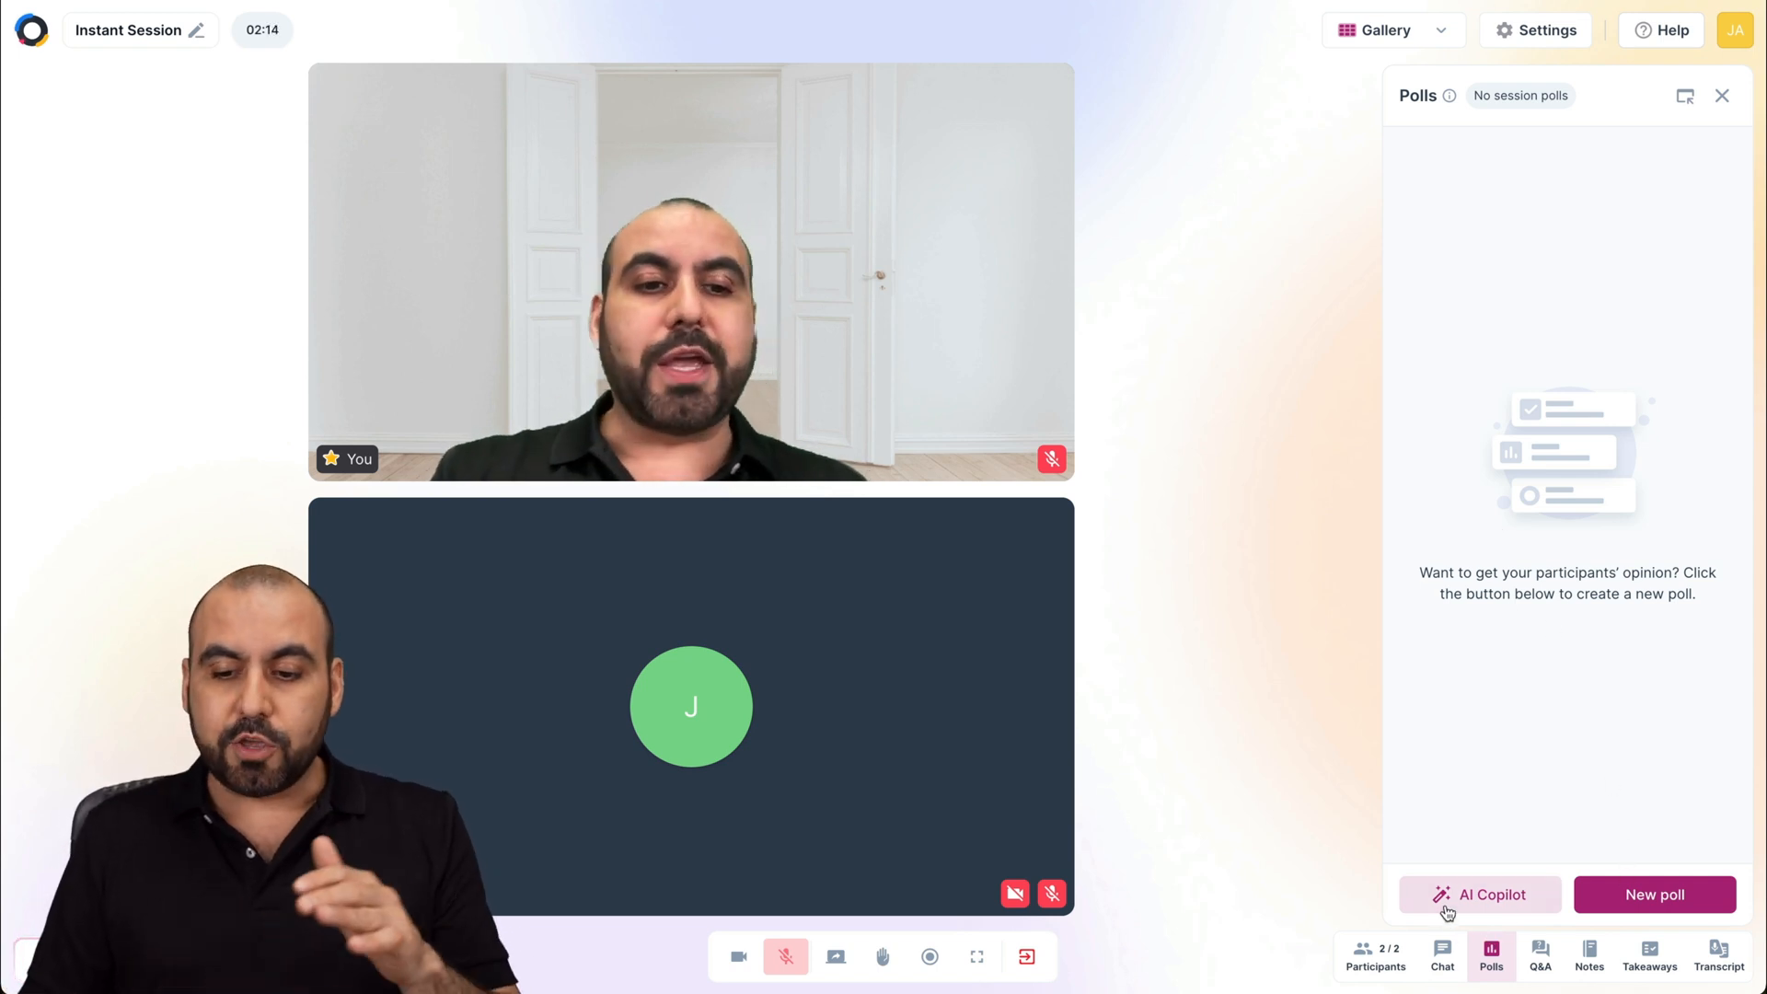
pyautogui.click(1480, 895)
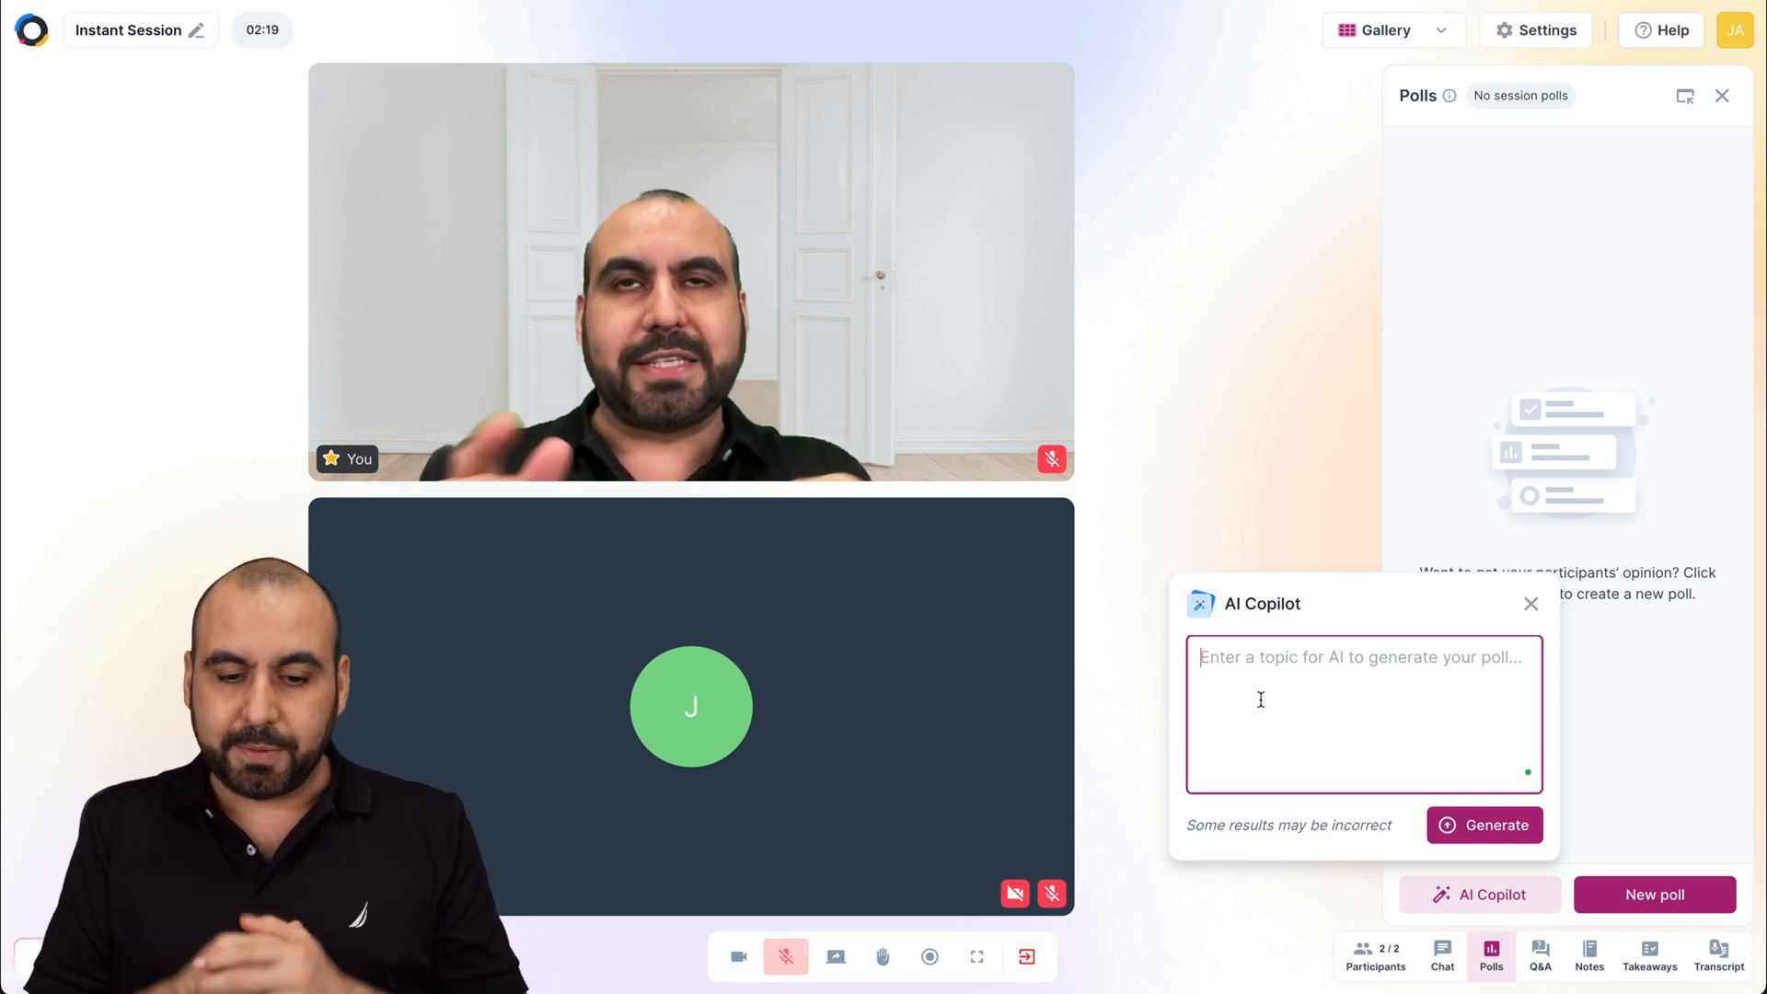
pyautogui.write('What is your favorite pizza topping?')
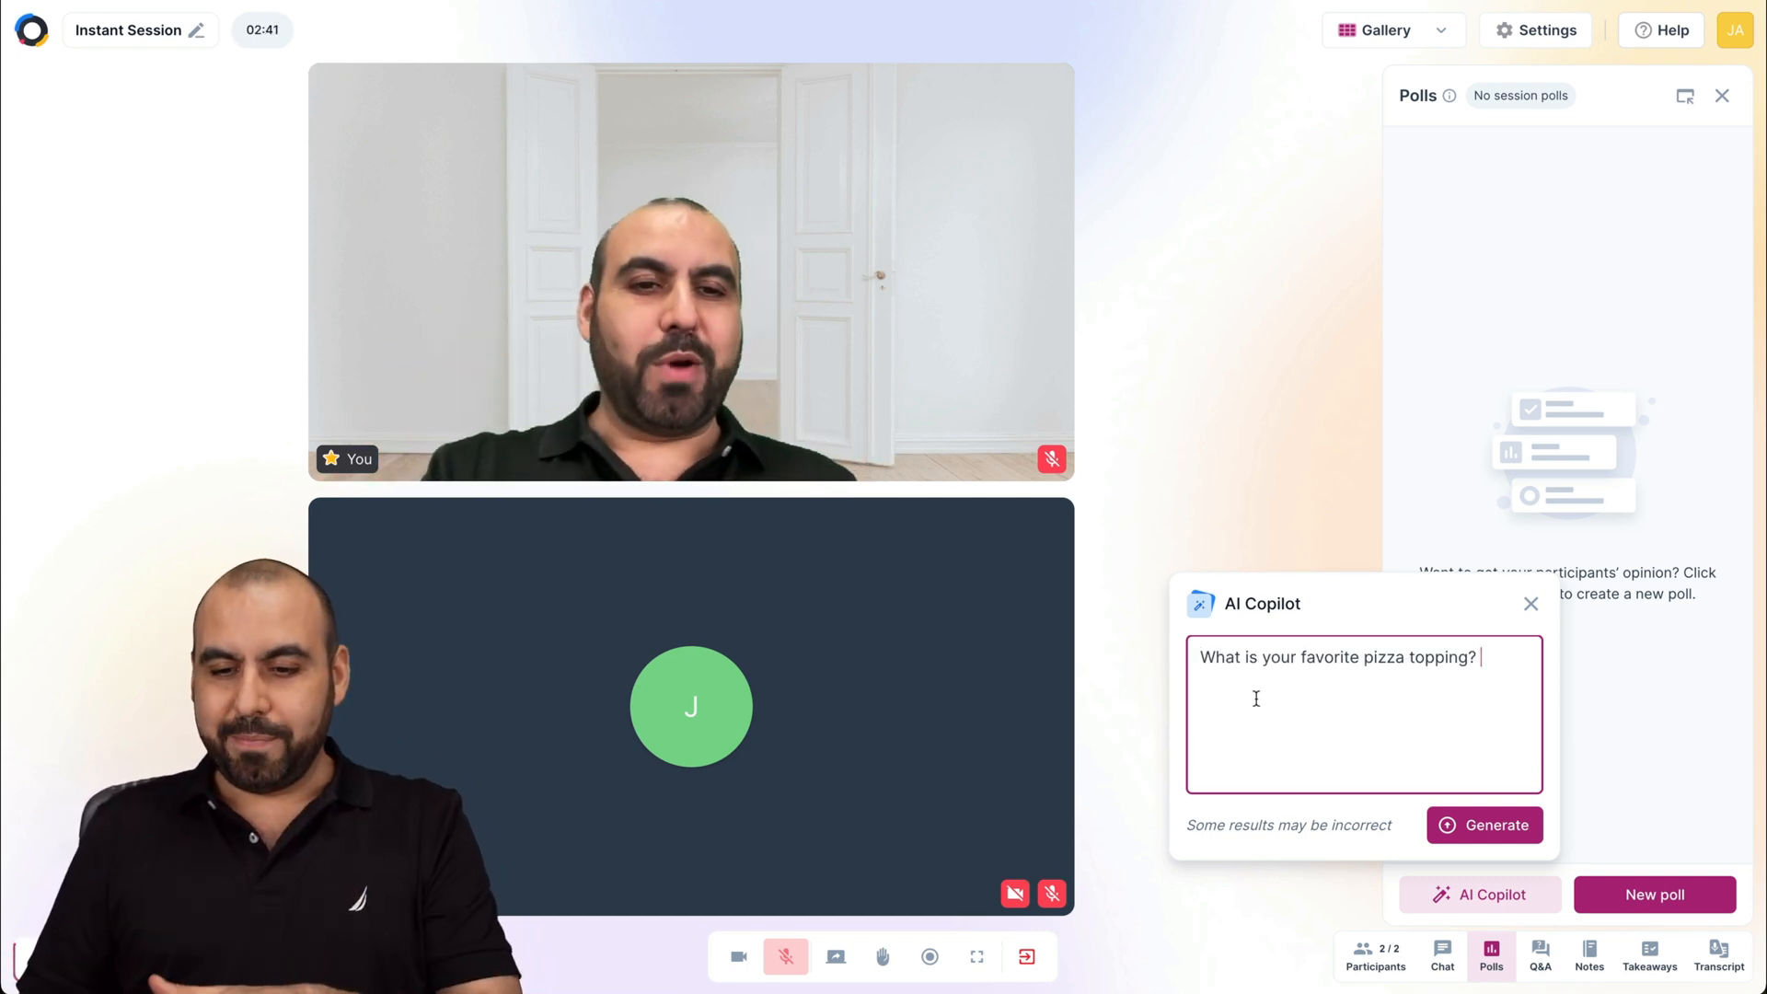
pyautogui.click(1484, 825)
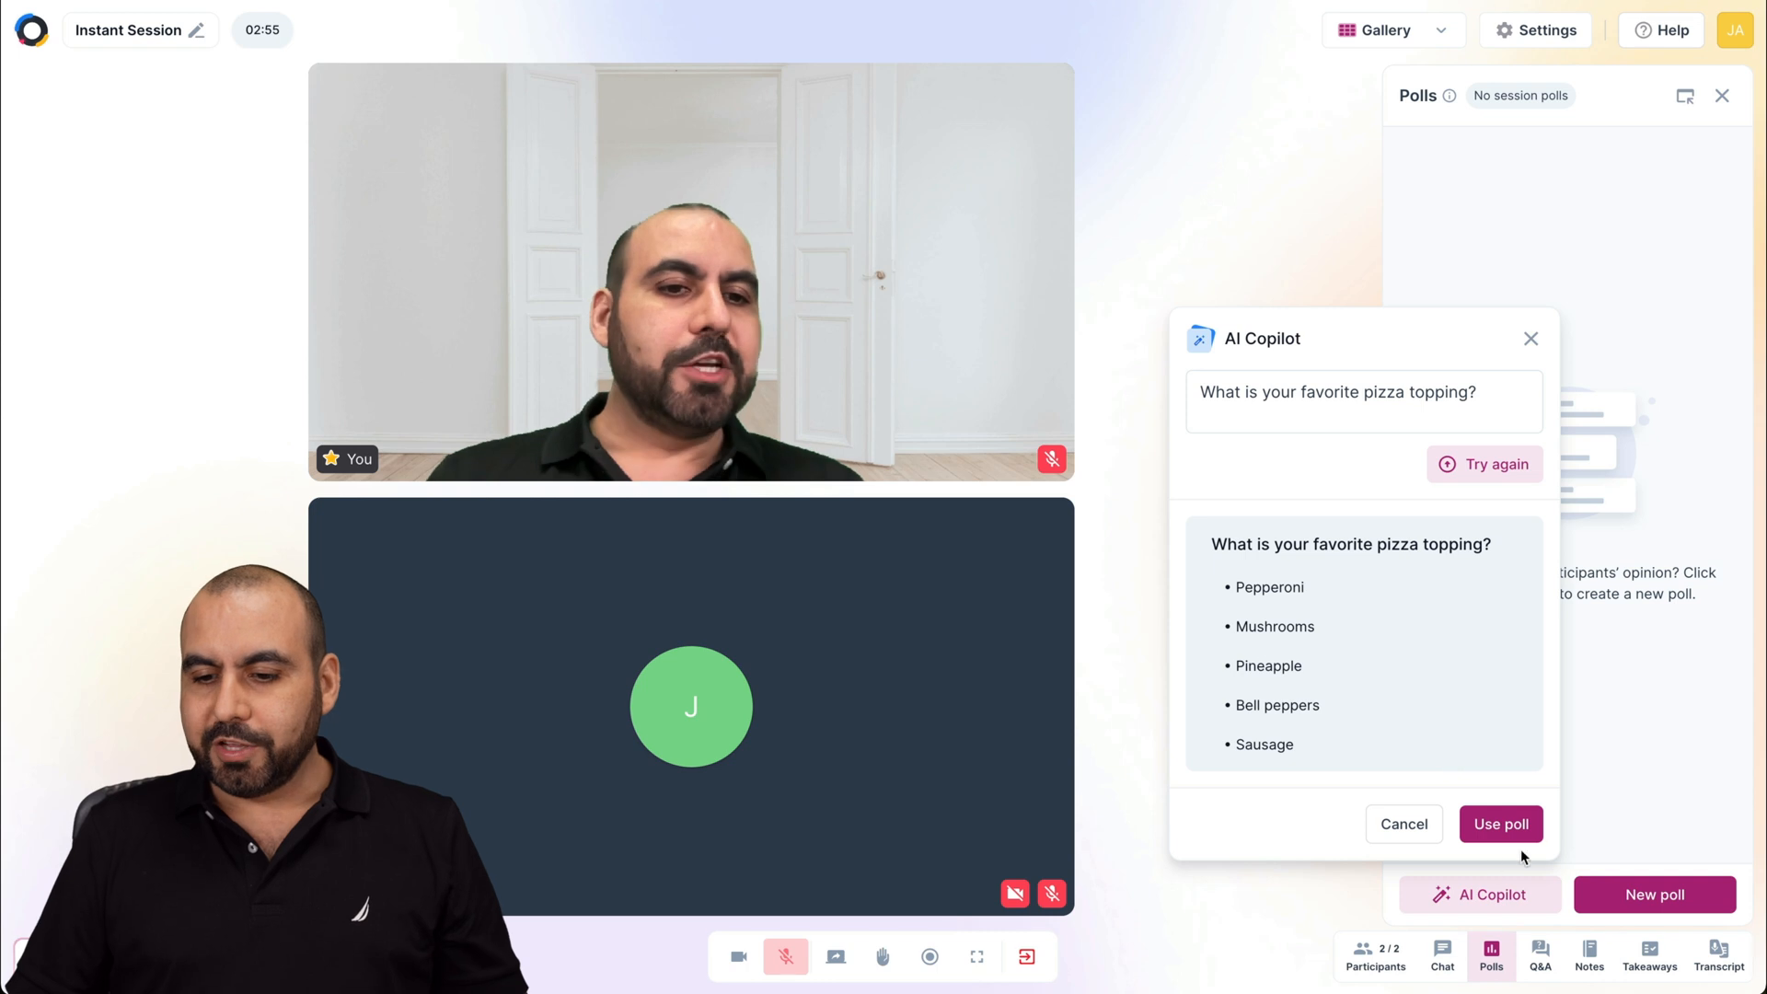
pyautogui.click(1501, 825)
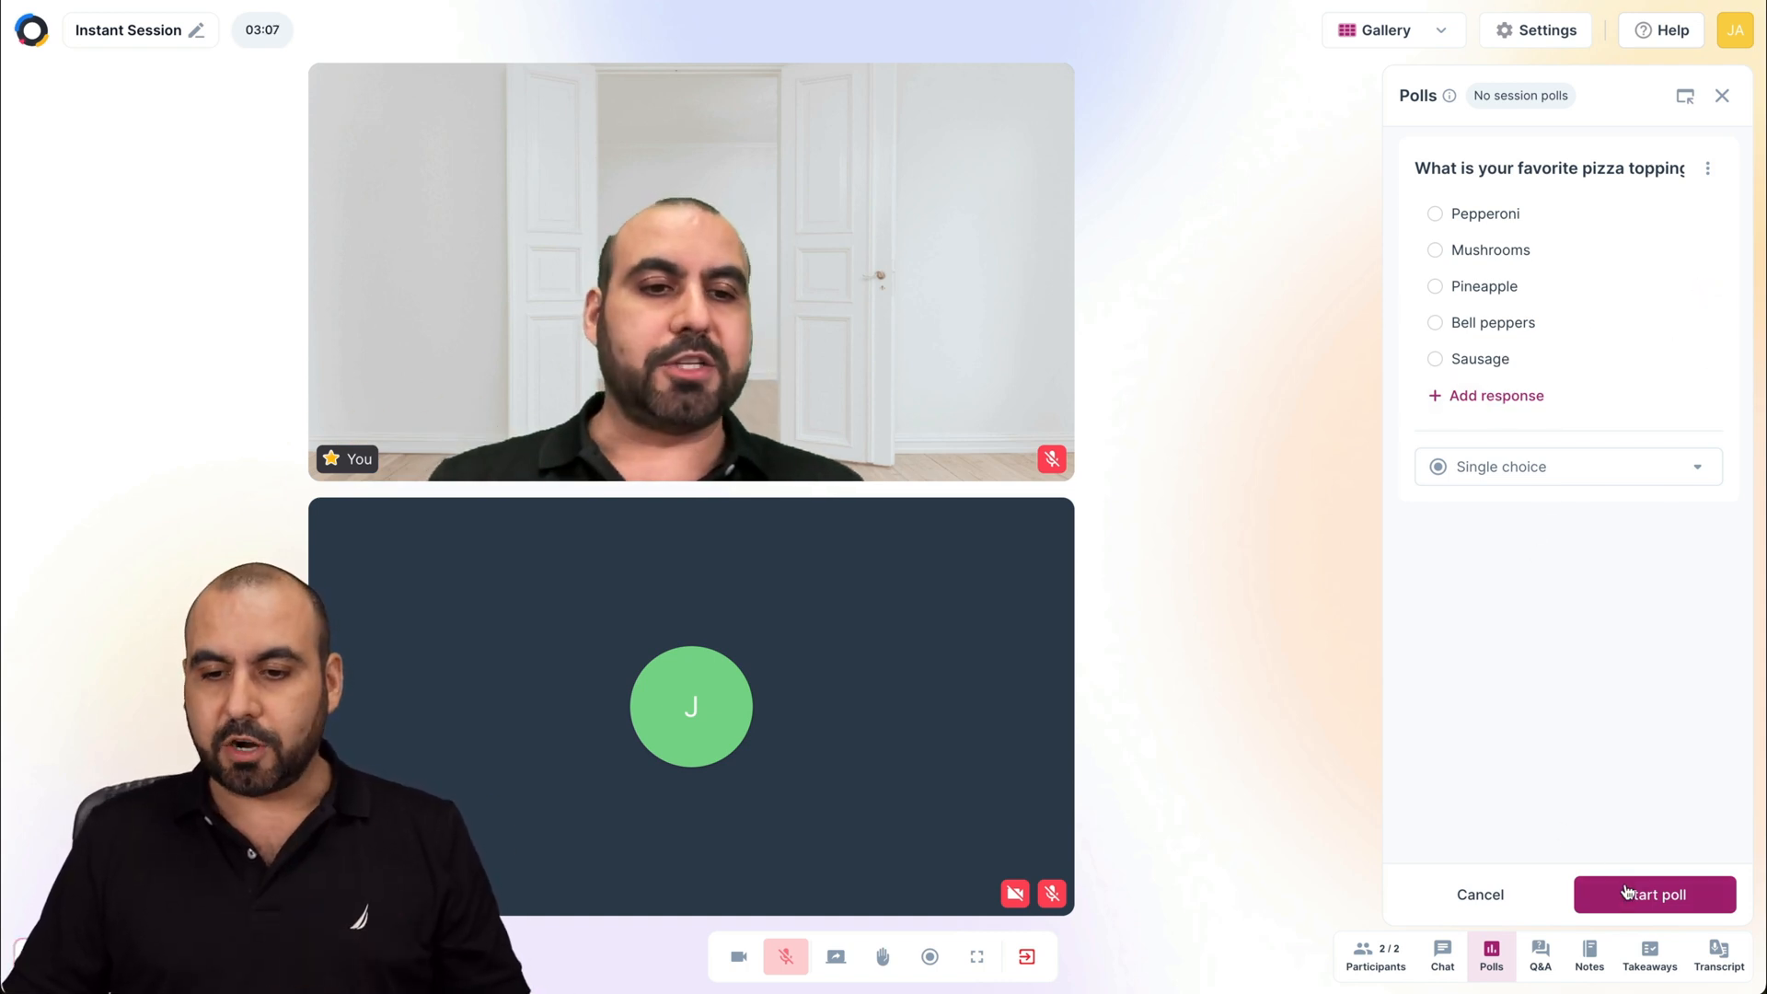
# Start the poll and vote Pepperoni as host and Pineapple as the guest.
pyautogui.click(1654, 895)
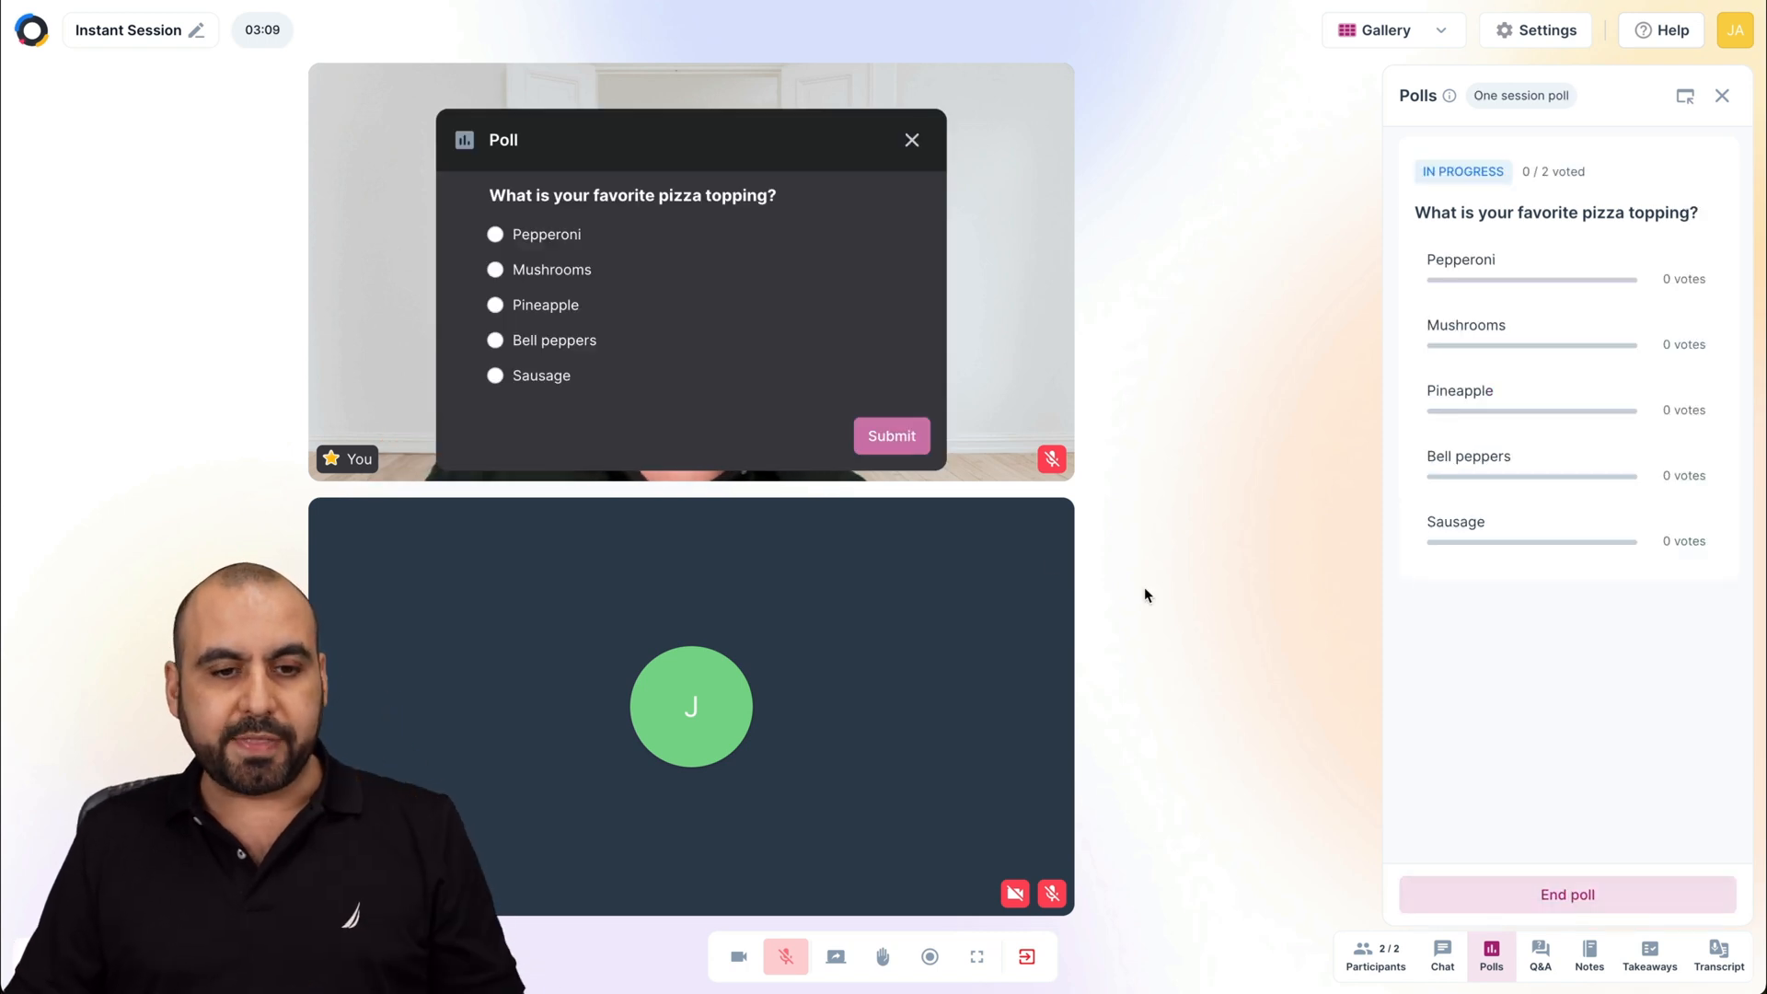
pyautogui.click(495, 304)
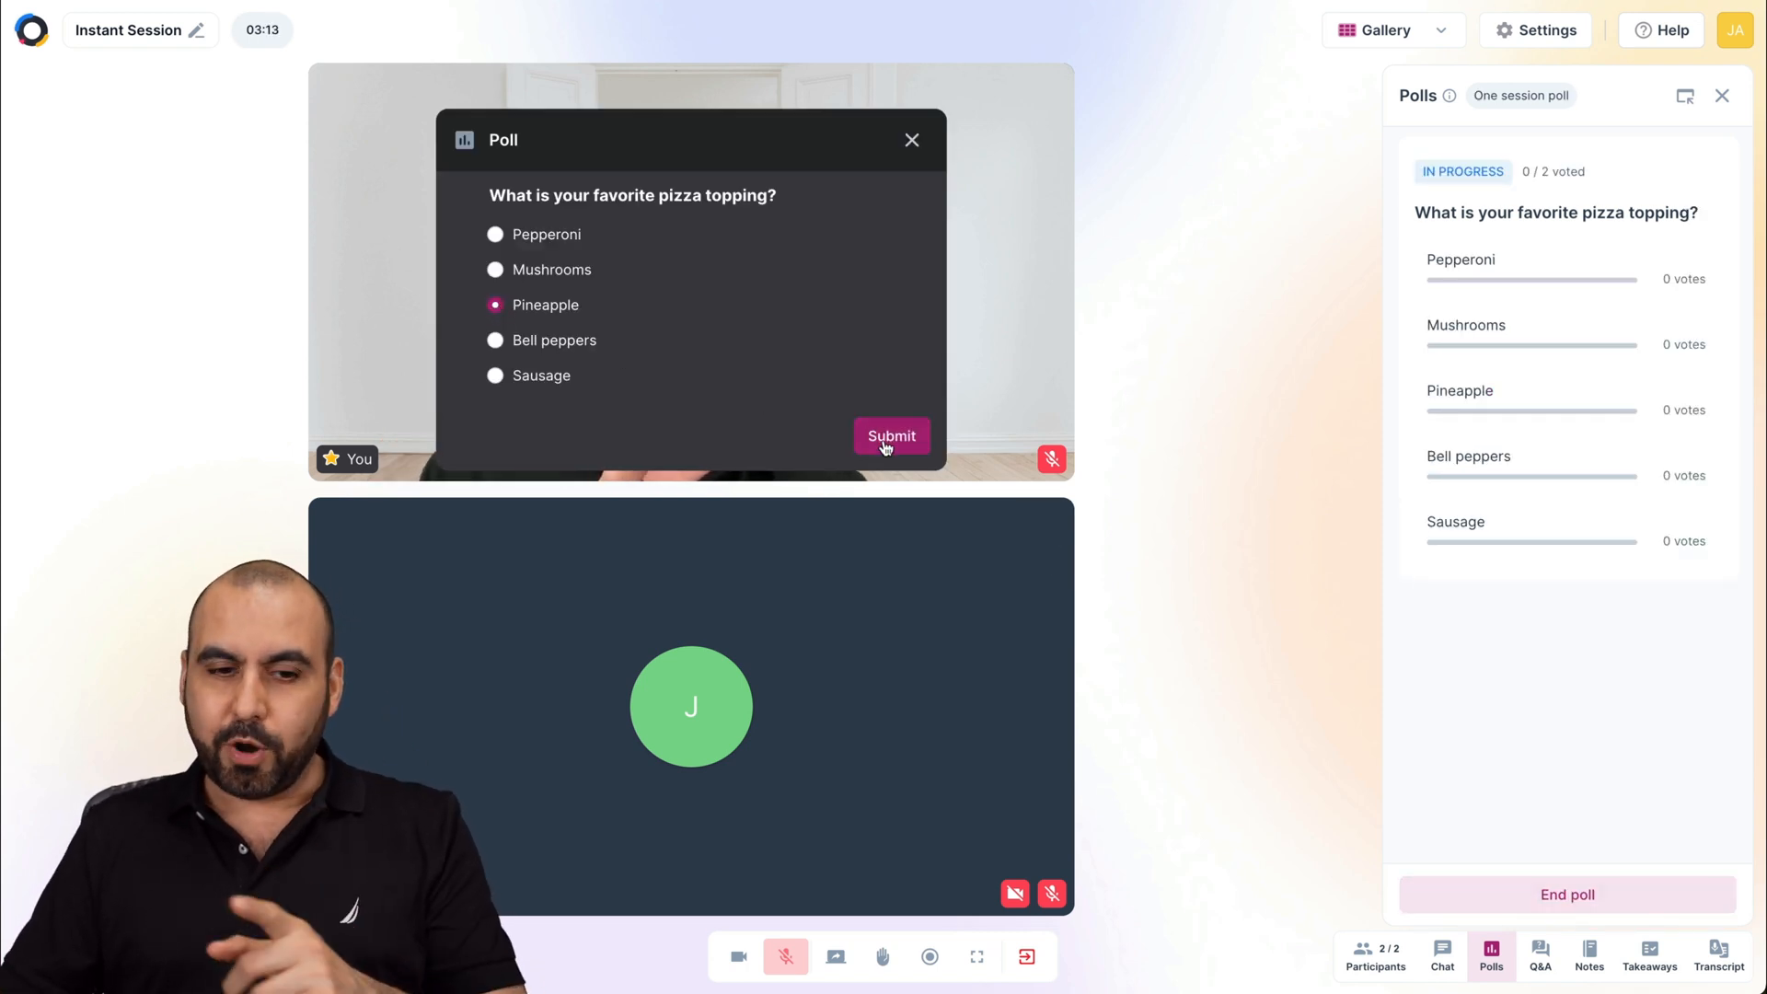
pyautogui.click(495, 234)
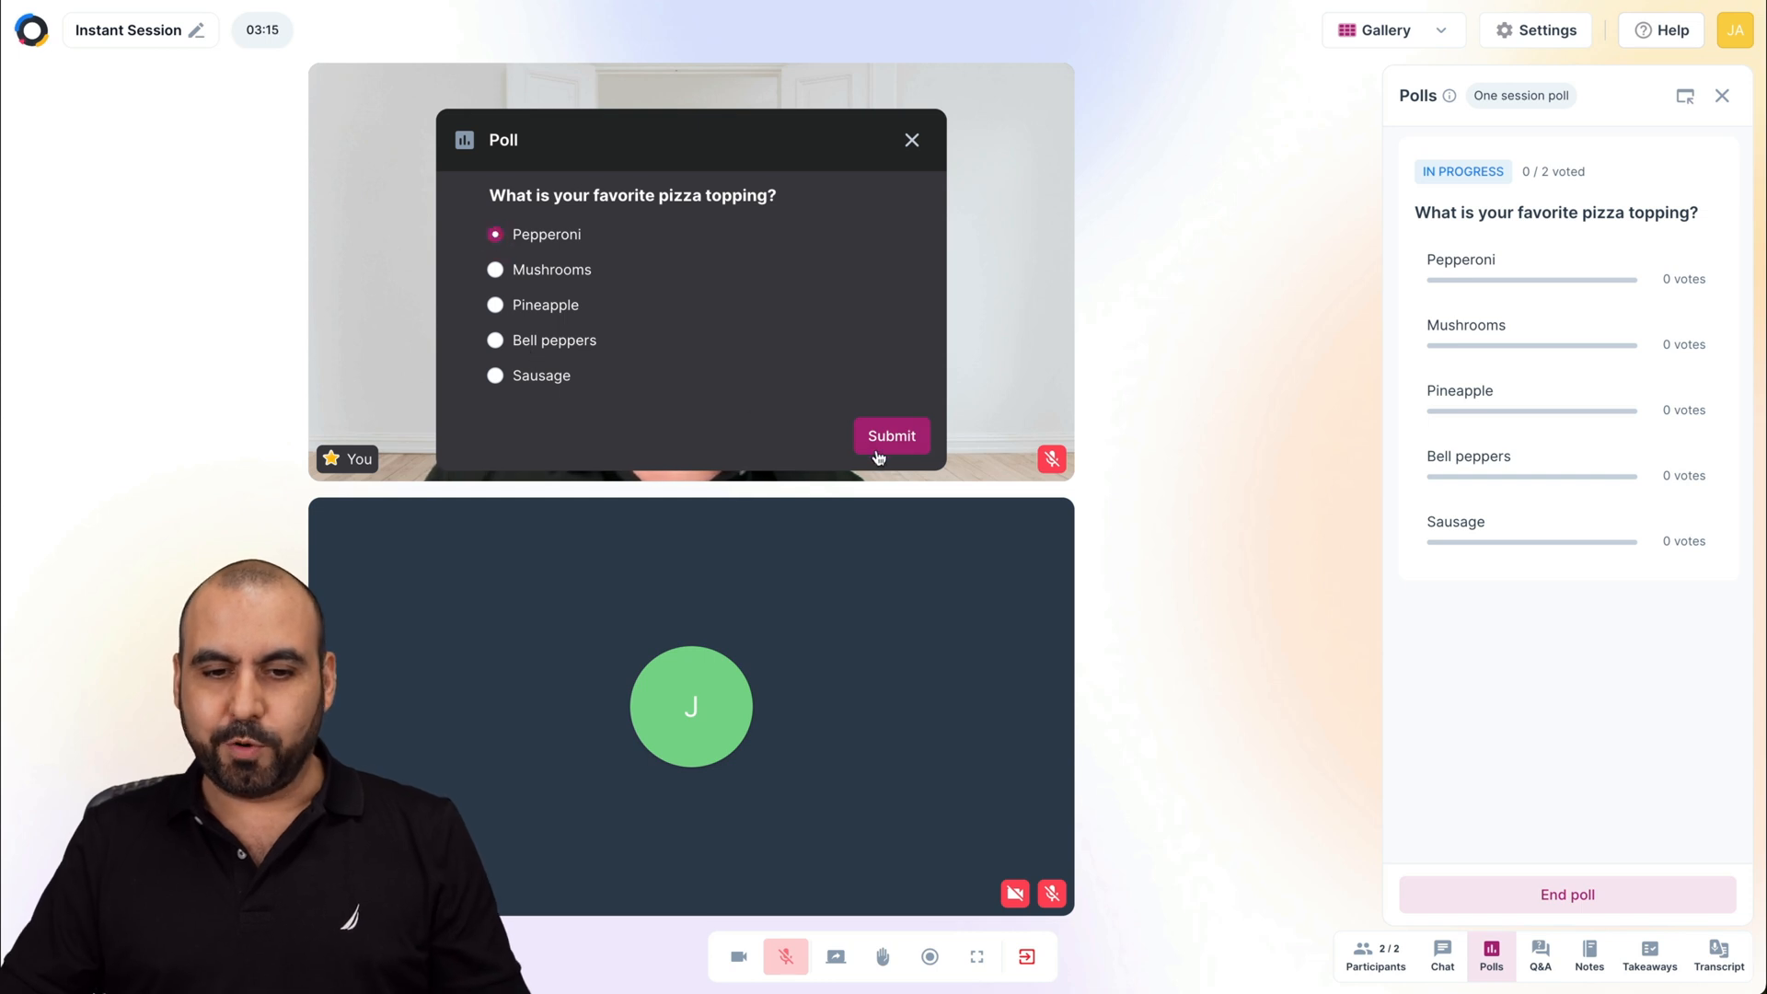
pyautogui.click(1442, 957)
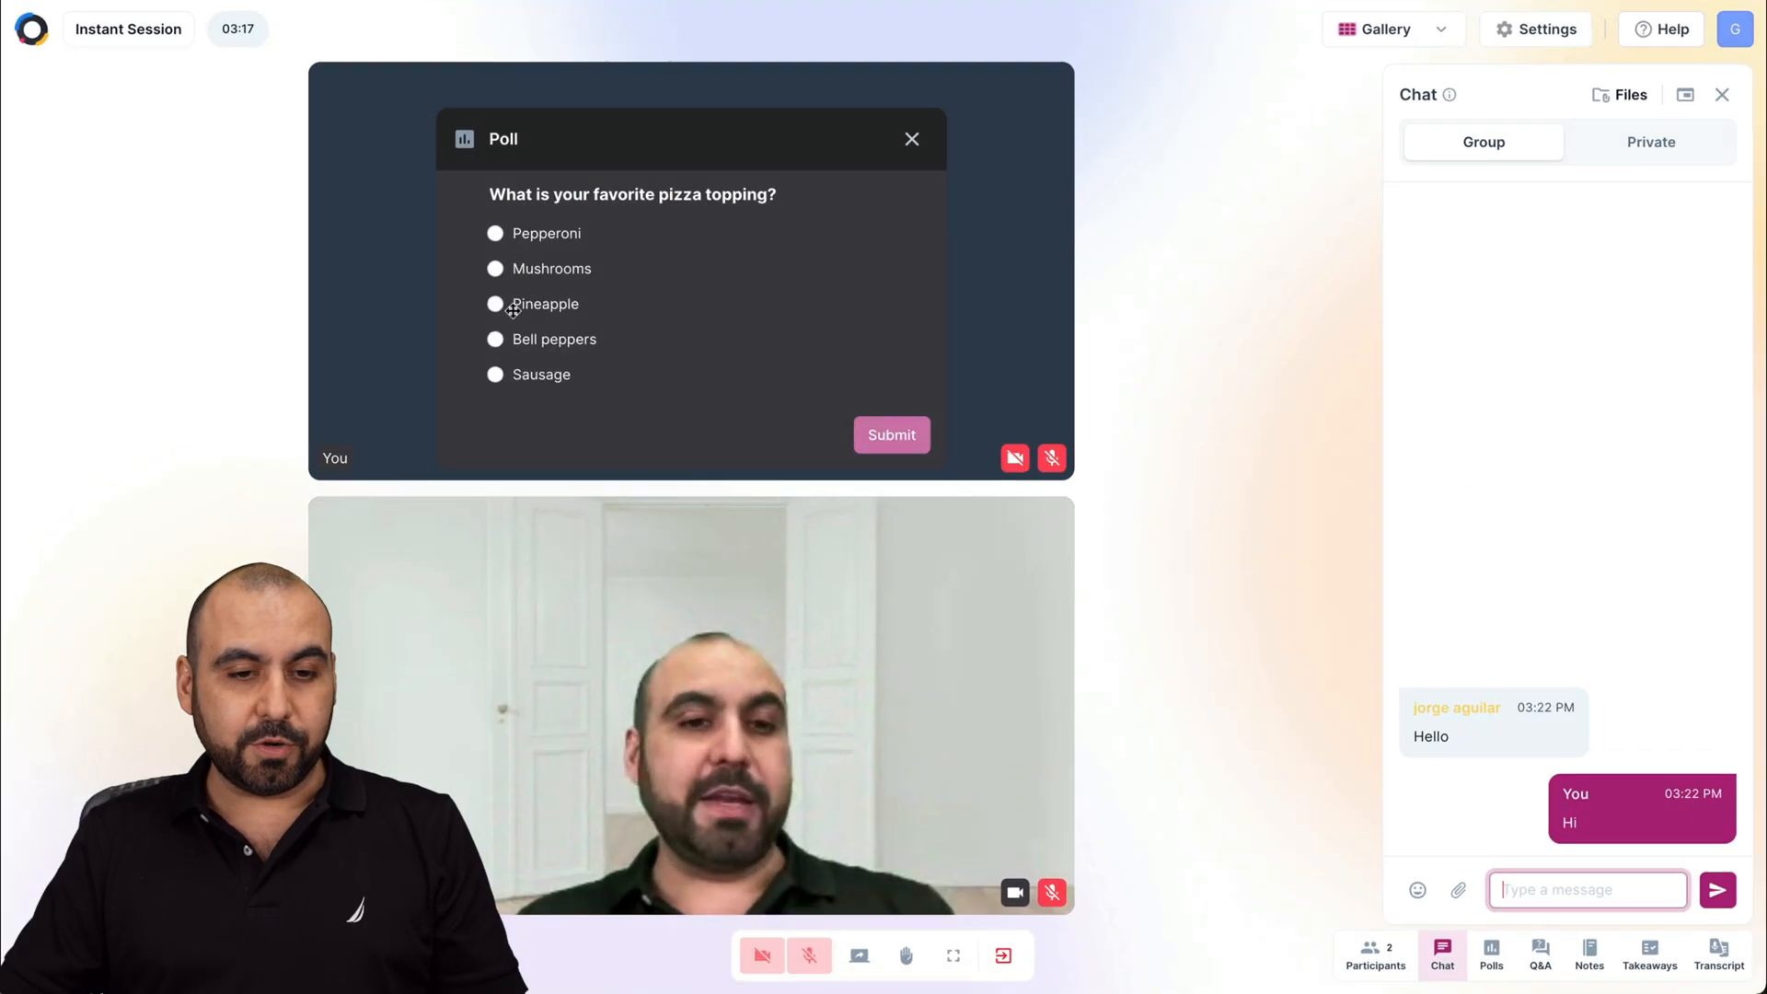
pyautogui.click(493, 304)
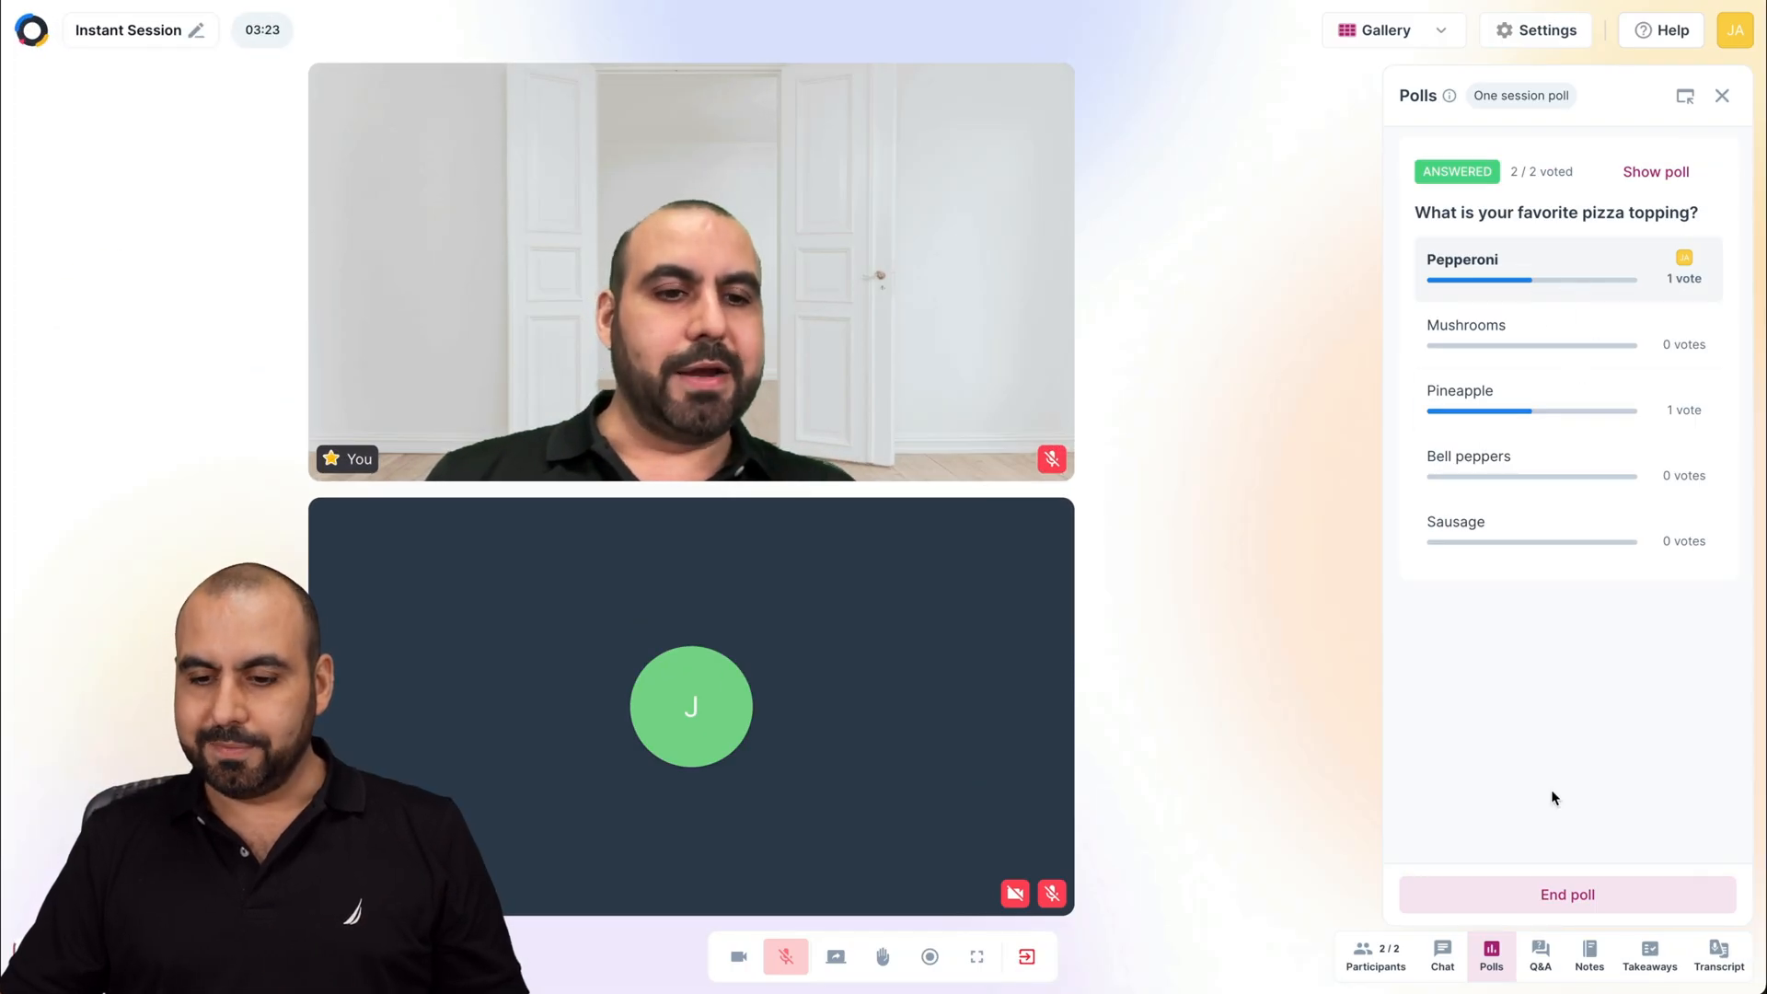
# End the poll with Pepperoni and Pineapple at one vote each.
pyautogui.click(1567, 894)
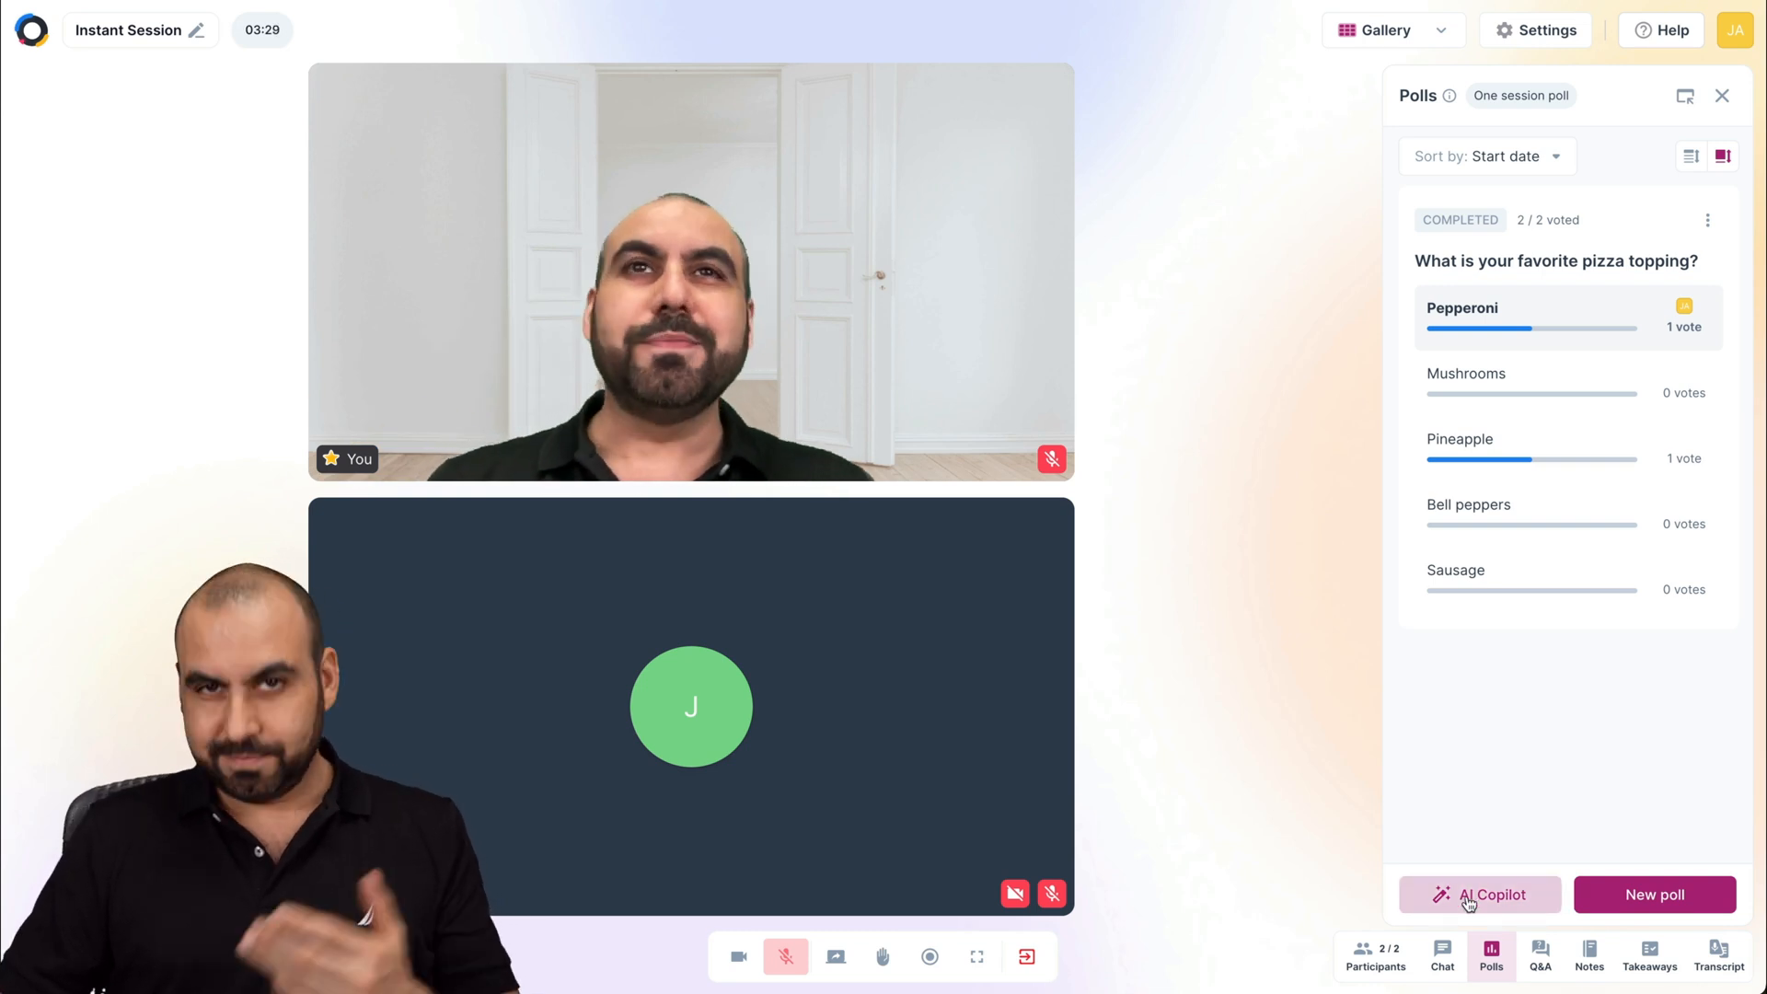
pyautogui.click(1539, 958)
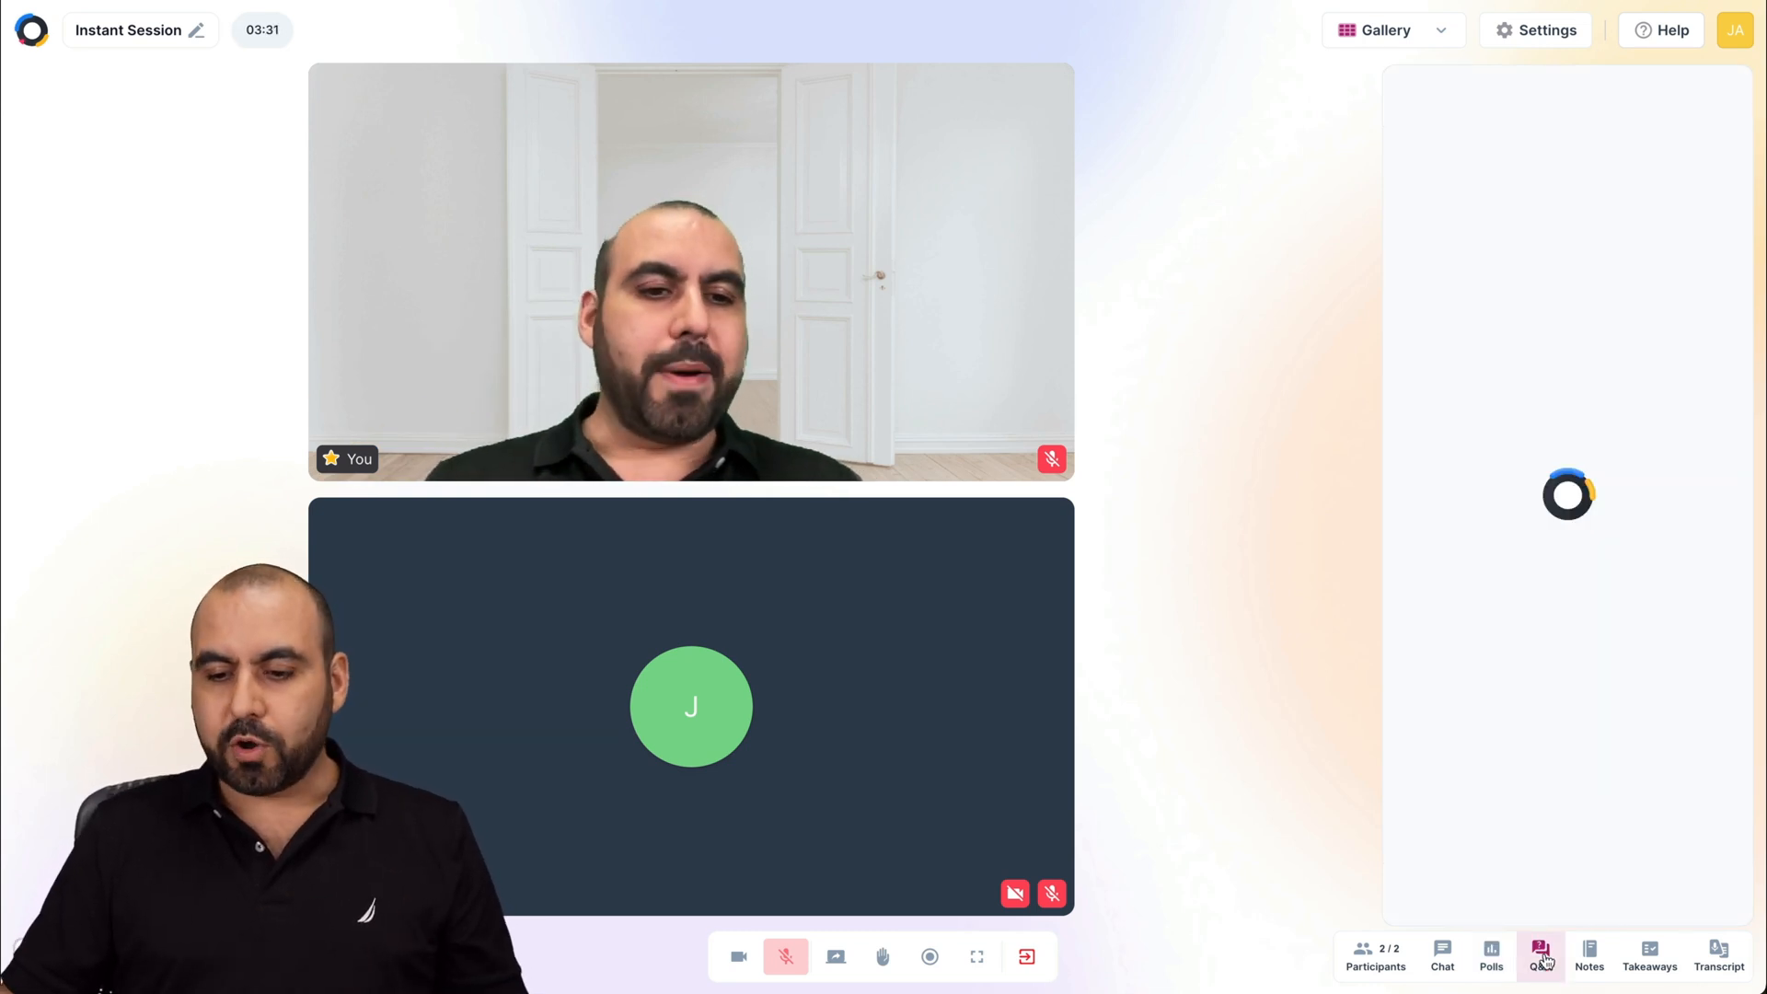
# Look through the empty Q&A and Notes panels and view the WW1/WW2 takeaways.
pyautogui.click(1539, 957)
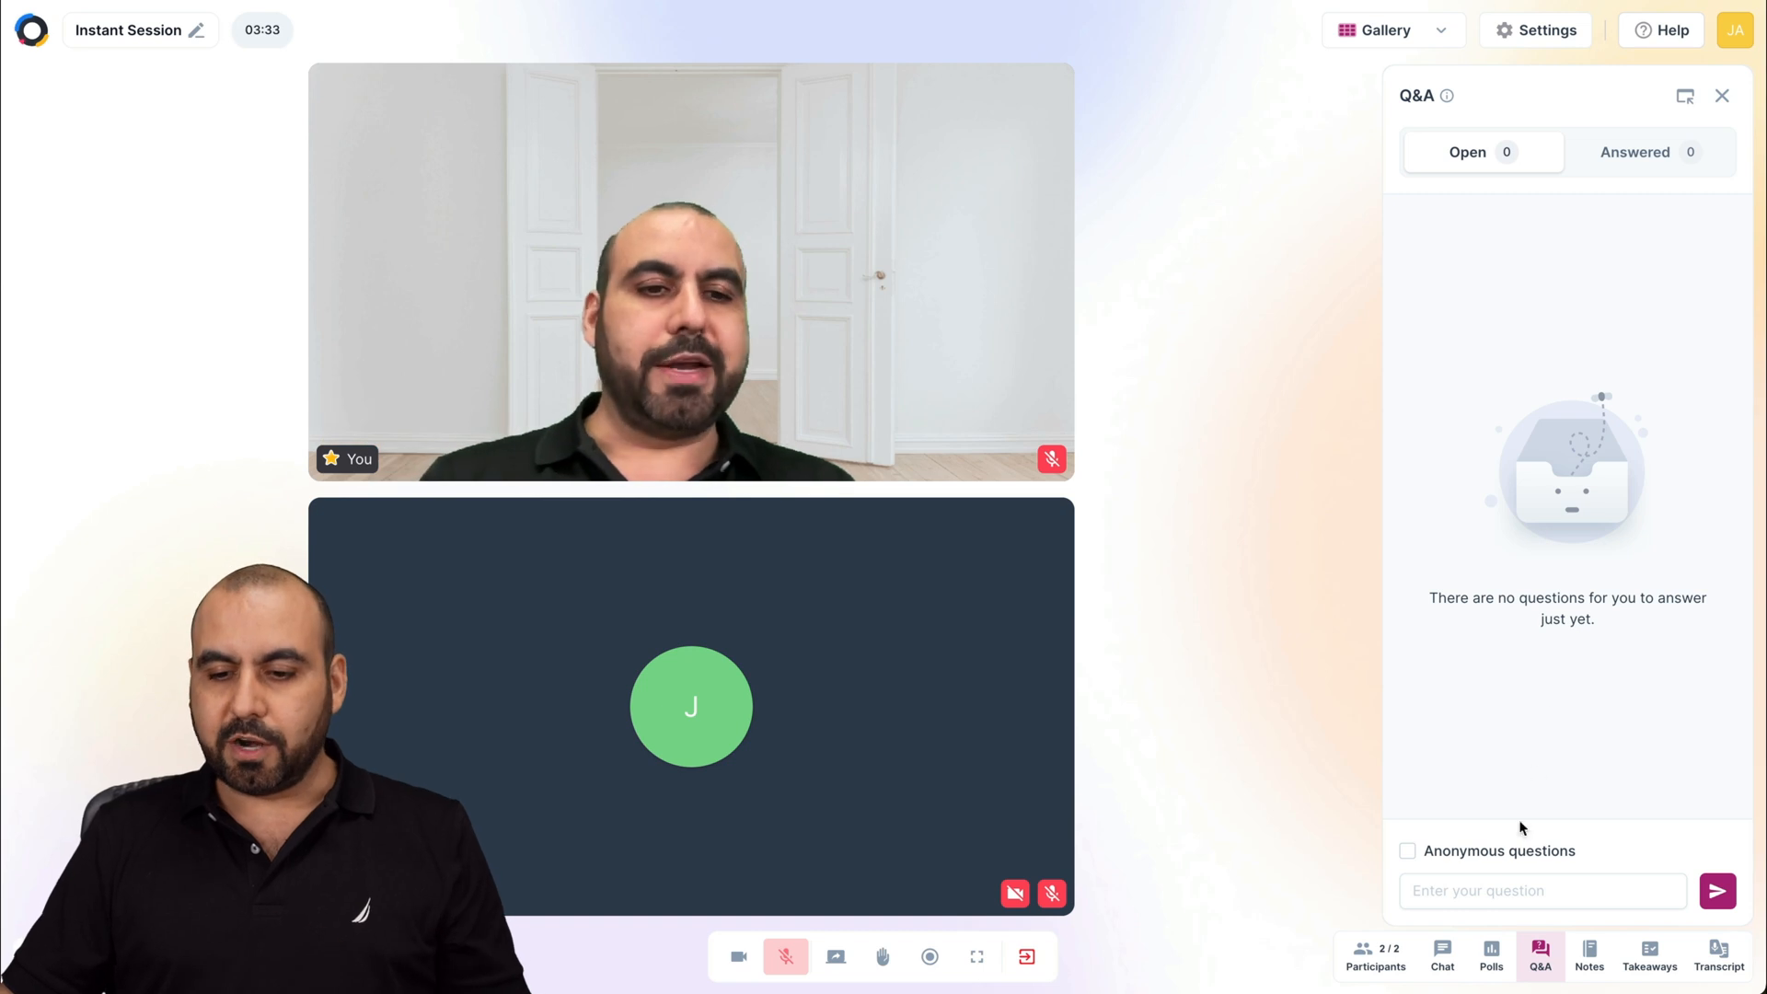
pyautogui.click(1589, 957)
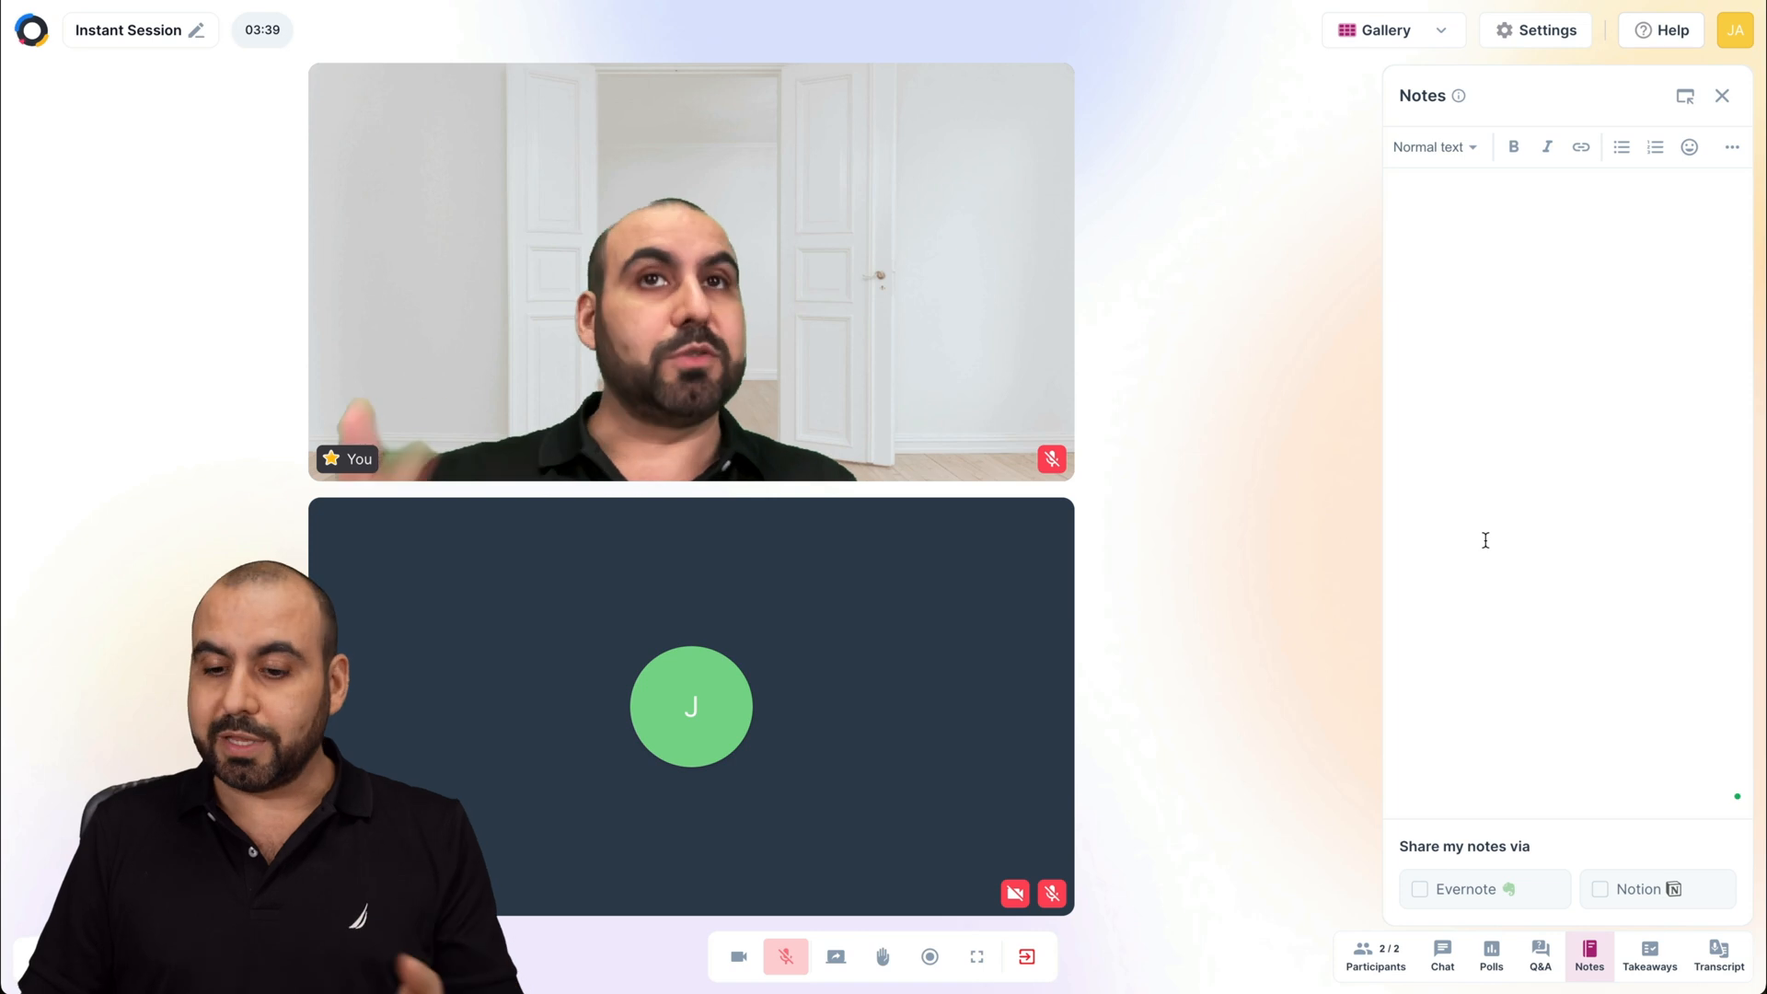
pyautogui.click(1649, 957)
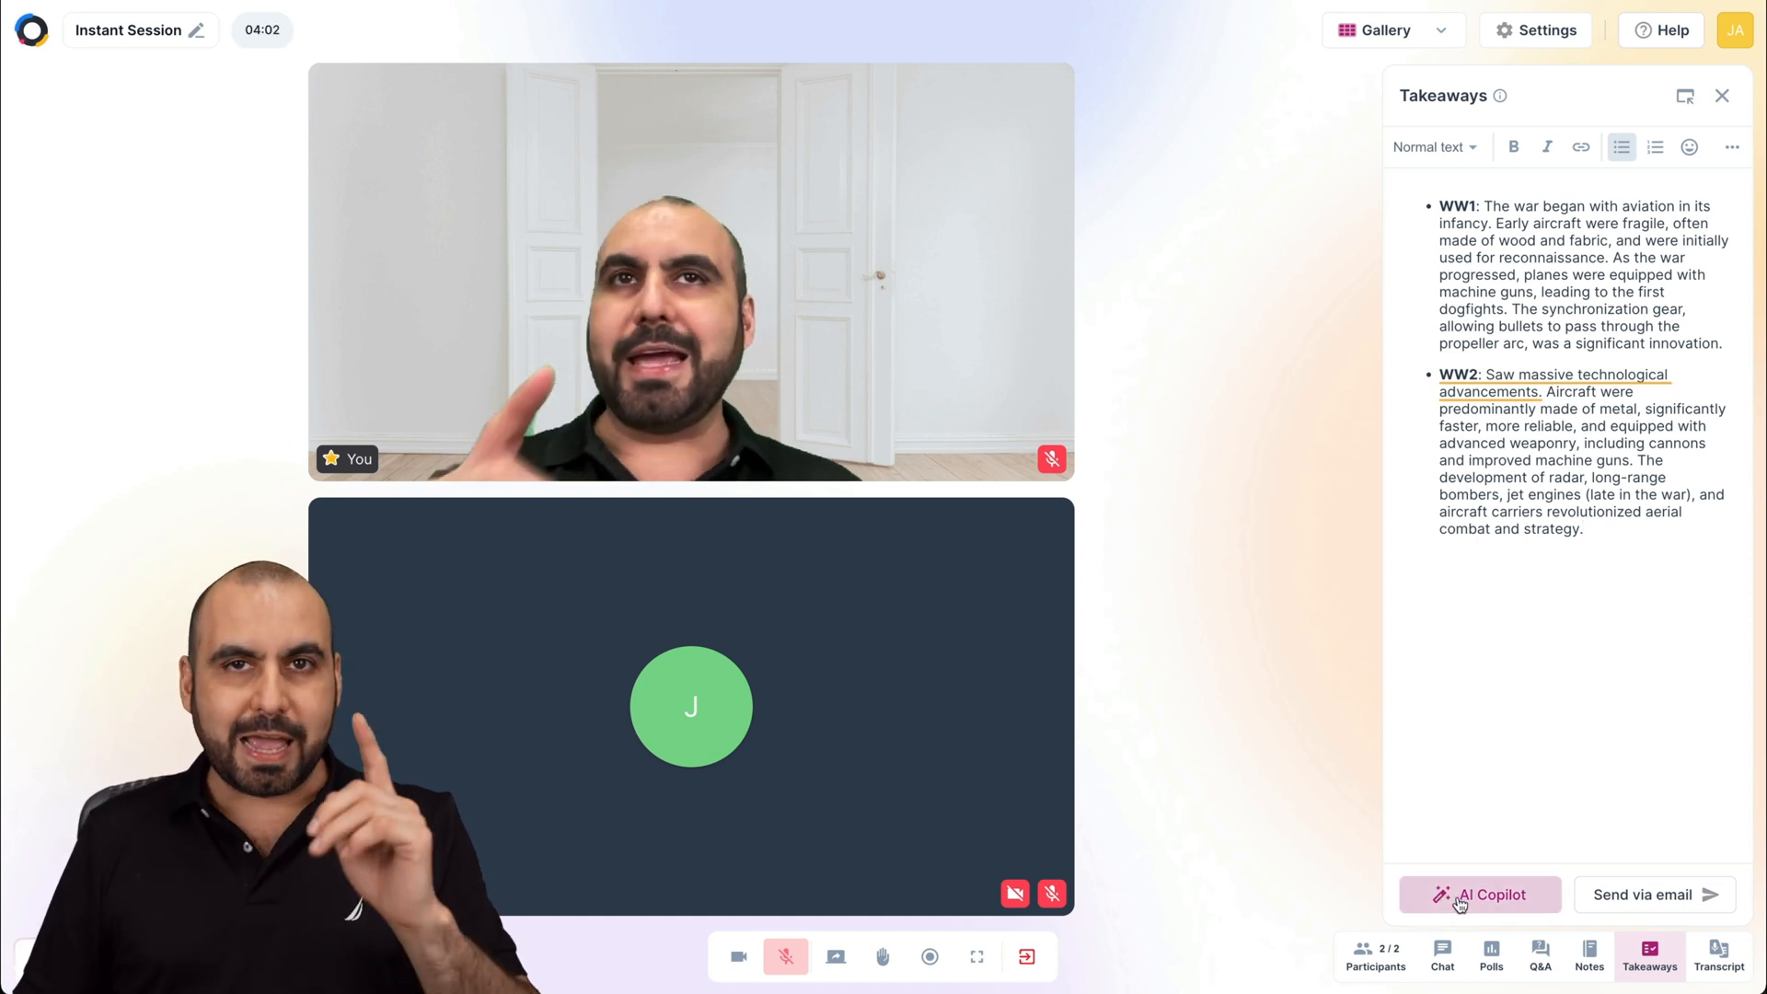
# Have AI Copilot generate a bulleted-list summary of the takeaways, retrying once.
pyautogui.click(1481, 894)
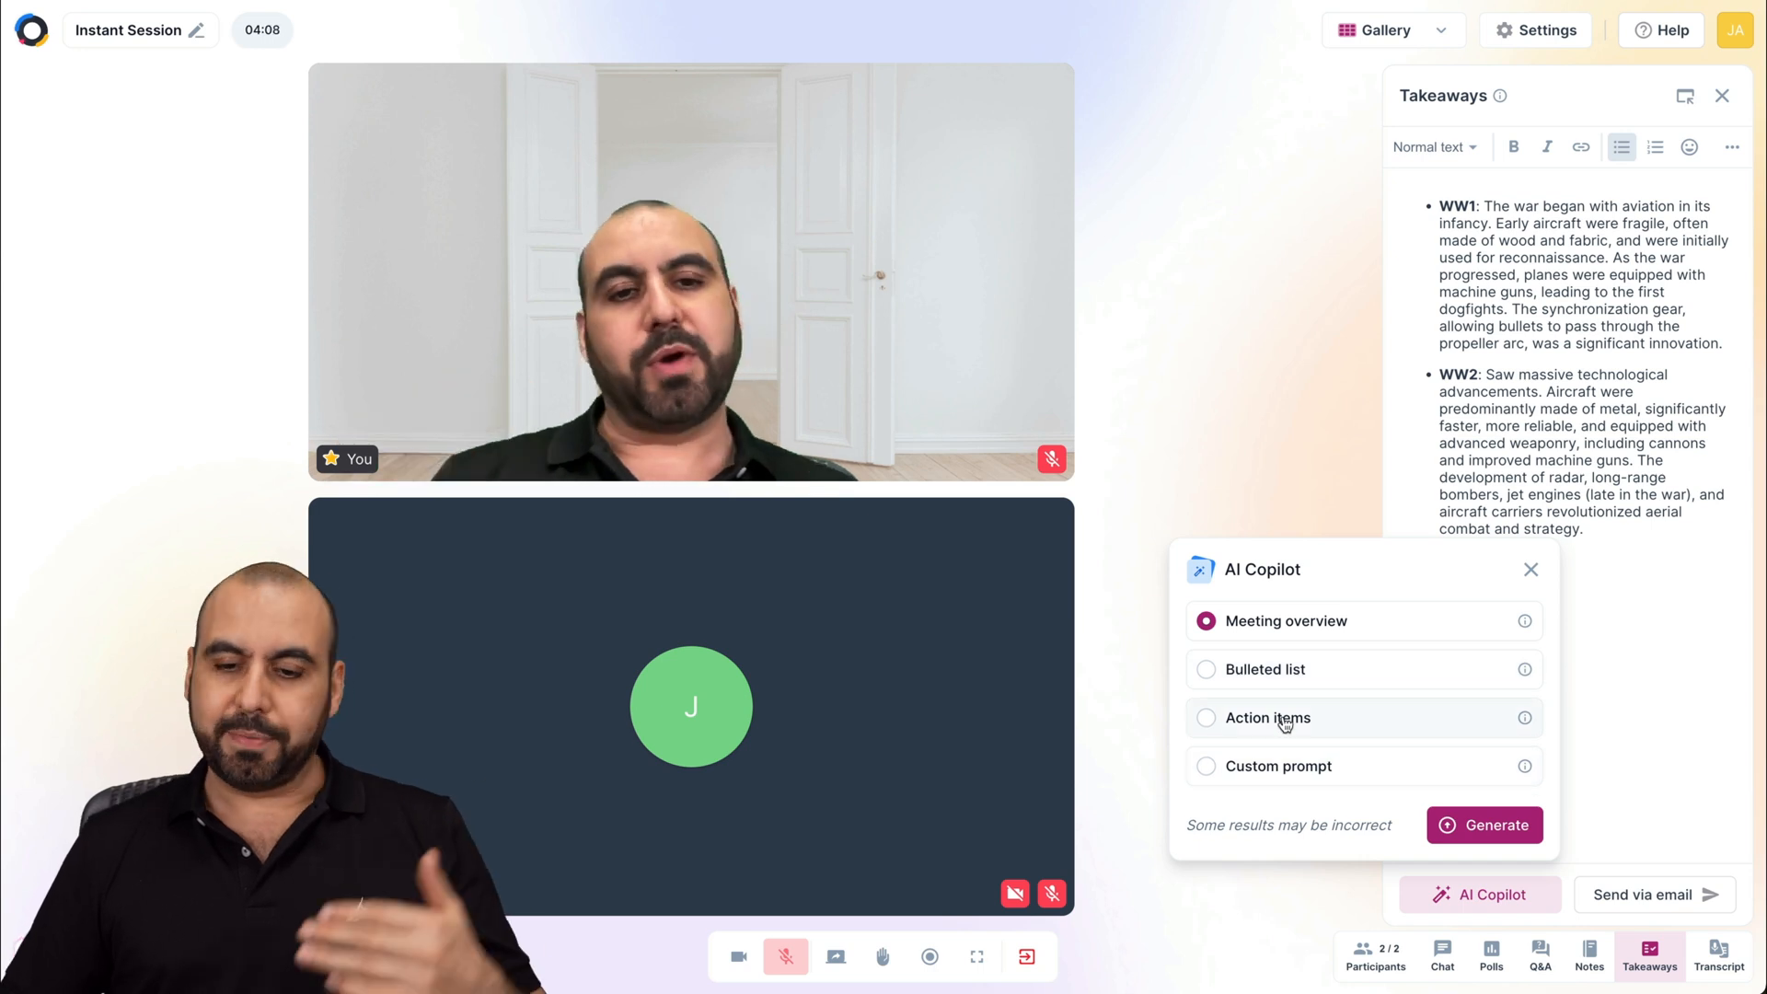
pyautogui.click(1206, 668)
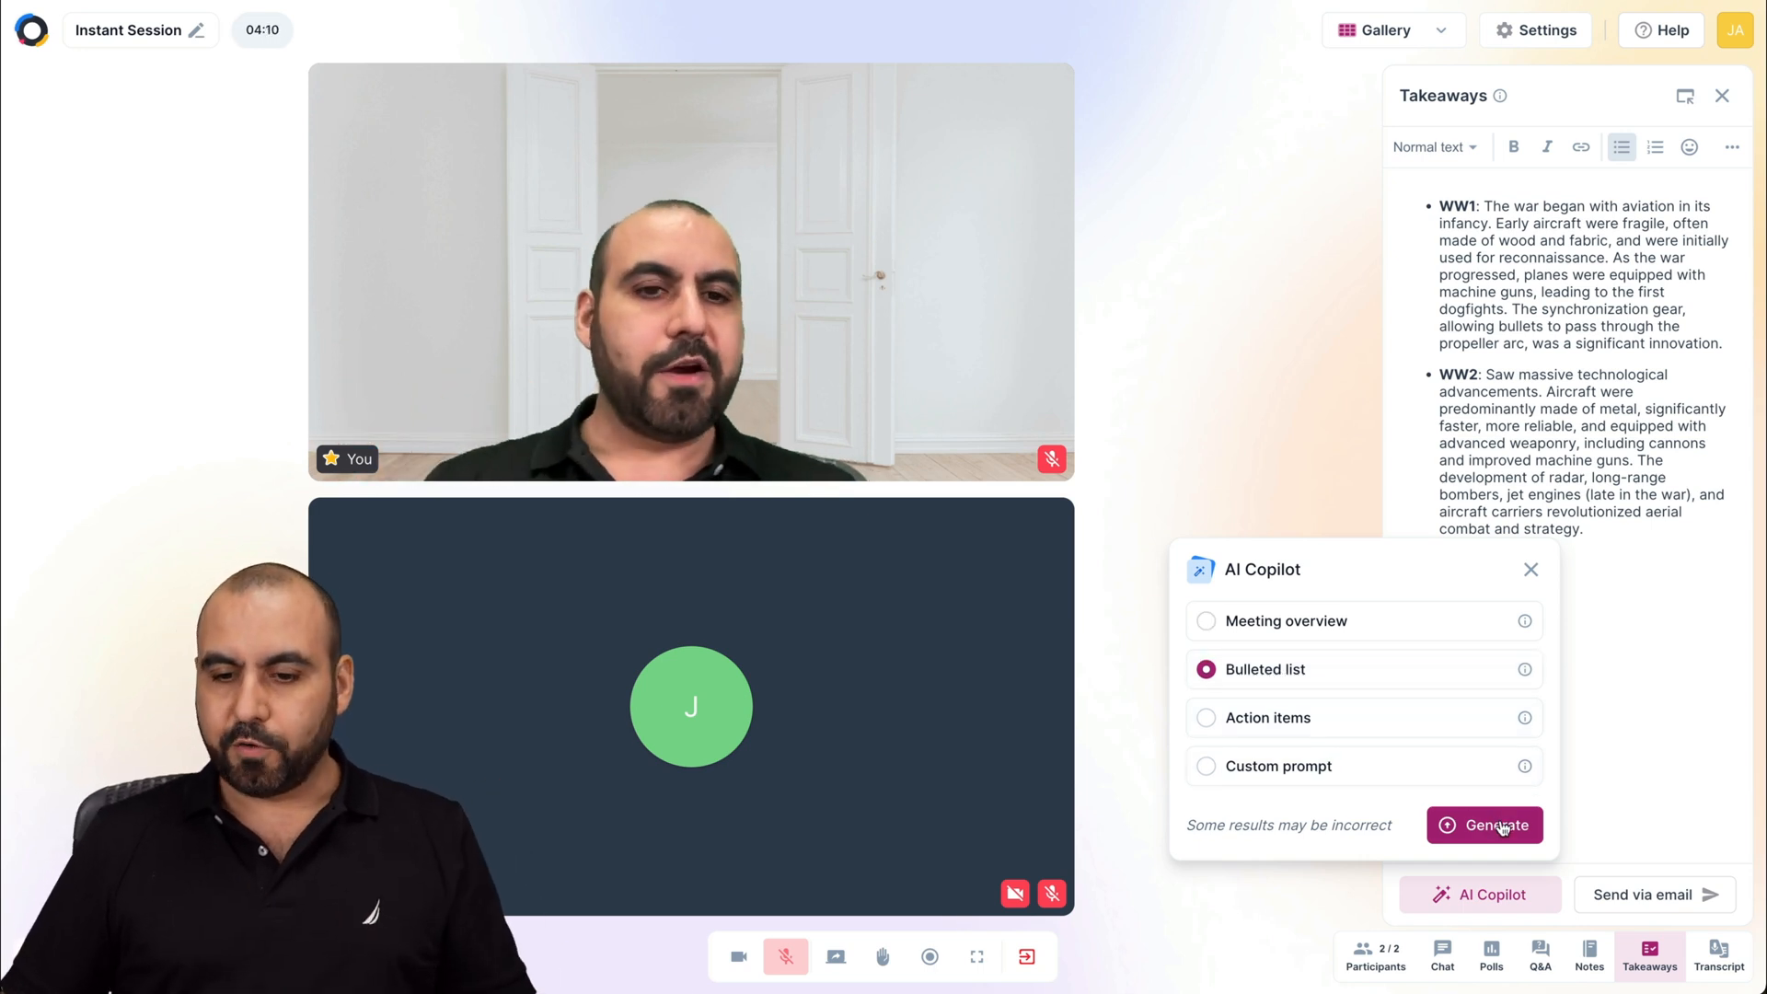
pyautogui.click(1483, 825)
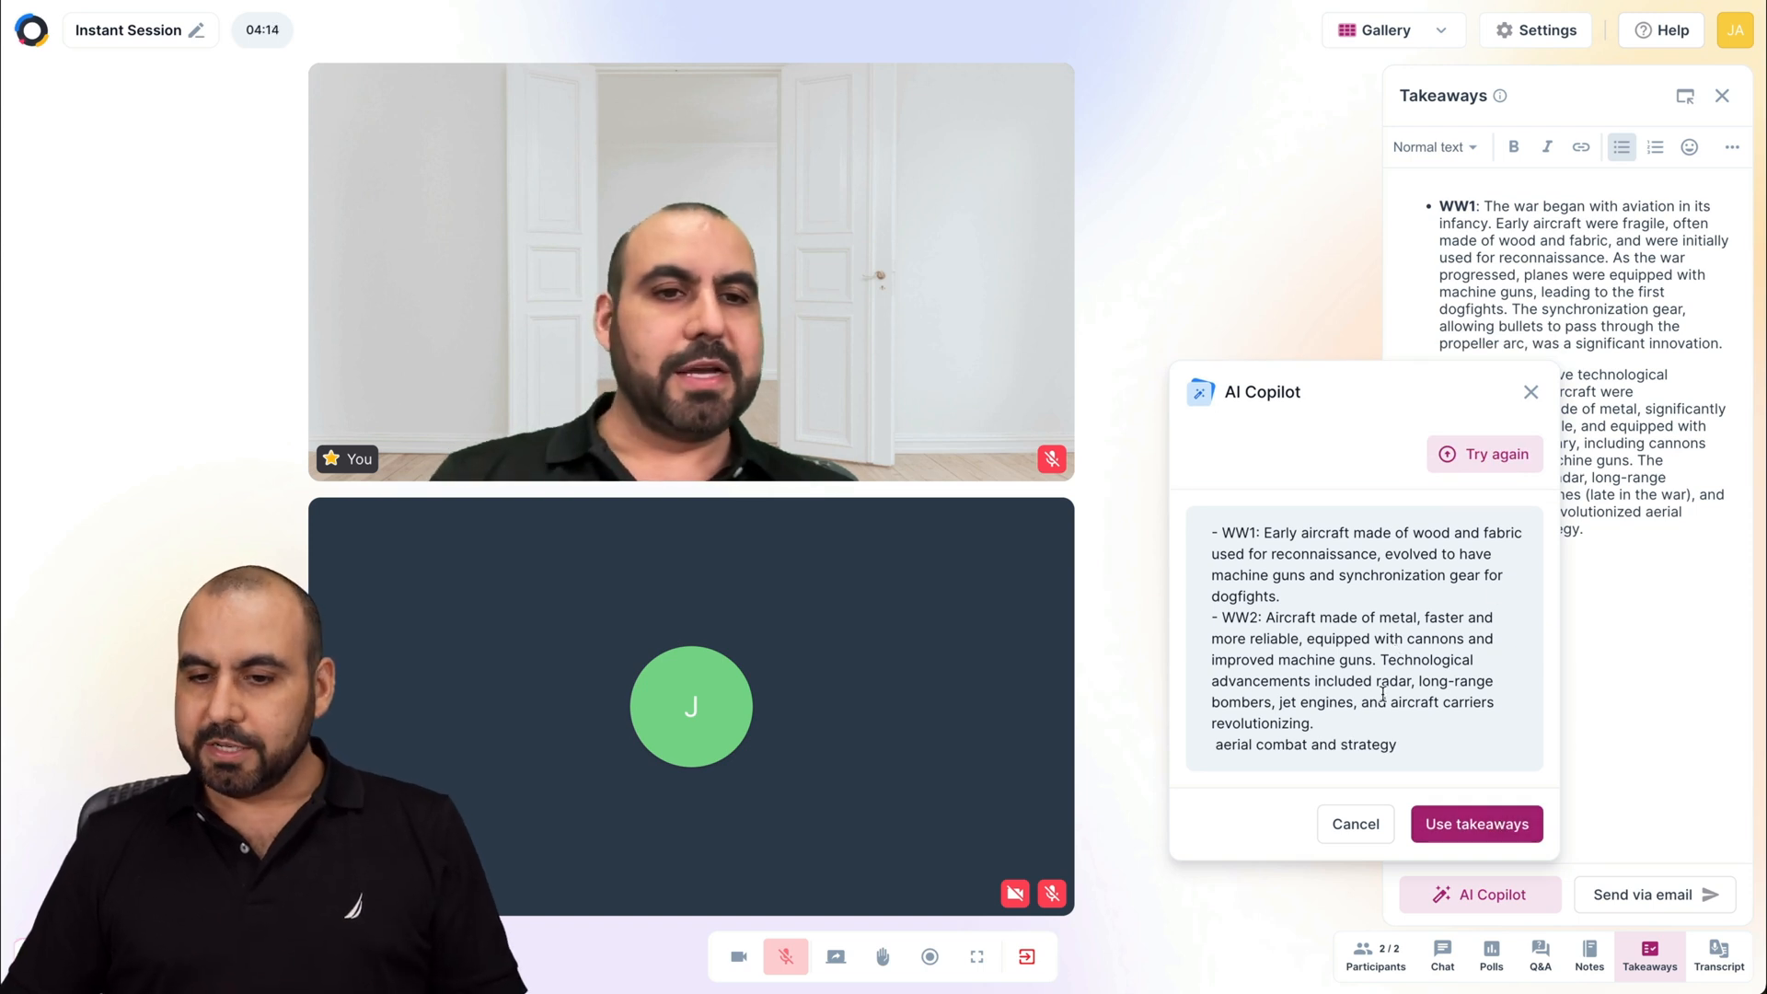
pyautogui.click(1474, 823)
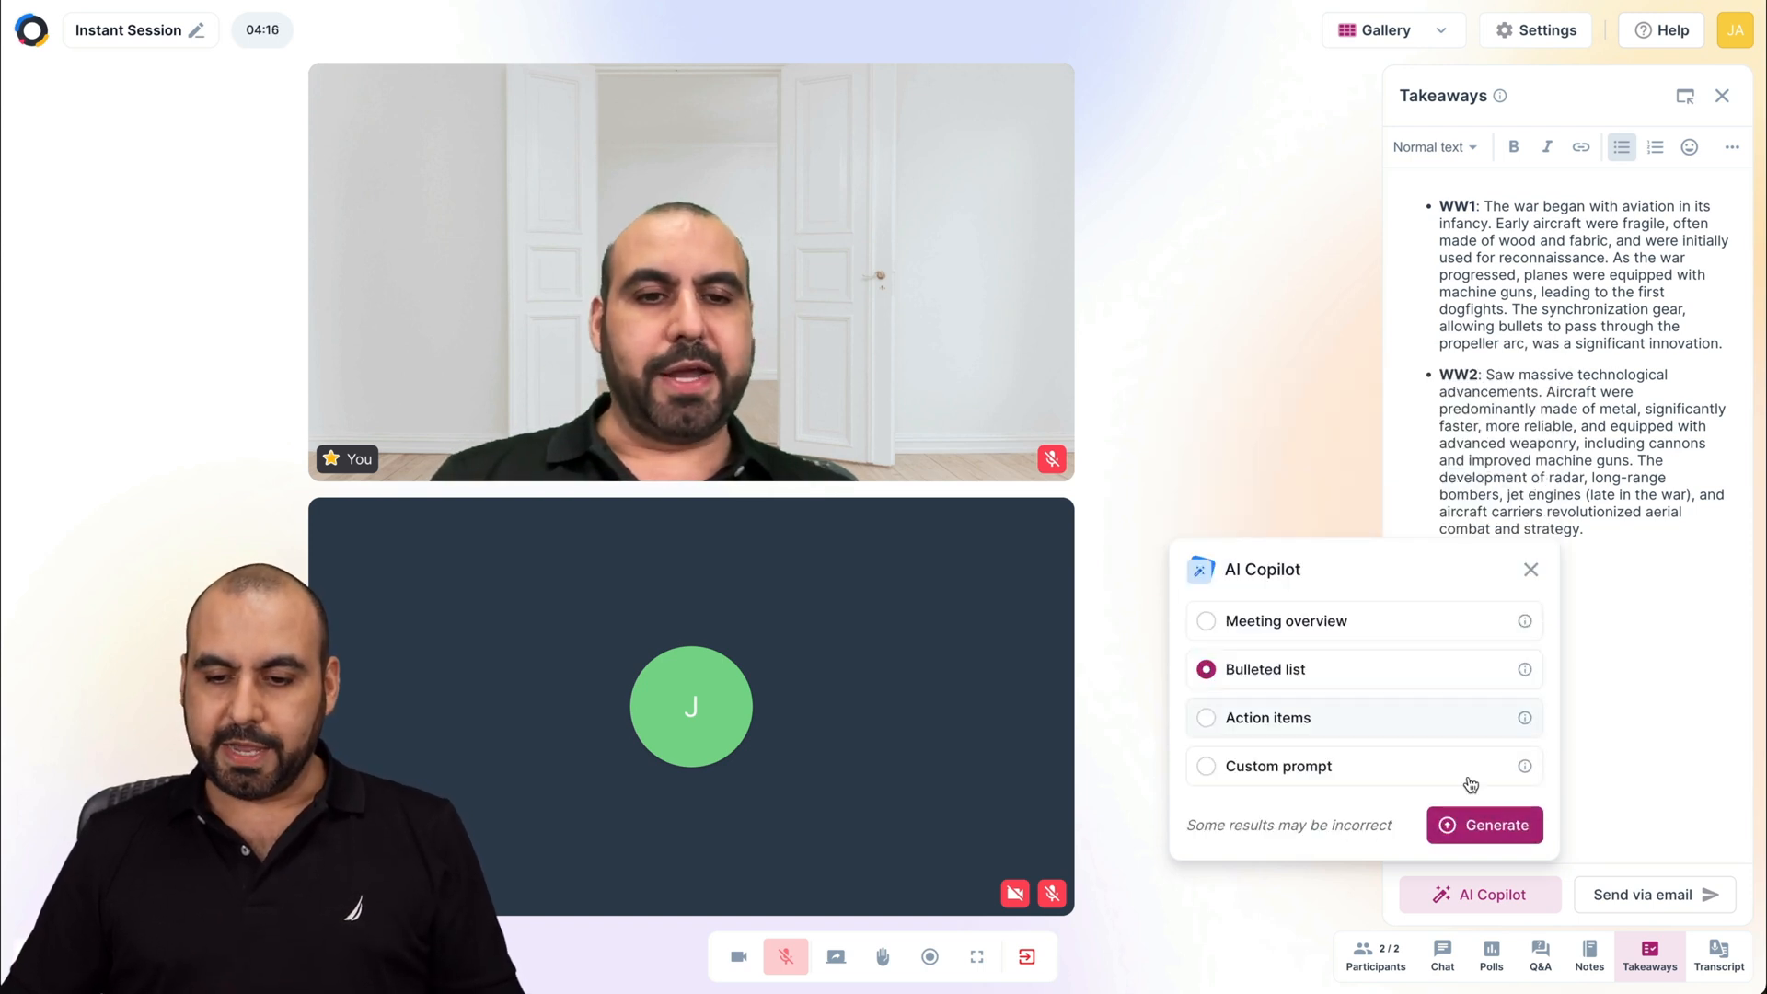
pyautogui.click(1484, 825)
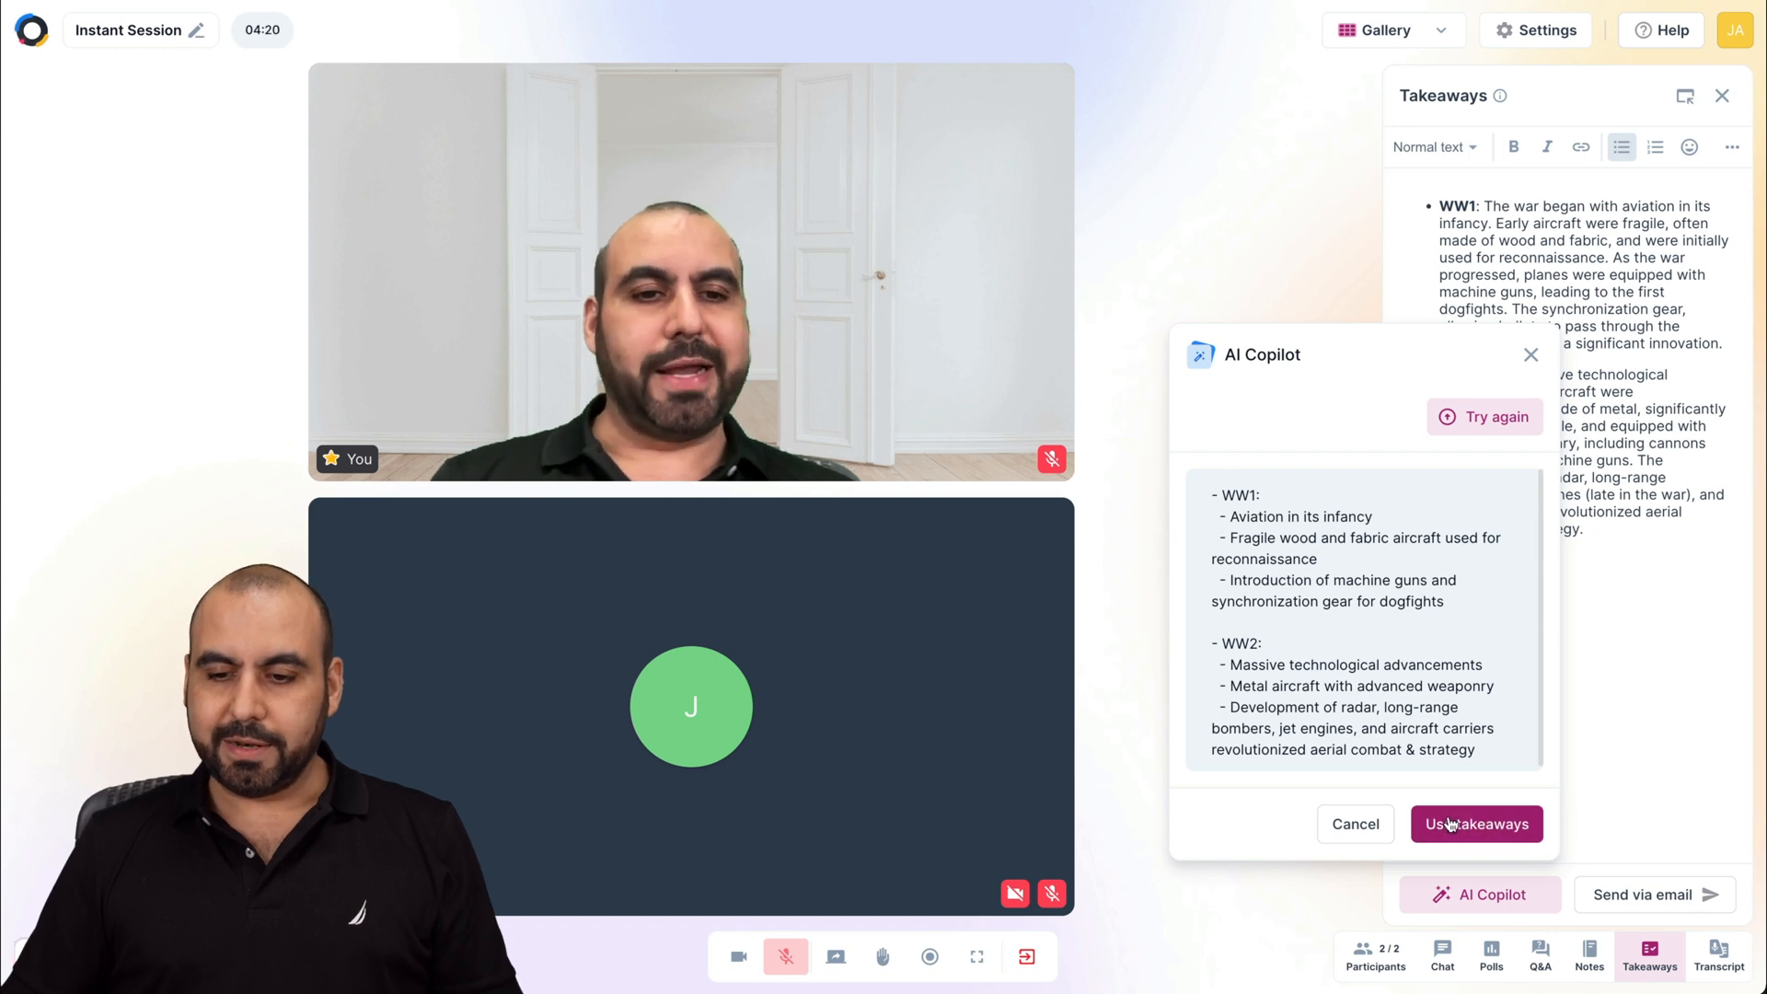
# Replace the original takeaways with the AI-generated bulleted summary.
pyautogui.click(1475, 825)
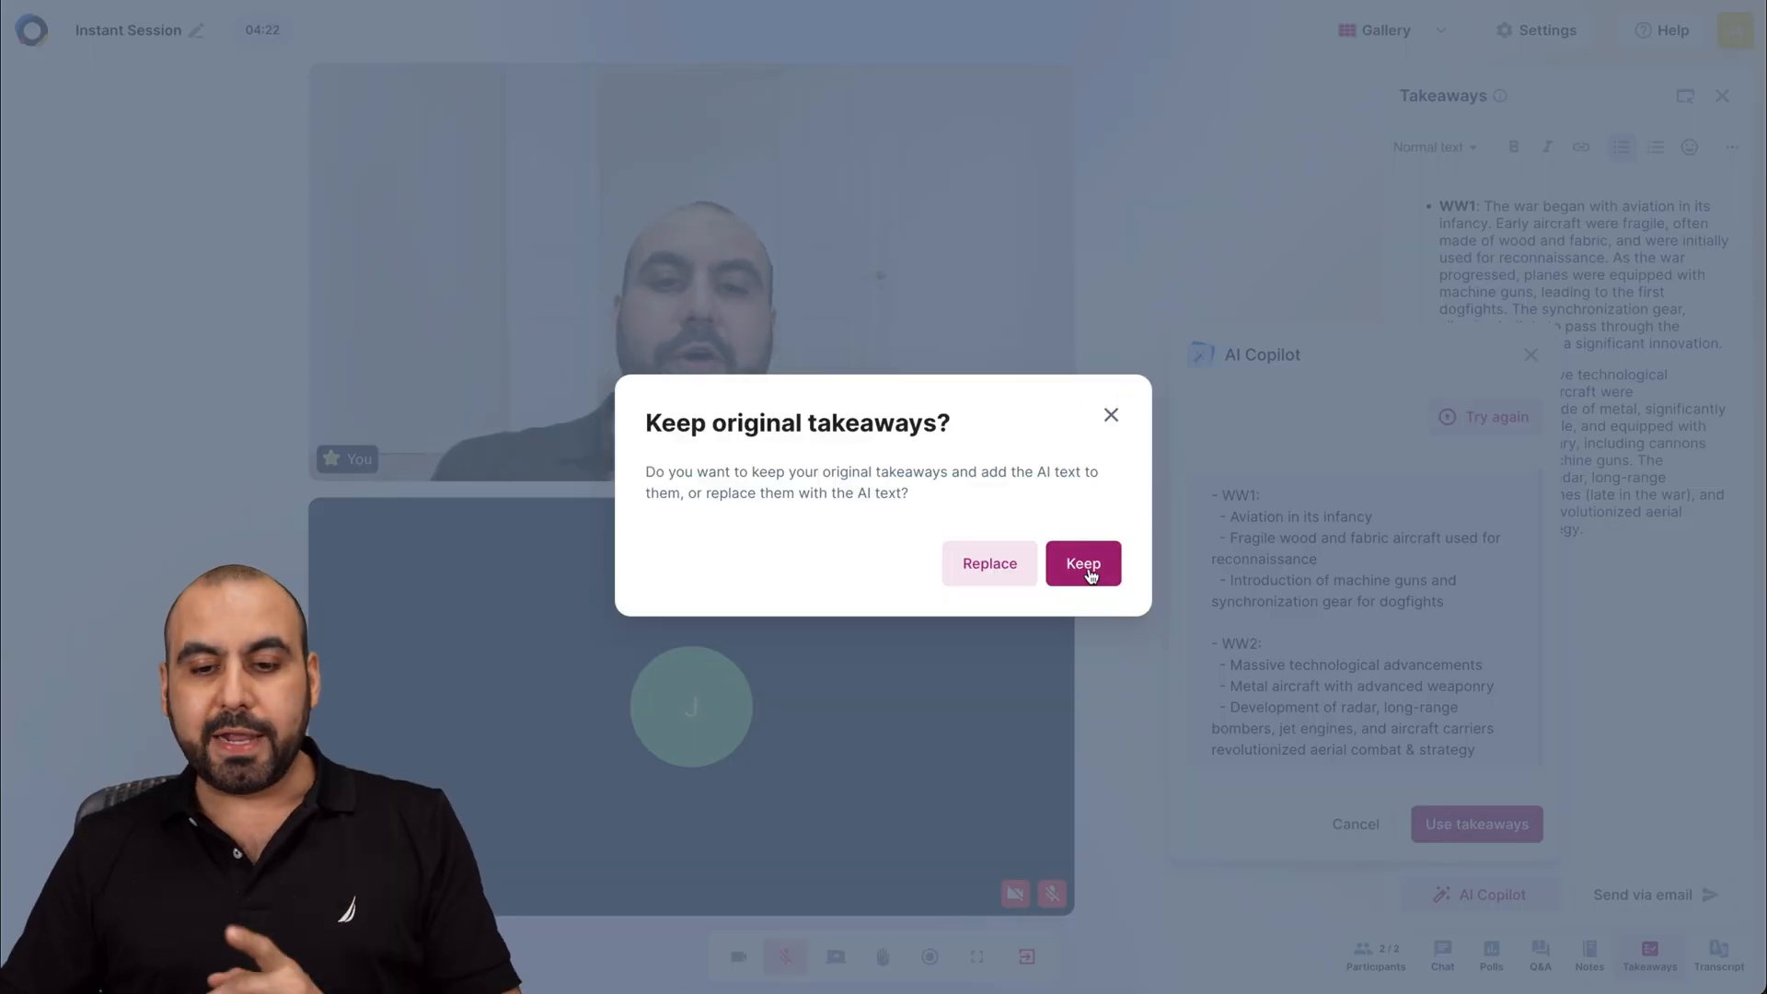
pyautogui.click(1081, 563)
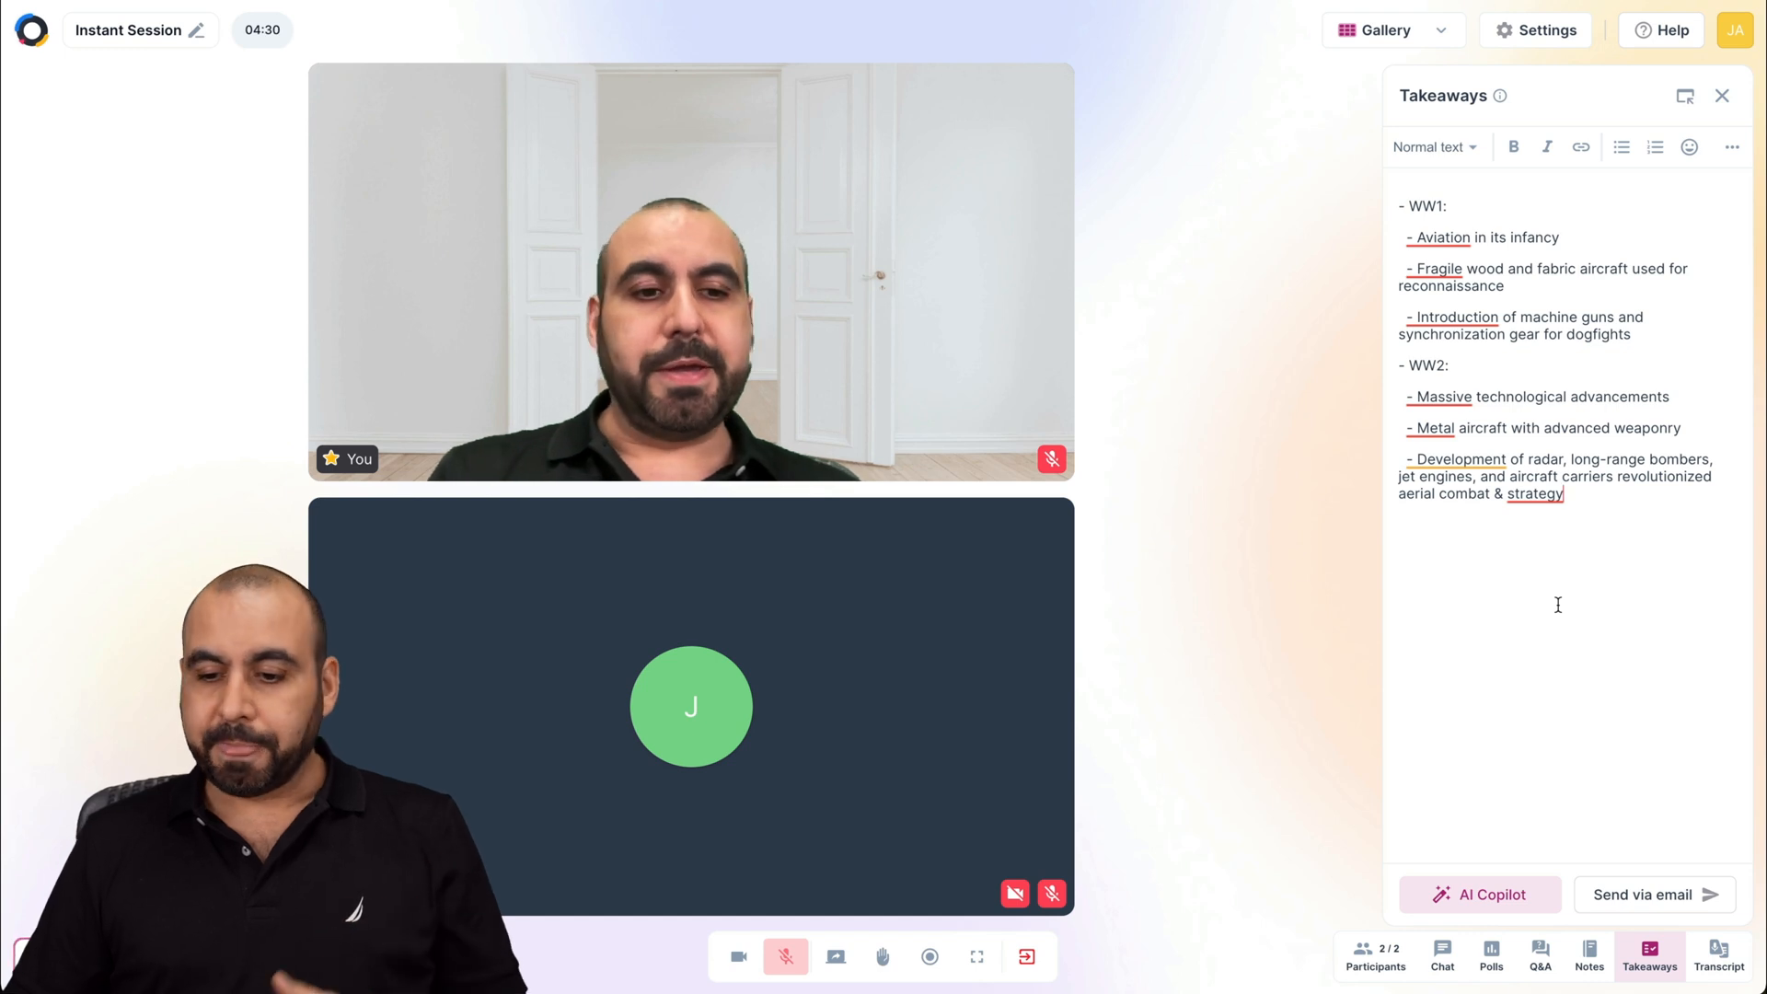
pyautogui.click(1718, 958)
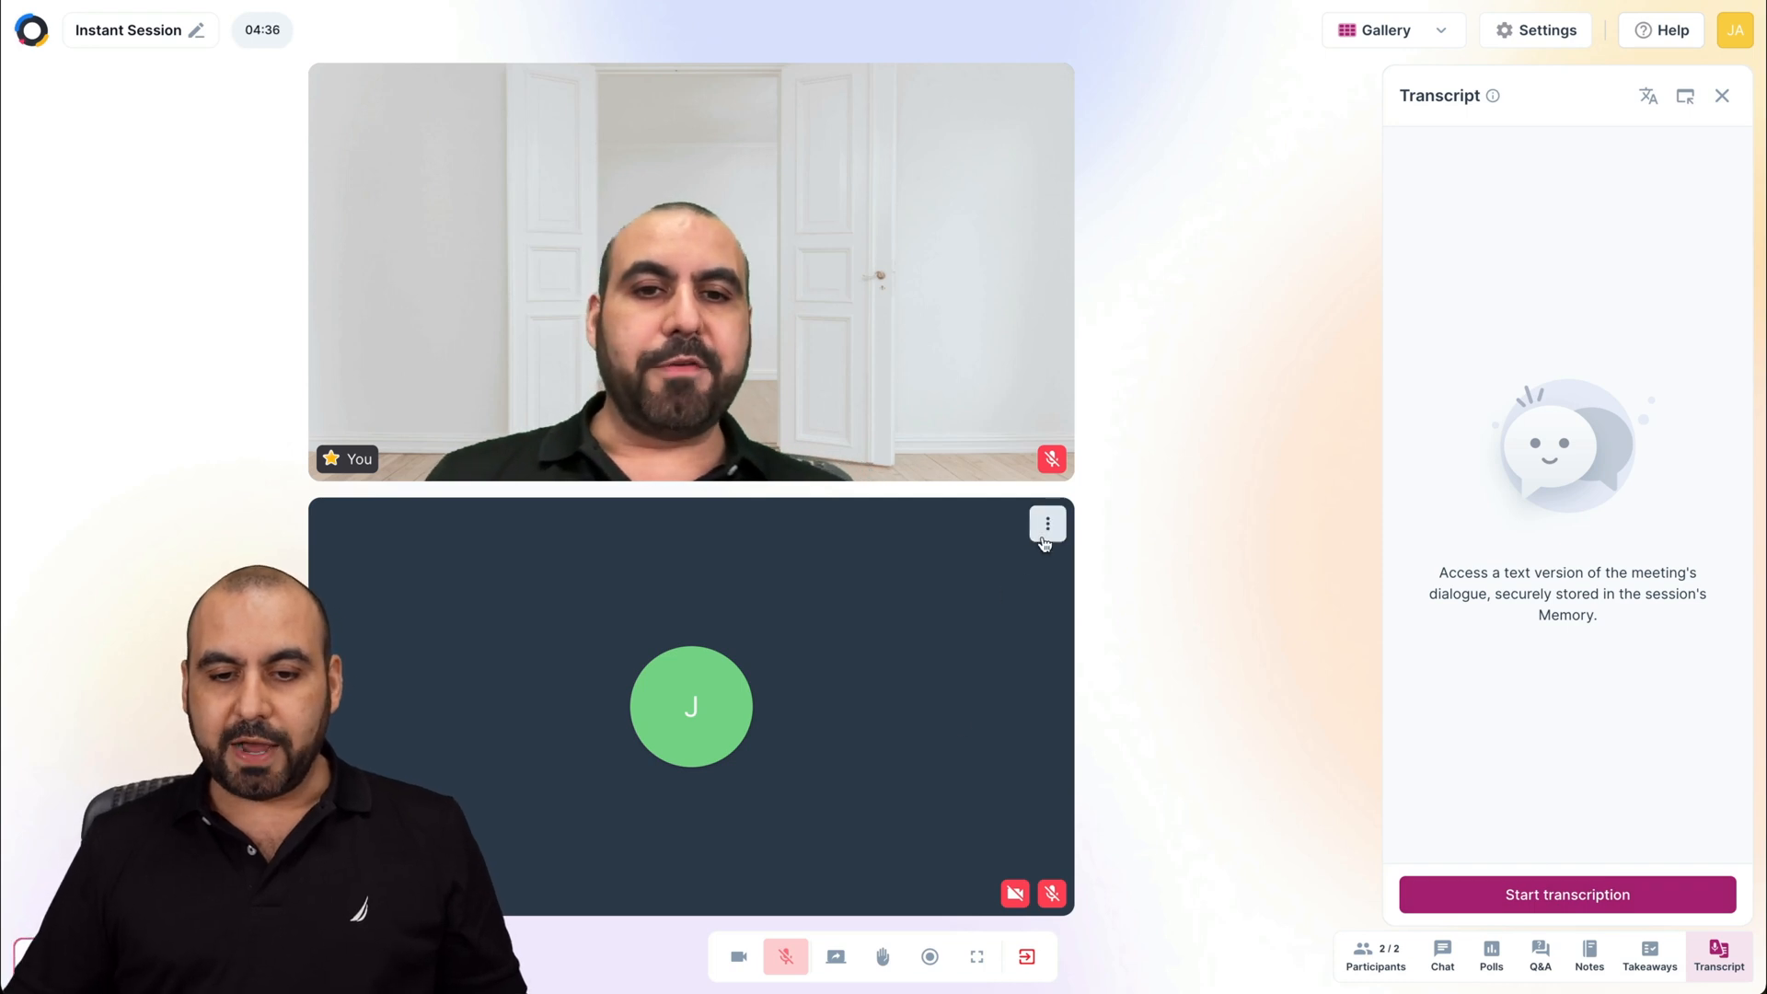
pyautogui.click(1047, 523)
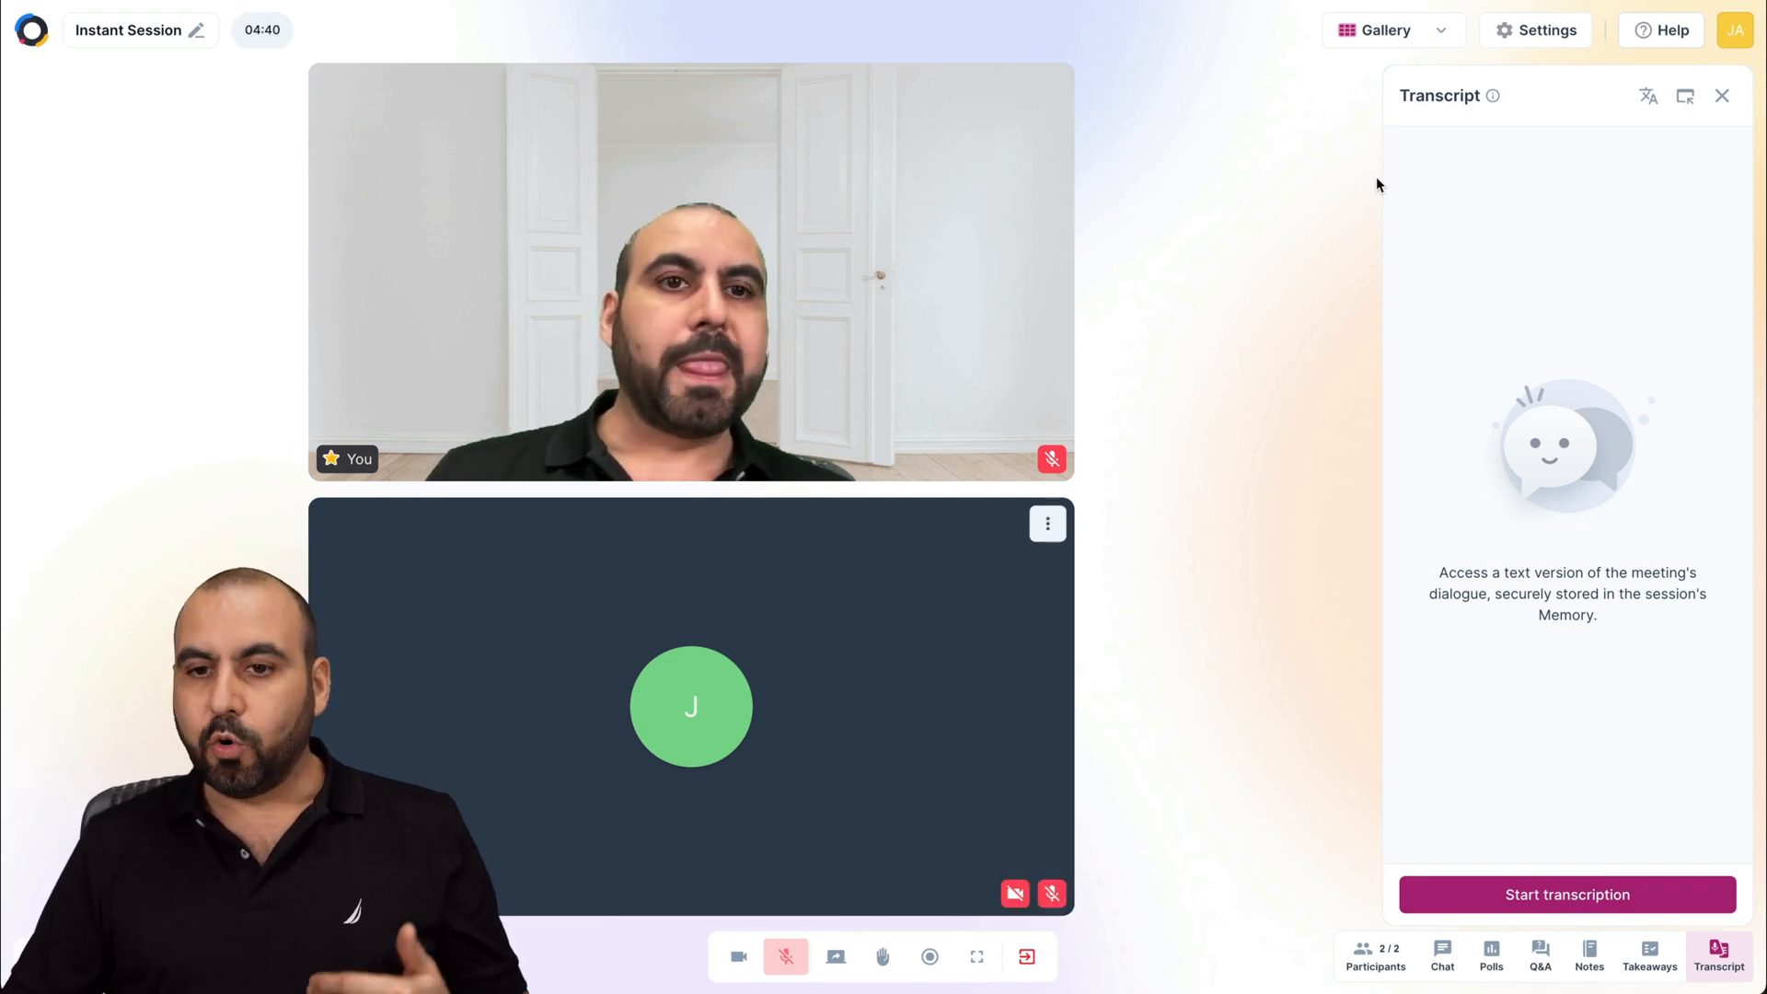
pyautogui.click(1384, 29)
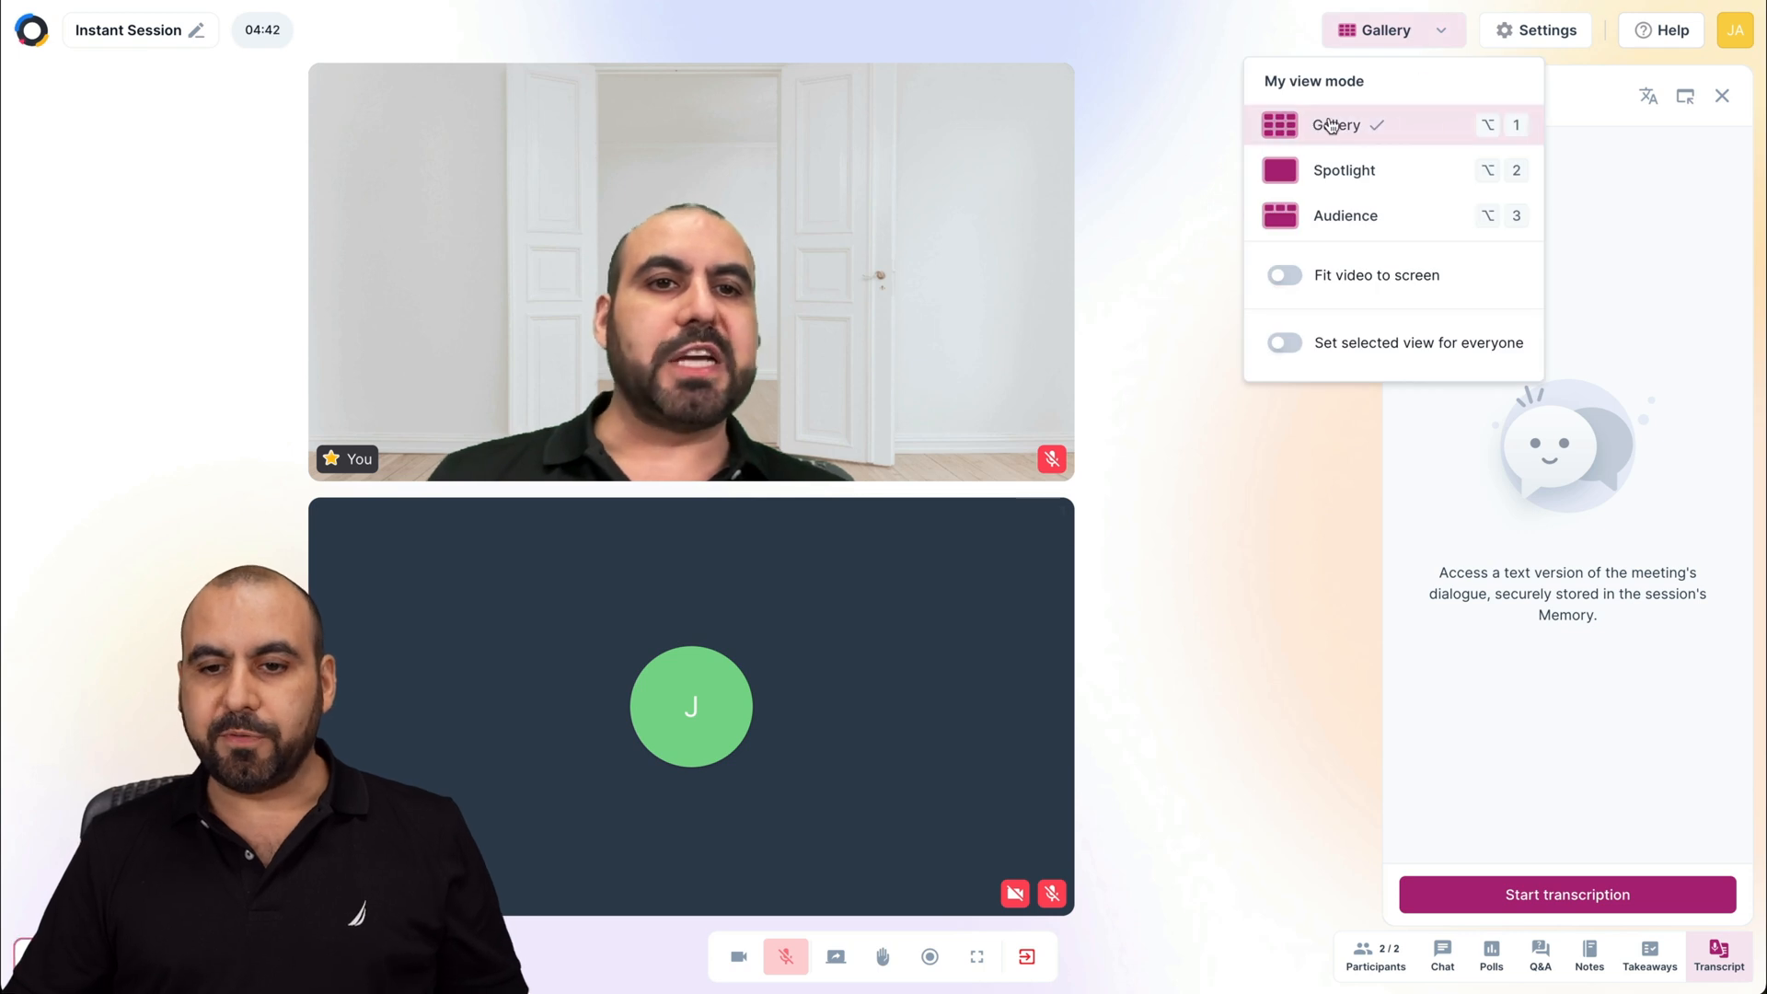
pyautogui.moveTo(1277, 427)
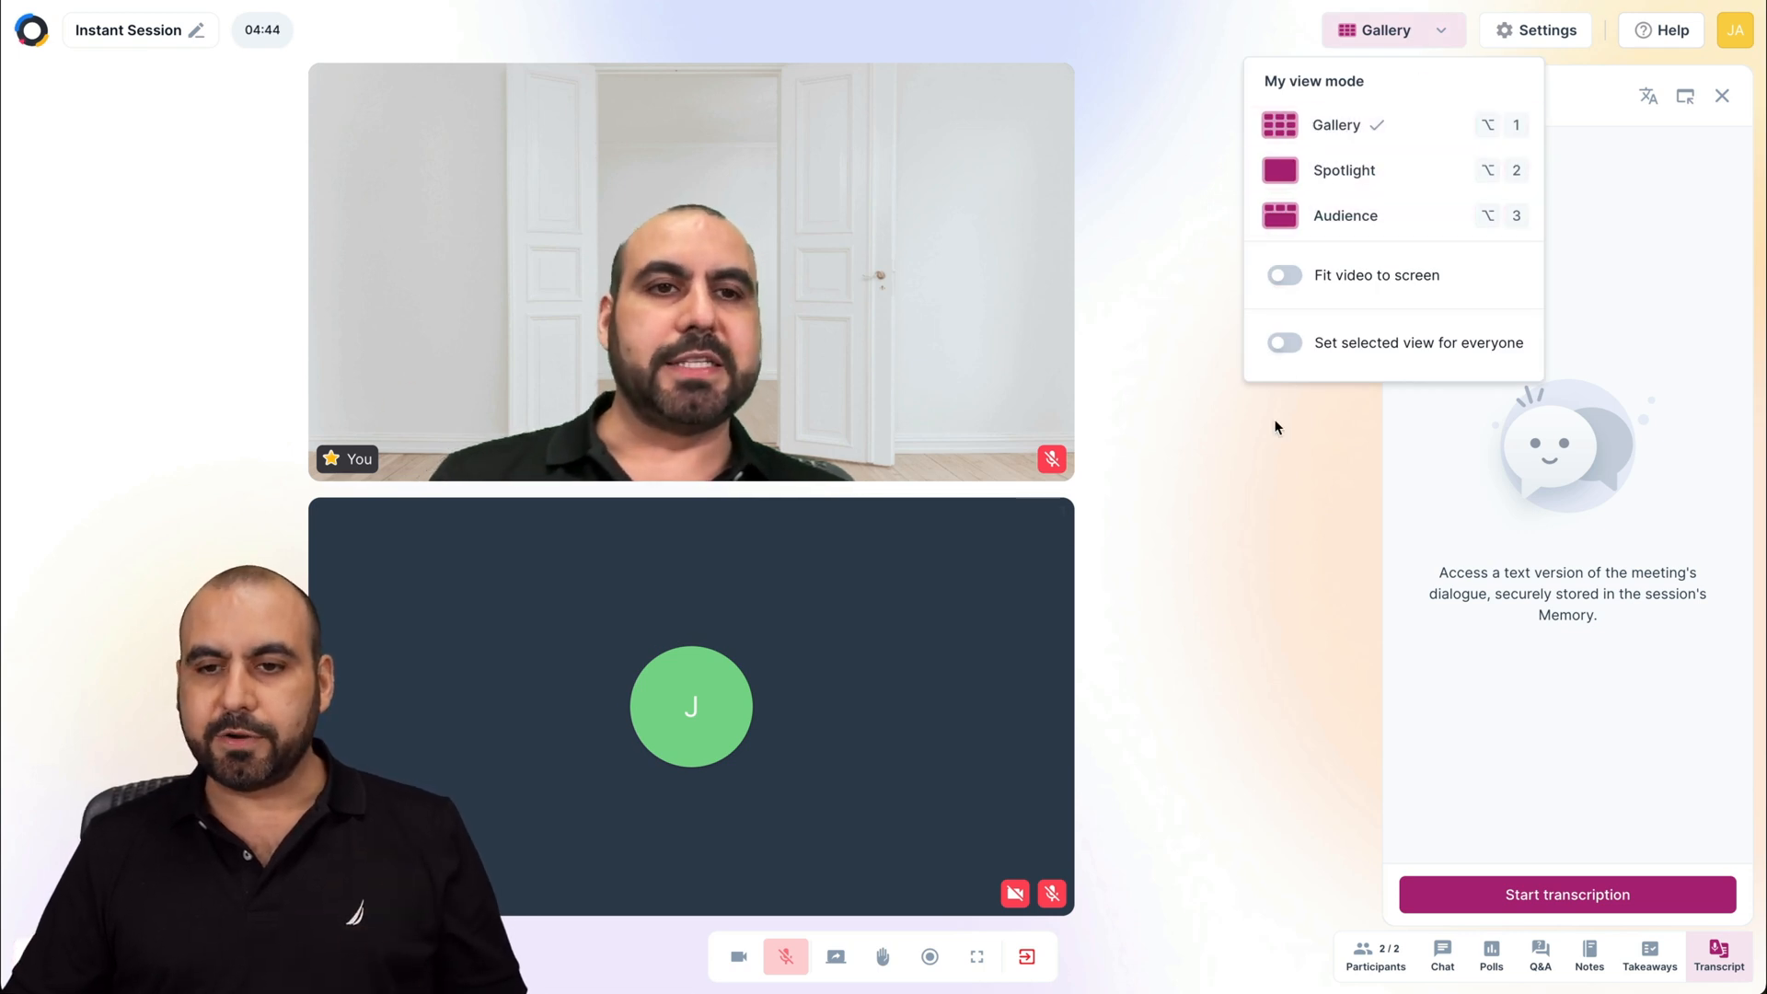
pyautogui.click(1535, 29)
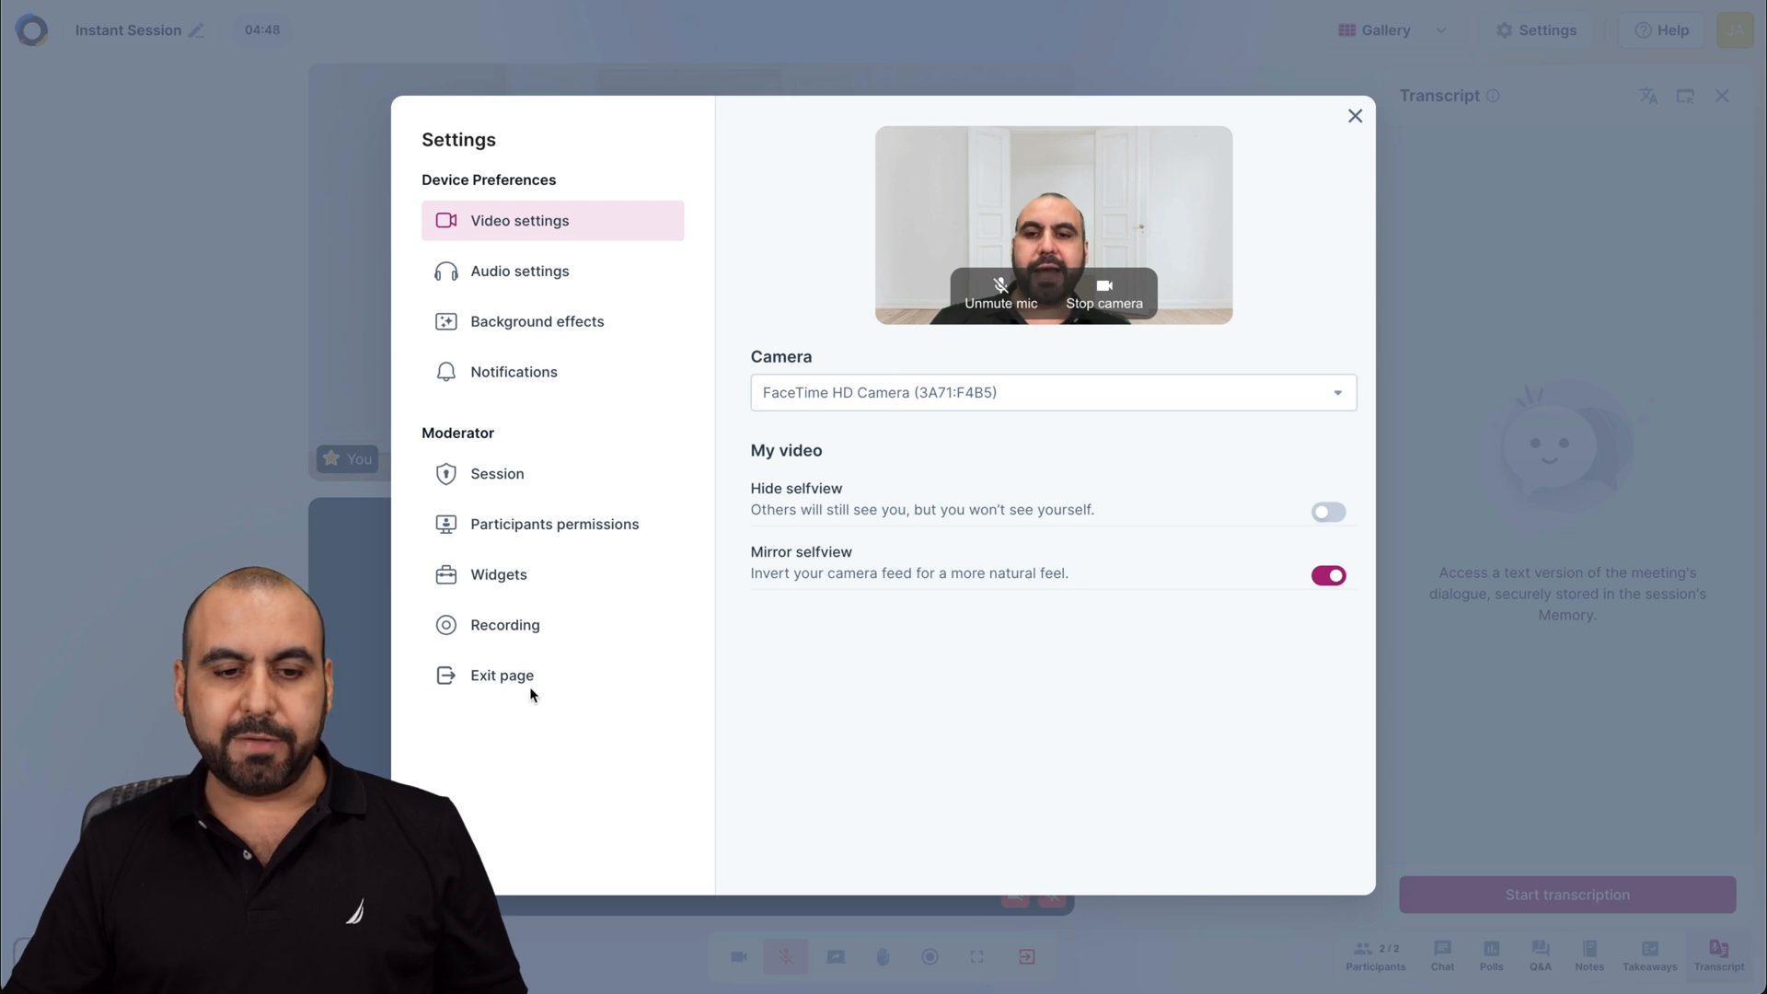
pyautogui.moveTo(702, 496)
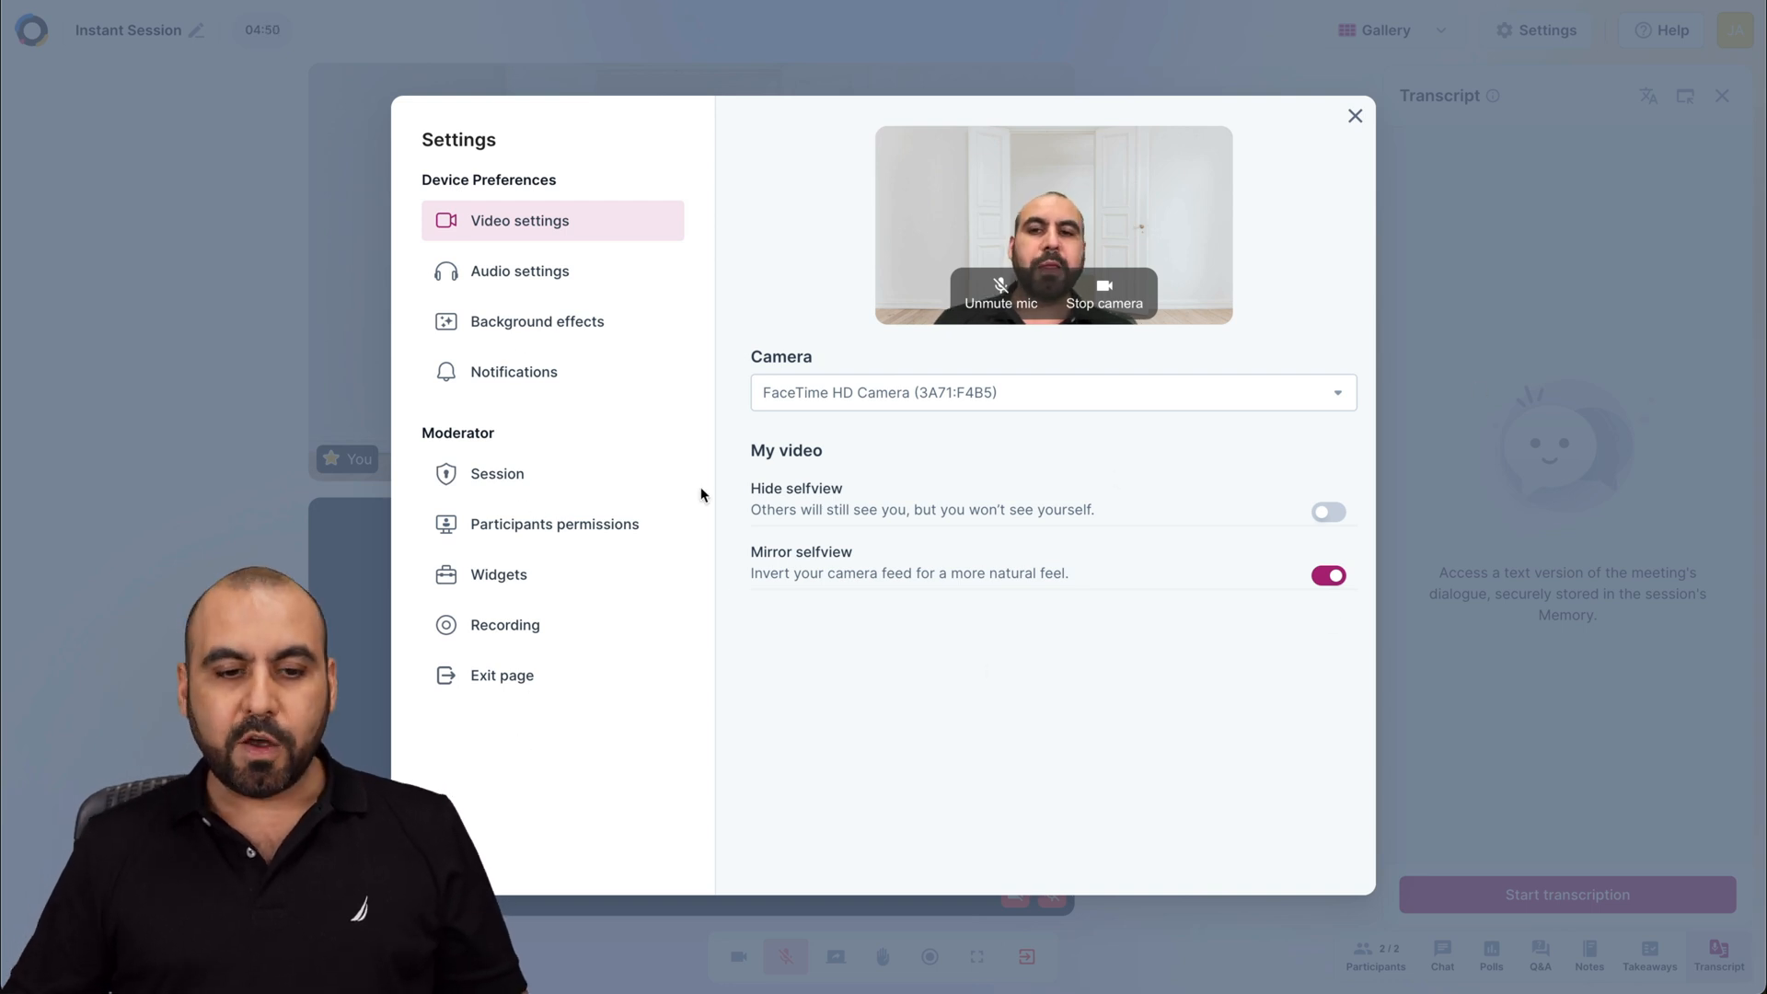
pyautogui.click(495, 473)
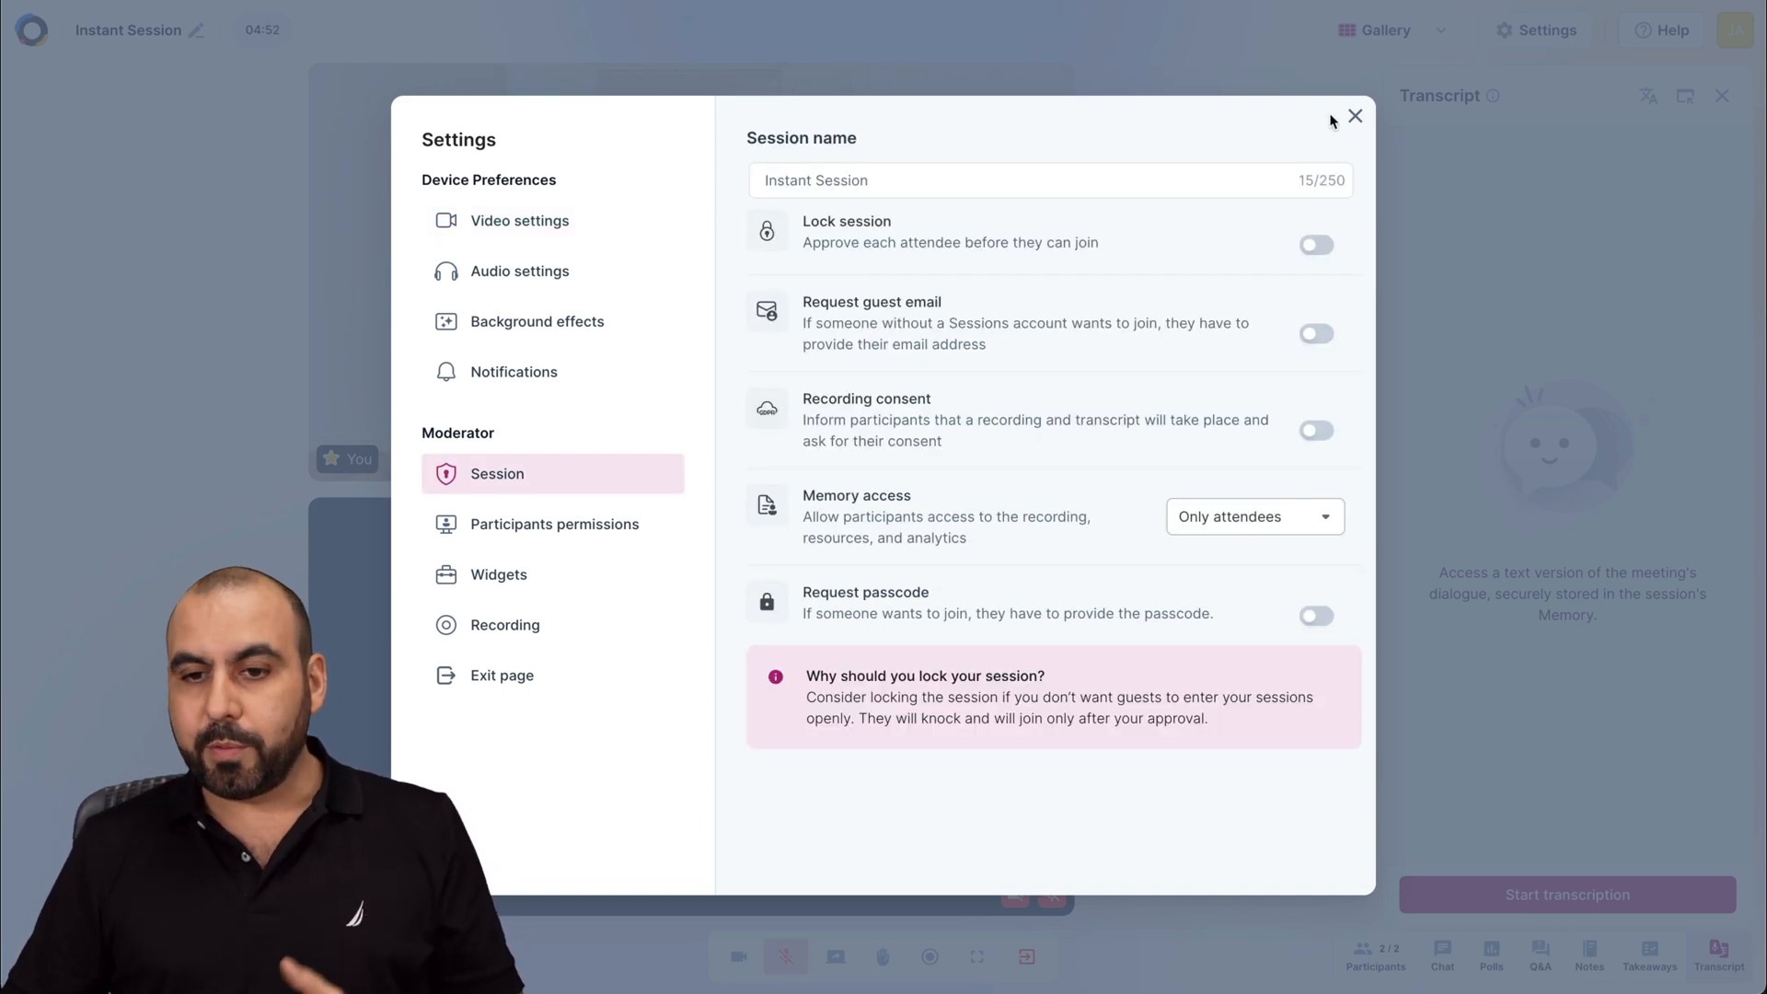
pyautogui.click(1355, 116)
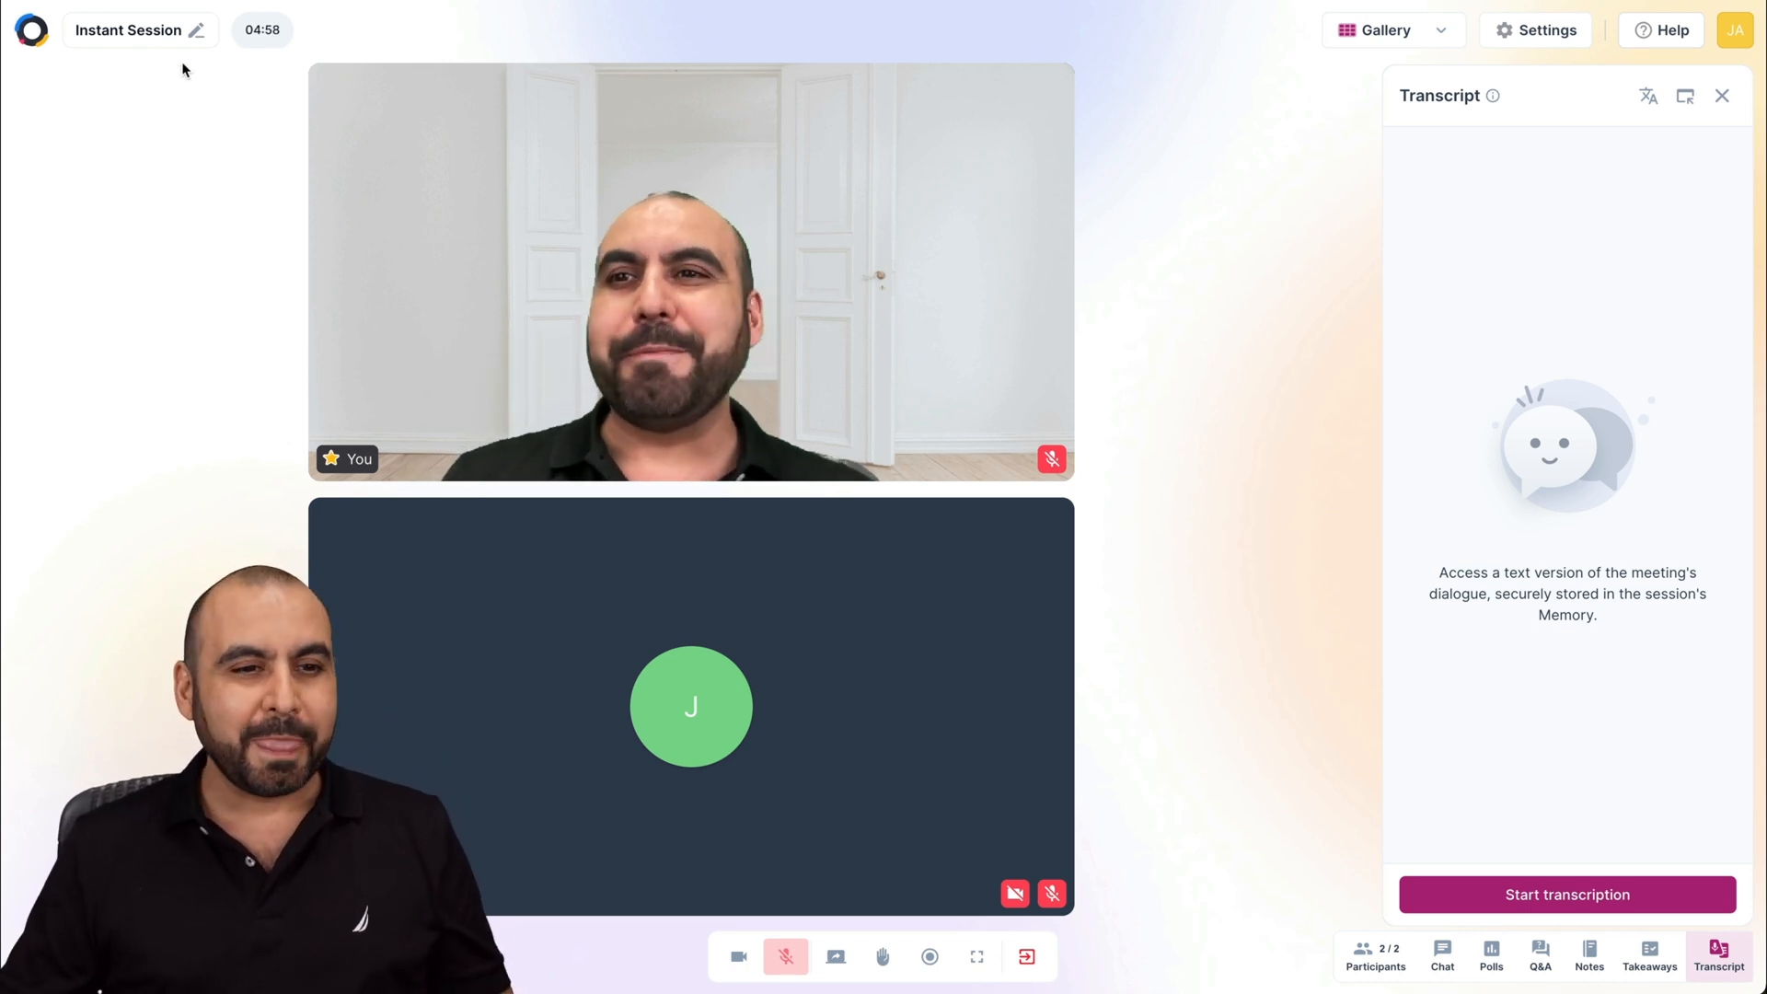
# Leave the session without ending it for others, returning to the home overview.
pyautogui.click(1026, 957)
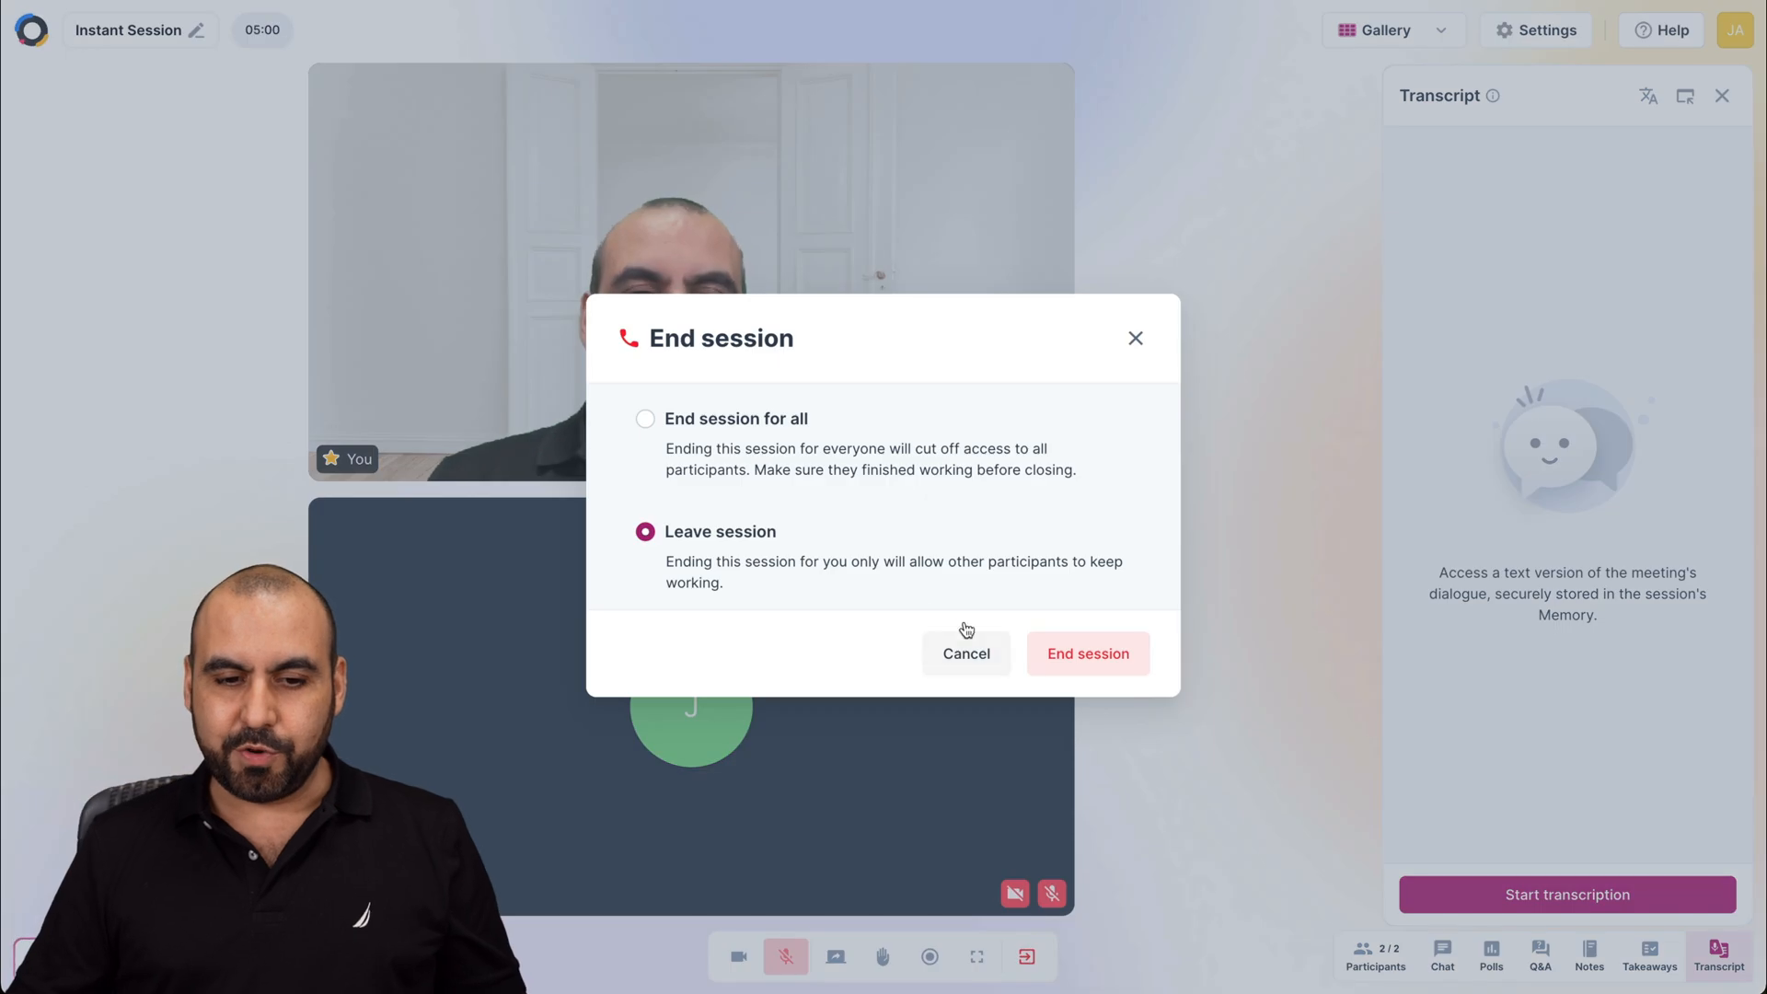
pyautogui.click(1086, 653)
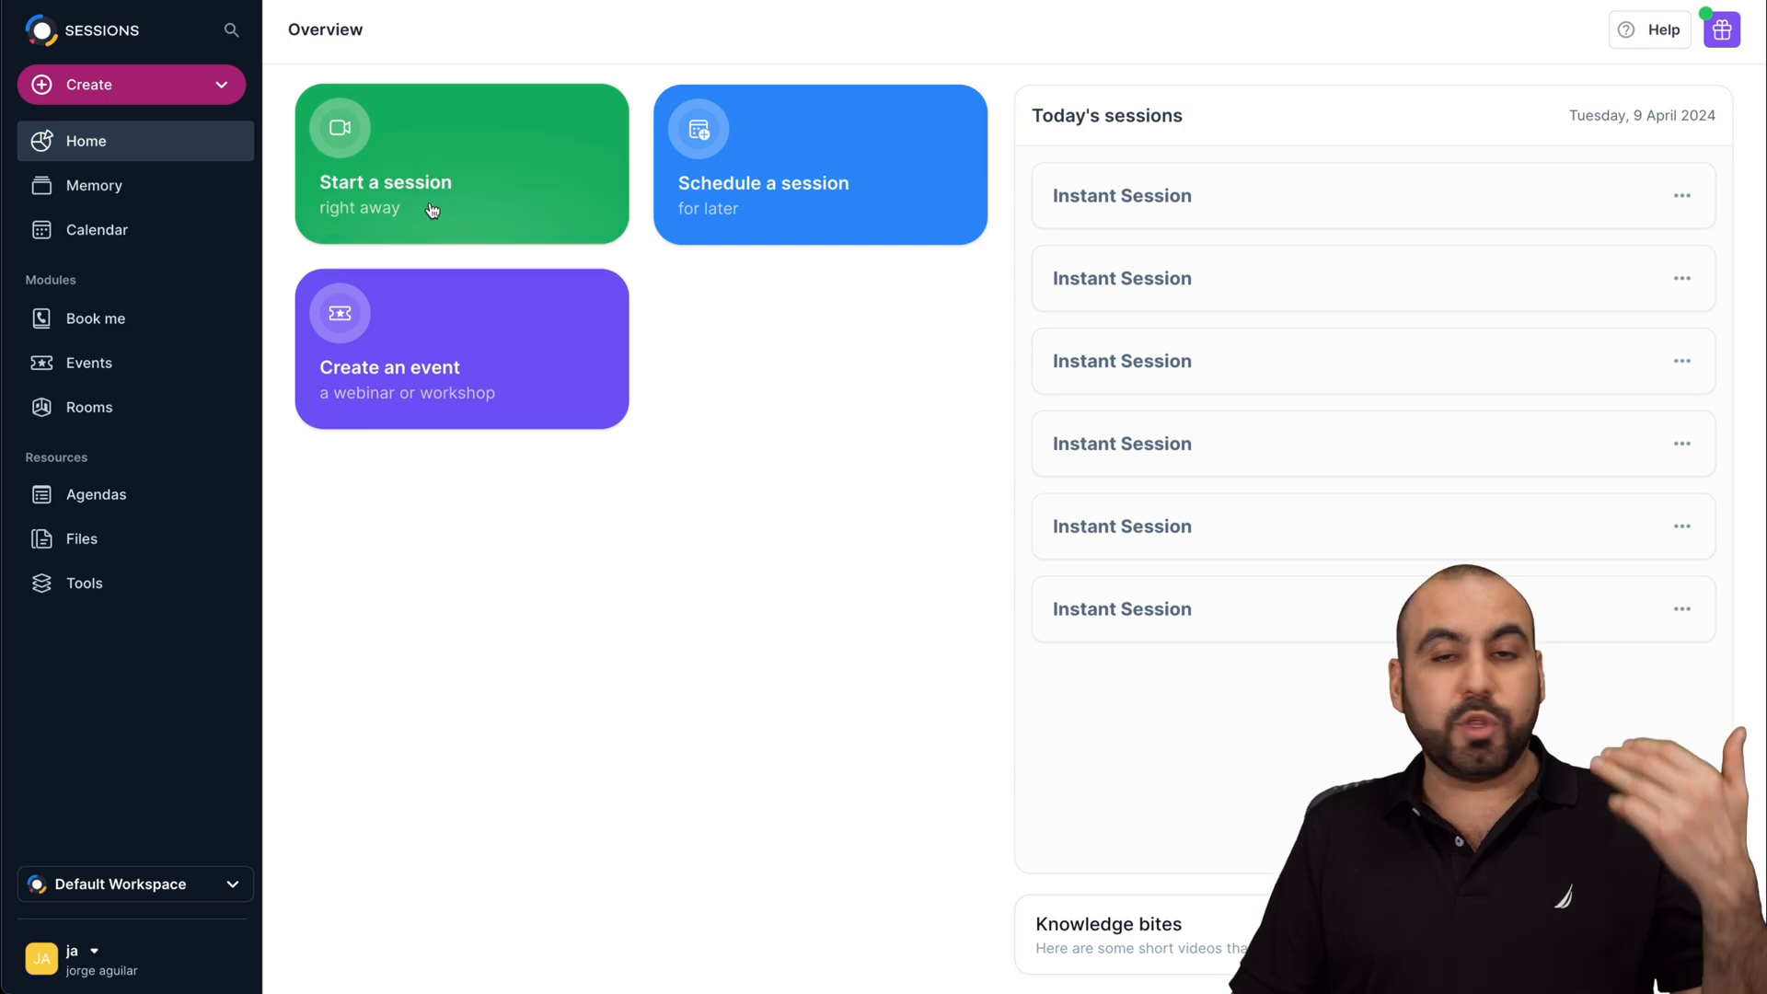
# Start planning a session named test and set its date to April 11.
pyautogui.click(819, 164)
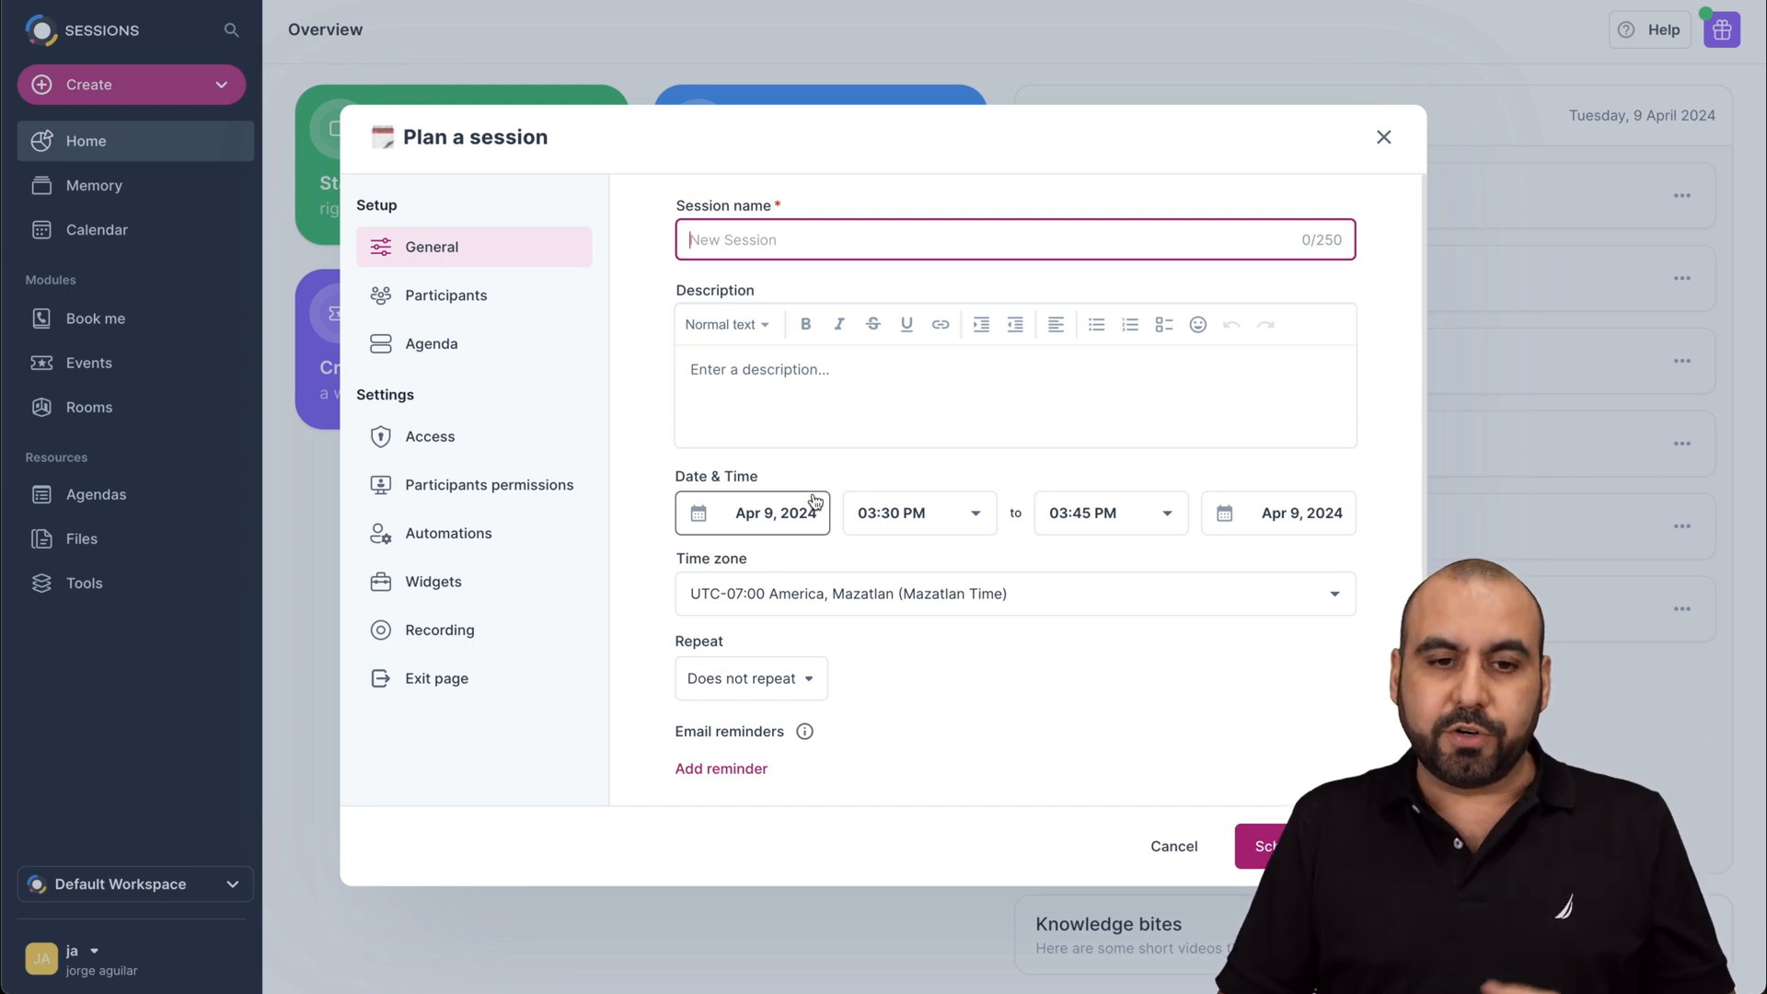
pyautogui.write('t')
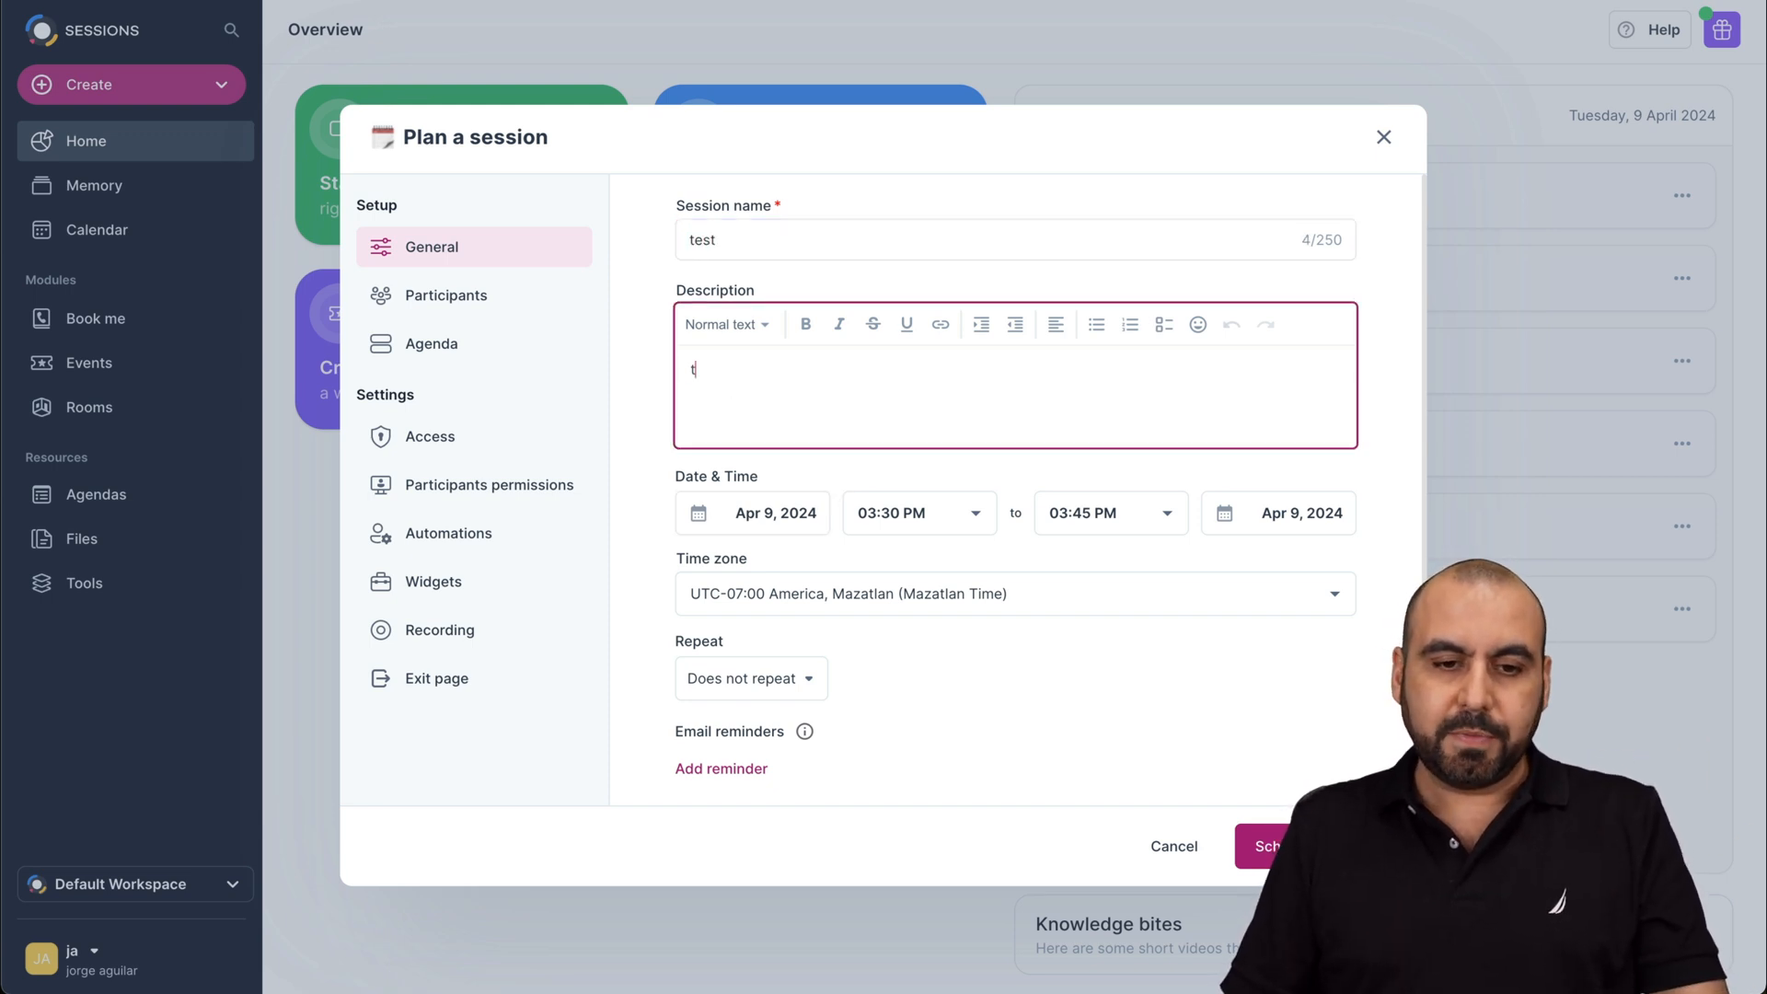
pyautogui.click(751, 514)
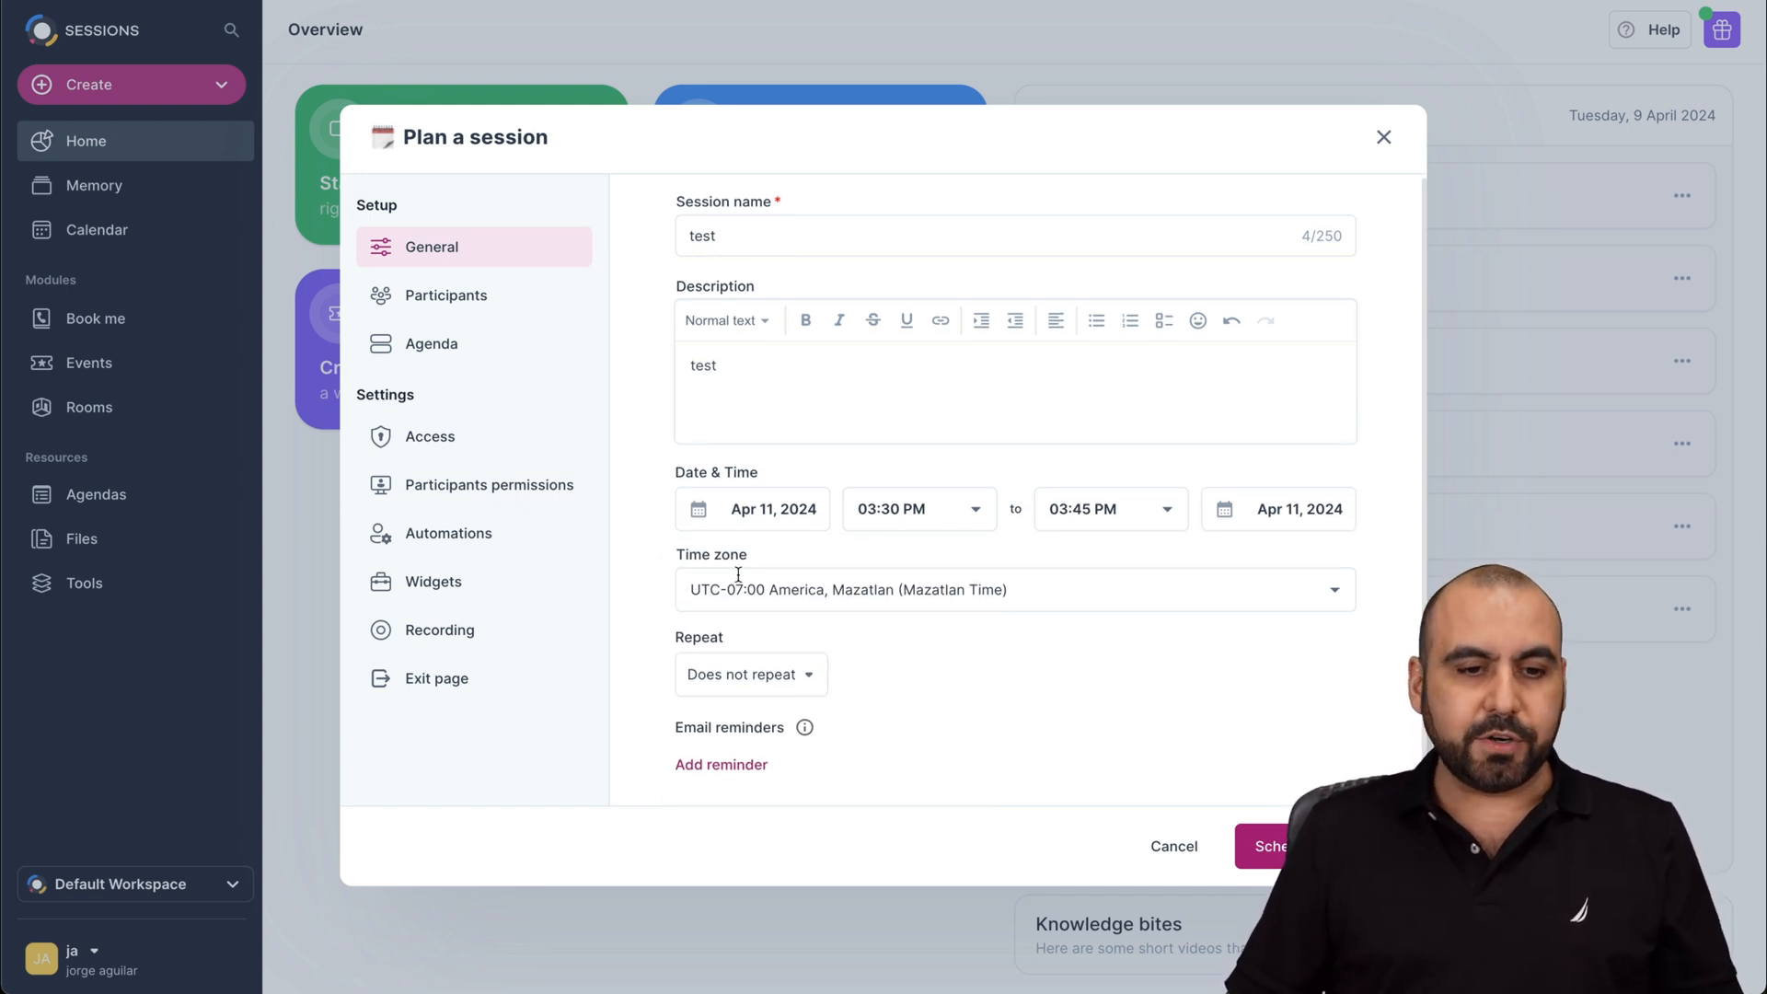
# Review the participants, agenda, access, permissions, automations, recording and exit page sections, then schedule.
pyautogui.click(445, 295)
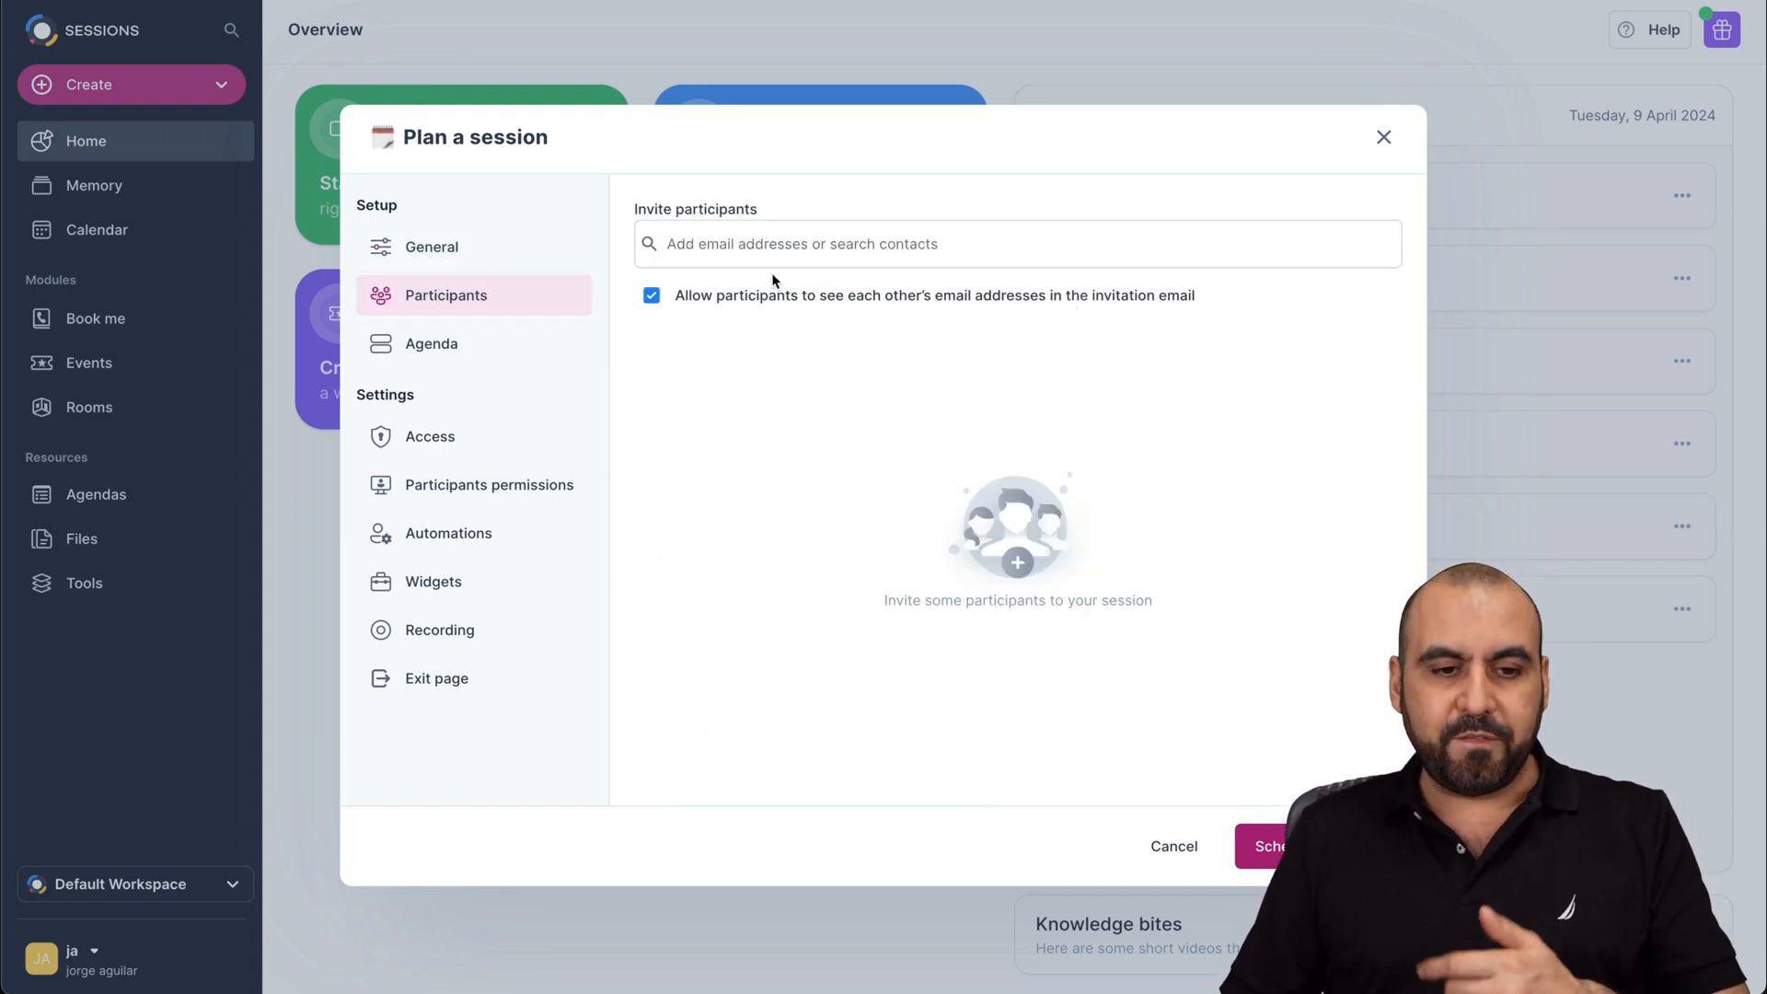
pyautogui.click(431, 344)
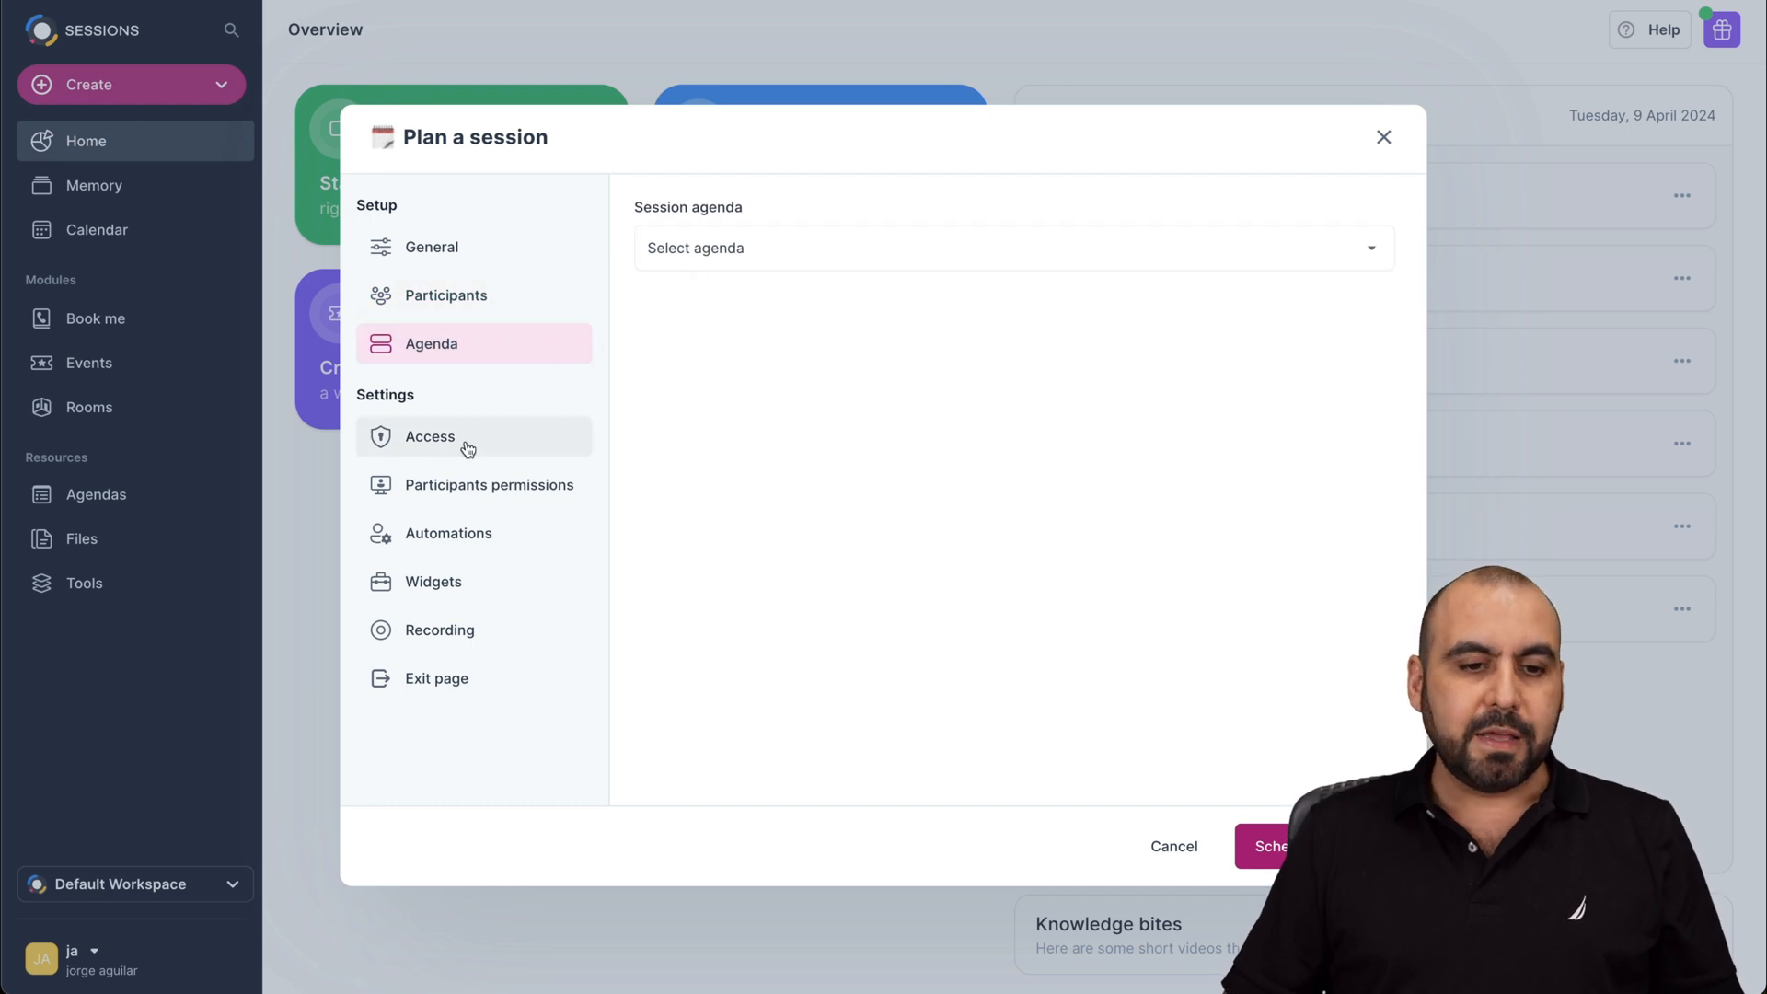
pyautogui.click(429, 436)
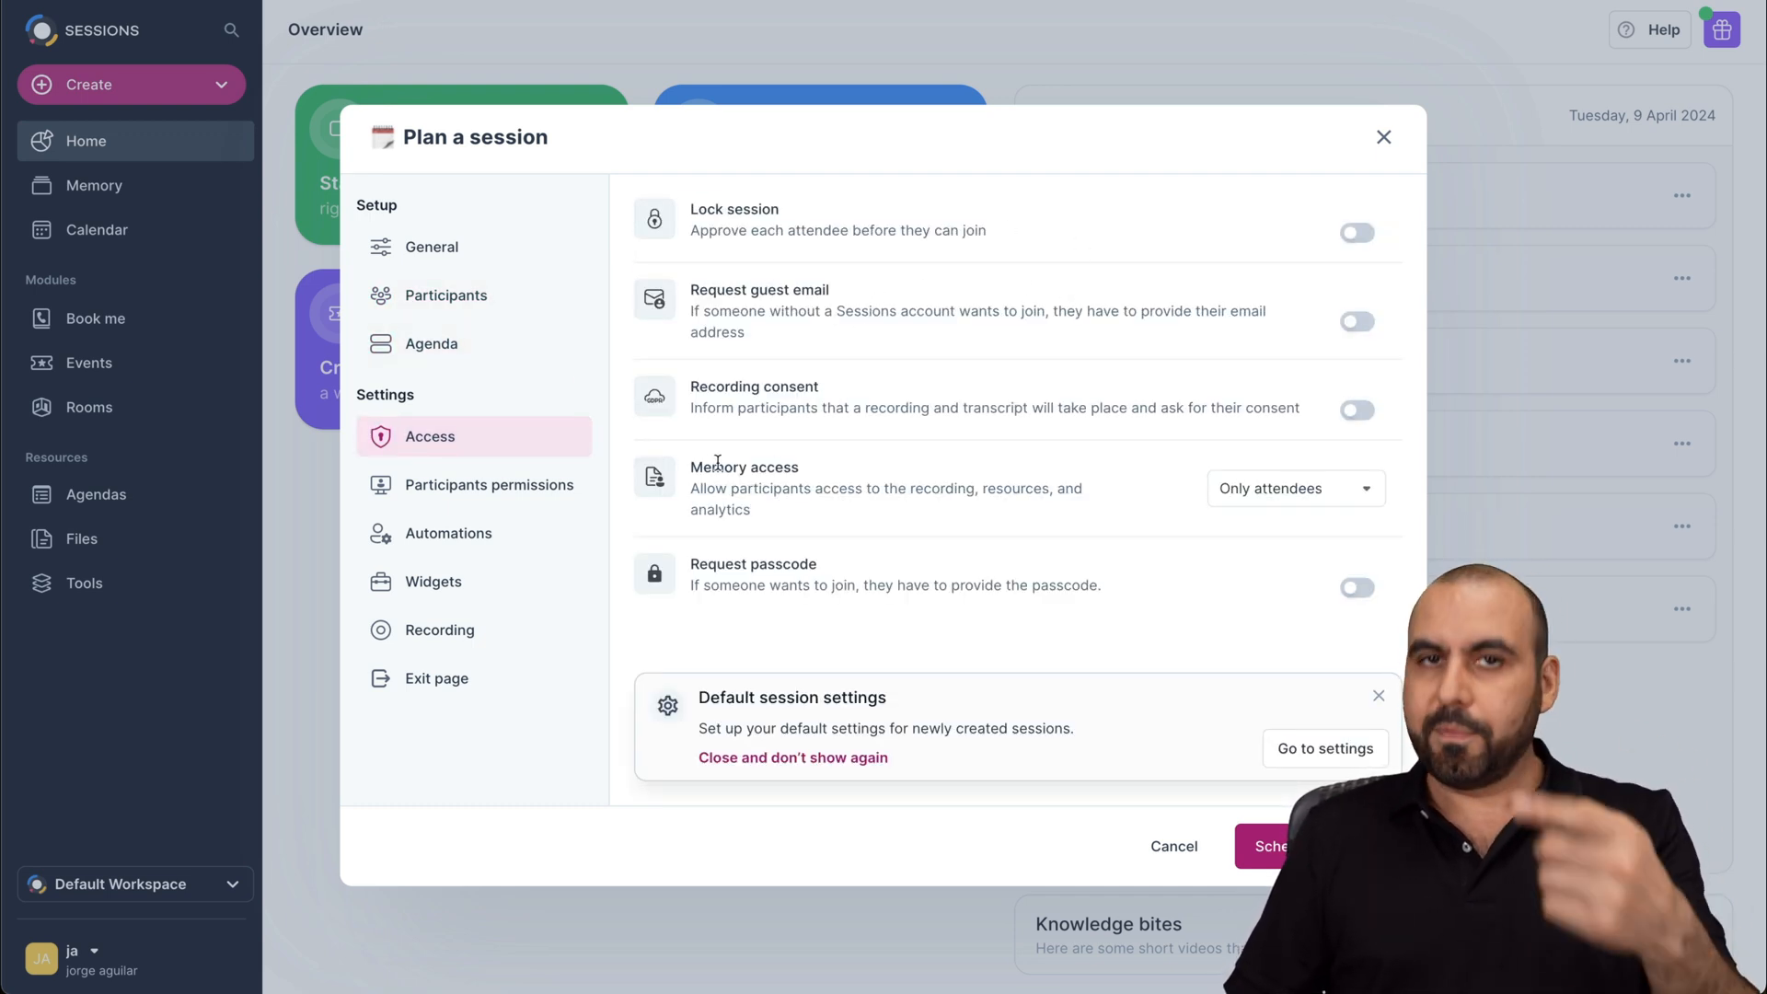
pyautogui.click(473, 485)
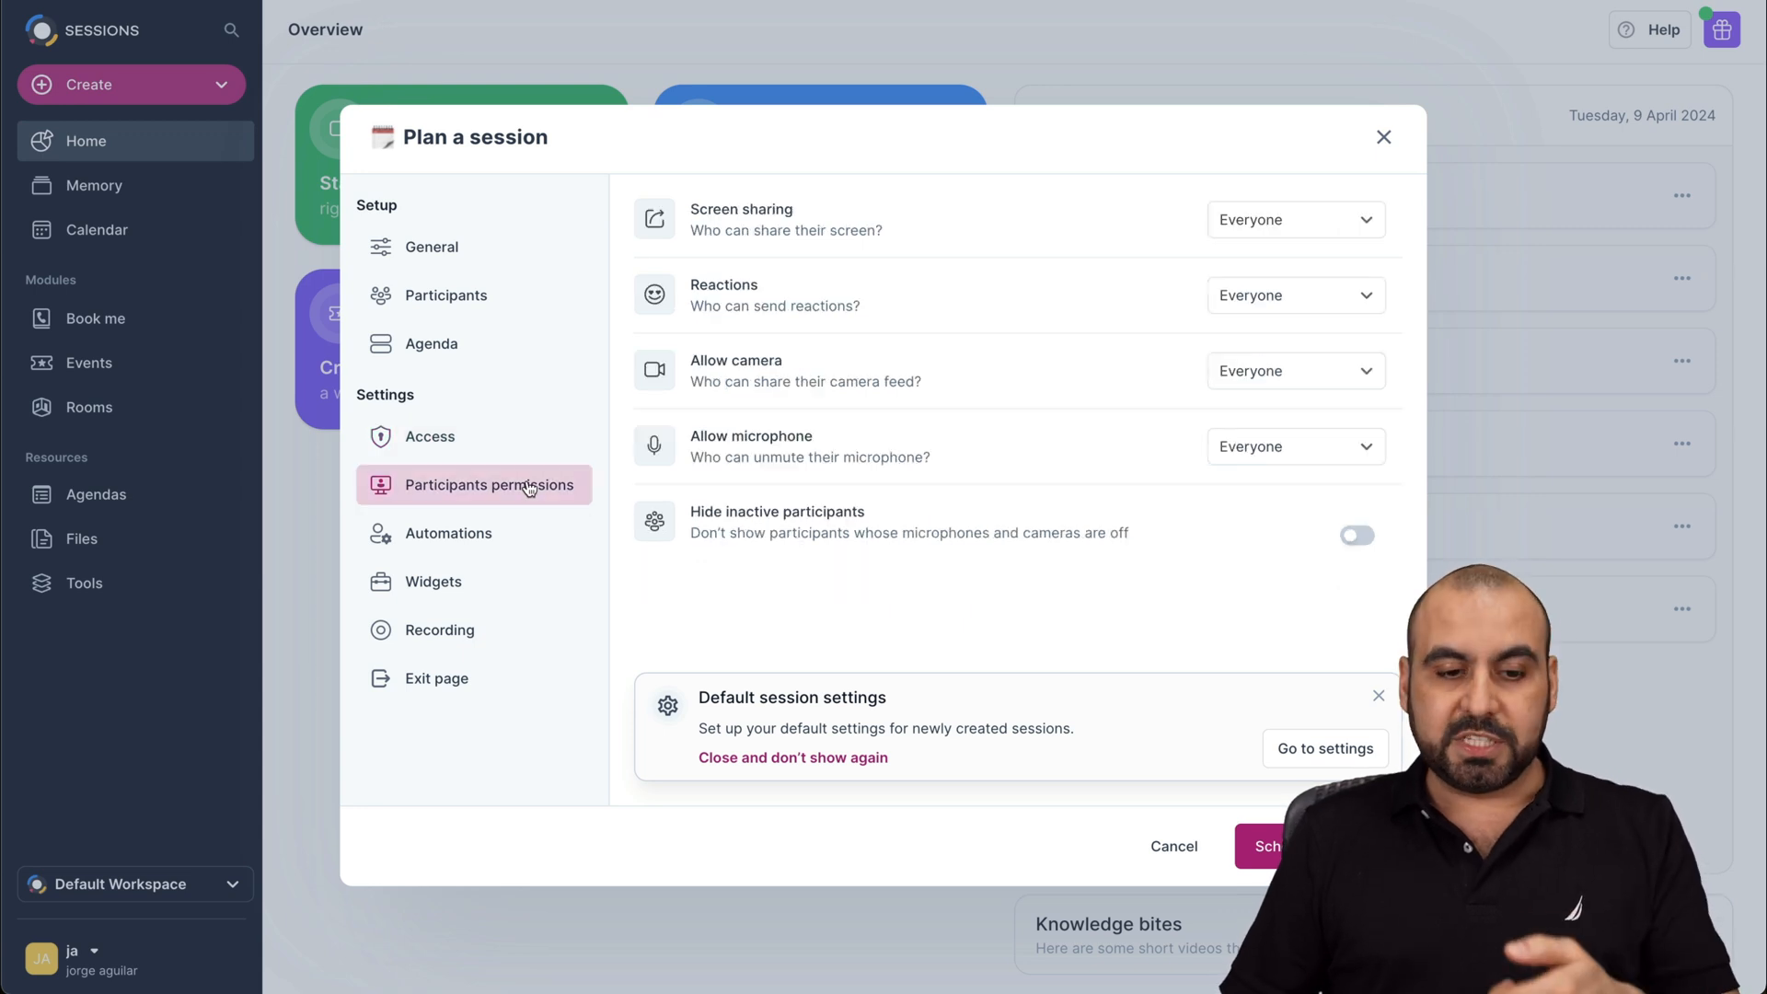
pyautogui.click(449, 532)
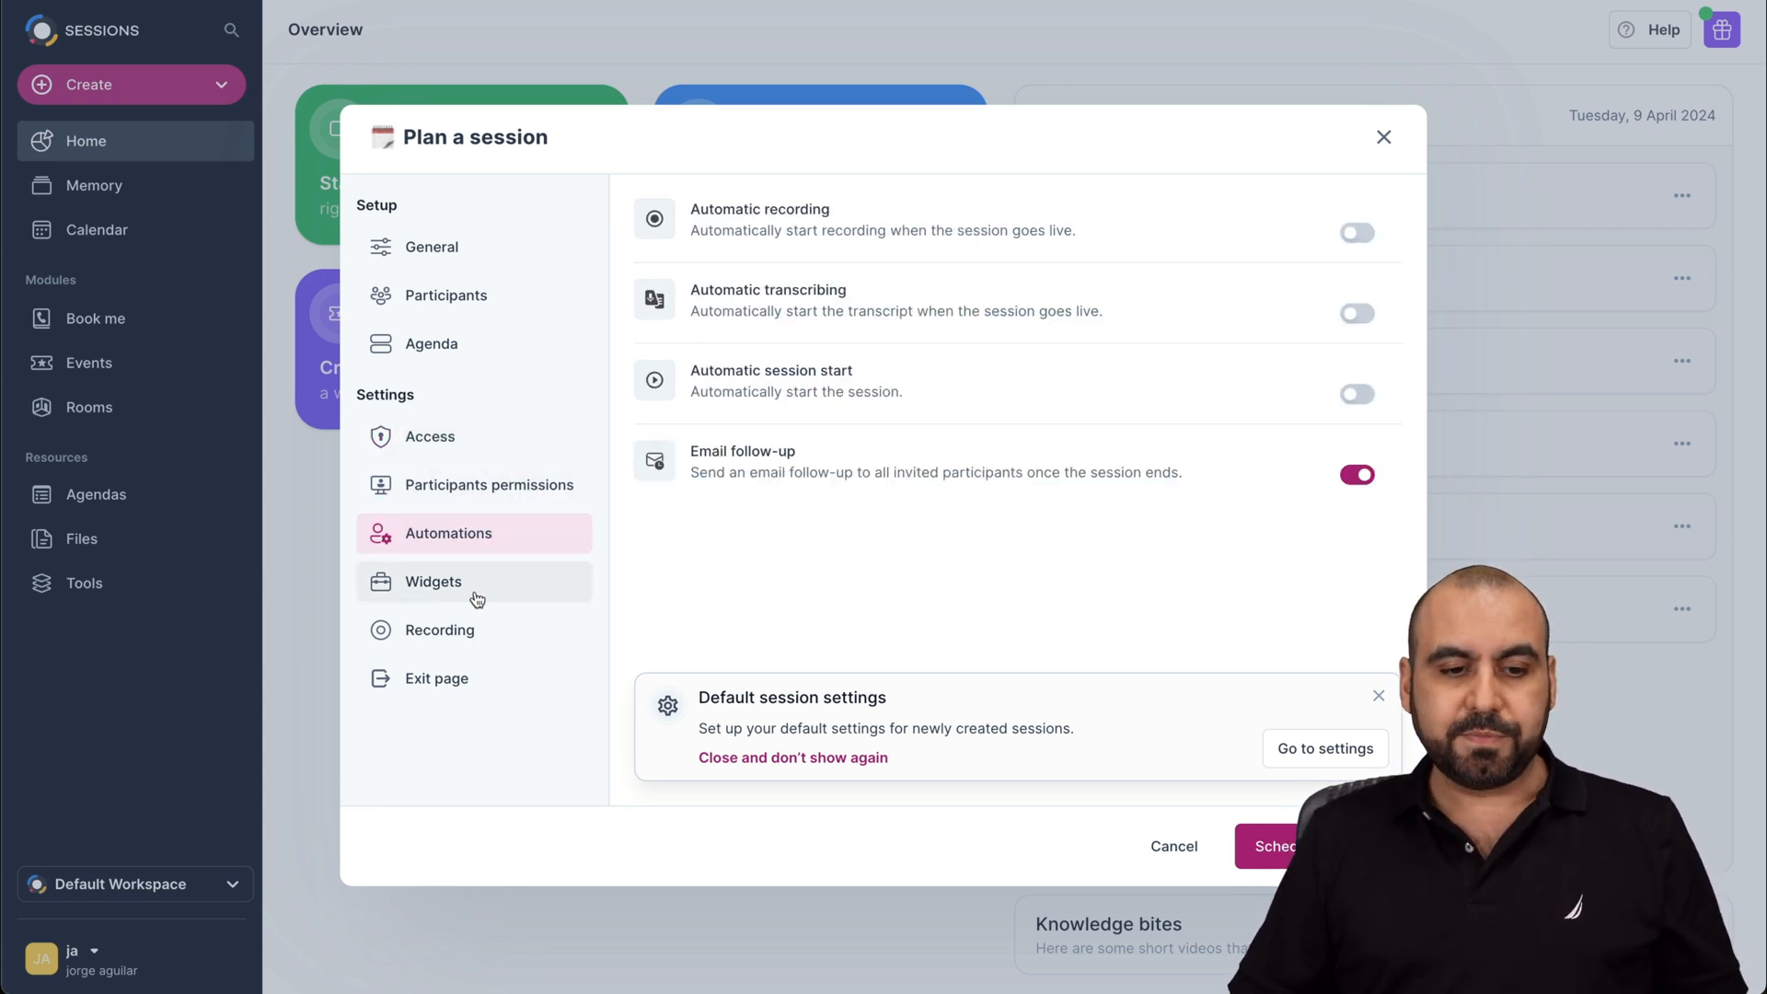
pyautogui.click(440, 629)
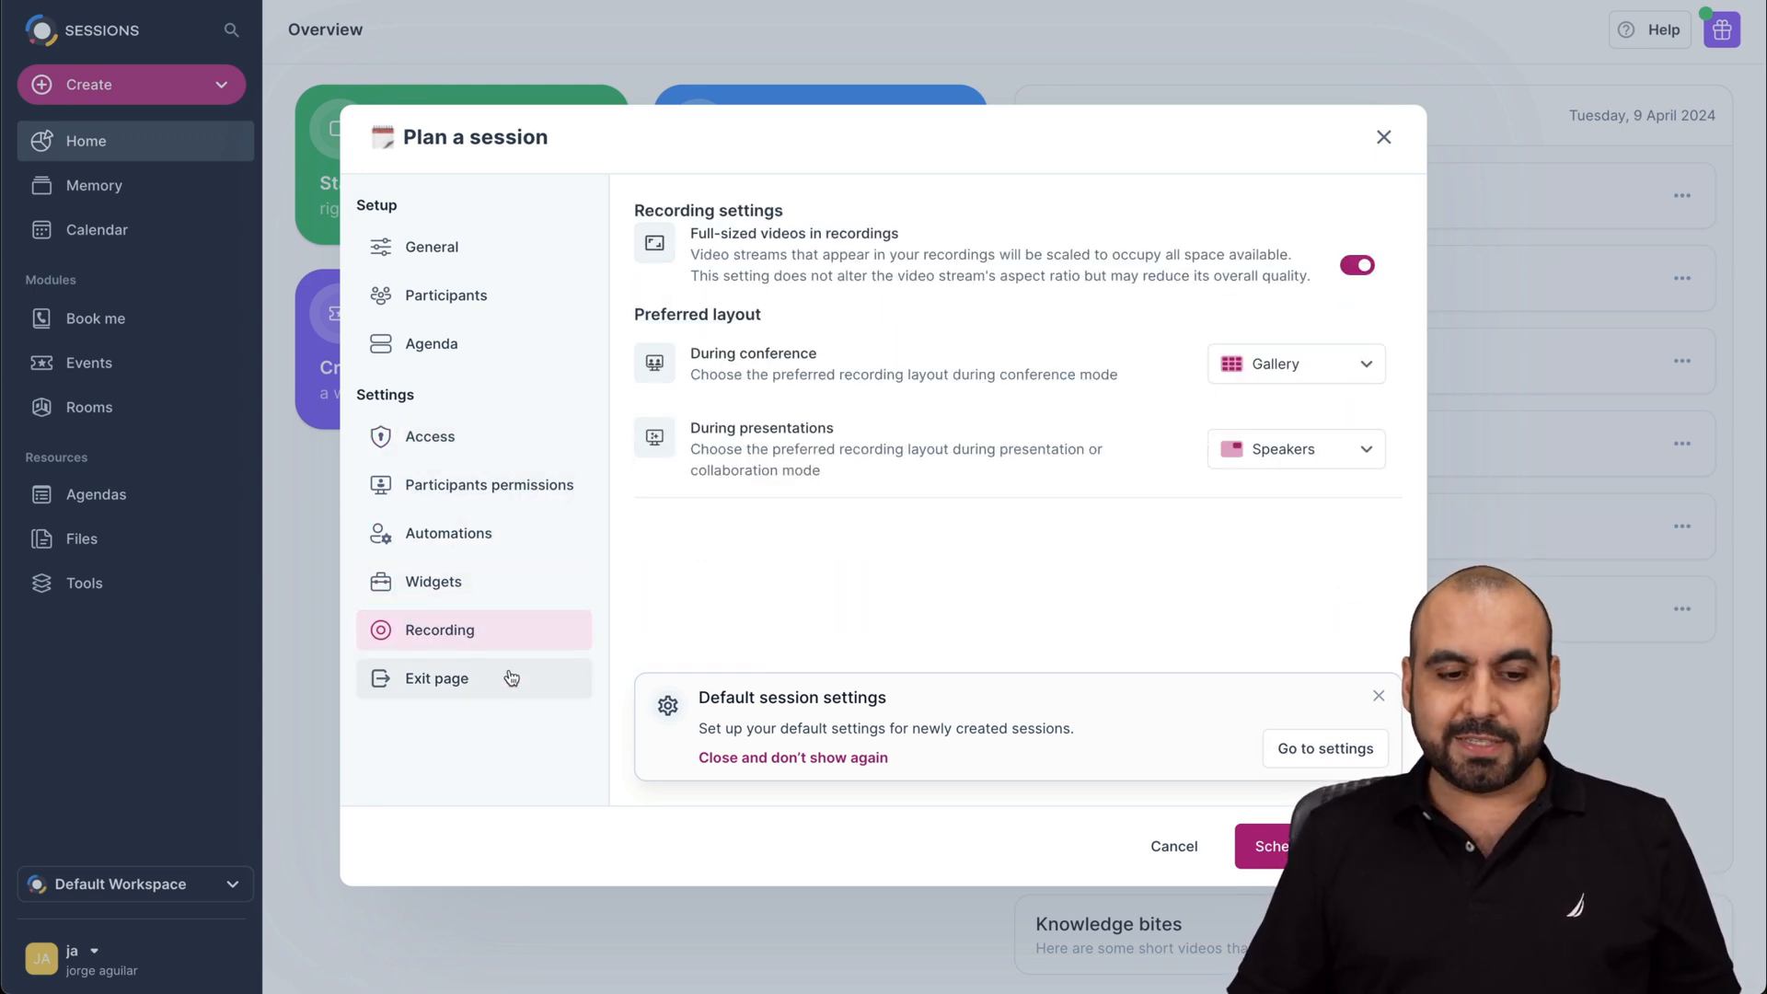
pyautogui.click(438, 678)
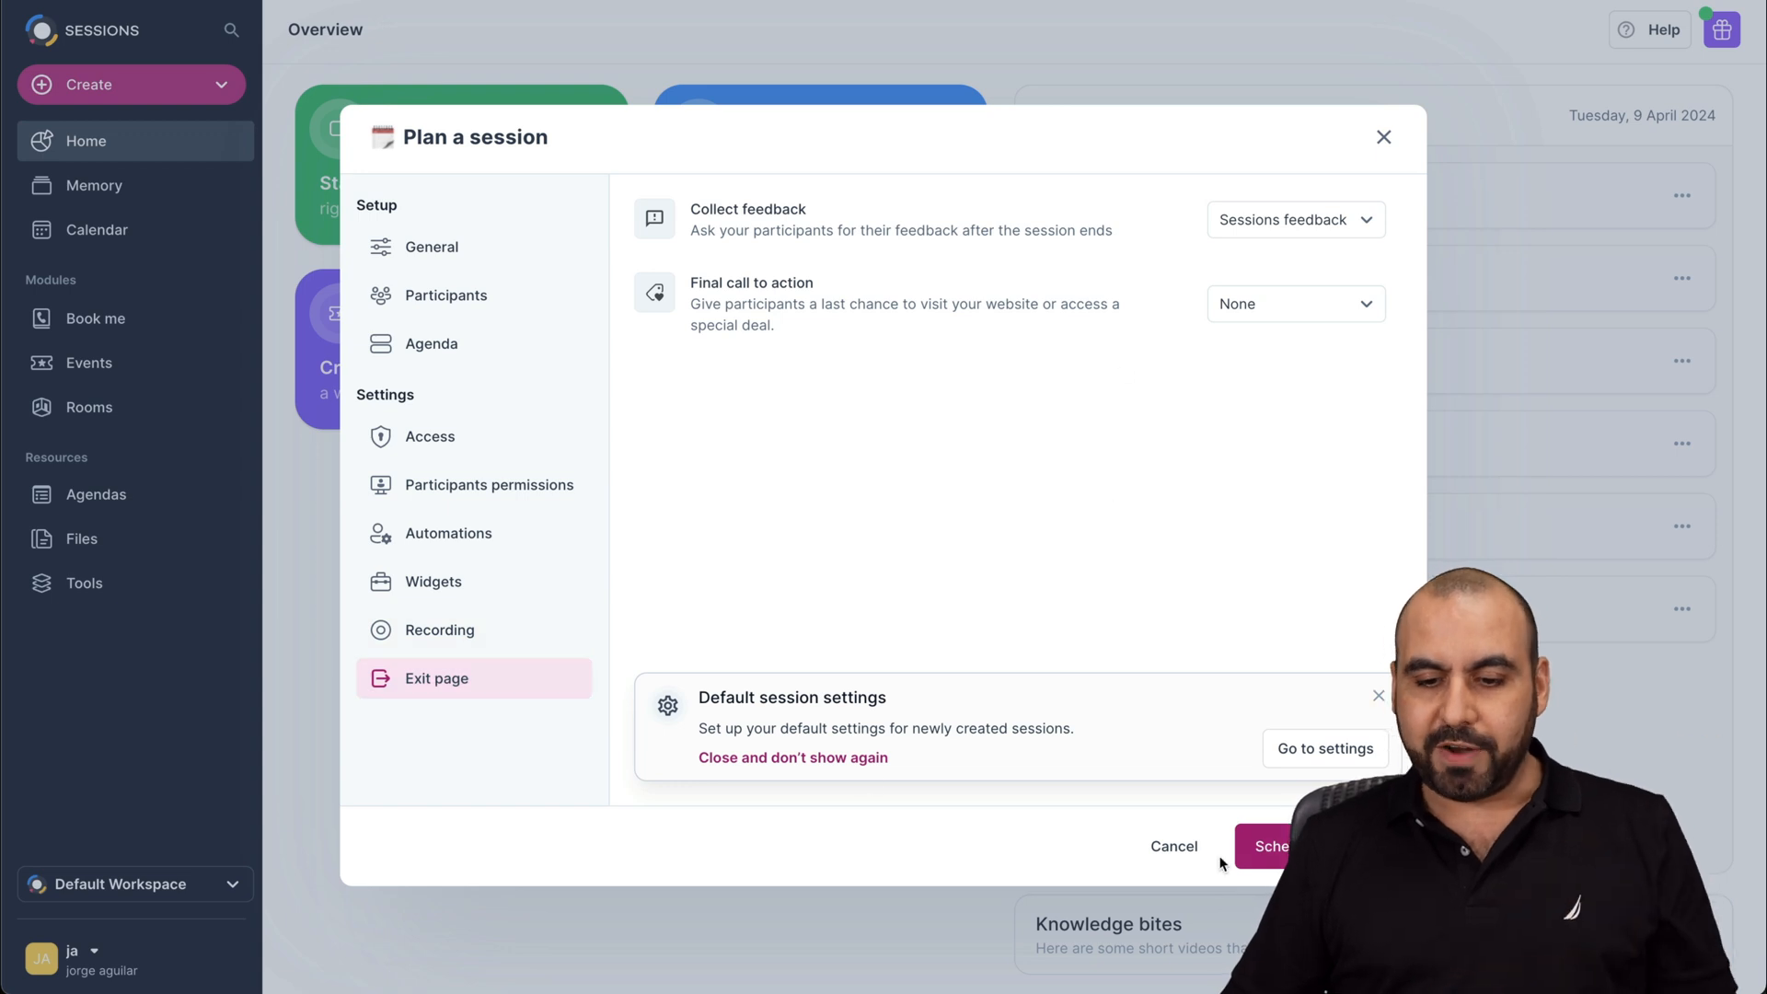
pyautogui.click(1173, 847)
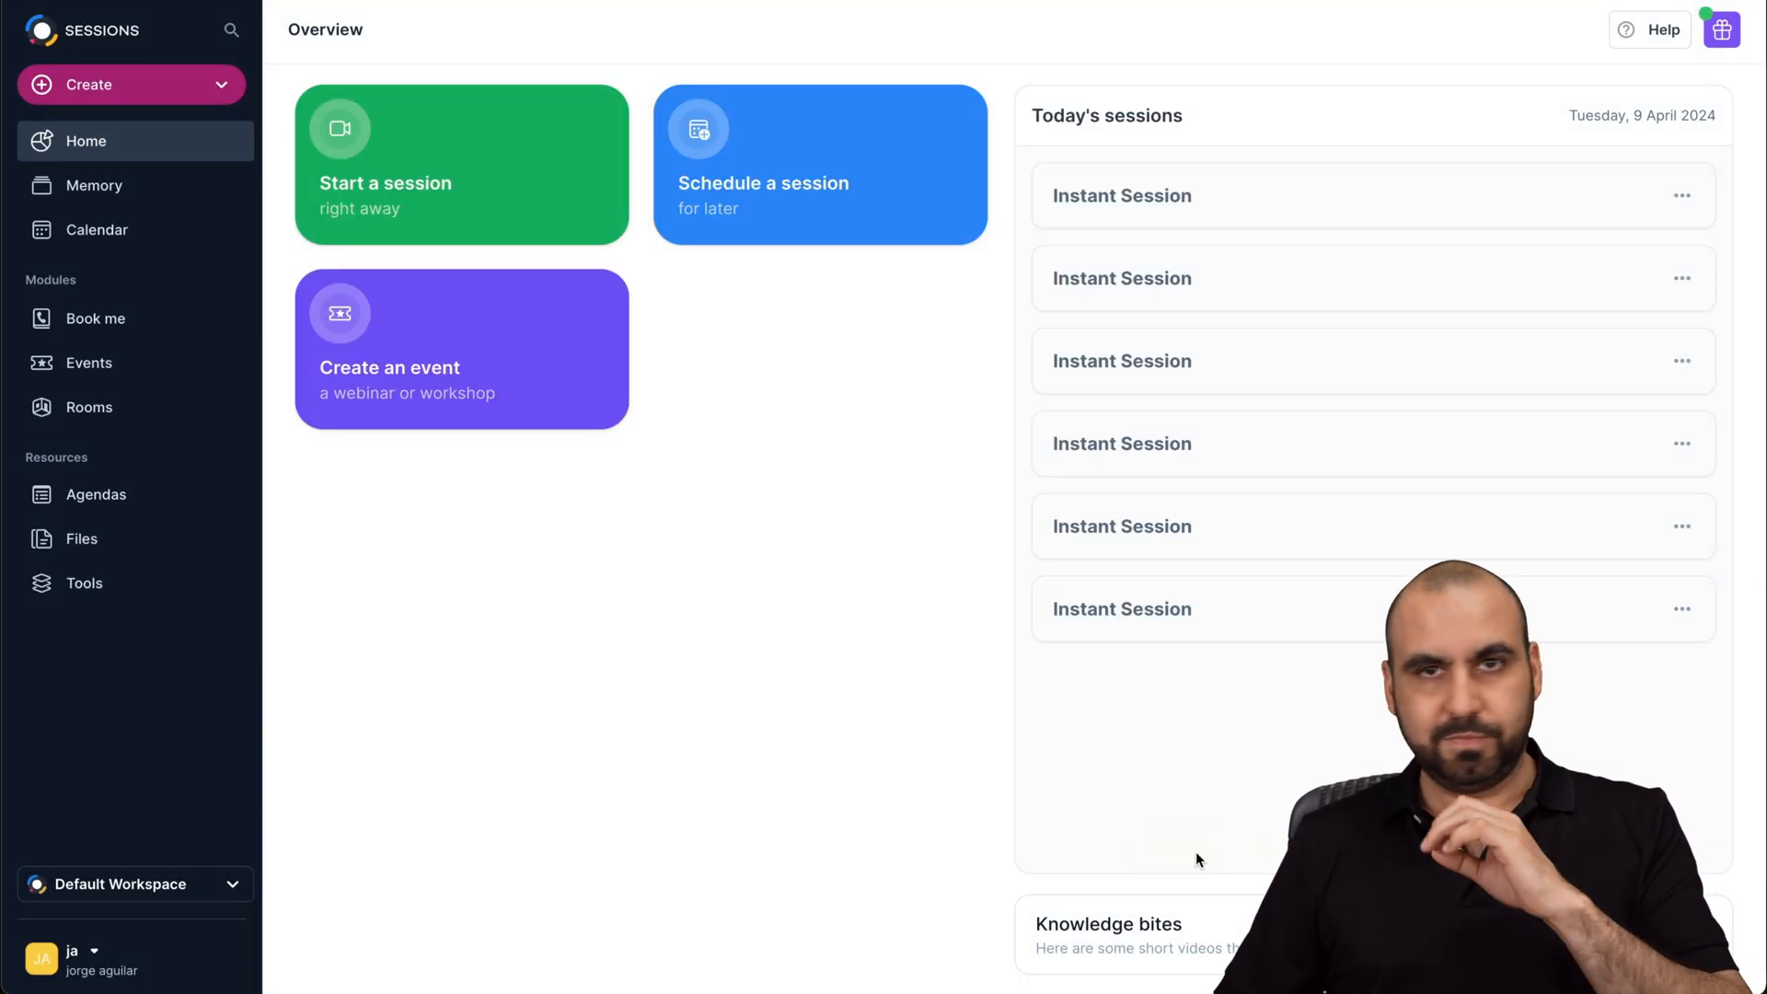
# Name the new event test and view its speakers and access sections.
pyautogui.write('test')
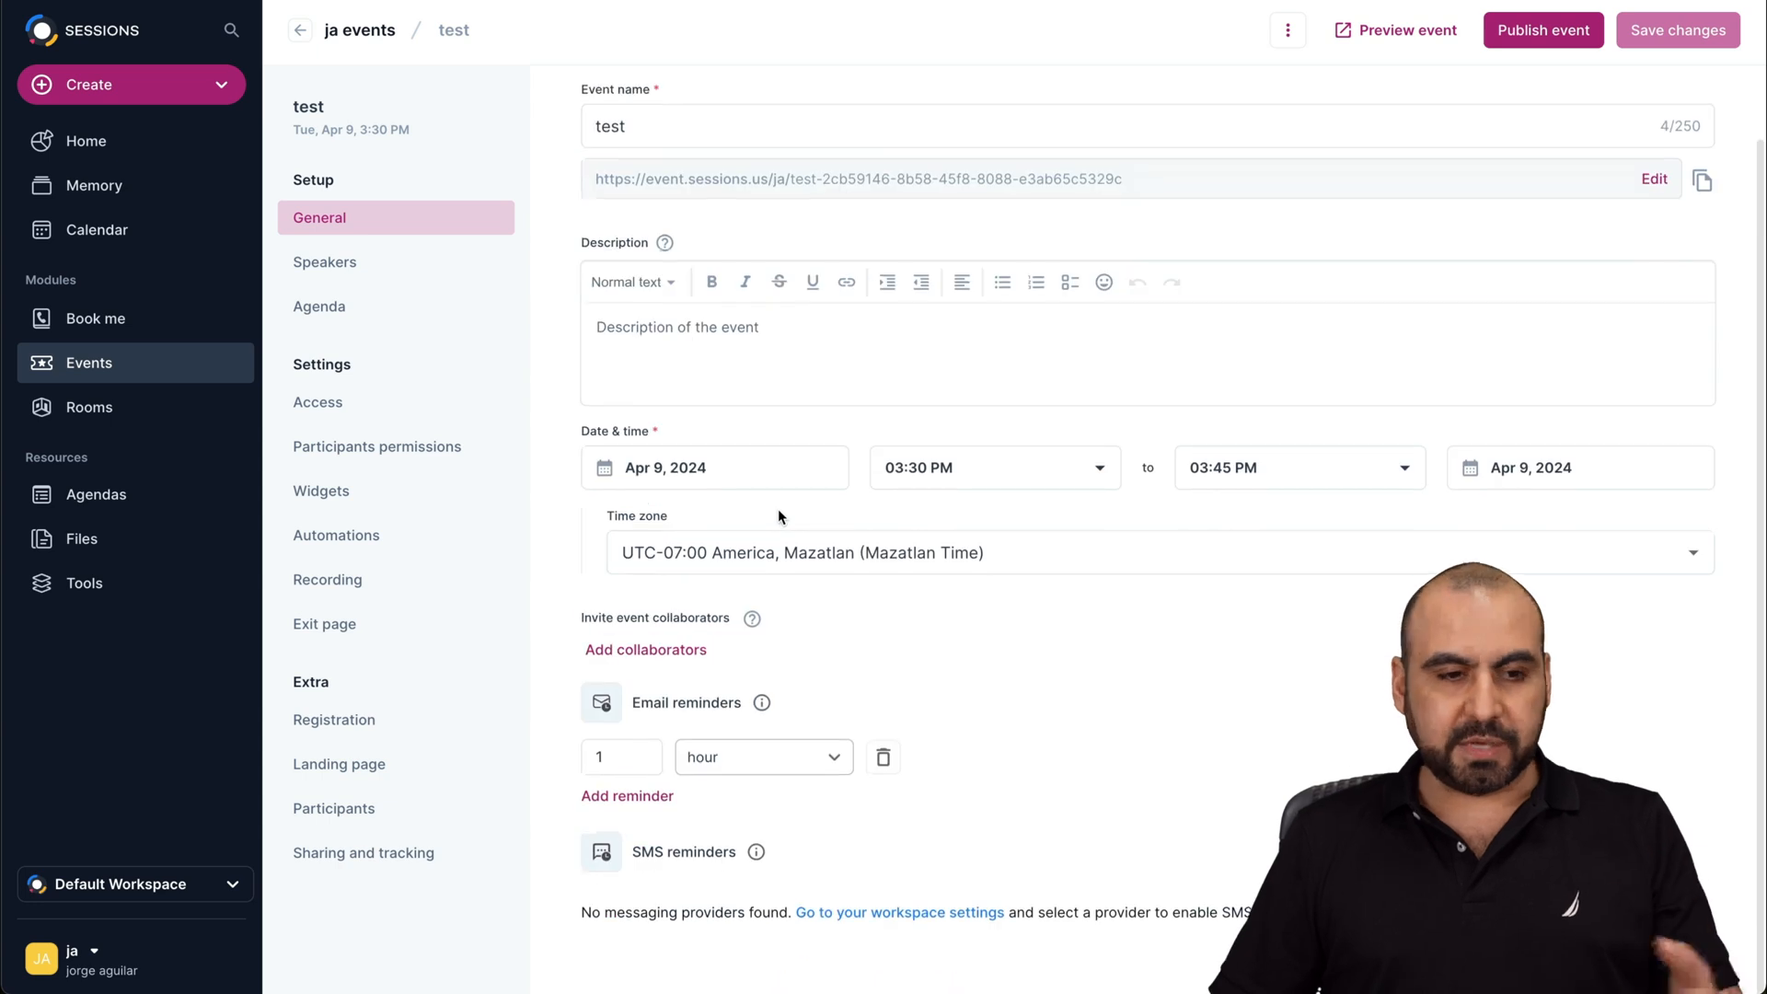
pyautogui.click(326, 261)
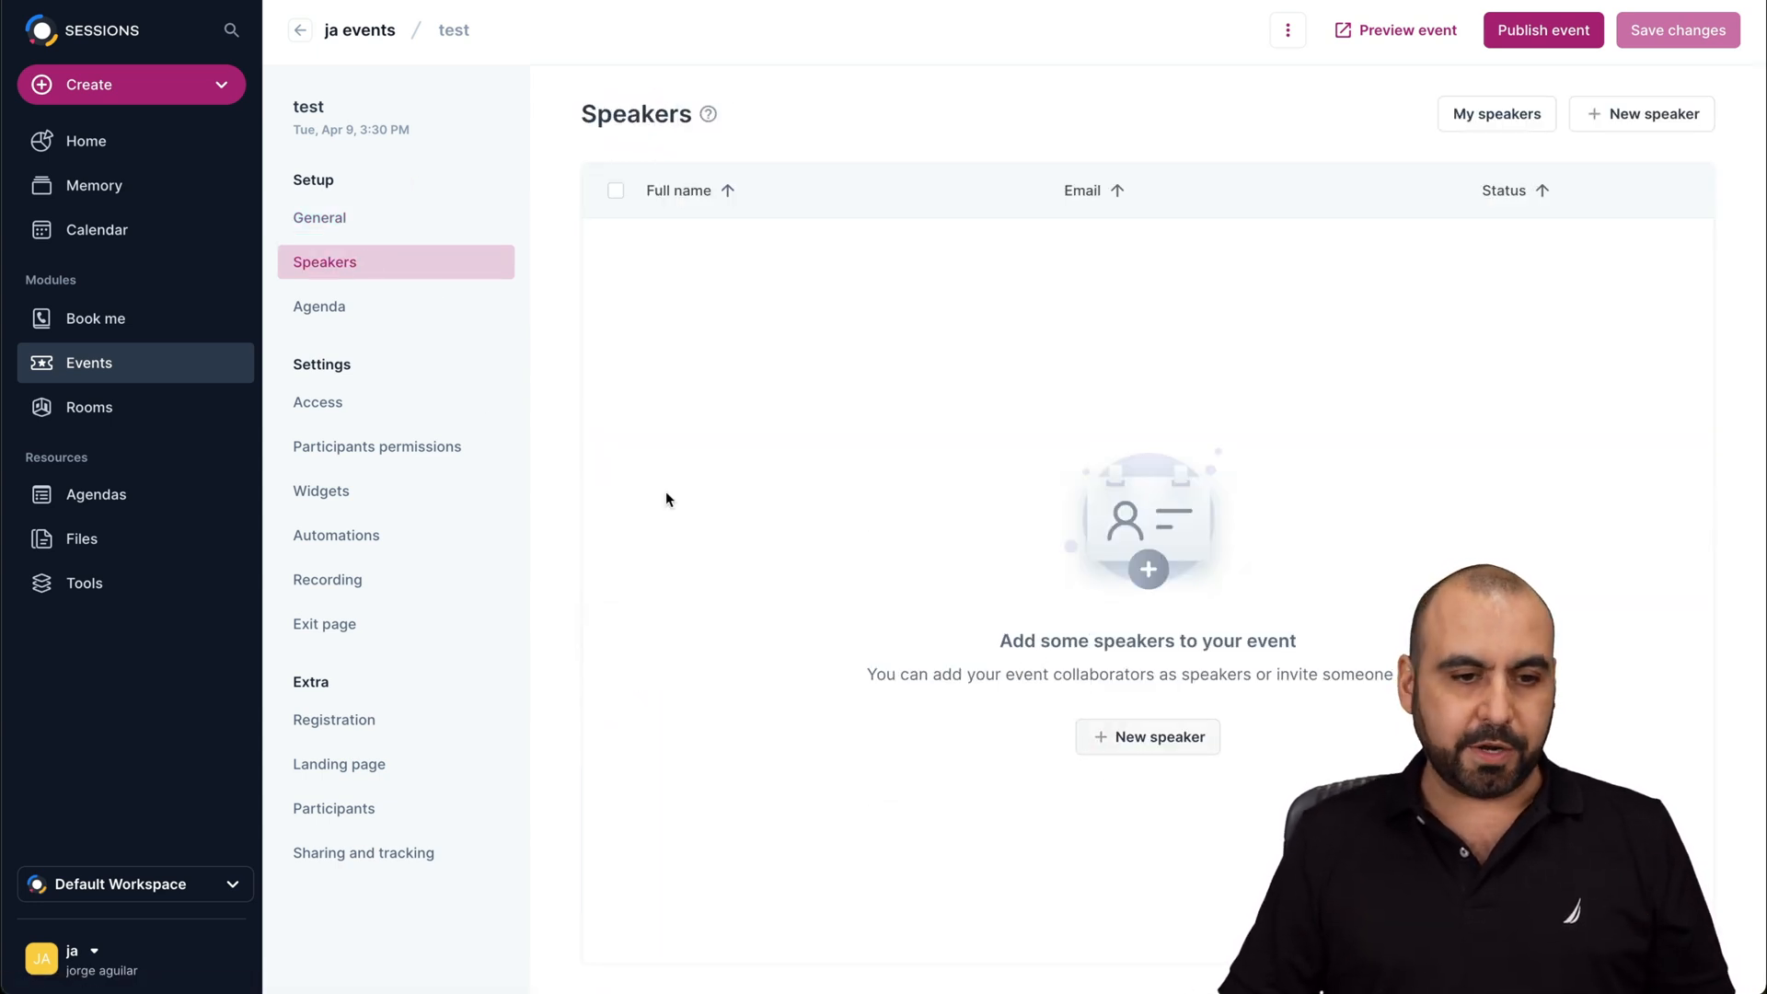
pyautogui.click(319, 403)
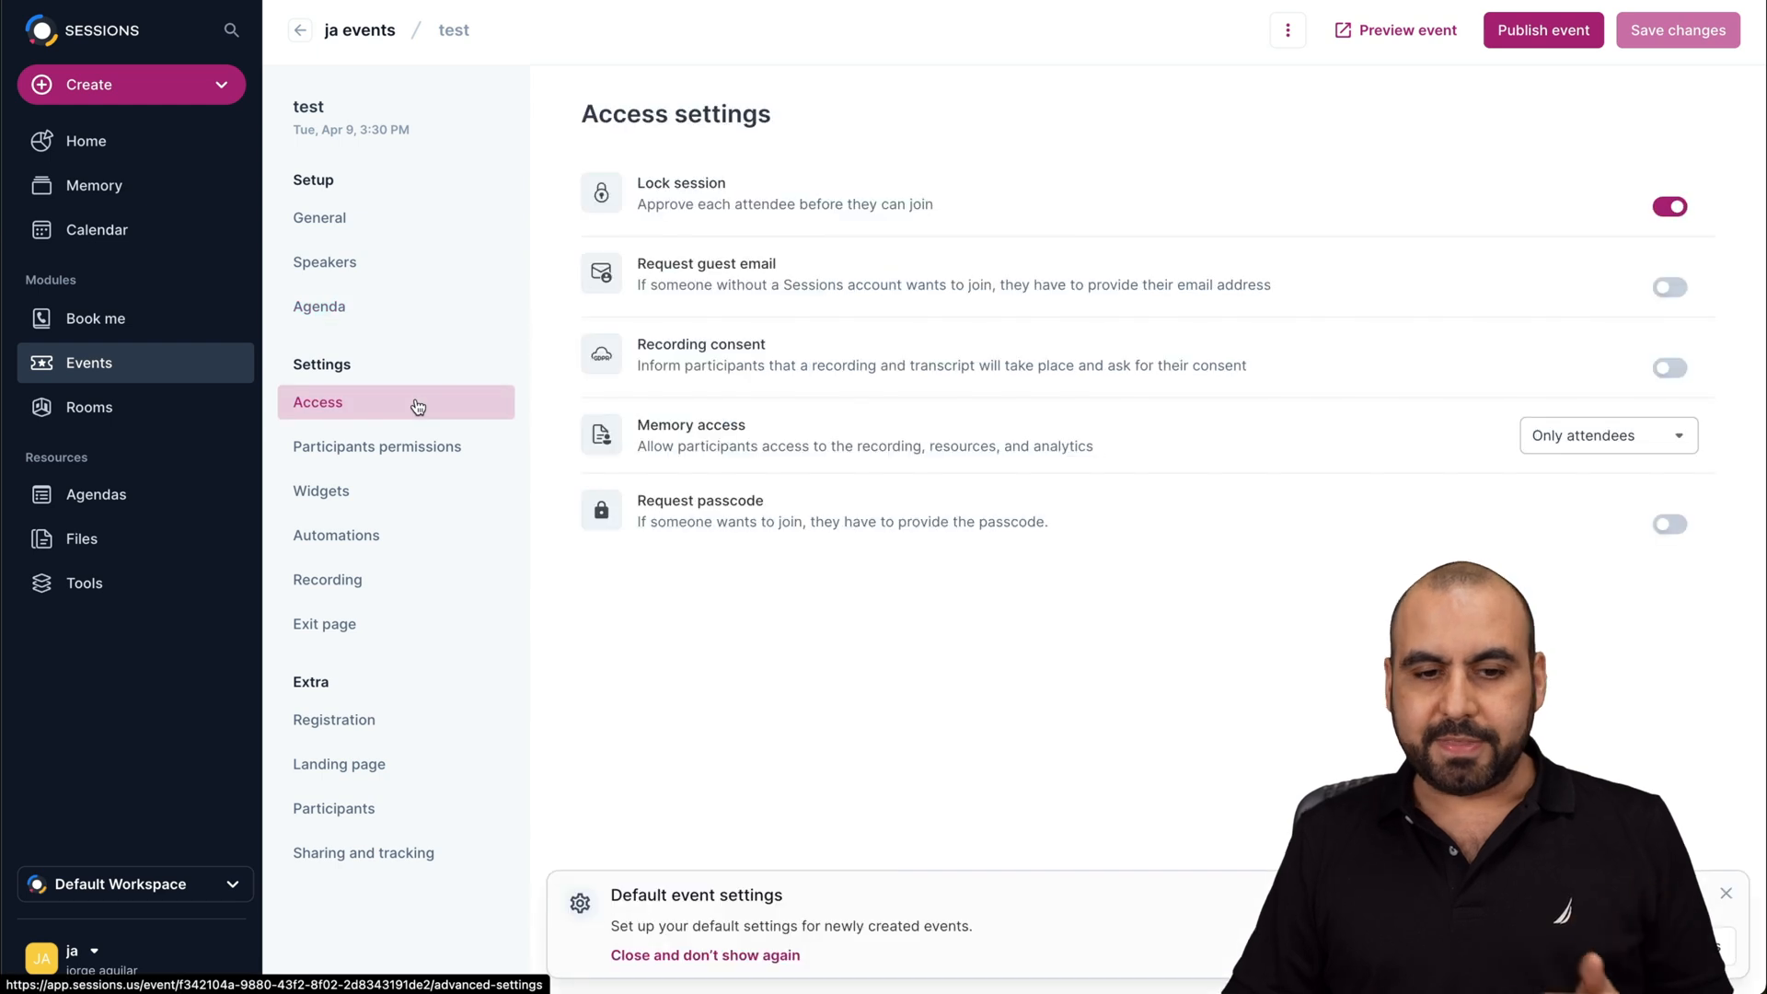
# View the event's participant permissions, recording and registration form sections.
pyautogui.click(375, 446)
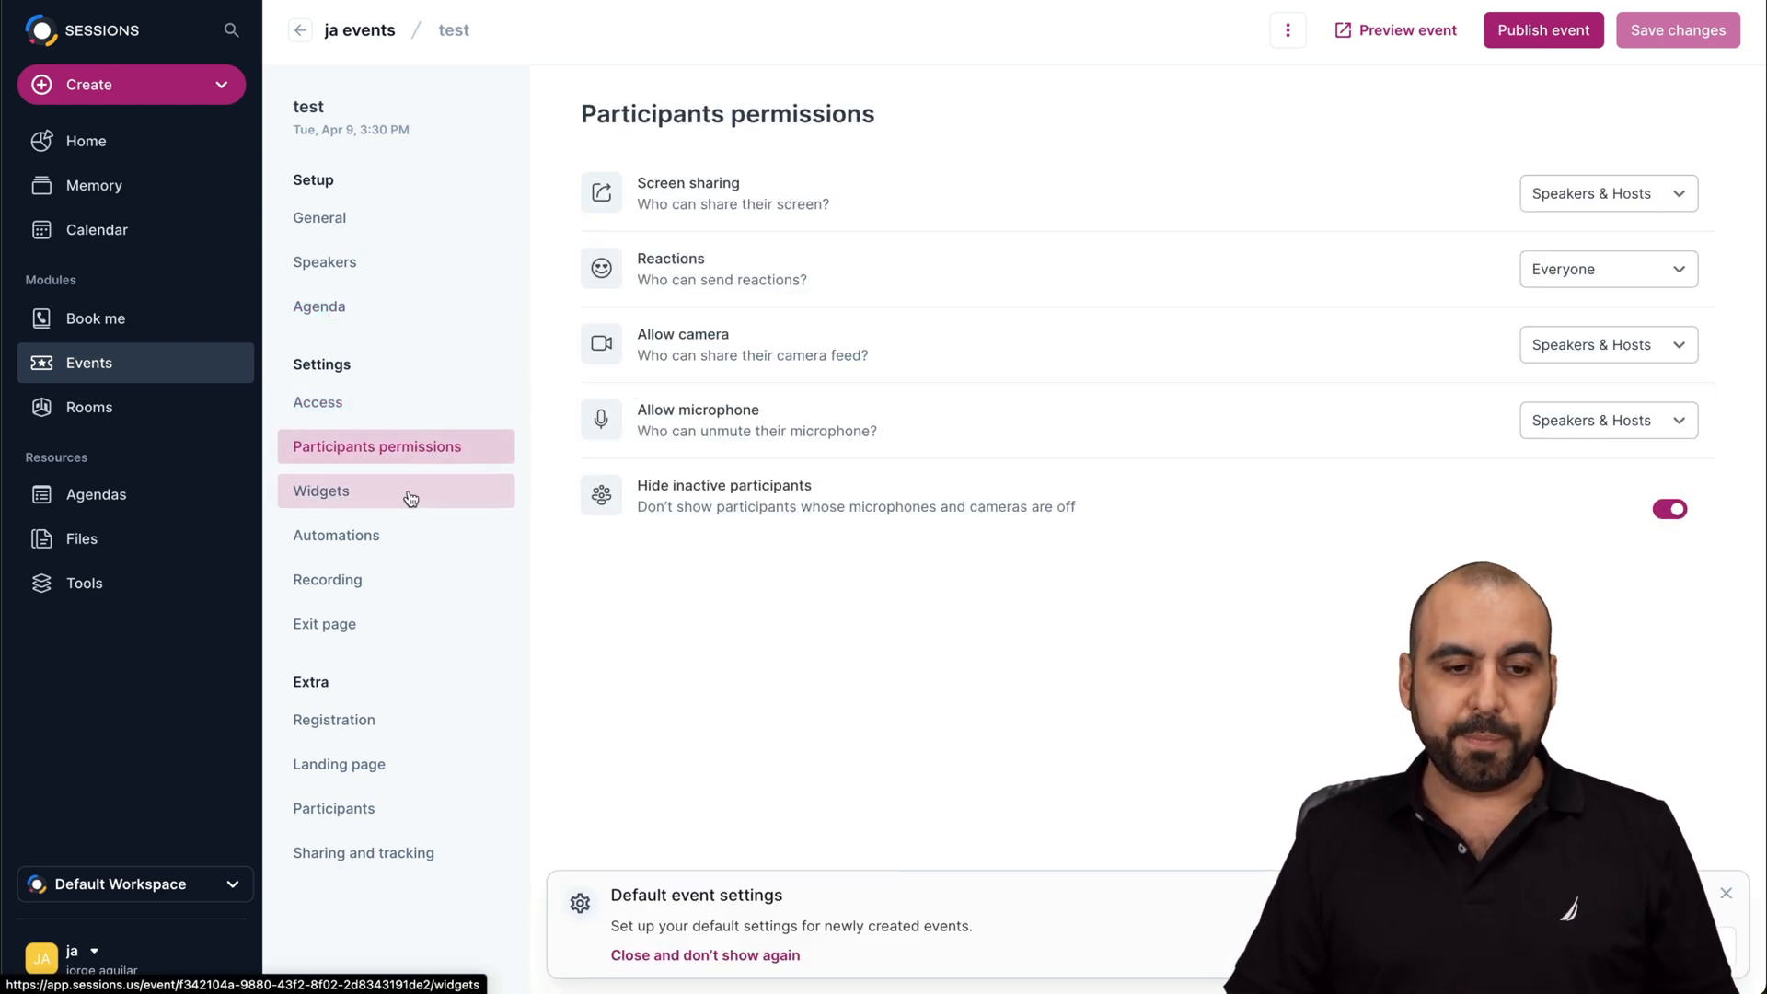
pyautogui.click(328, 580)
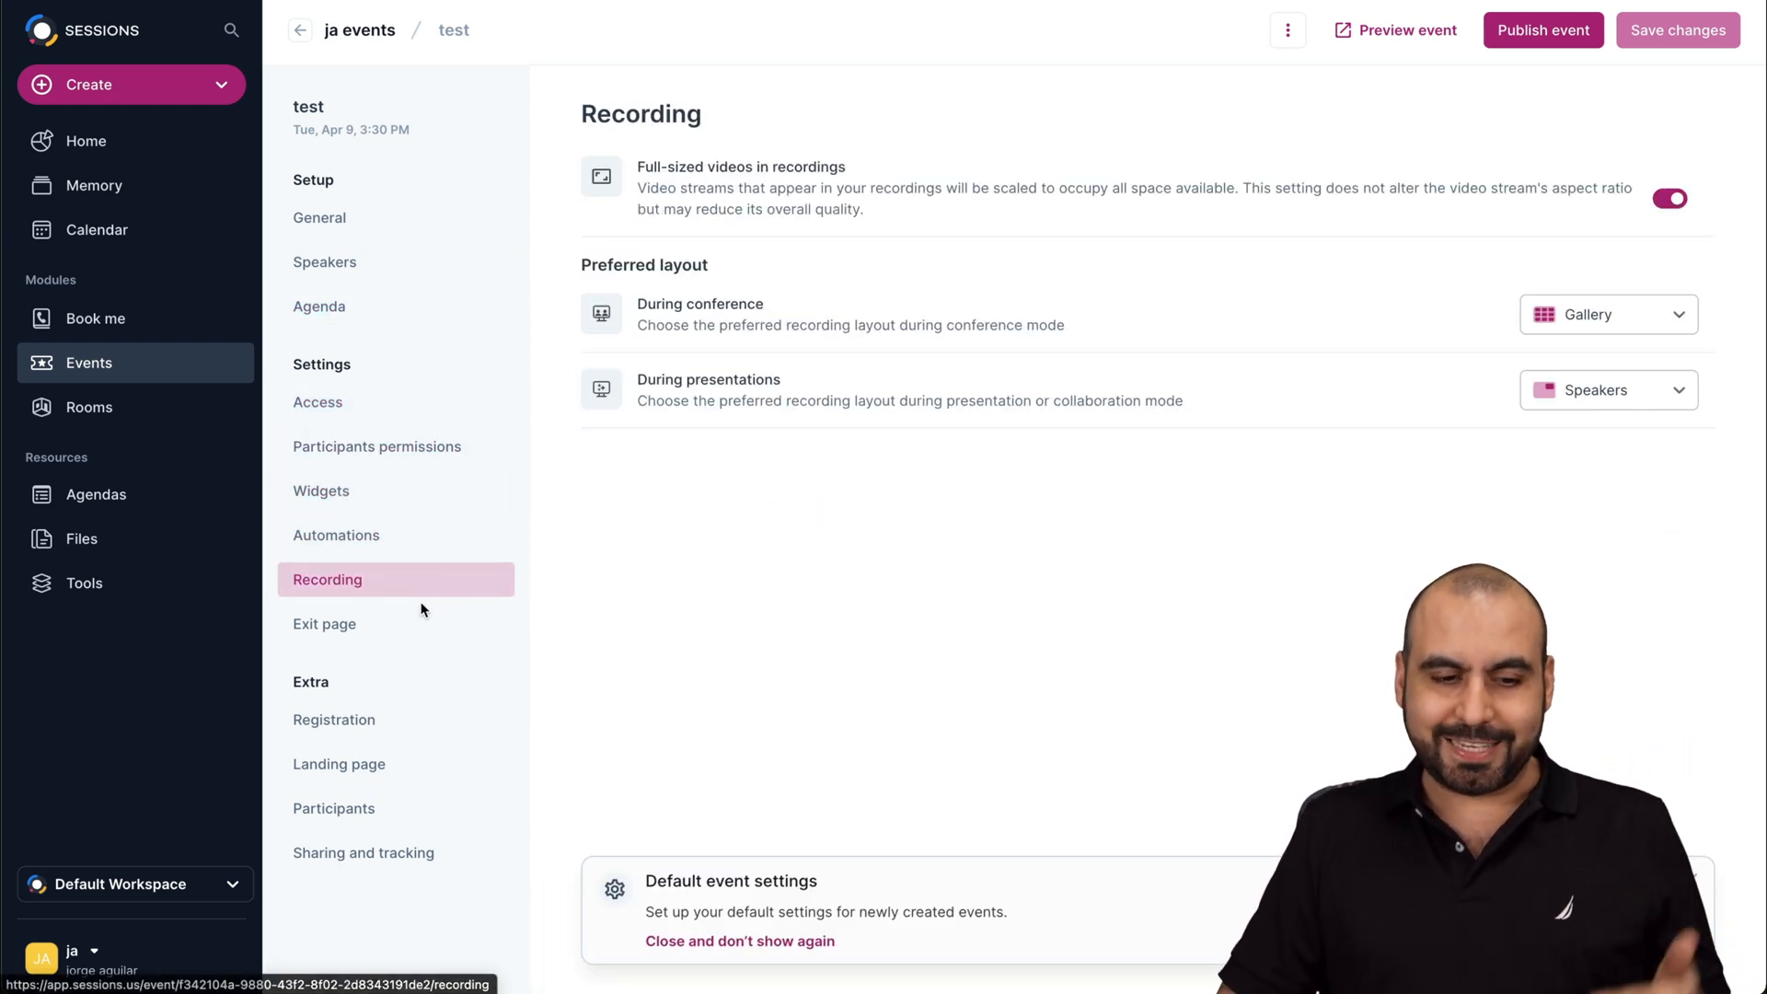
pyautogui.click(333, 719)
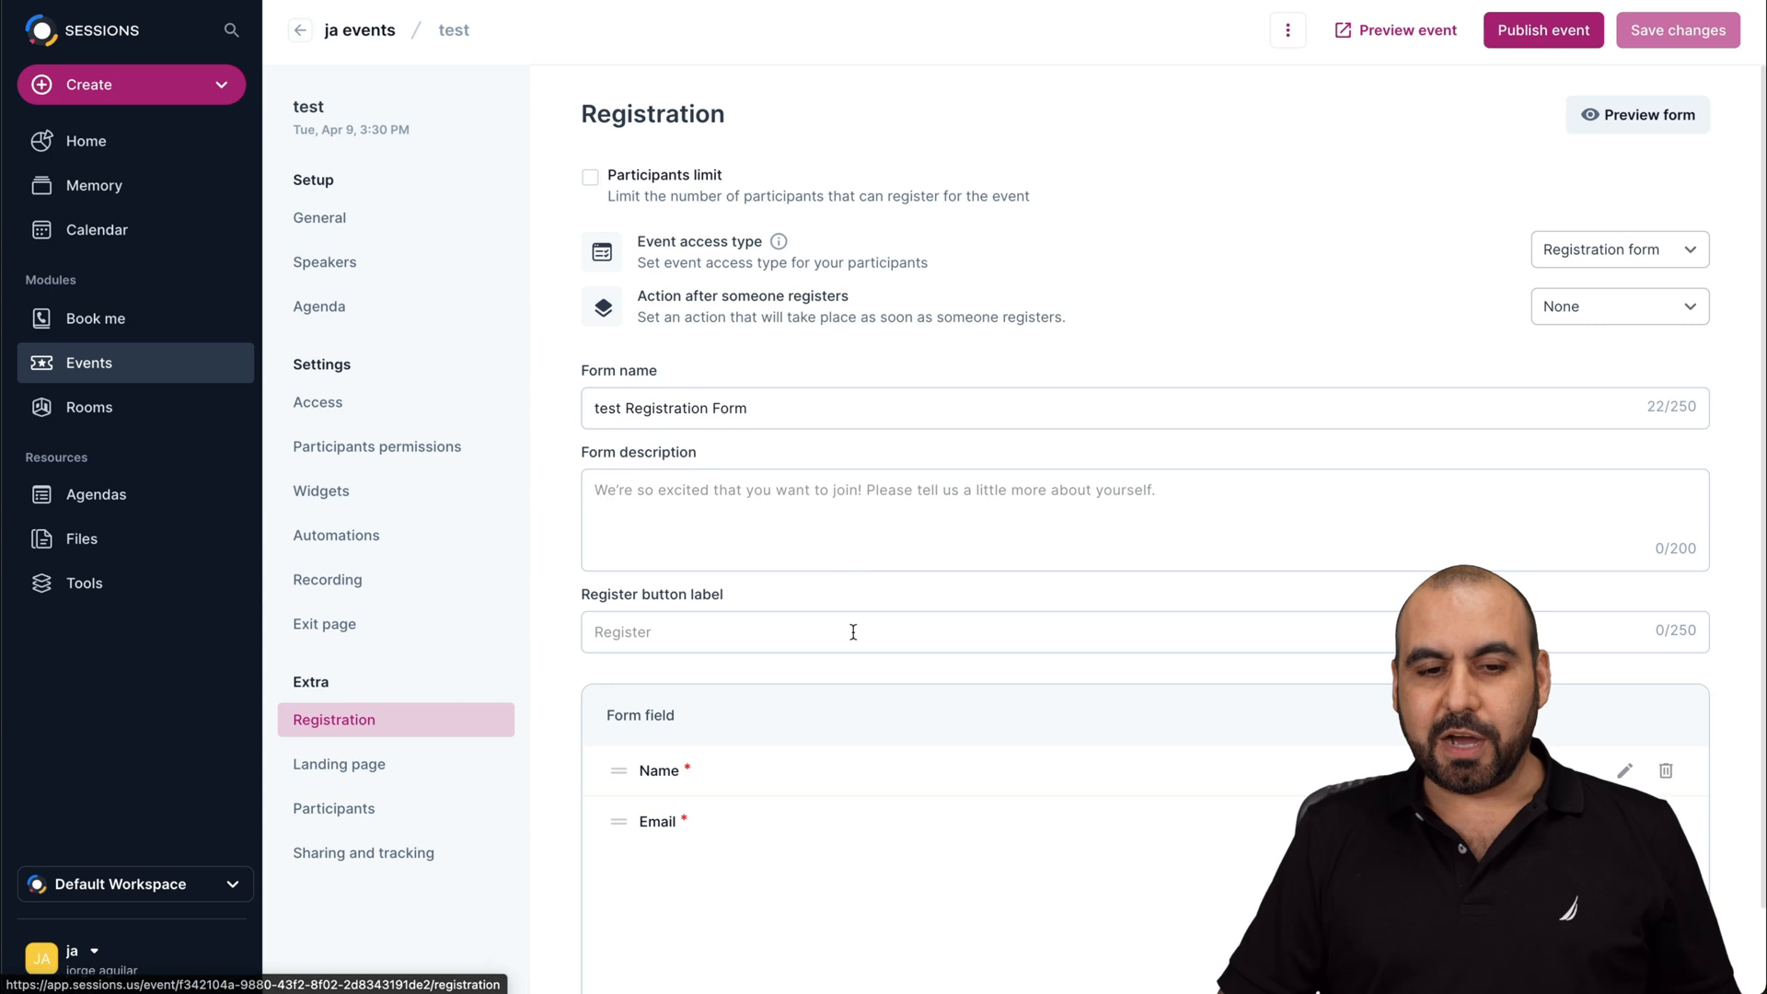
# Browse the event's registration, landing page, participants and sharing sections, then return home.
pyautogui.scroll(-3)
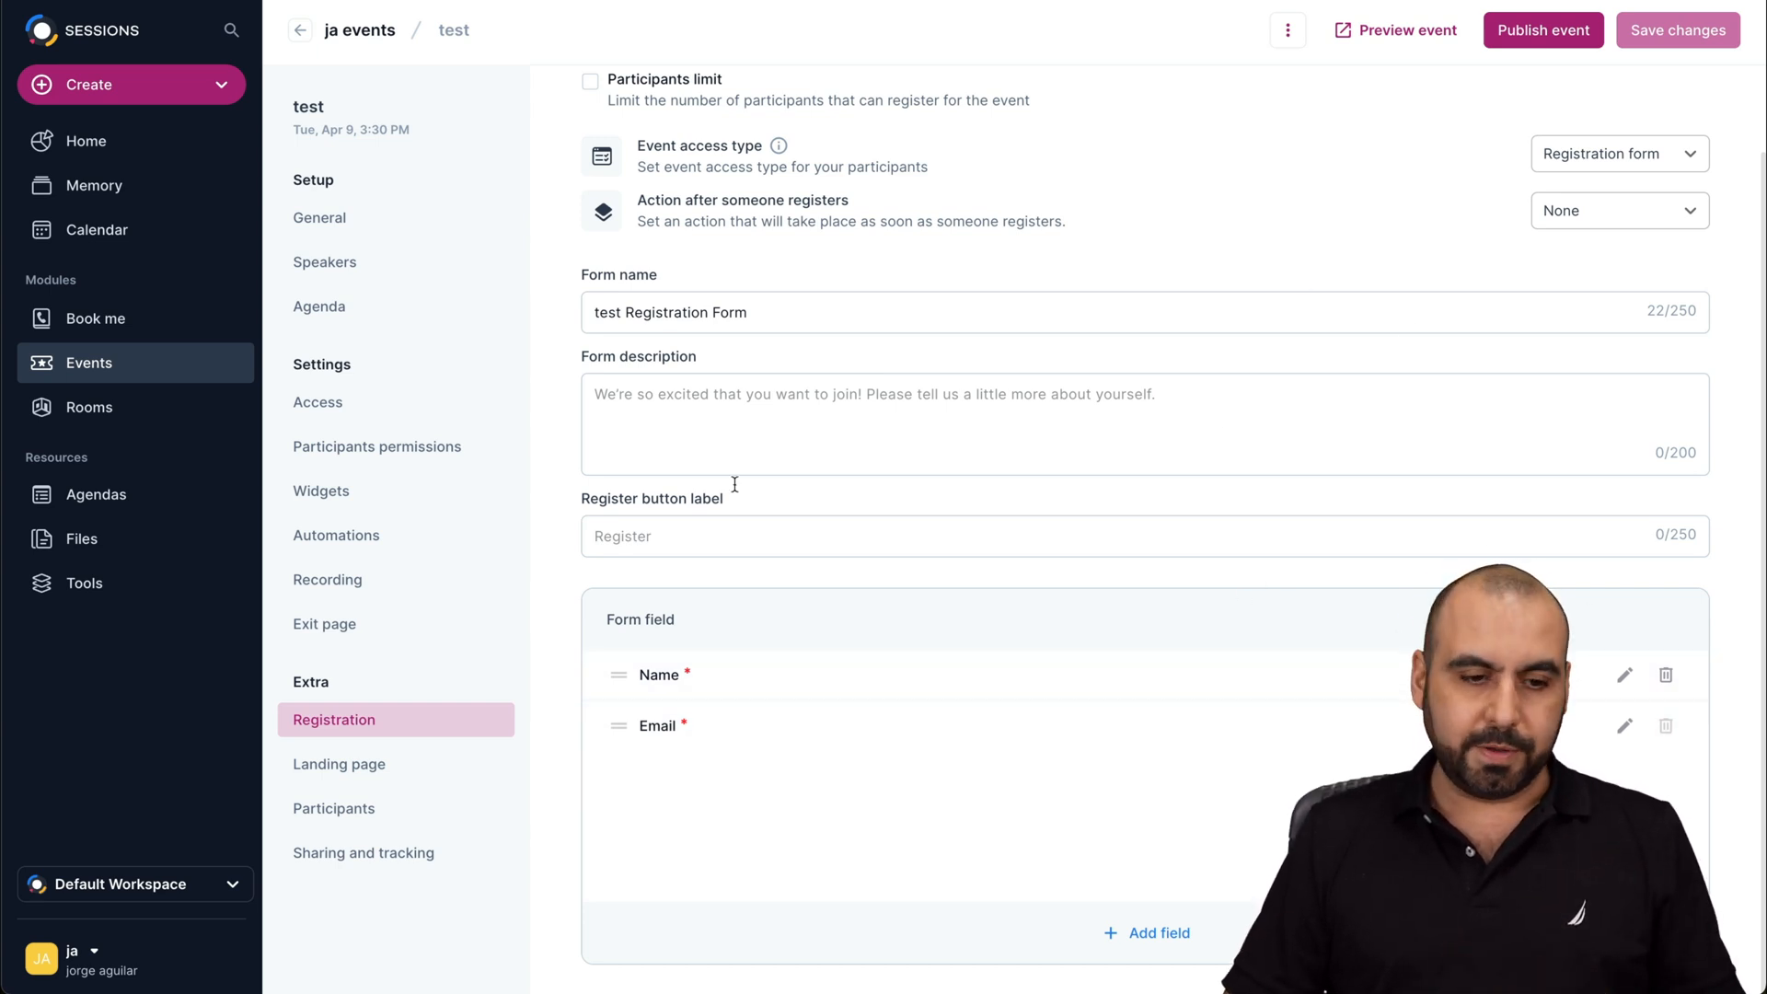
pyautogui.click(338, 764)
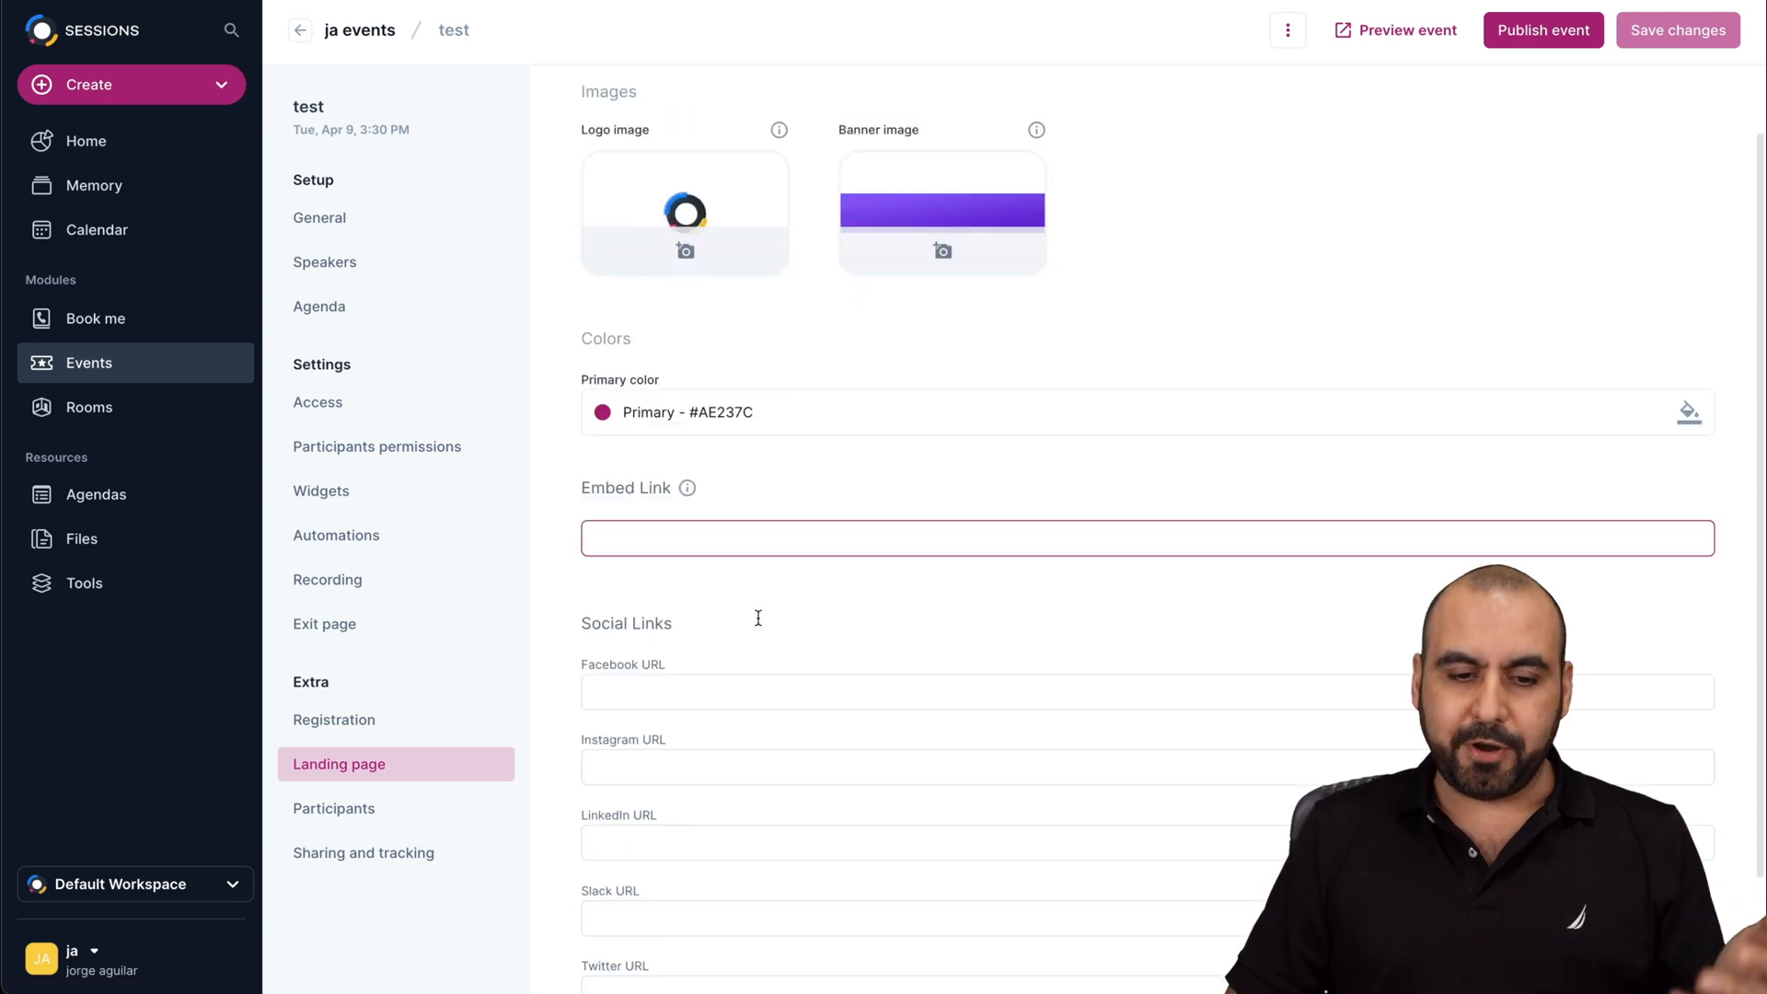
pyautogui.click(333, 809)
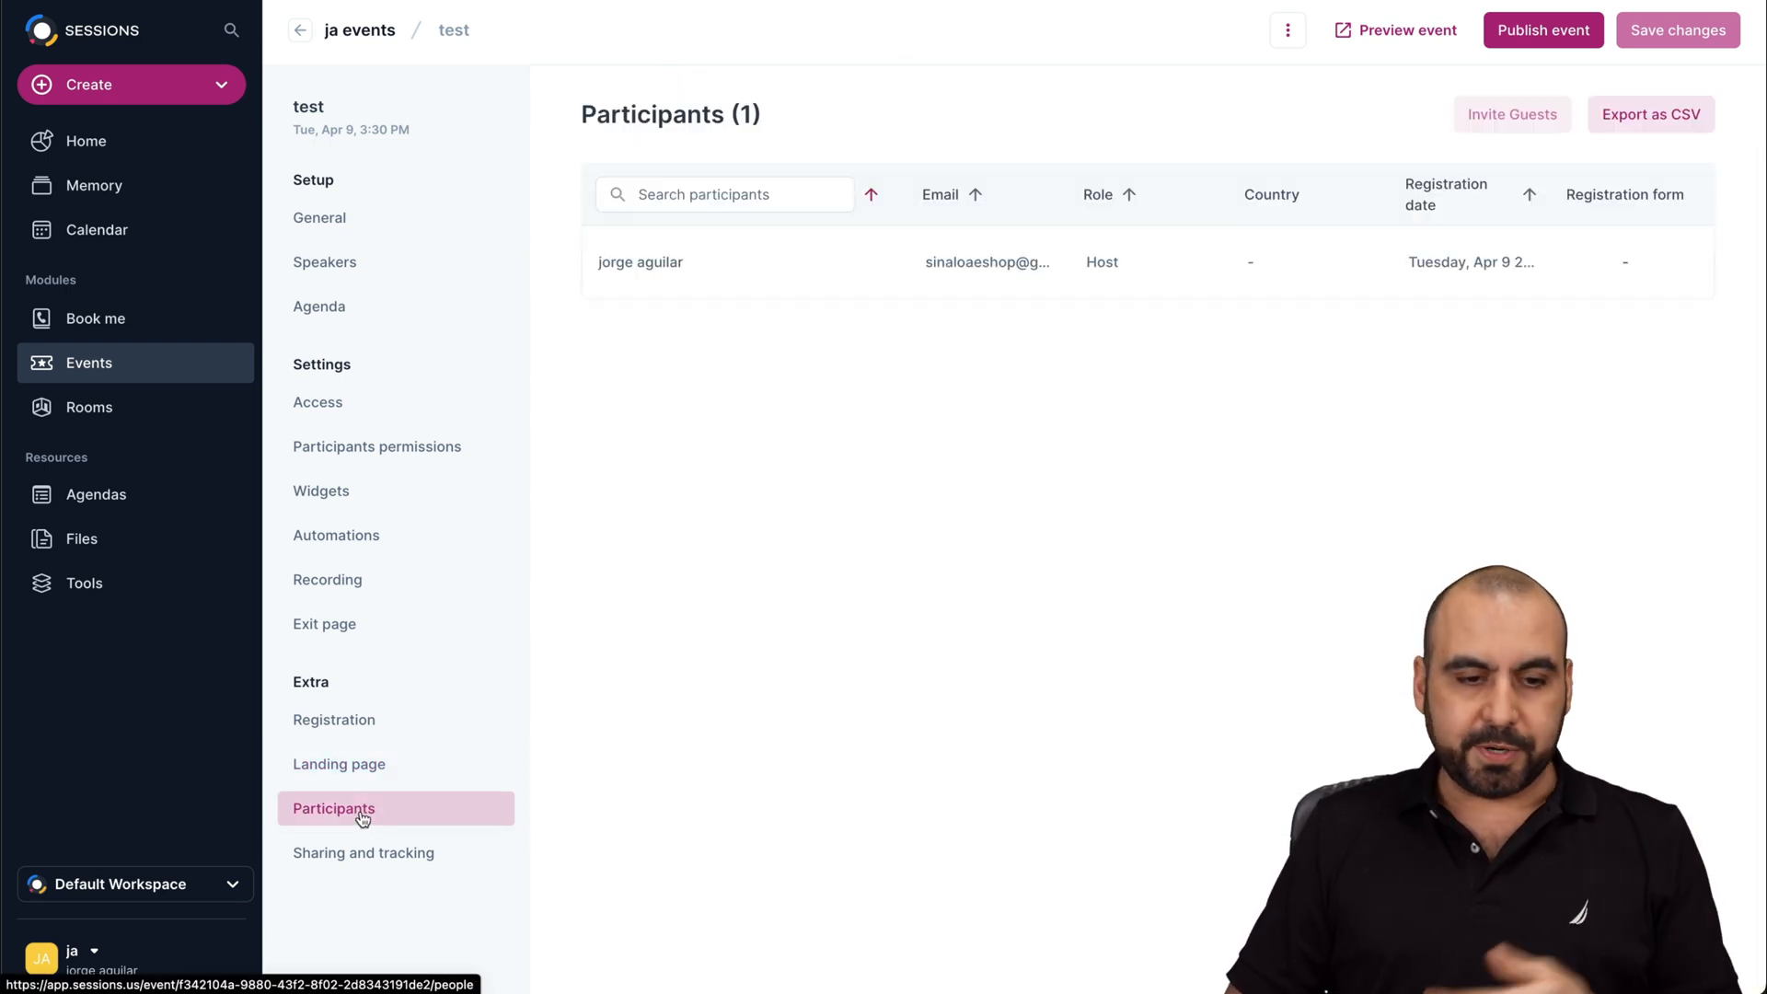
pyautogui.click(363, 853)
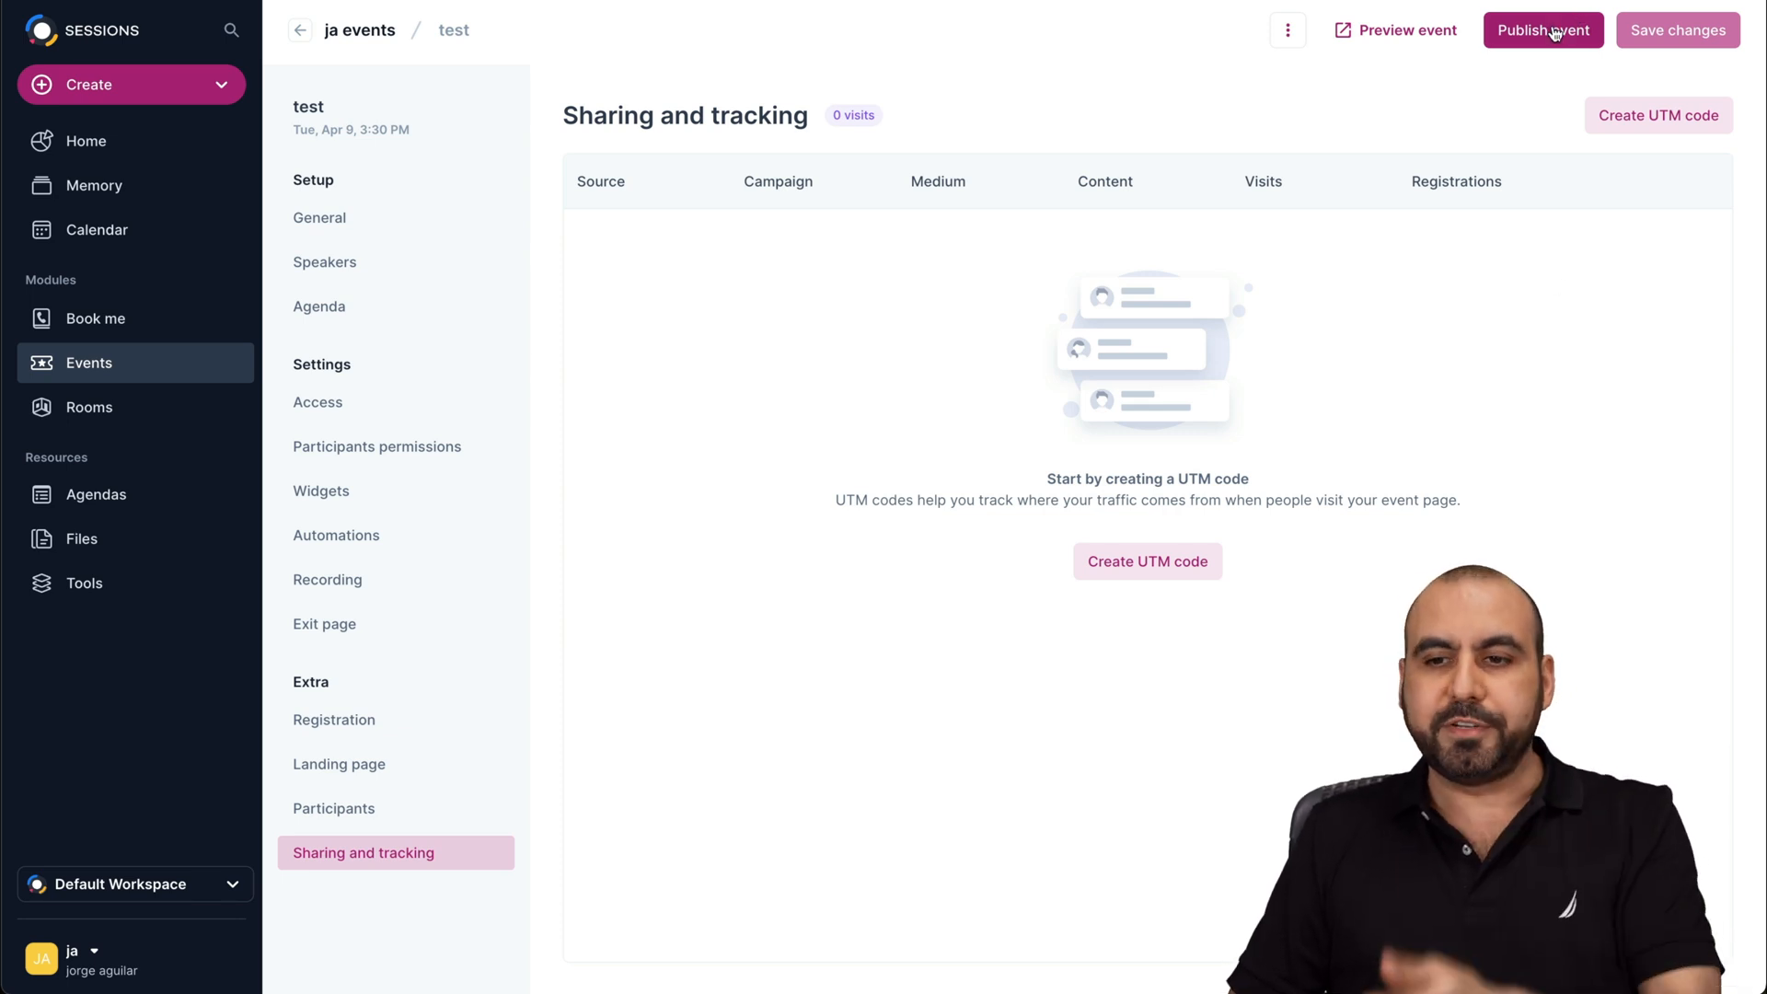
pyautogui.moveTo(1502, 90)
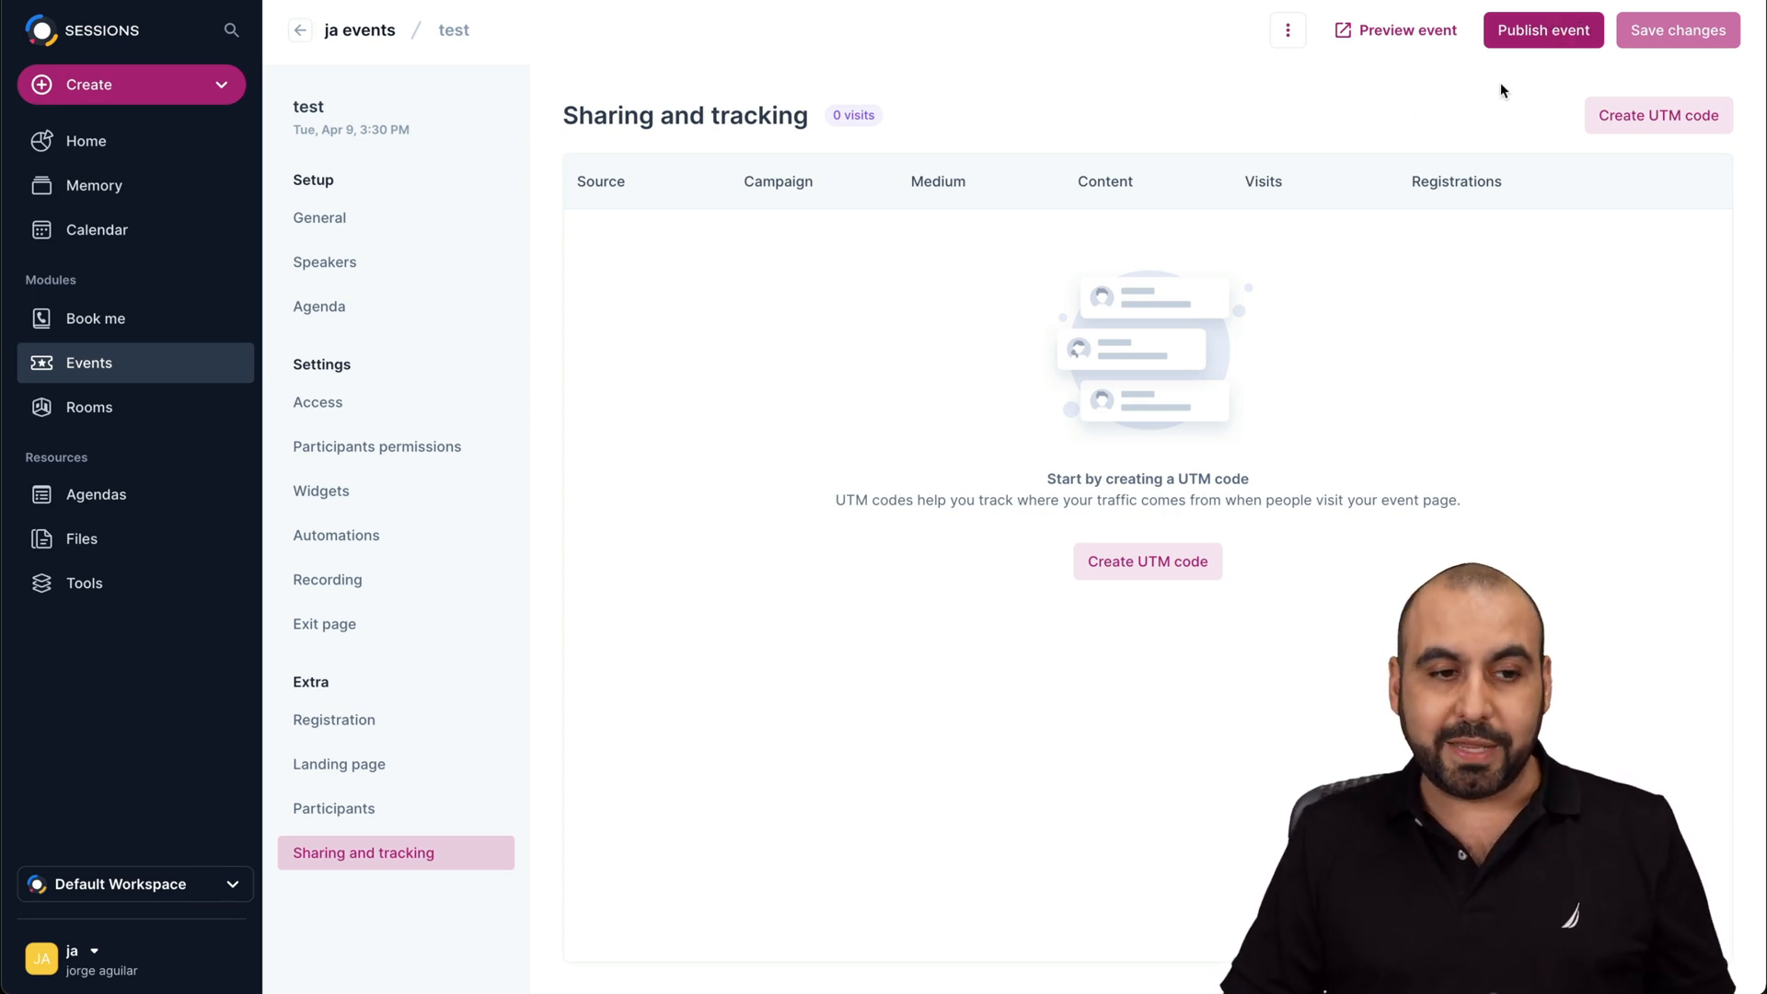
pyautogui.click(87, 142)
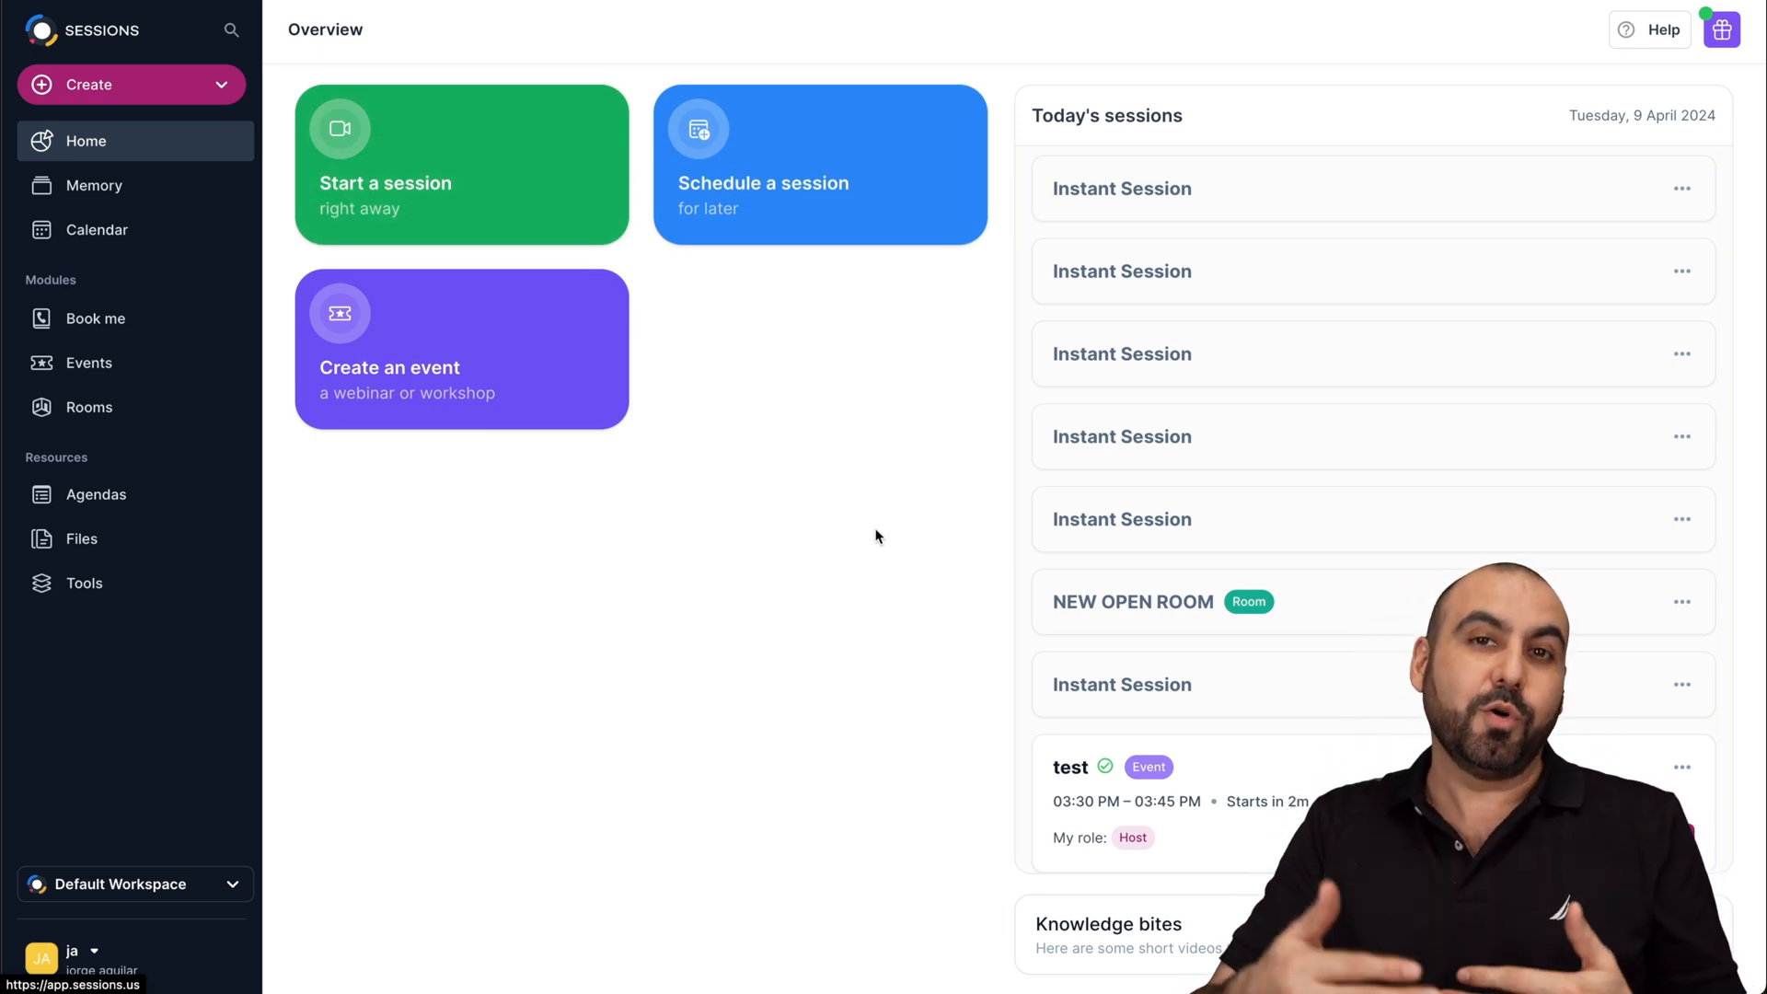
pyautogui.click(94, 185)
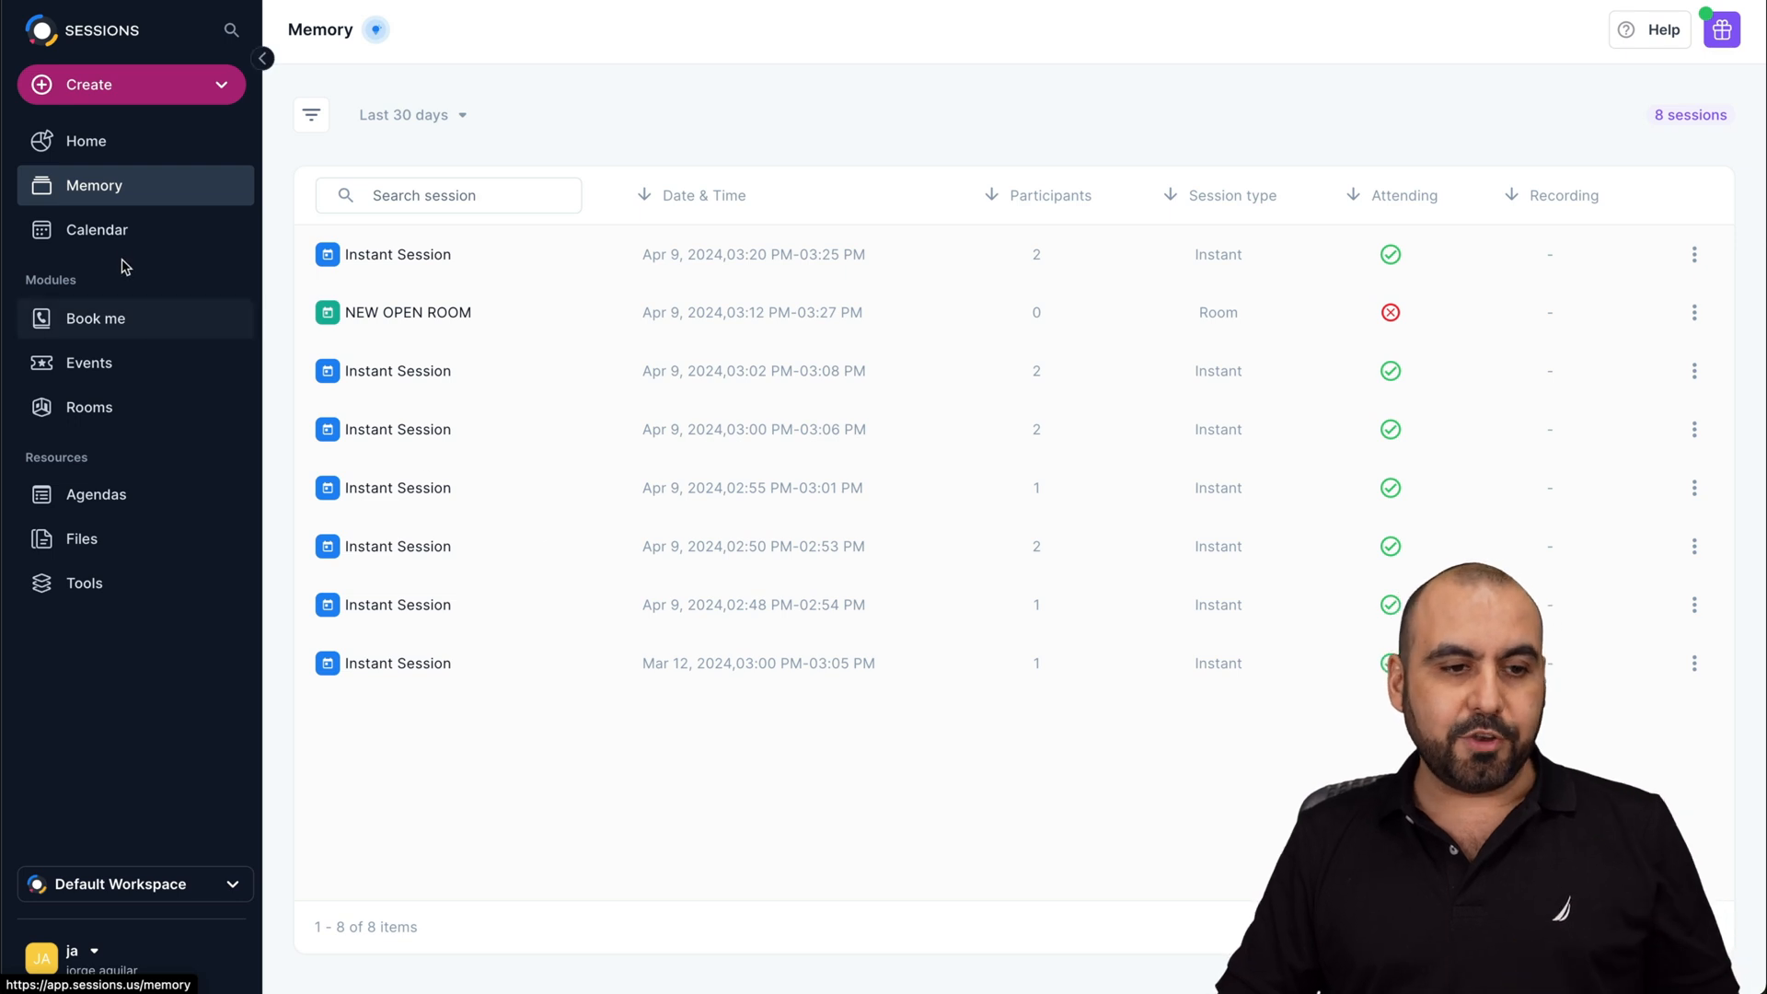
pyautogui.click(96, 228)
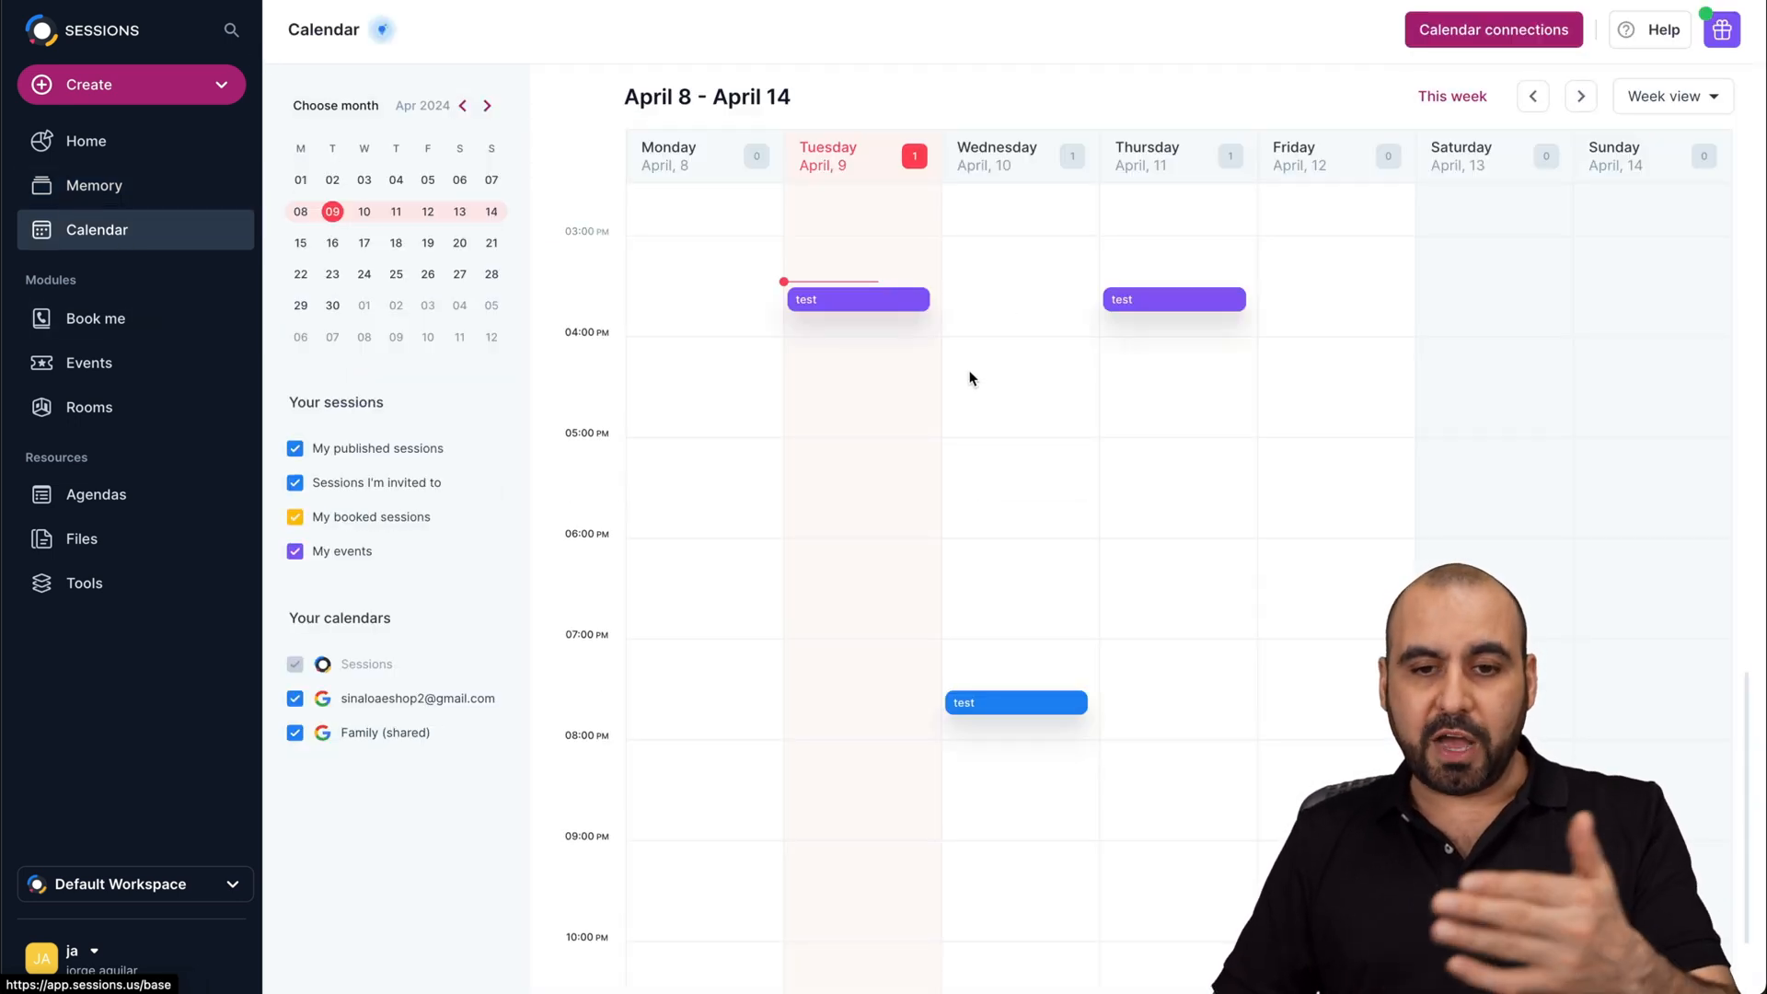
pyautogui.moveTo(1171, 306)
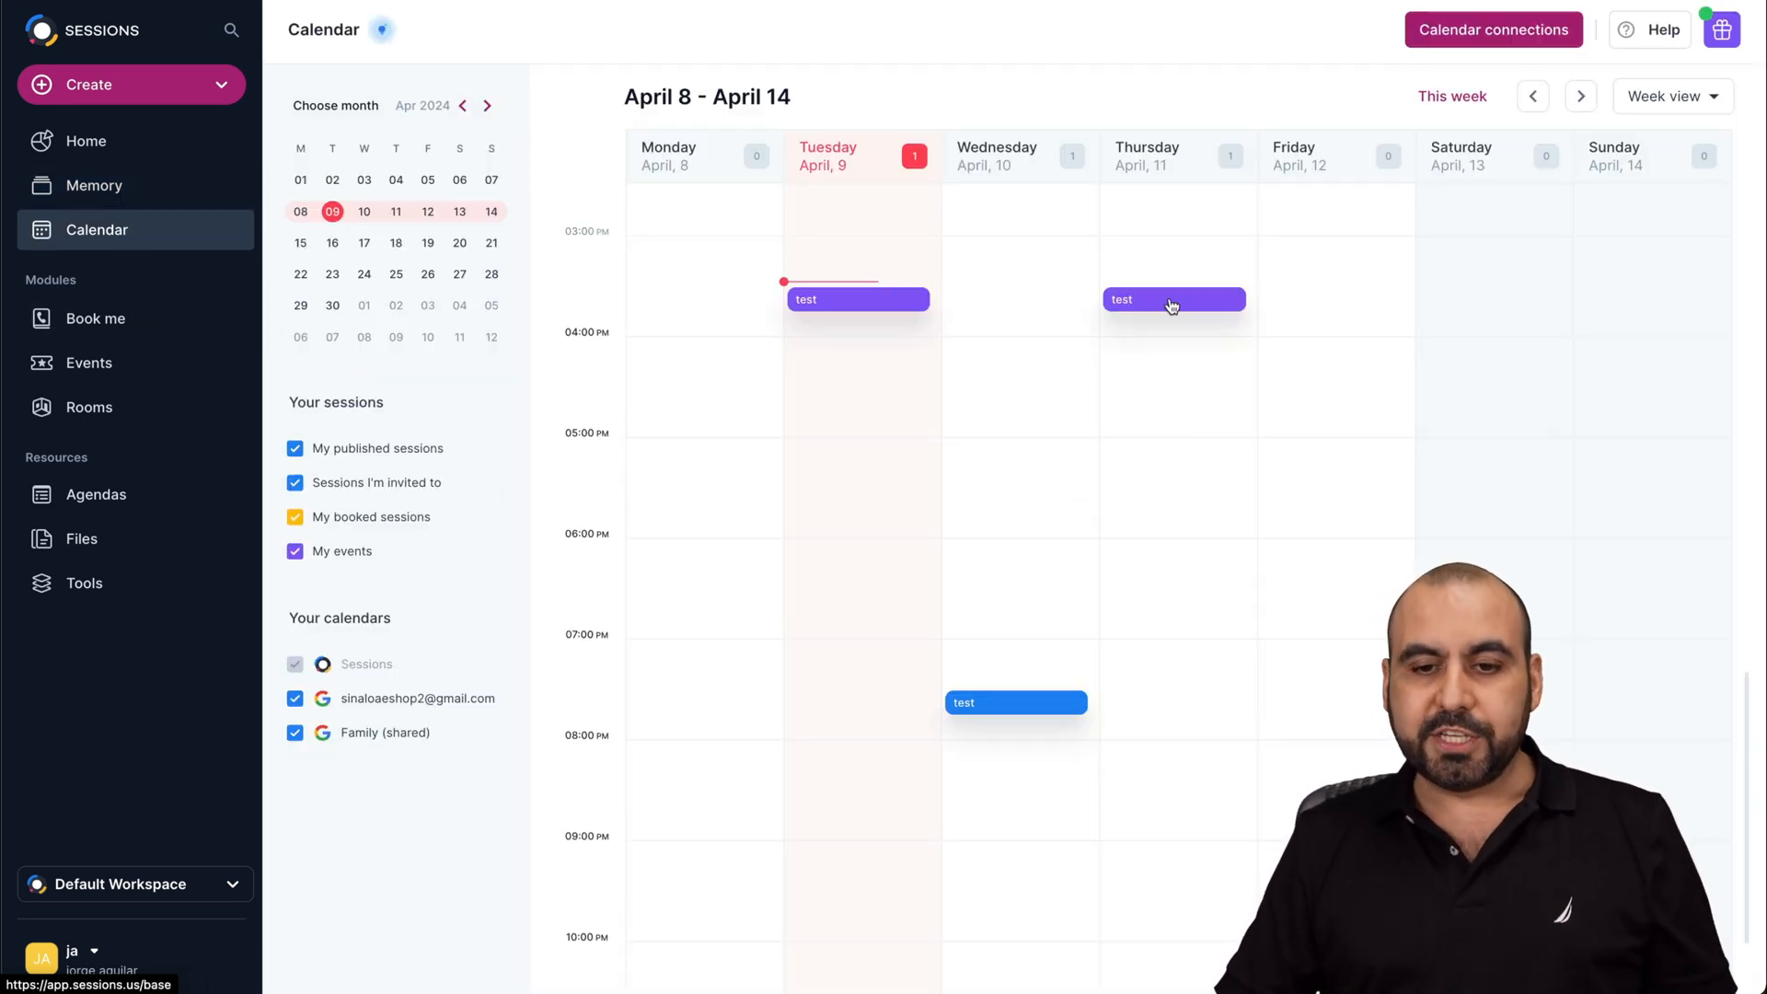
pyautogui.click(1173, 298)
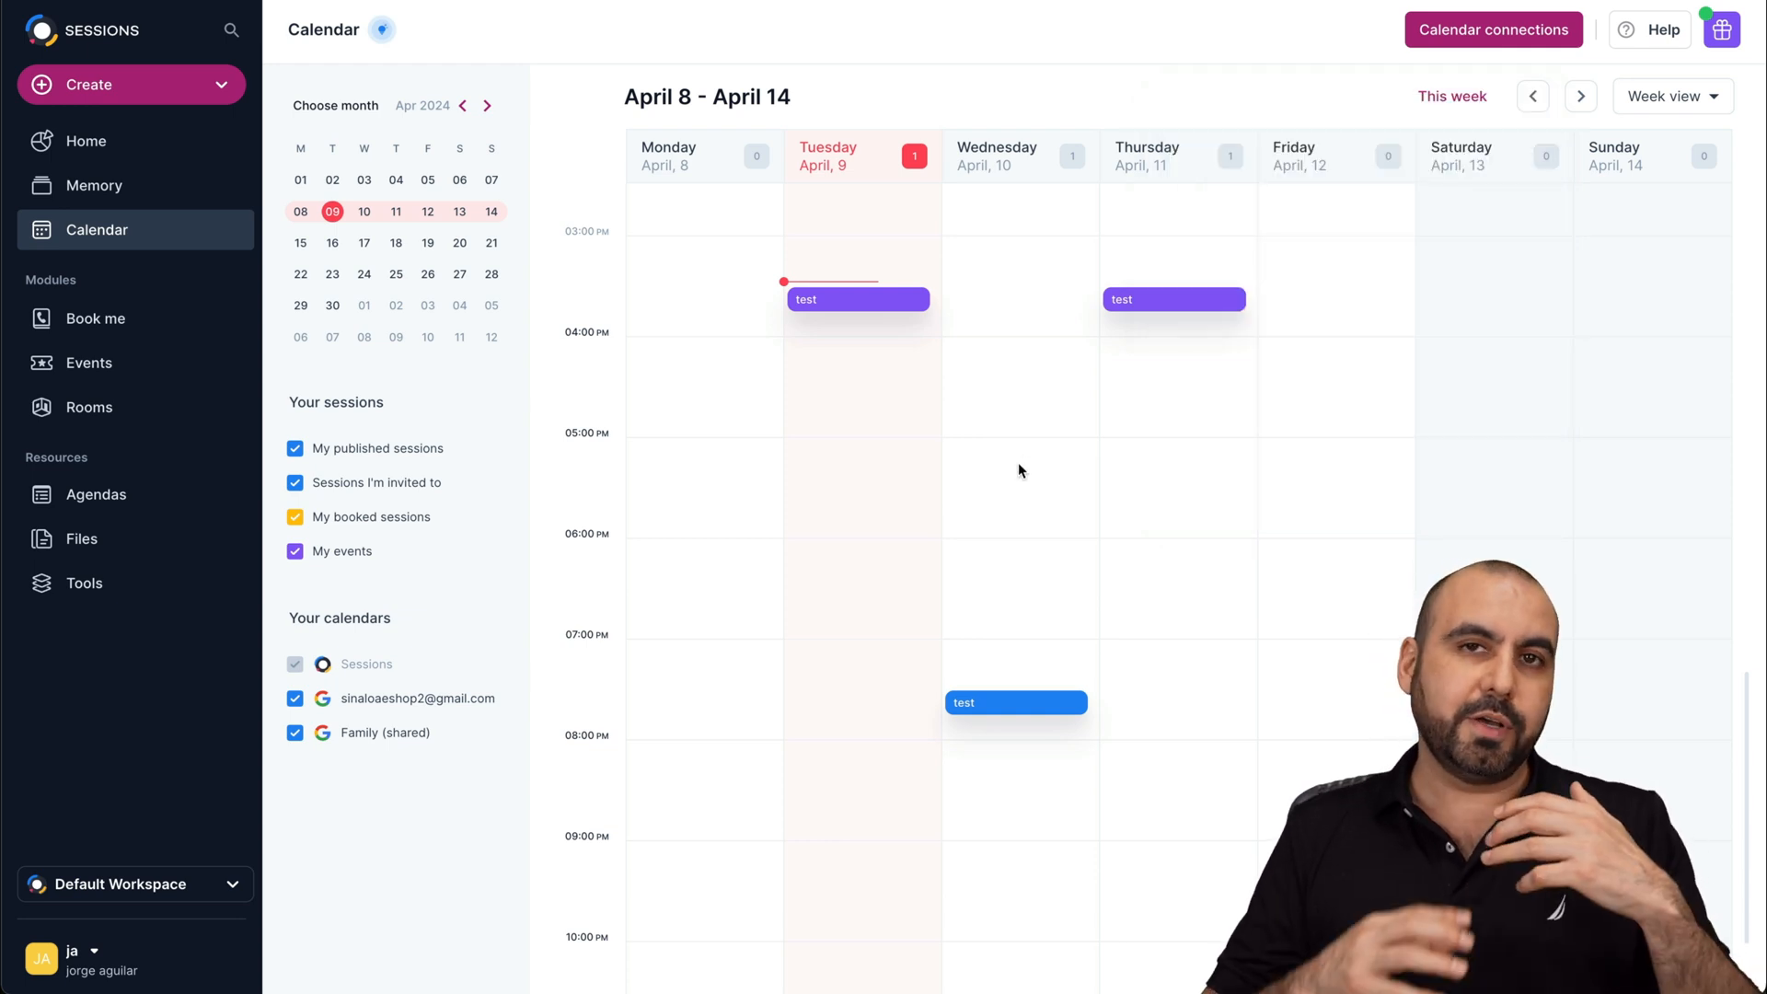
pyautogui.moveTo(1003, 475)
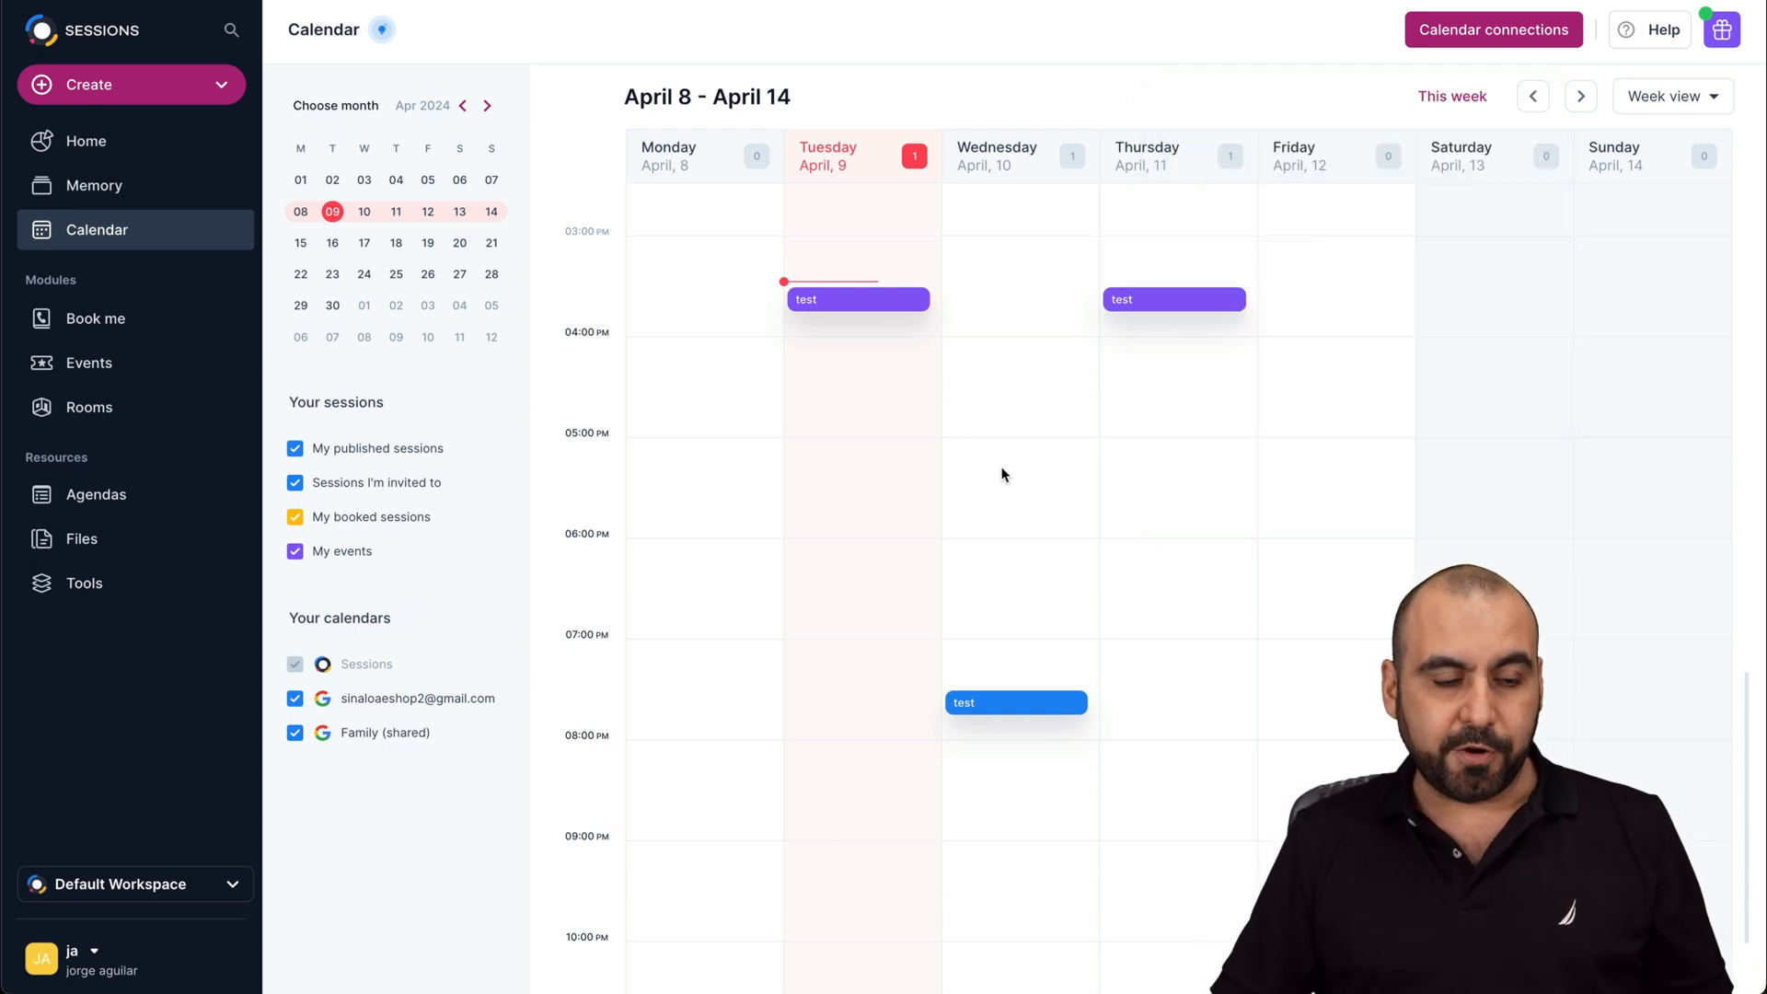
pyautogui.click(96, 319)
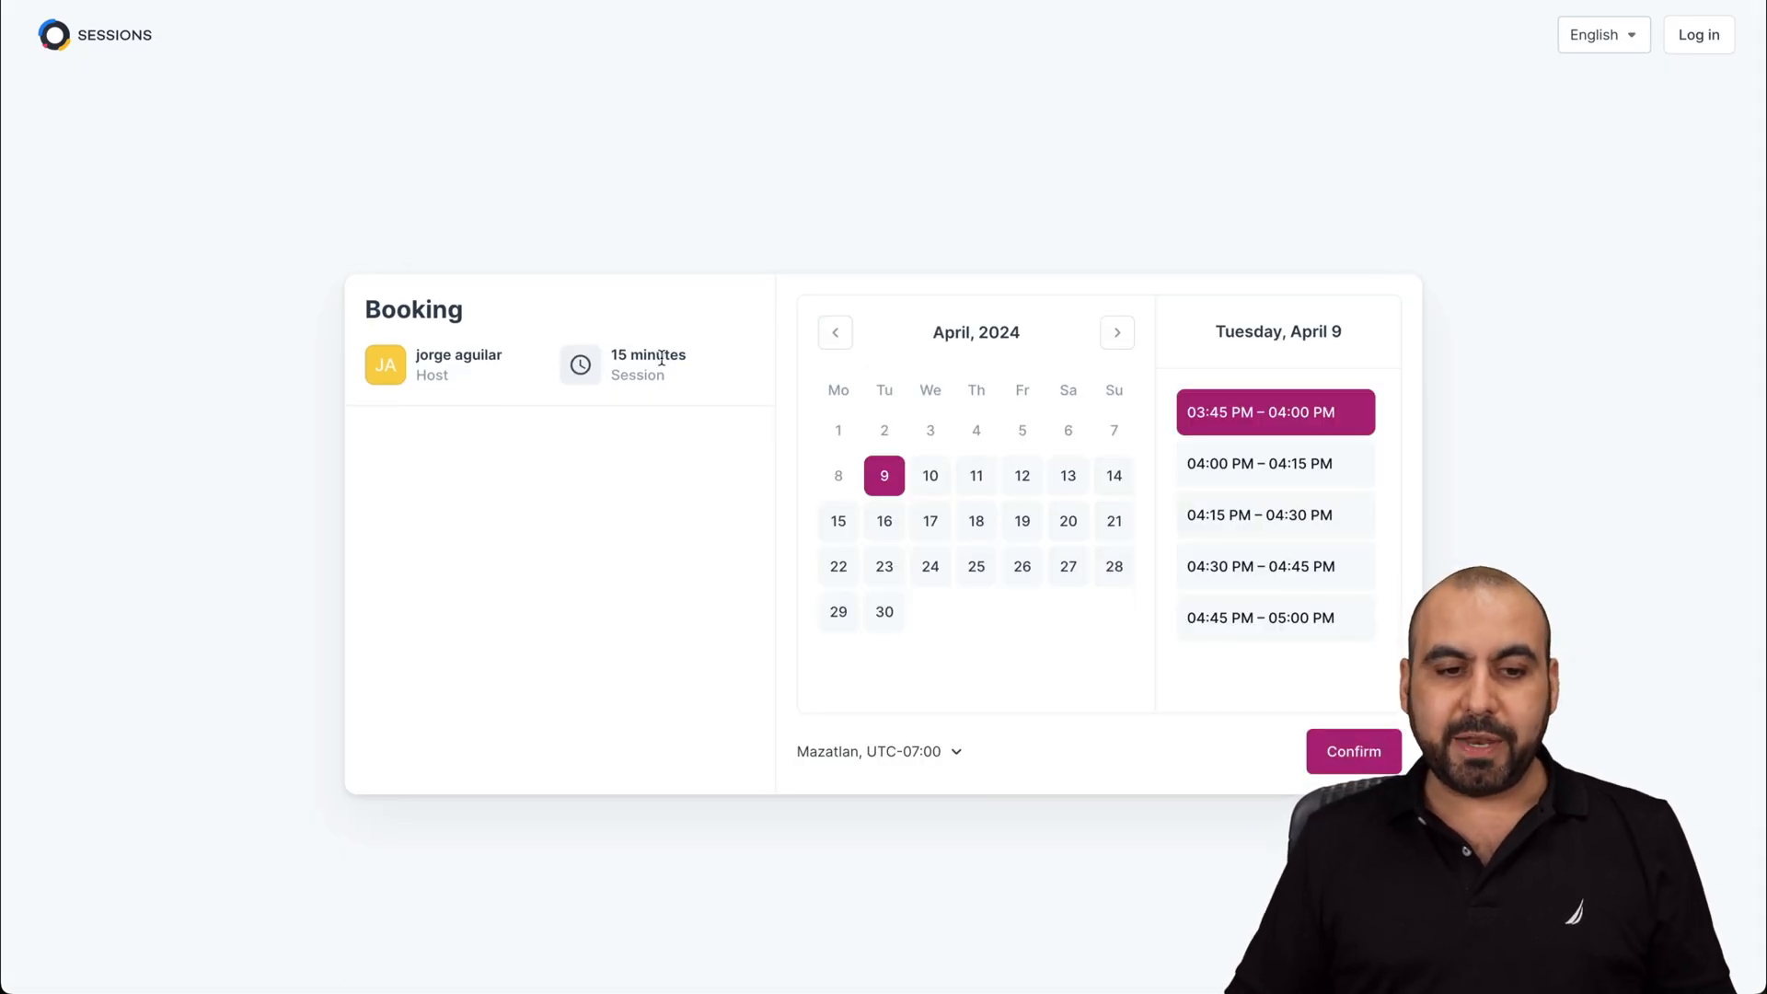
pyautogui.moveTo(930, 536)
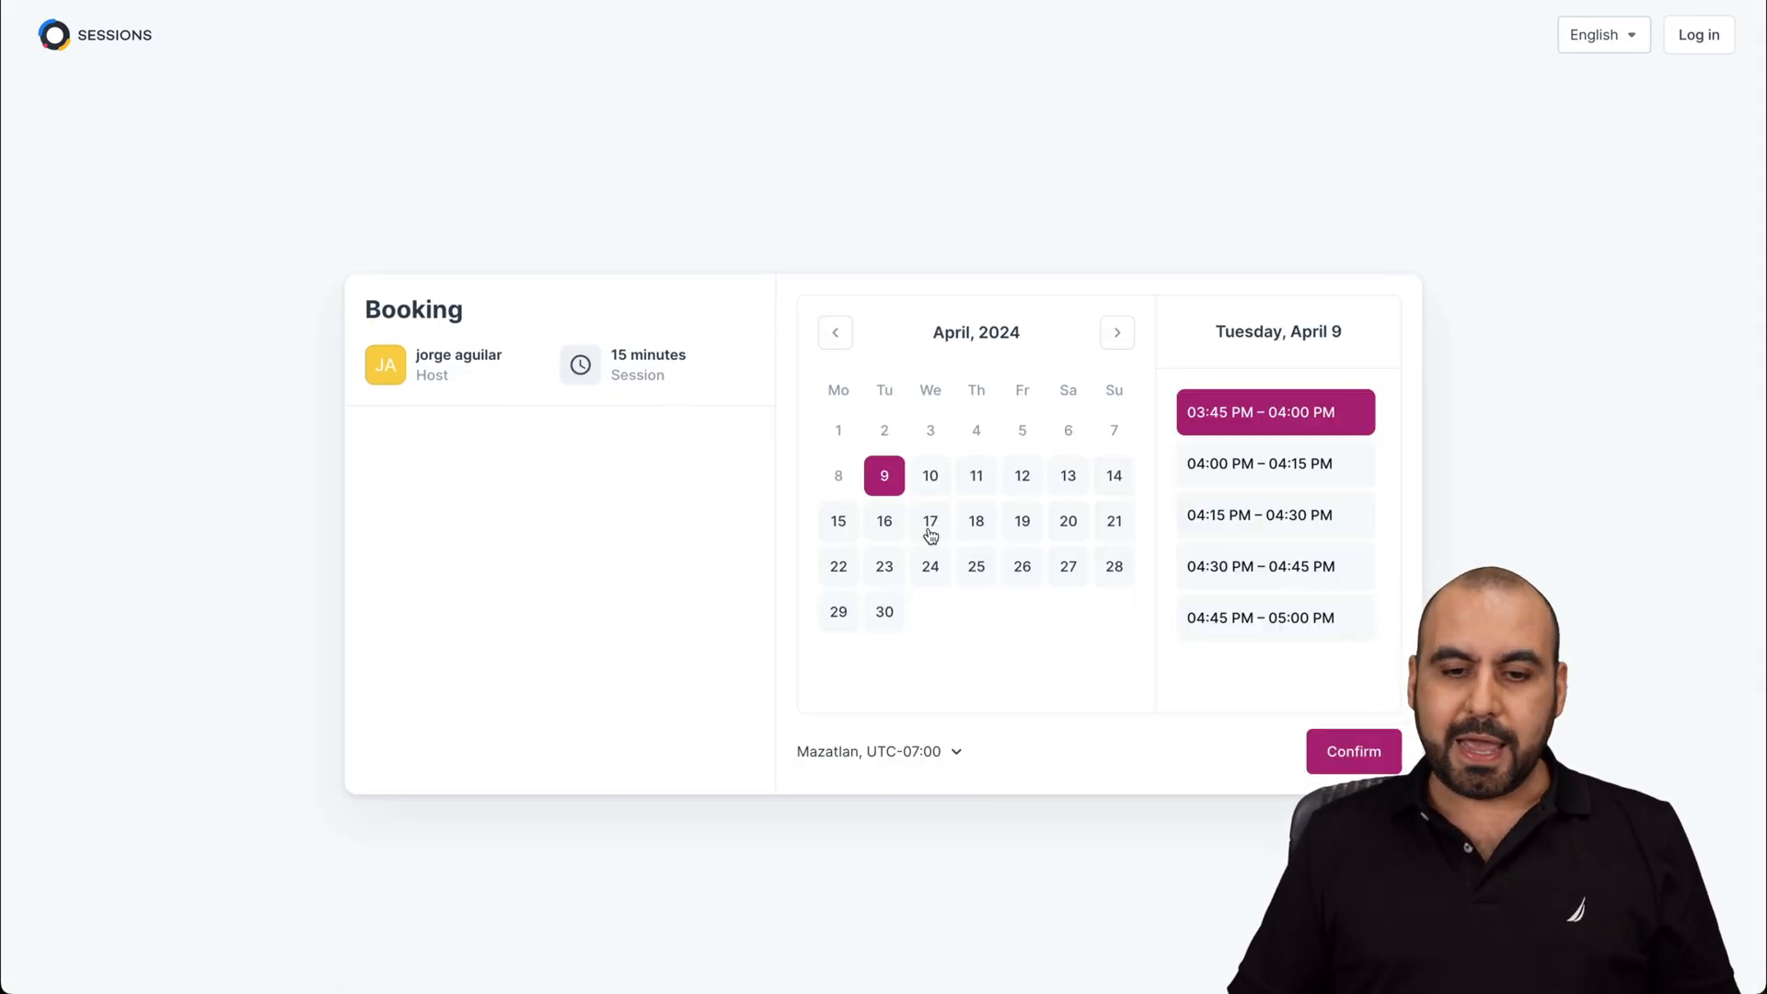
# Pick April 18 on the public booking page to see its slots, then go back to Book me.
pyautogui.click(976, 521)
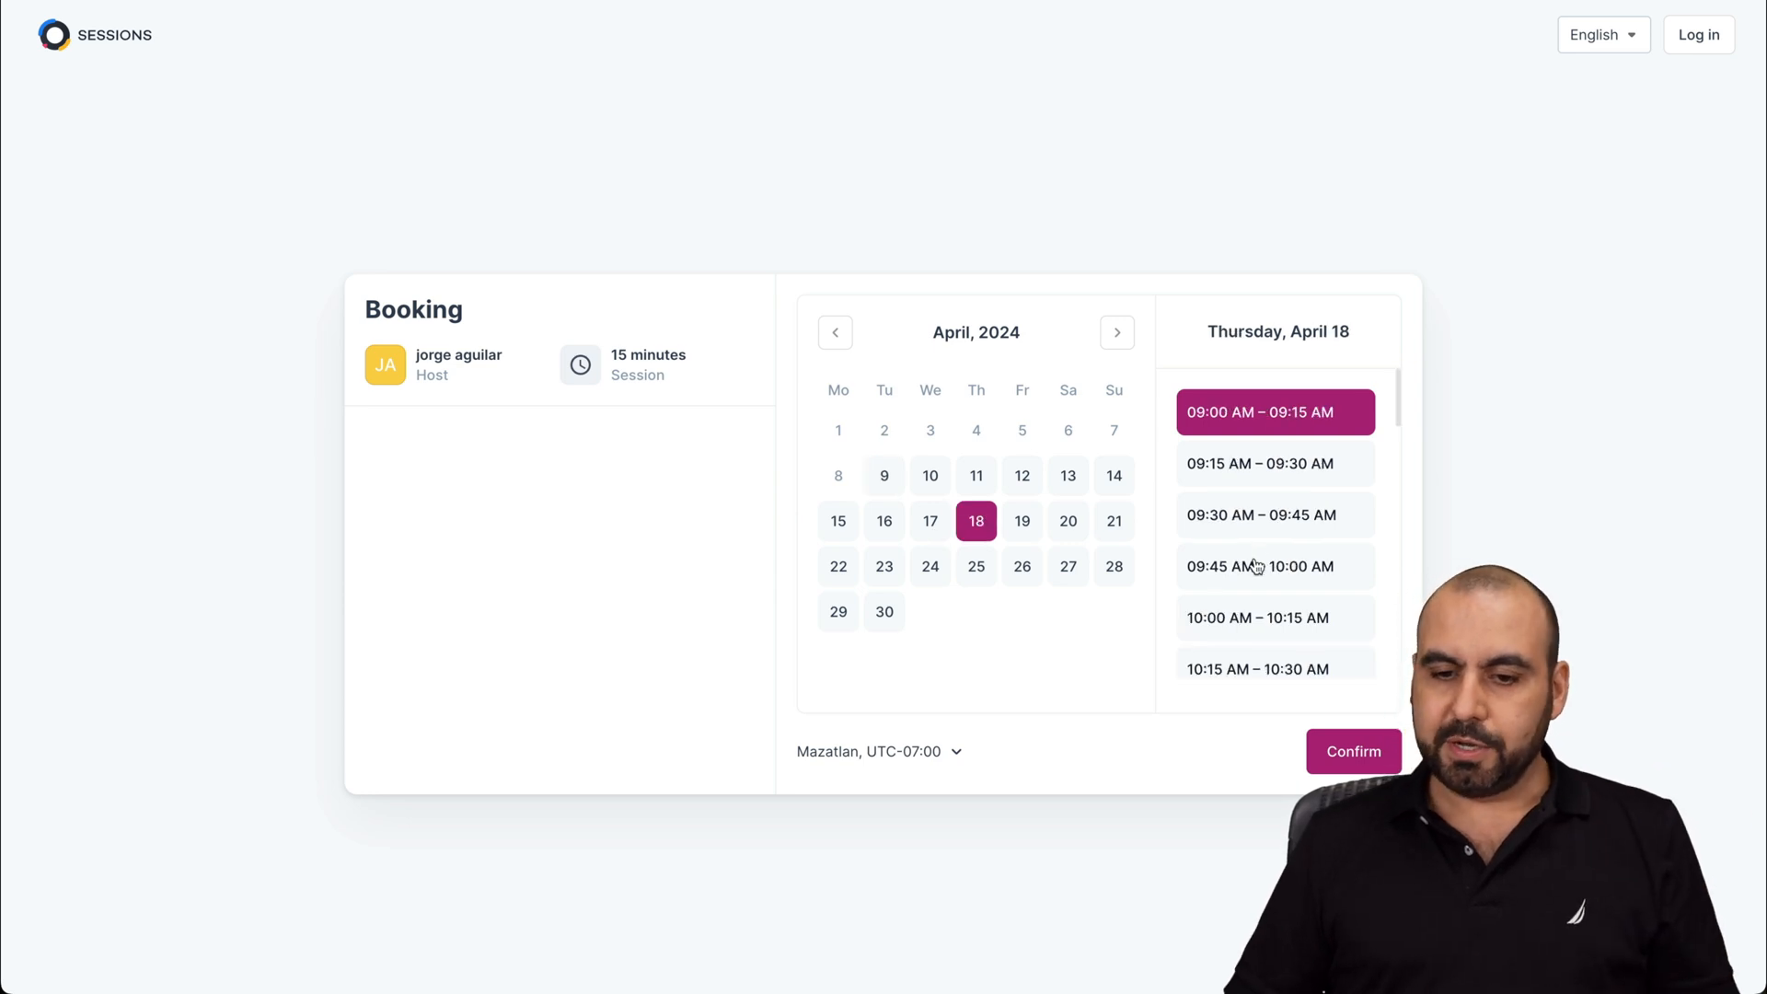
pyautogui.click(1353, 752)
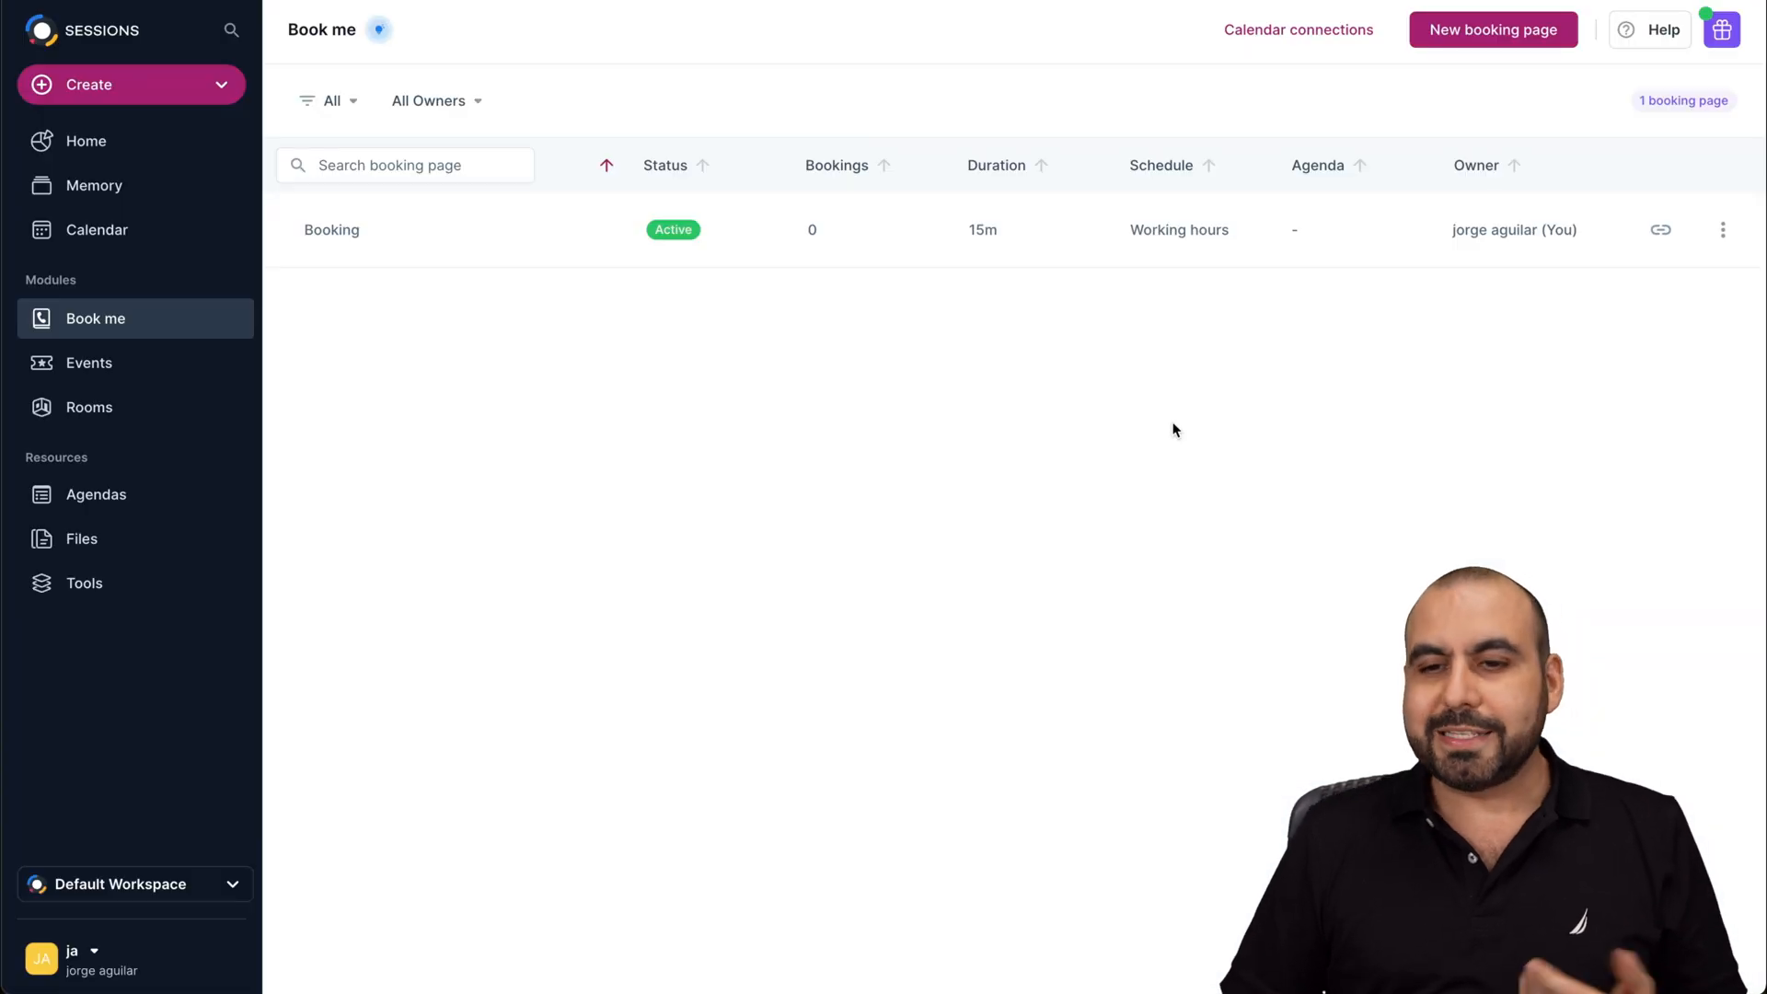
# Start a new booking page and view its general, schedule and form sections.
pyautogui.click(1493, 29)
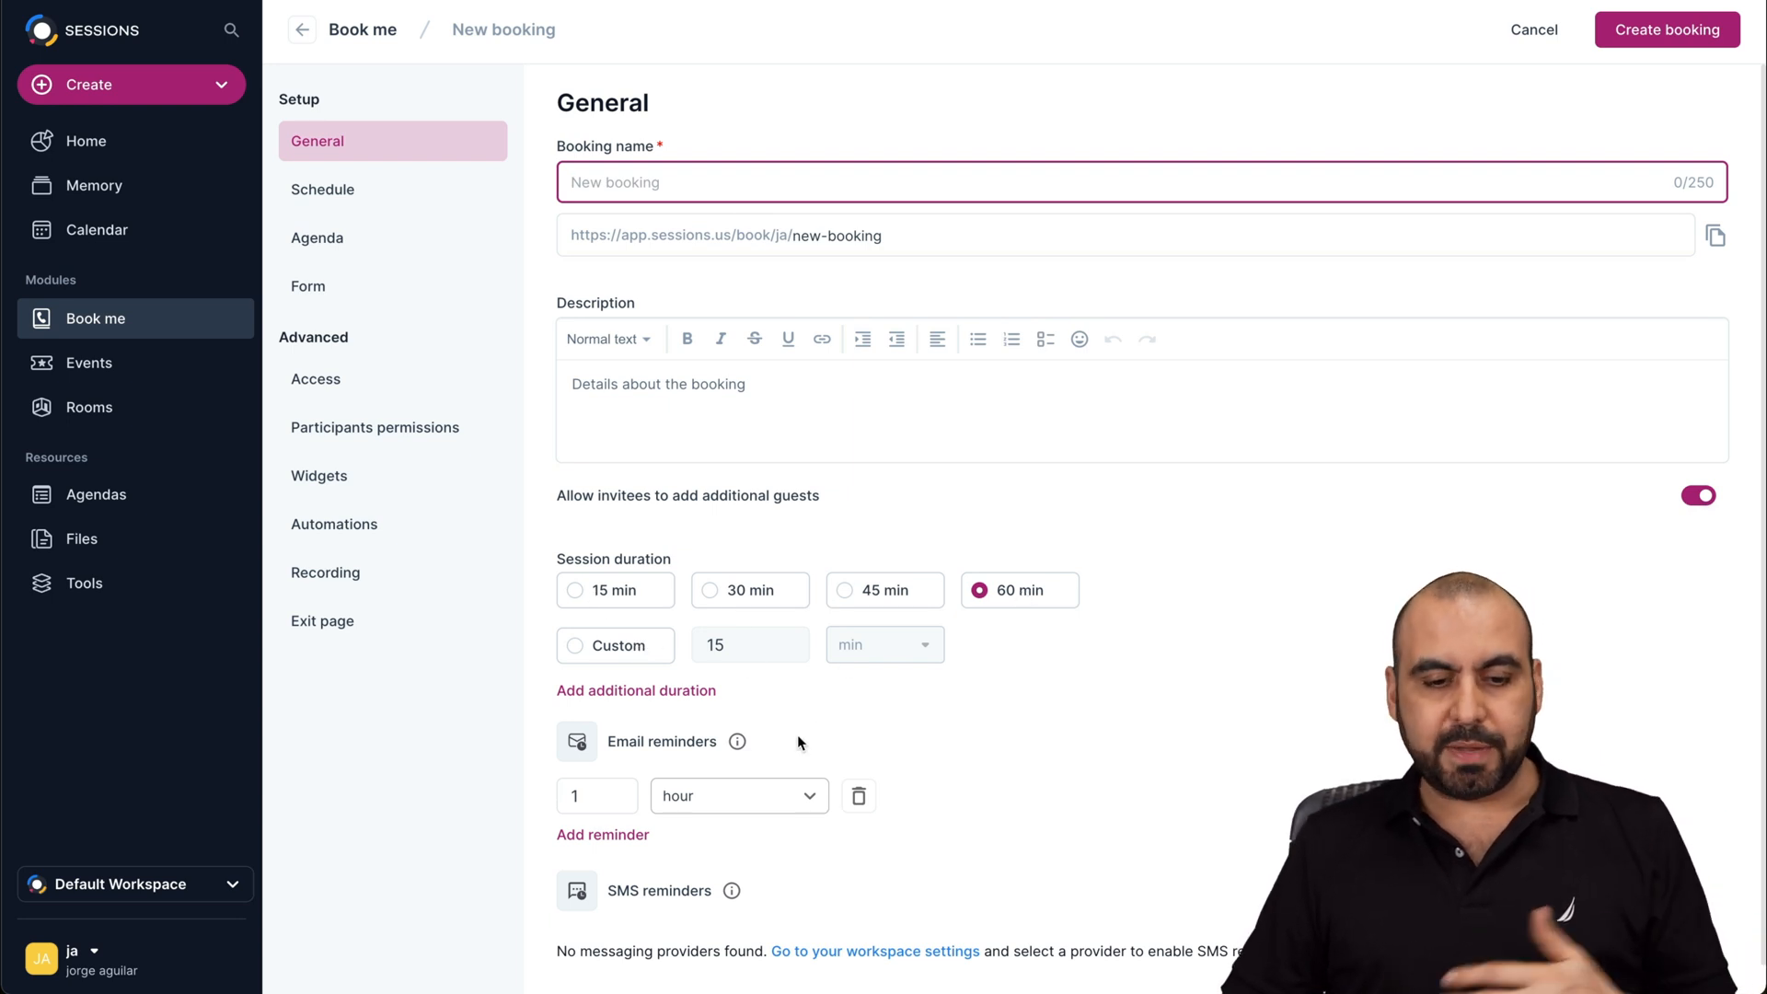
pyautogui.click(727, 764)
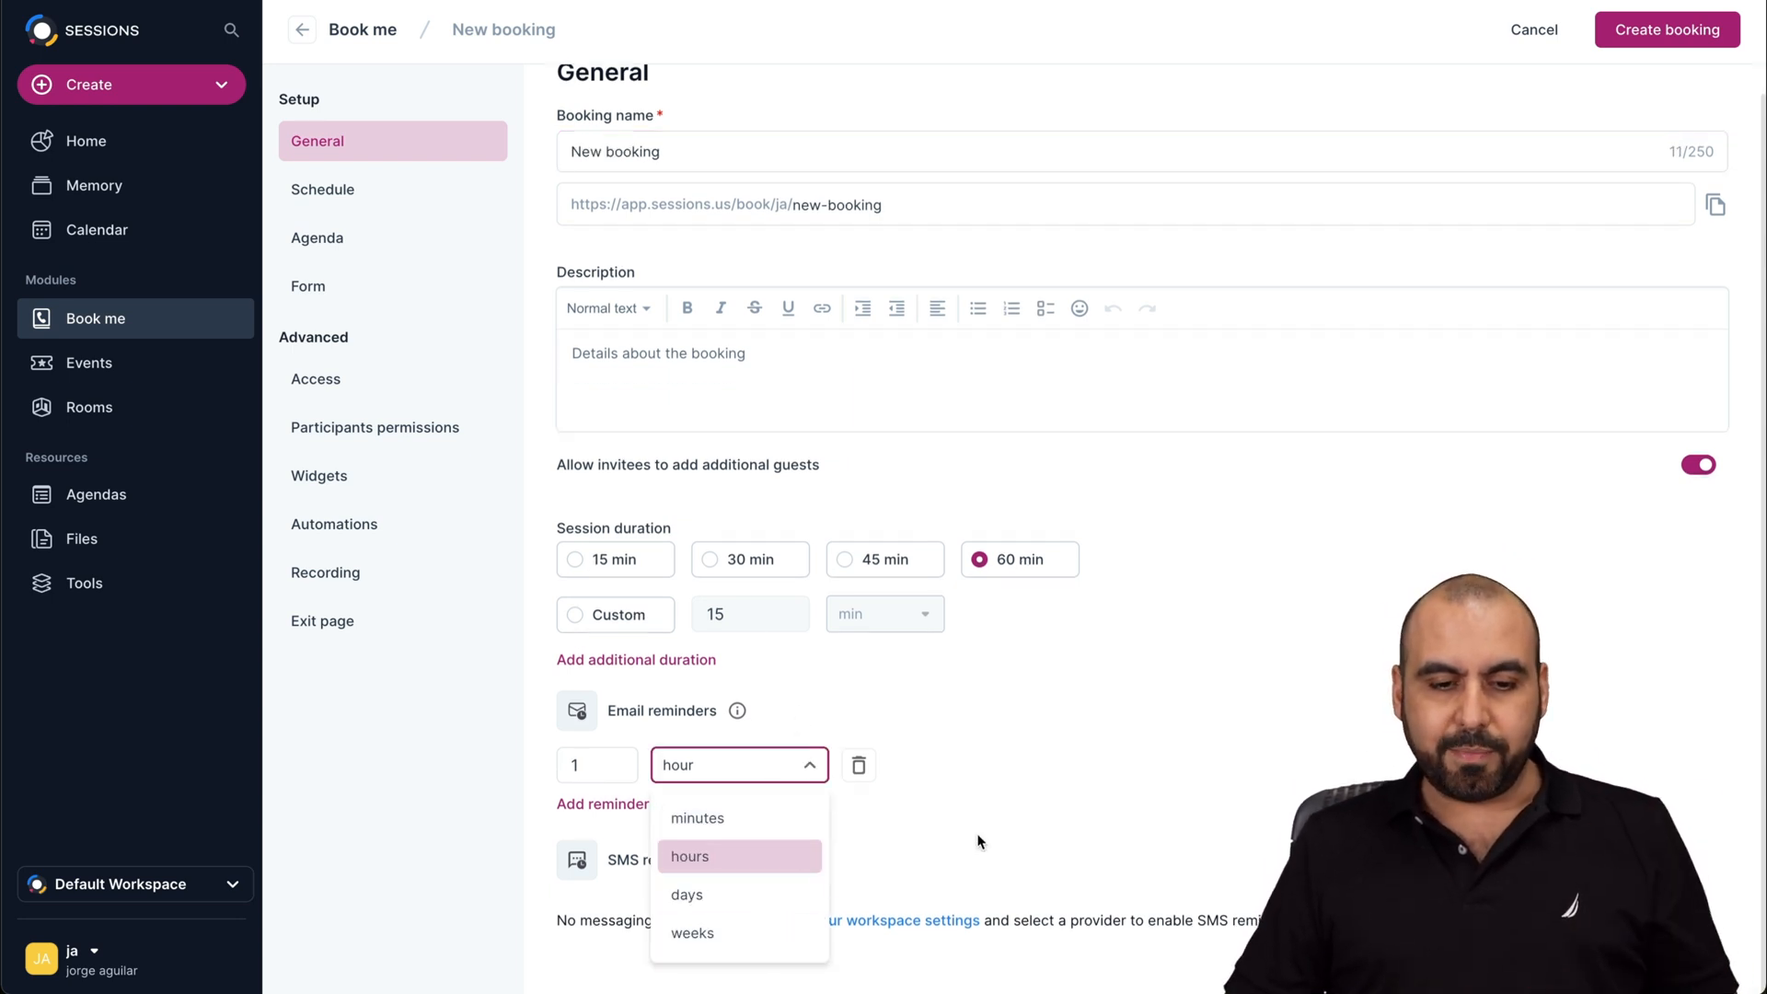
pyautogui.click(324, 187)
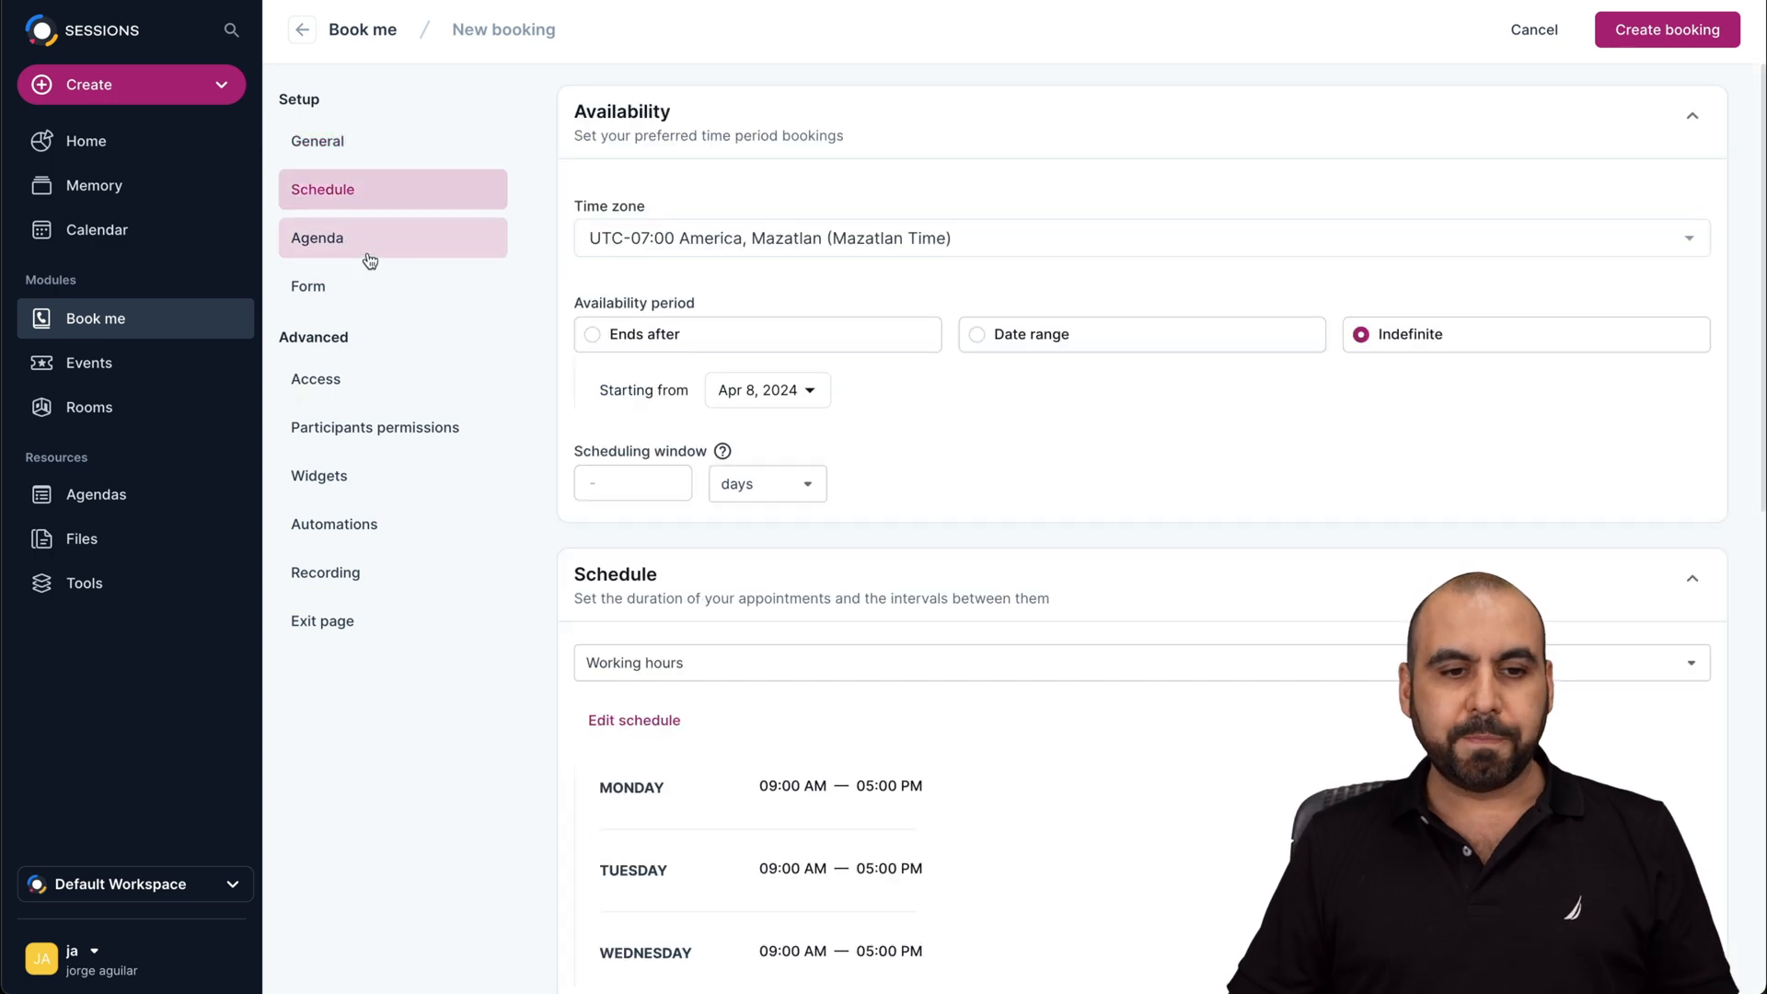
pyautogui.click(307, 285)
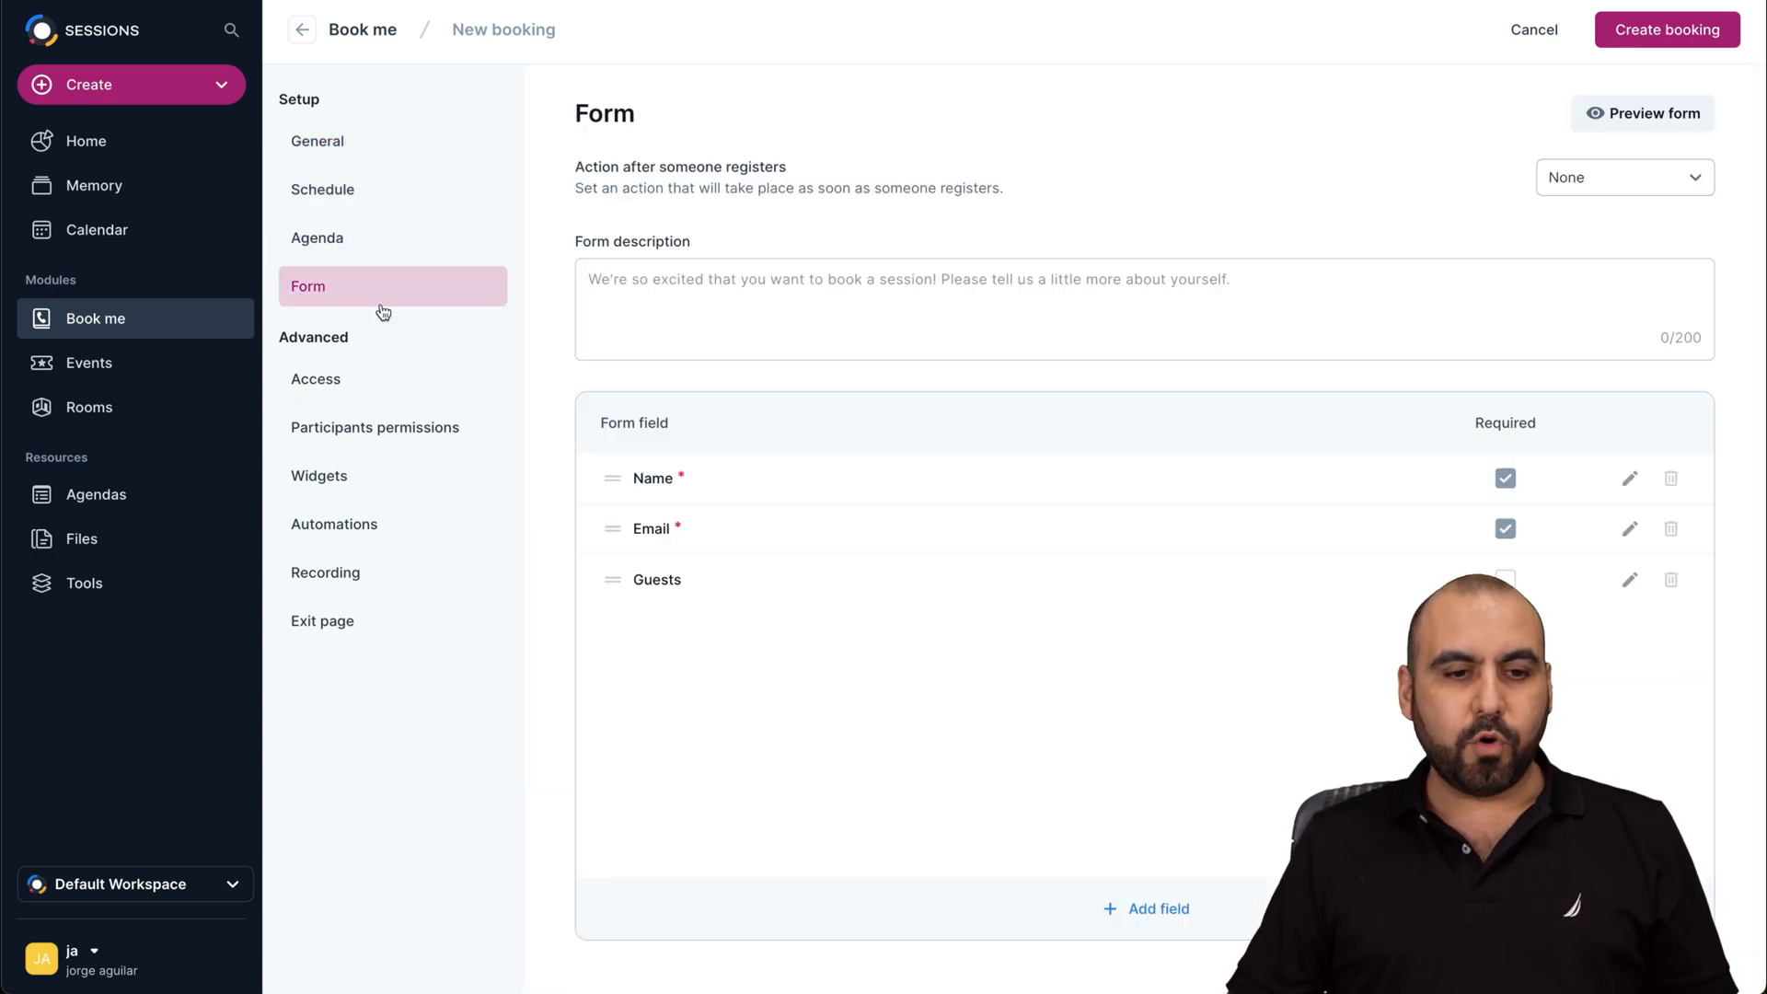
# View the booking's participant permissions and advanced sections, then go to the events list.
pyautogui.click(373, 425)
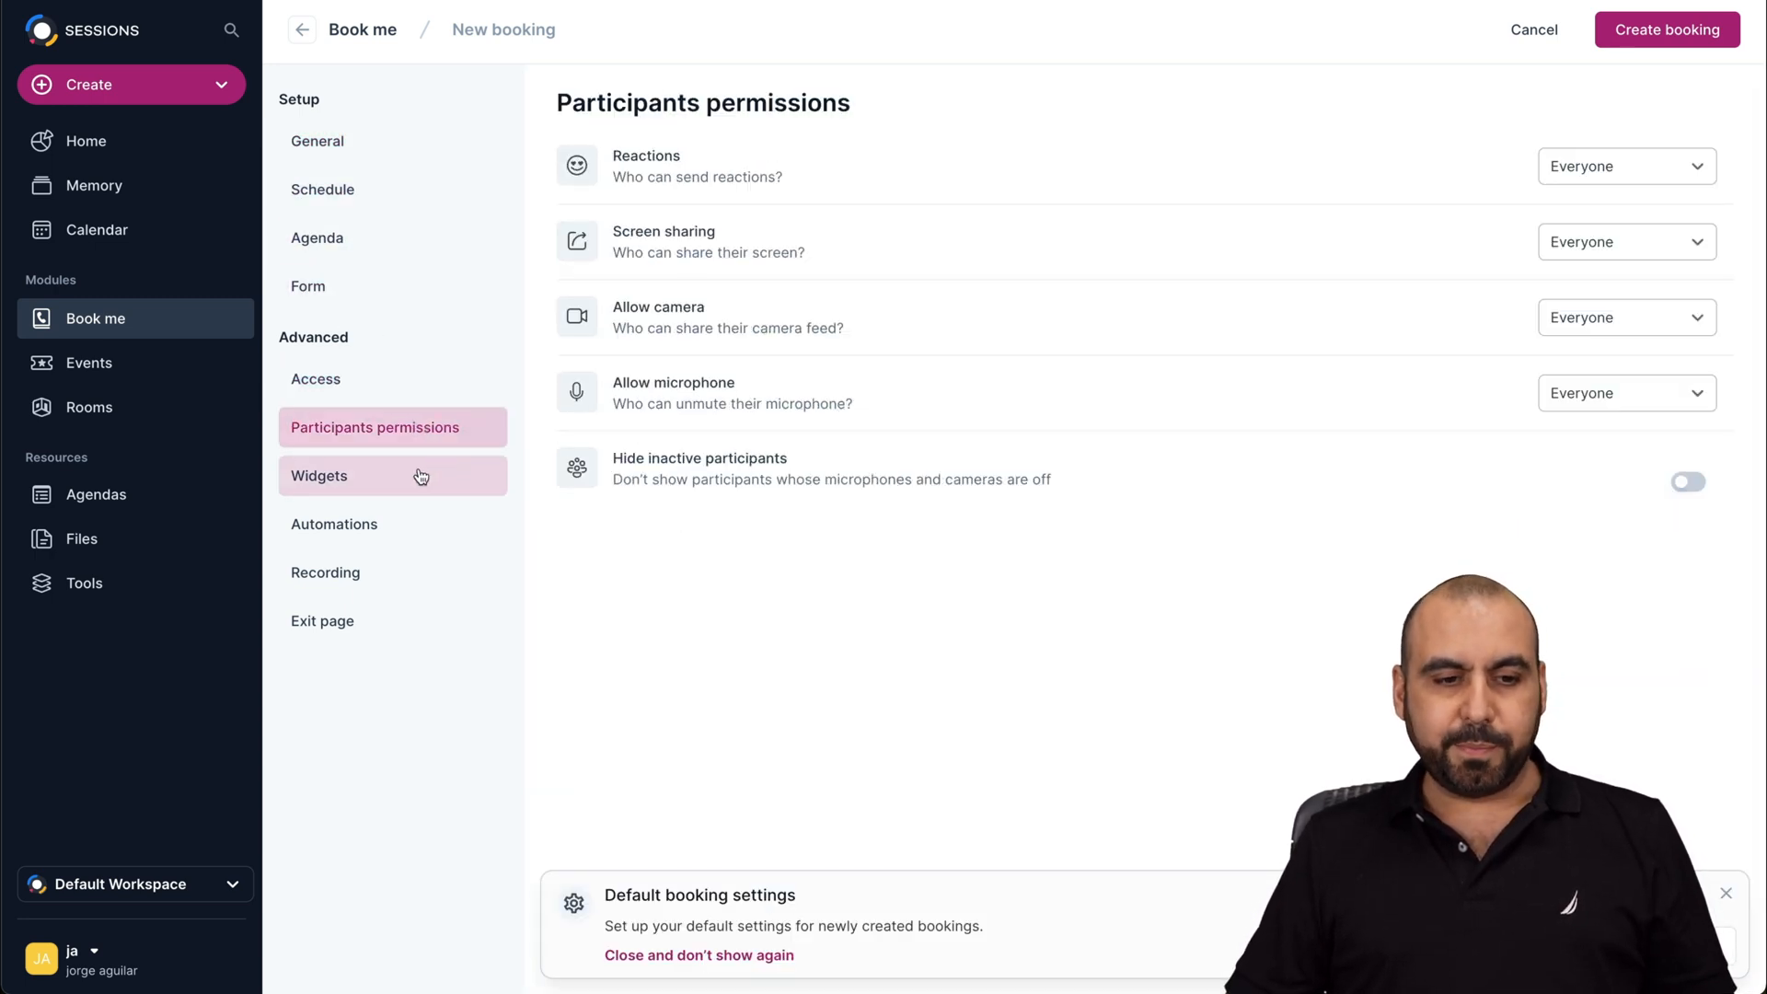
pyautogui.click(322, 620)
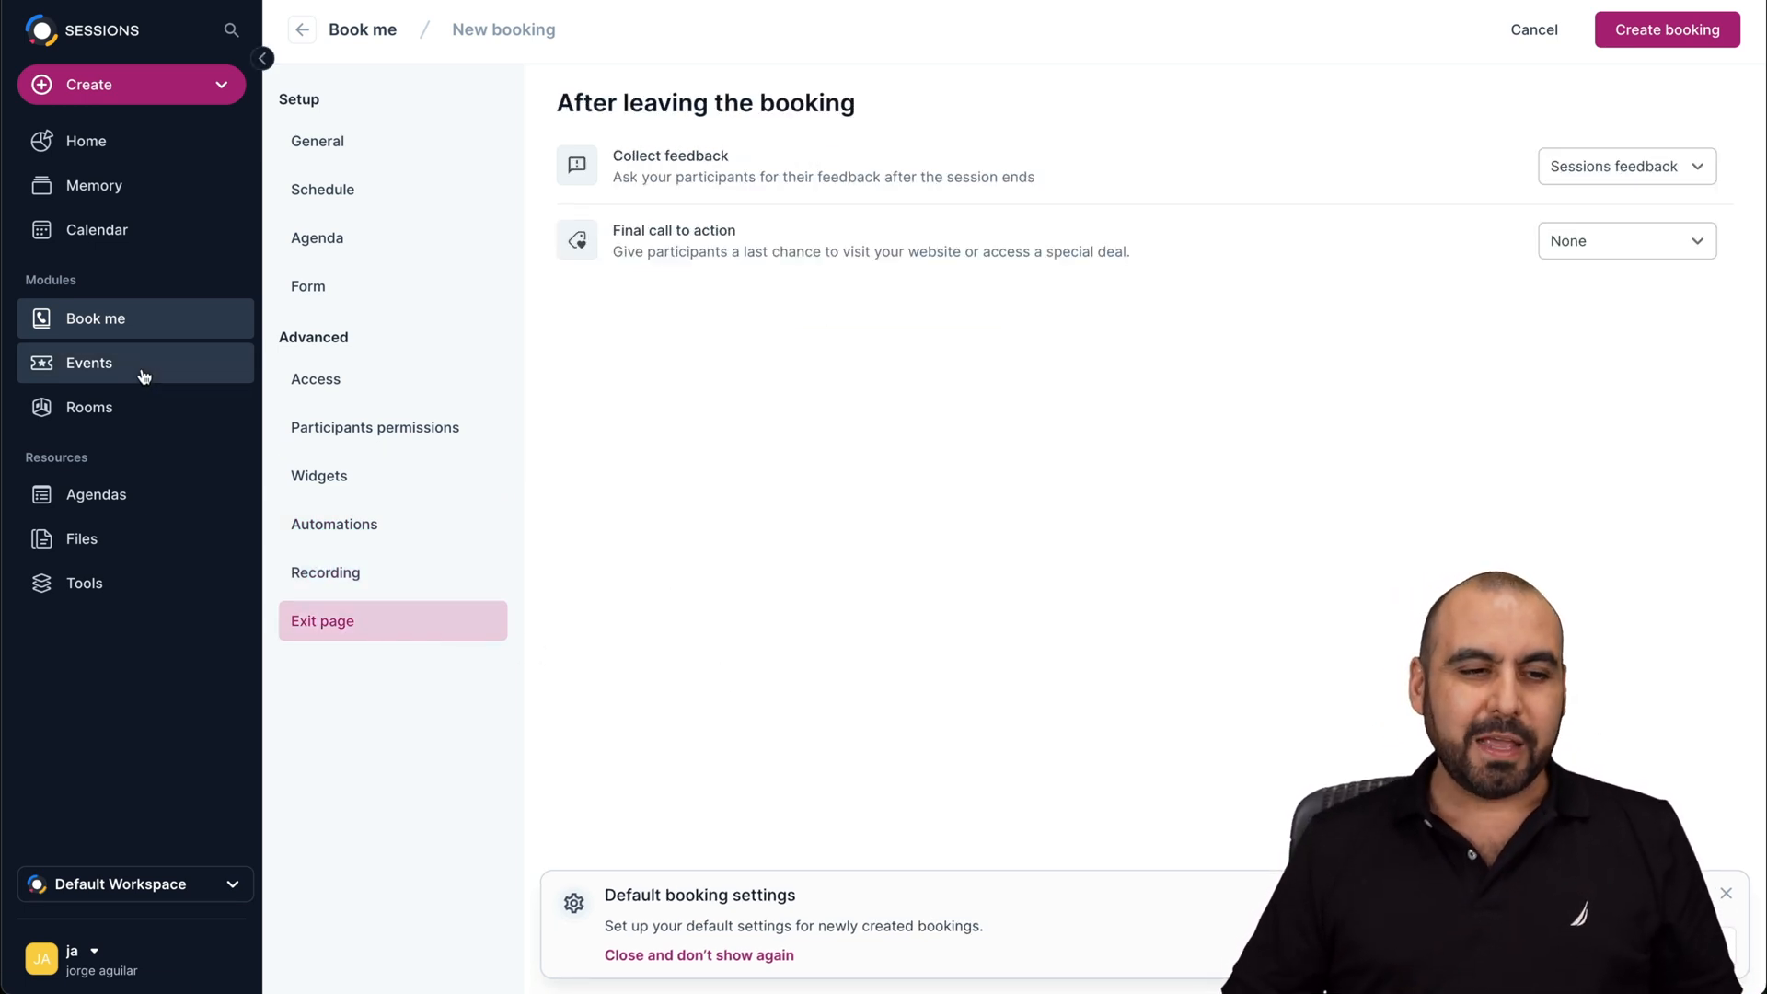
pyautogui.click(88, 362)
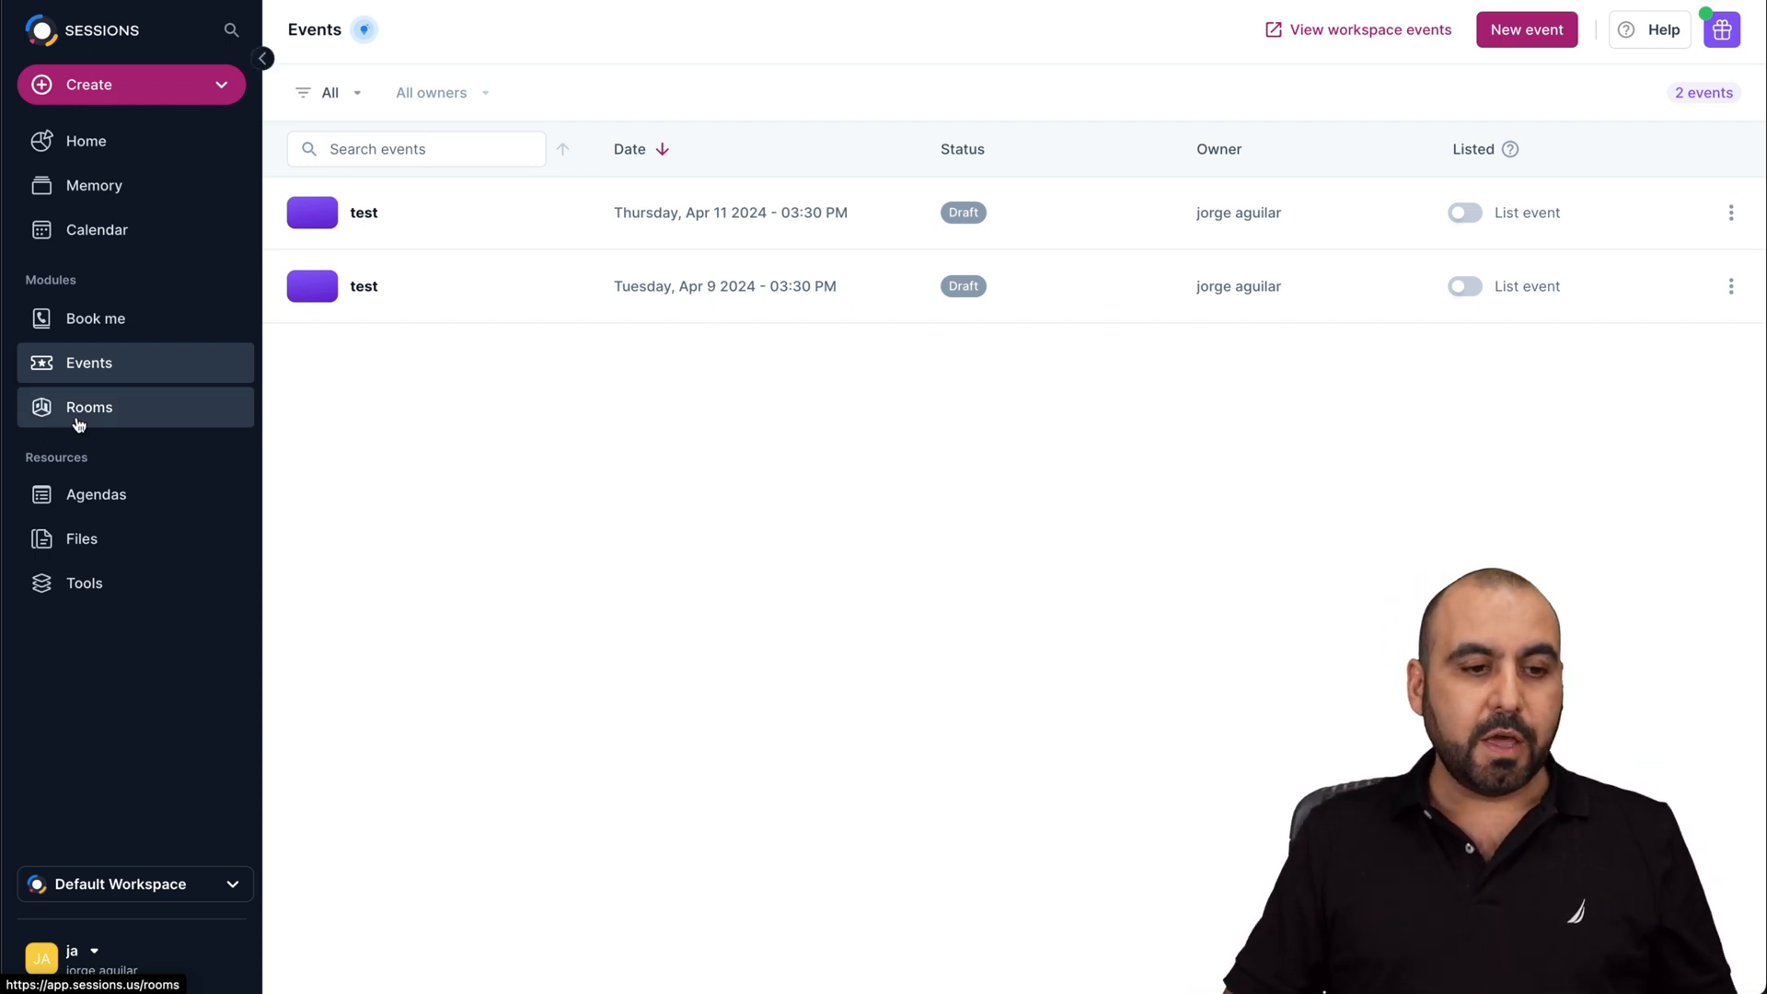
# View the rooms list, briefly enter NEW OPEN ROOM's join screen, then go to Agendas.
pyautogui.click(88, 406)
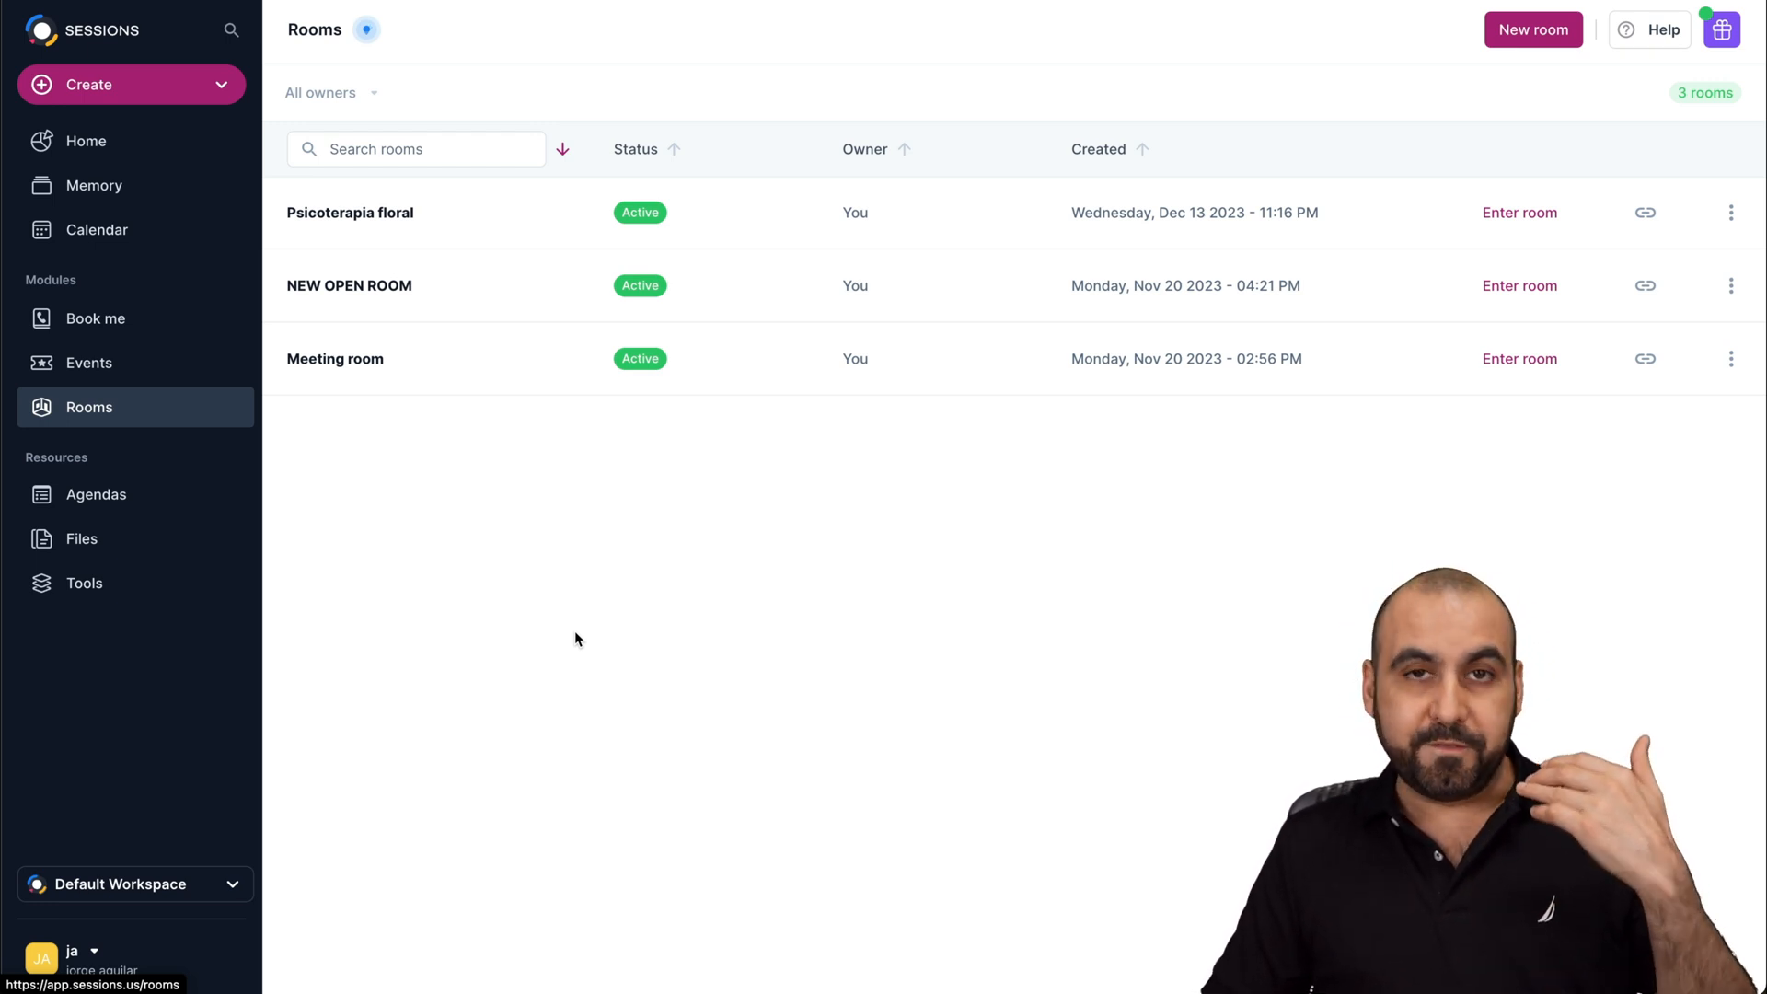
pyautogui.moveTo(792, 654)
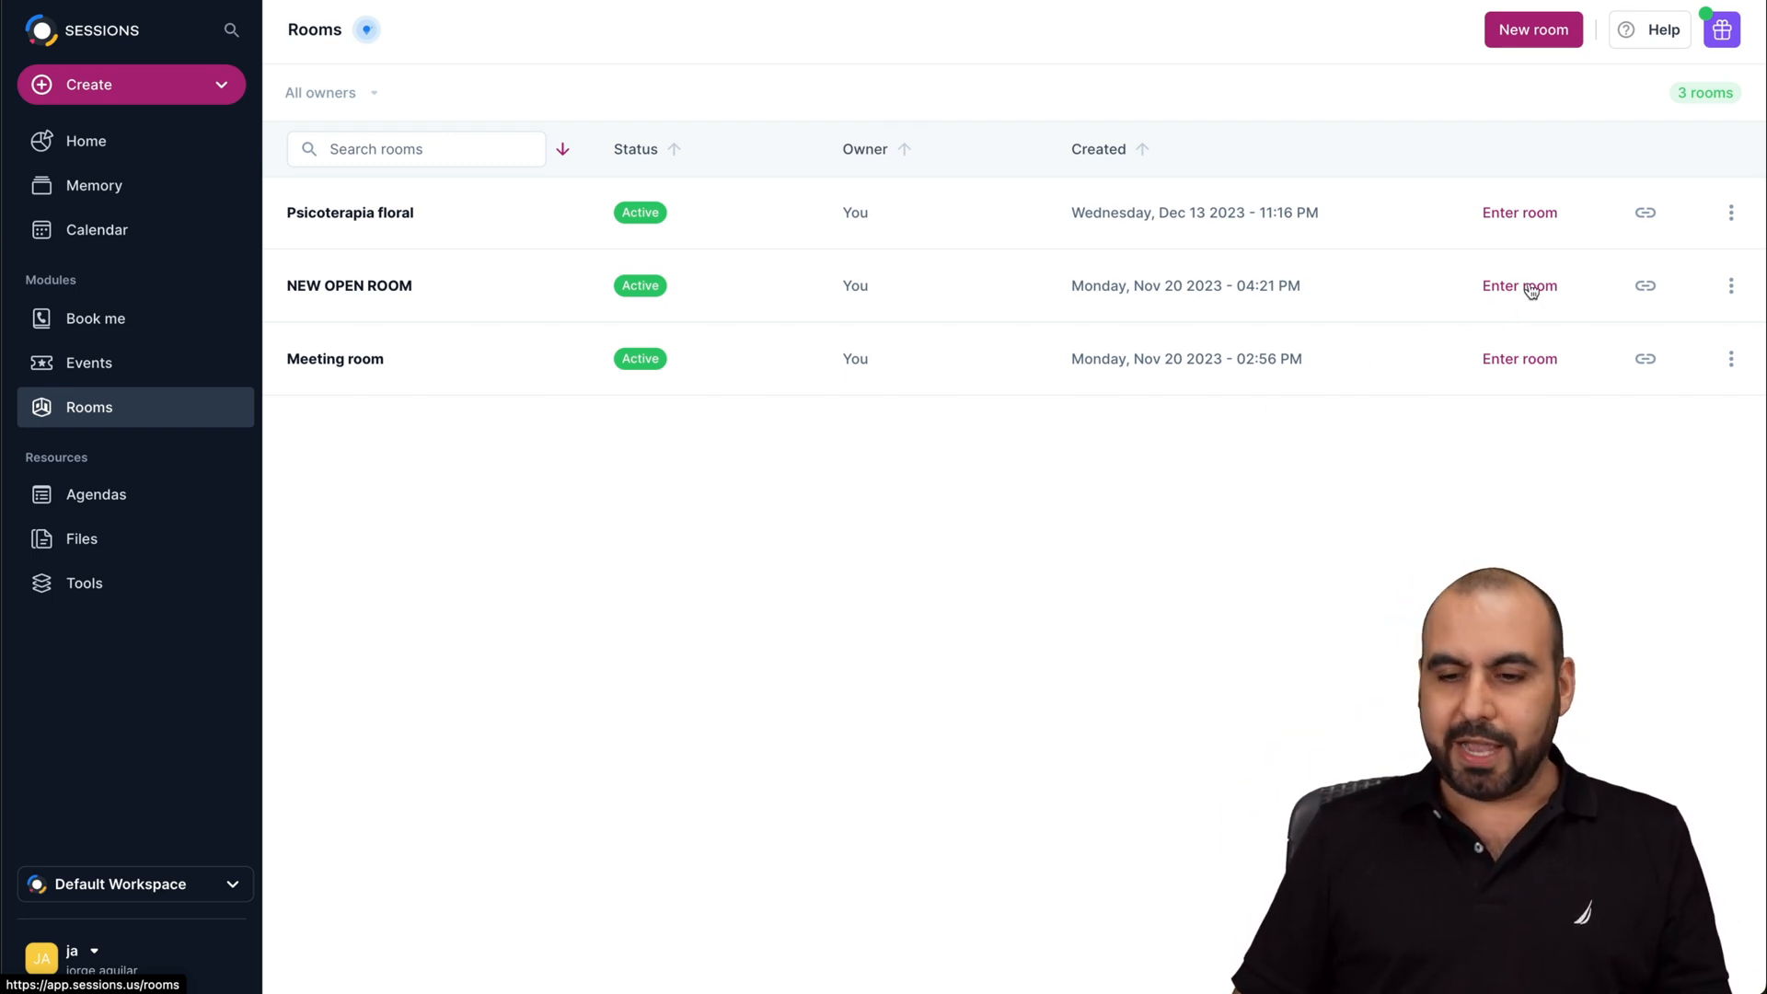
pyautogui.click(1519, 286)
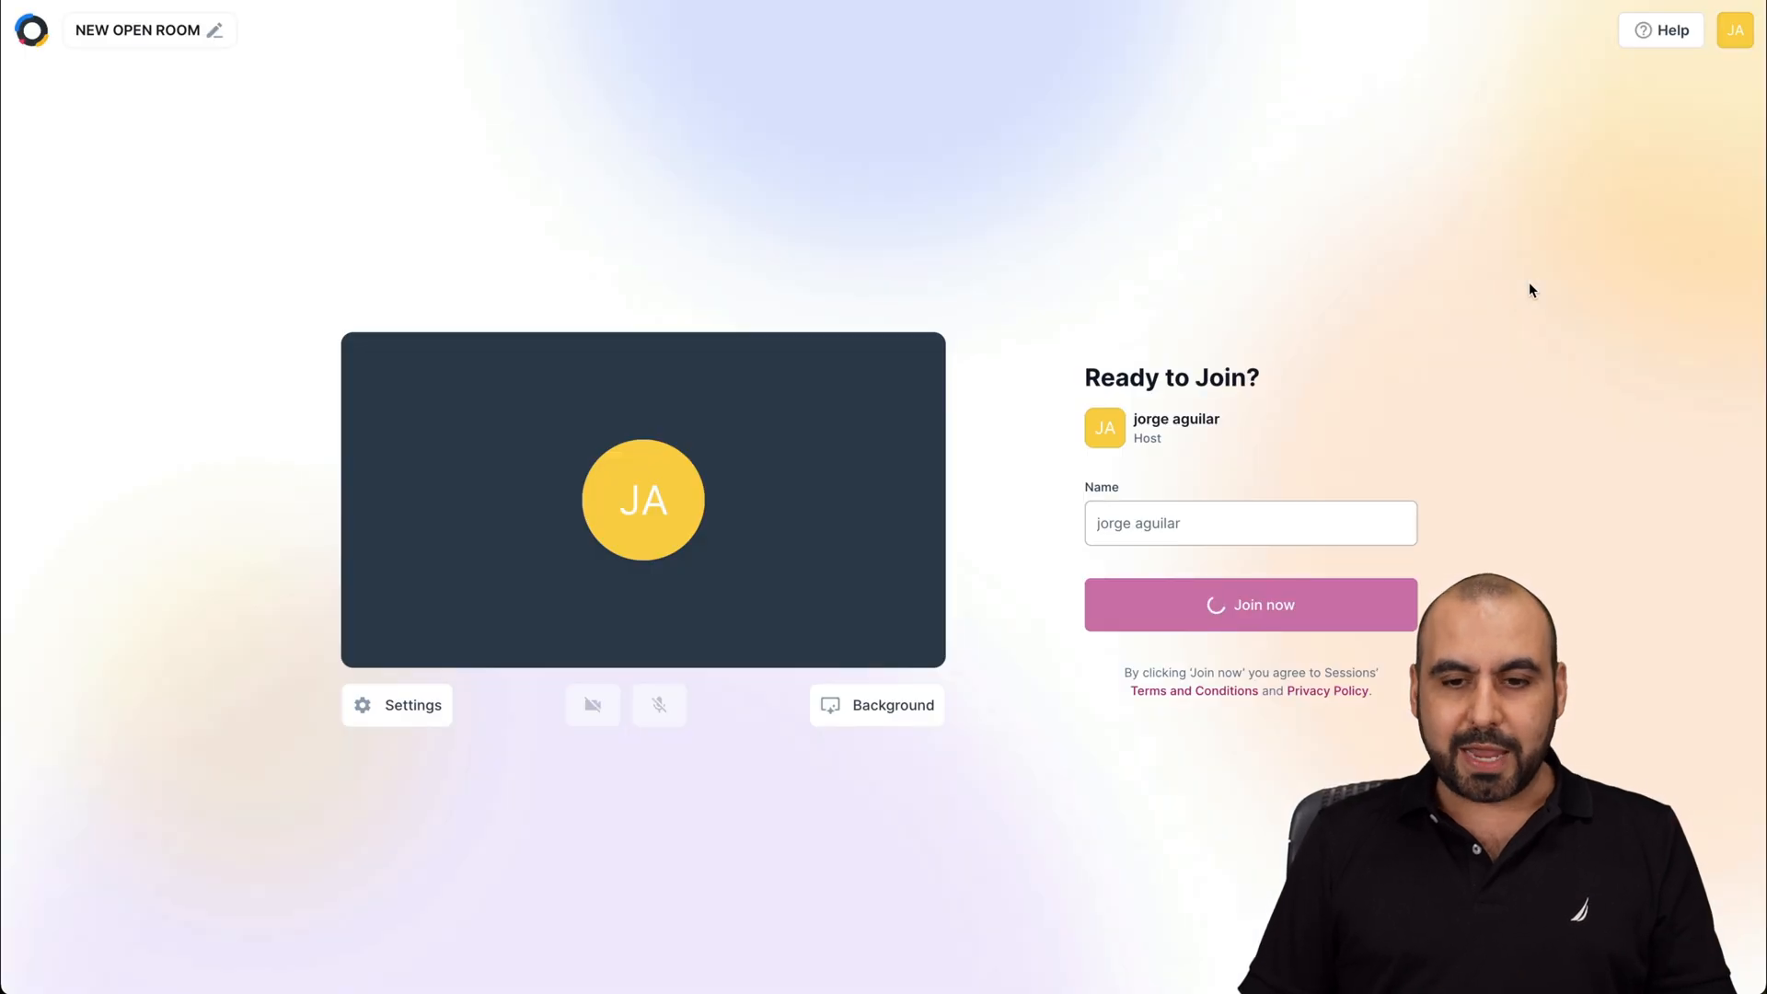
pyautogui.click(591, 705)
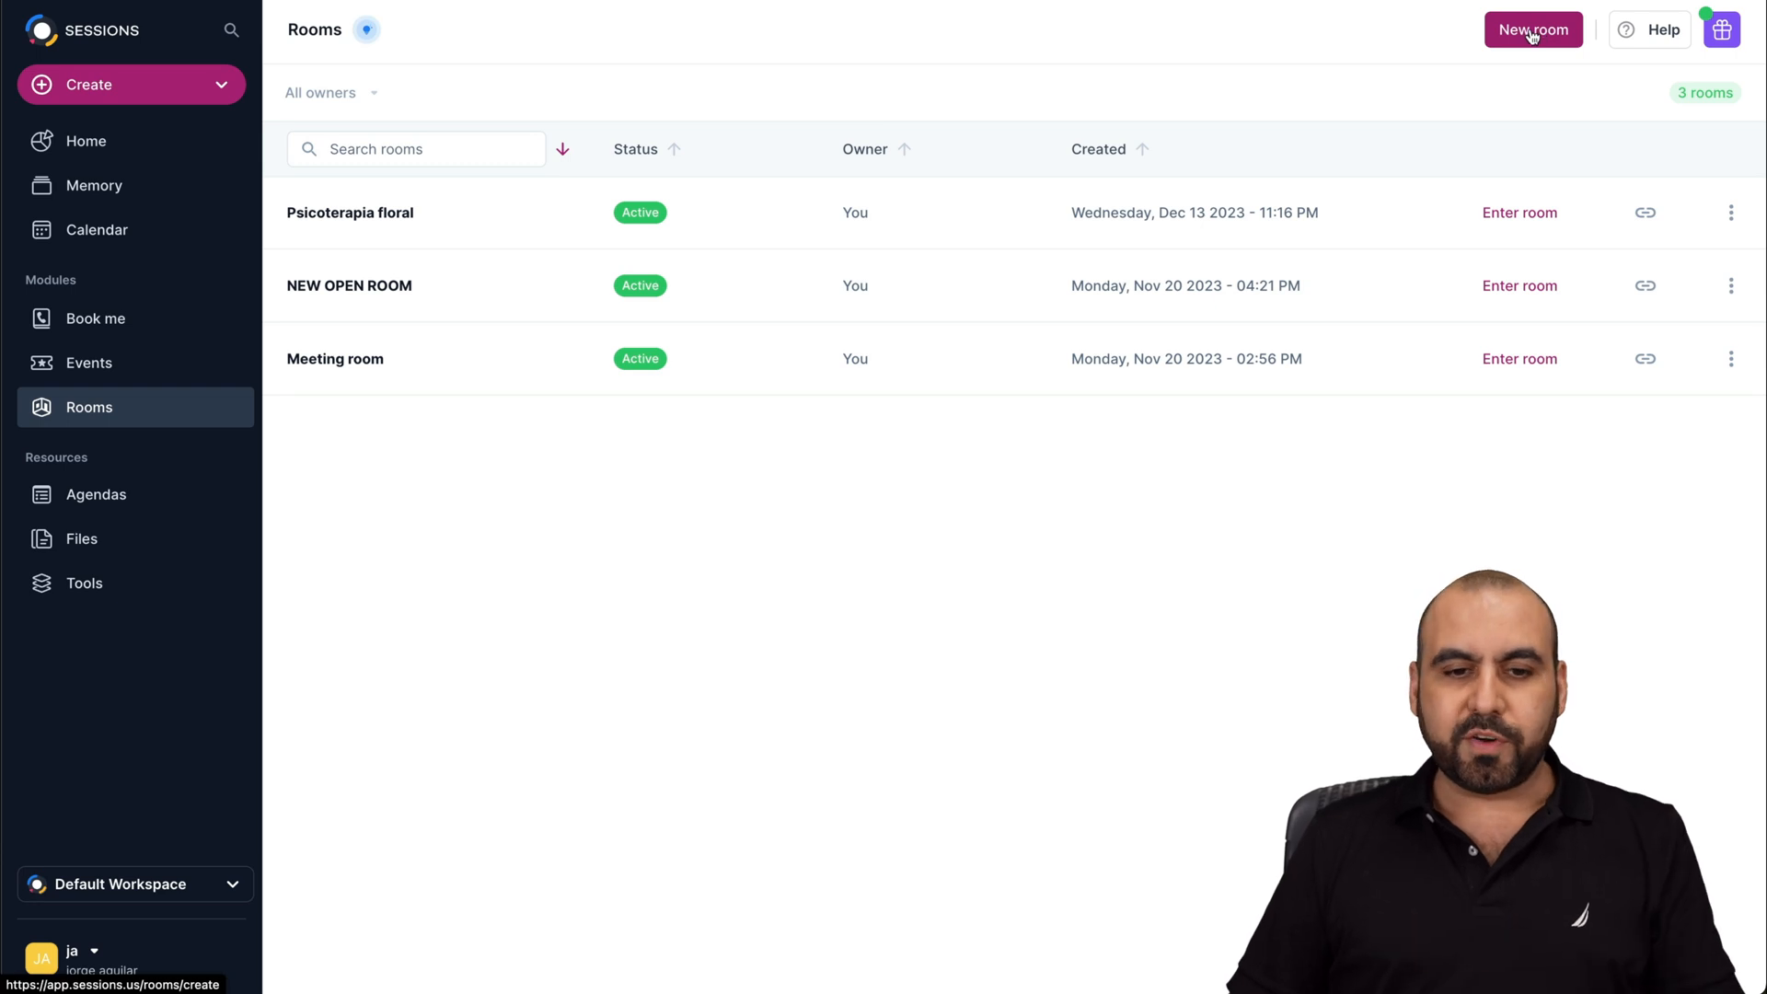
pyautogui.moveTo(243, 464)
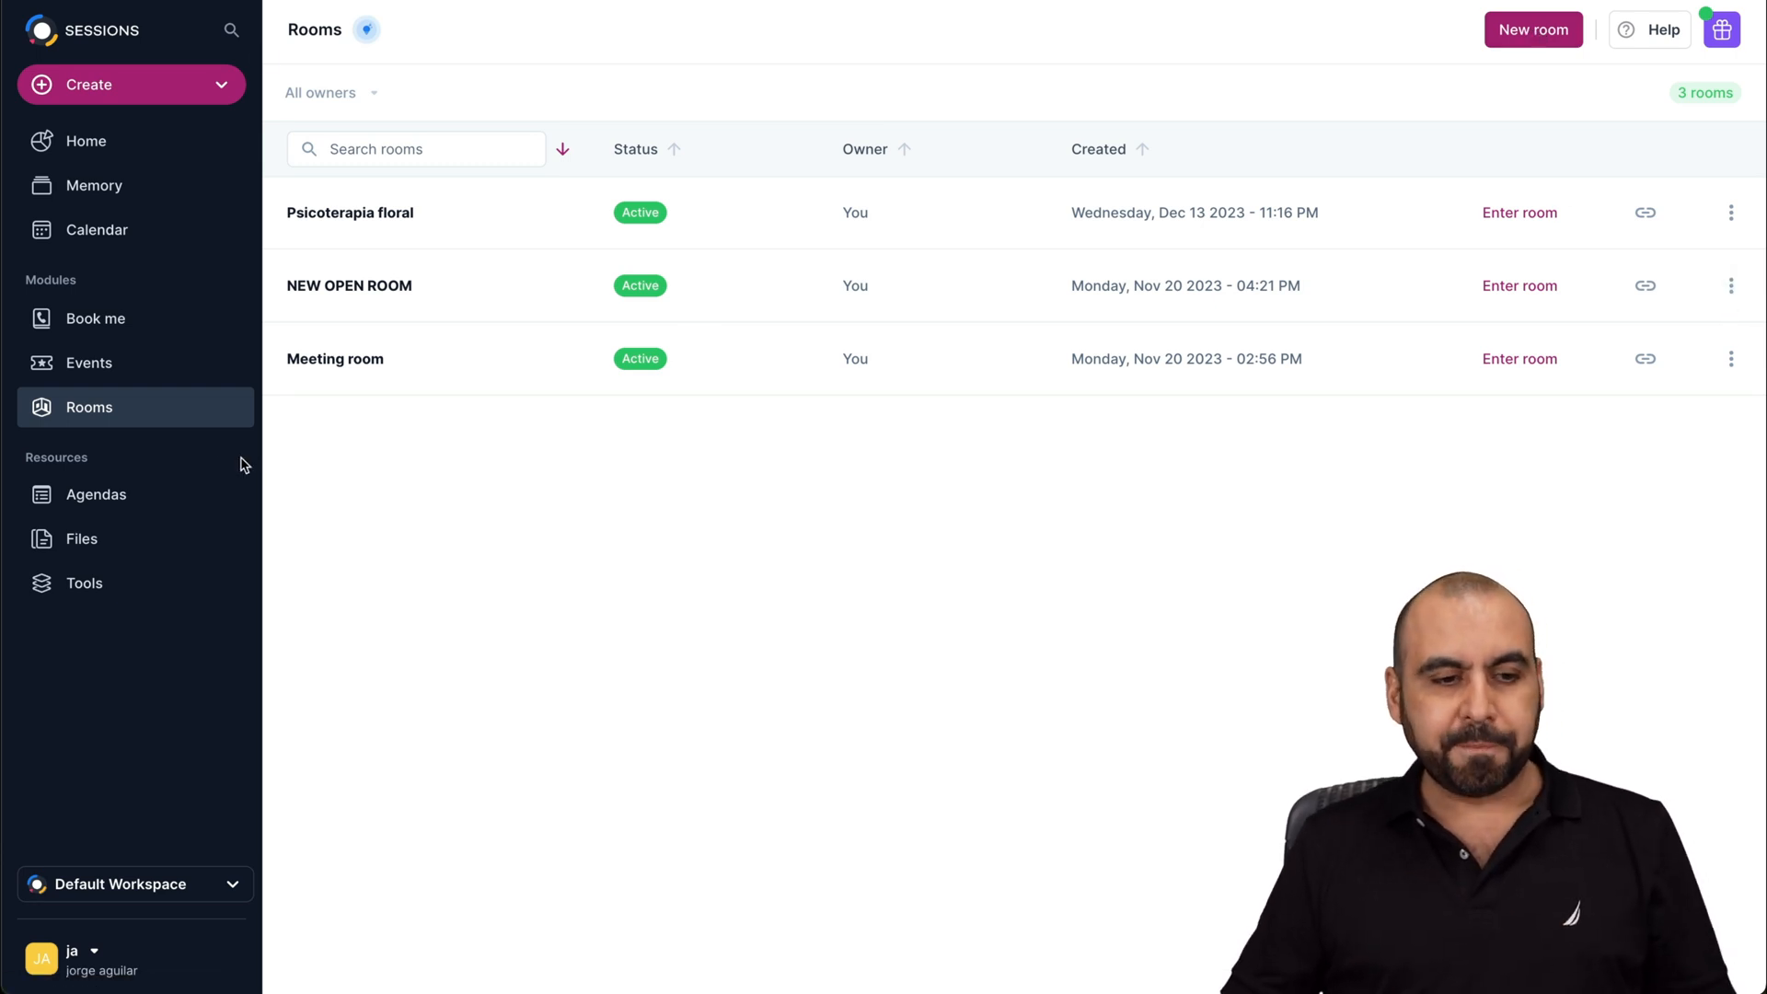
pyautogui.click(96, 493)
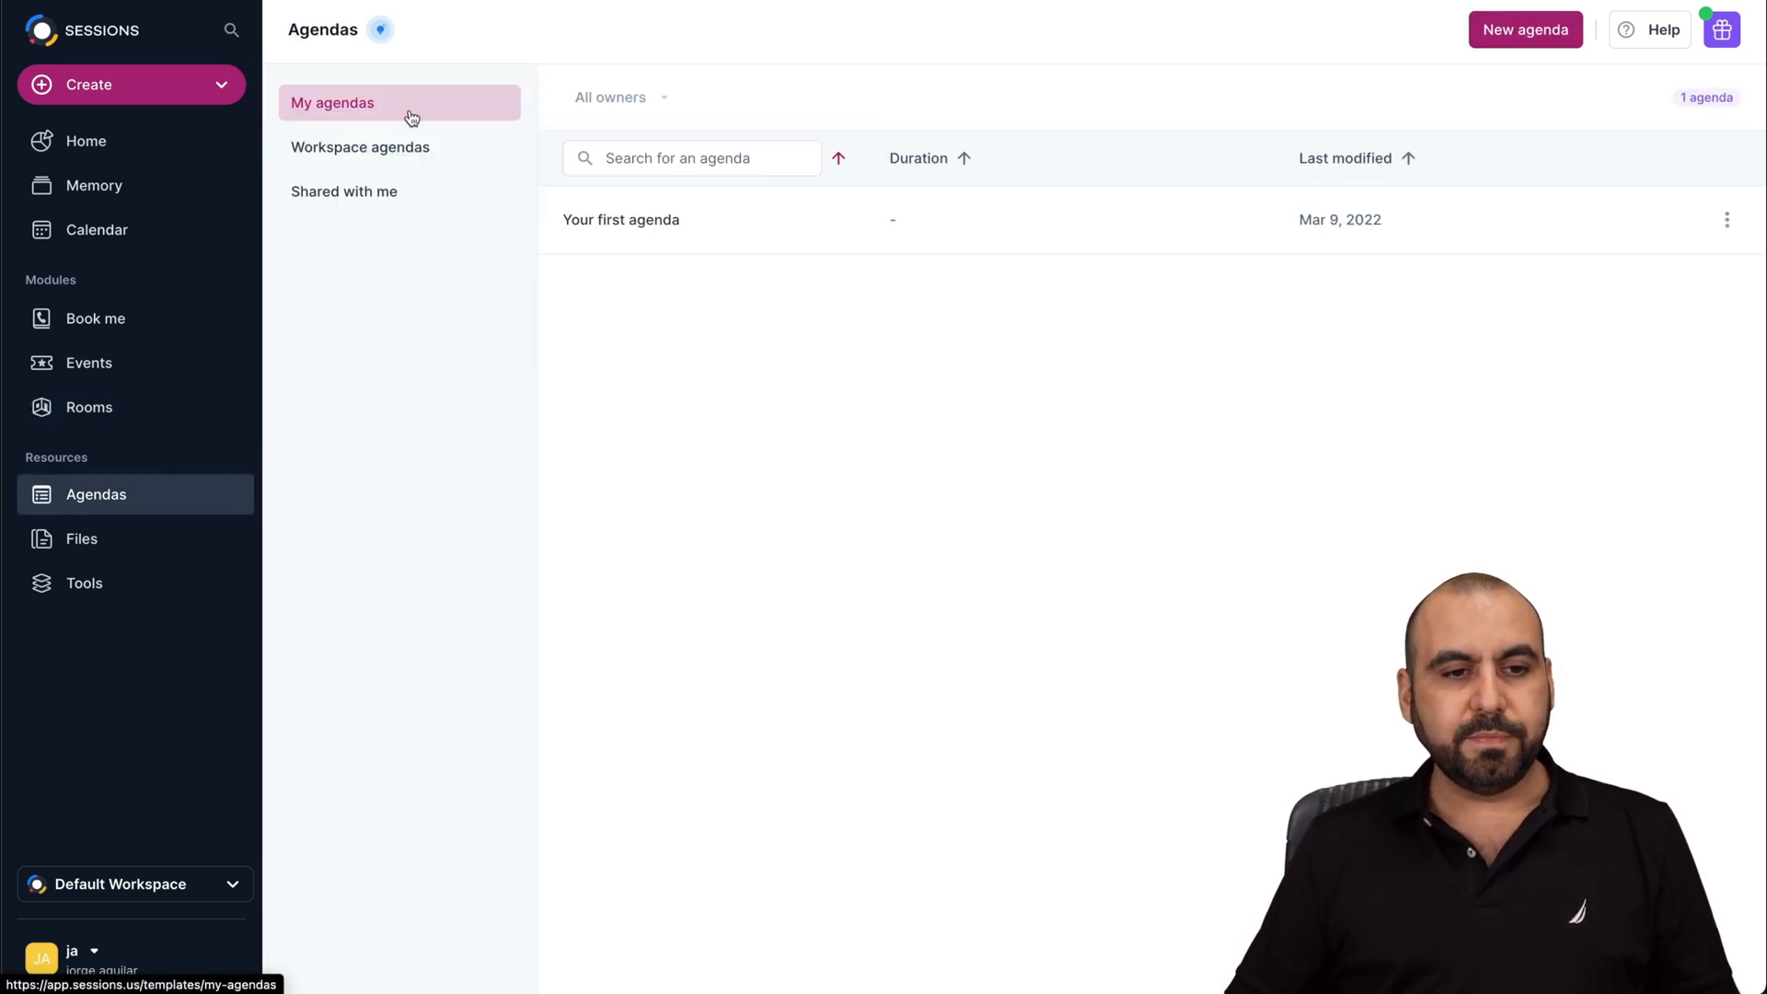
# View agendas shared with me, the Files library, then the Tools page.
pyautogui.click(345, 190)
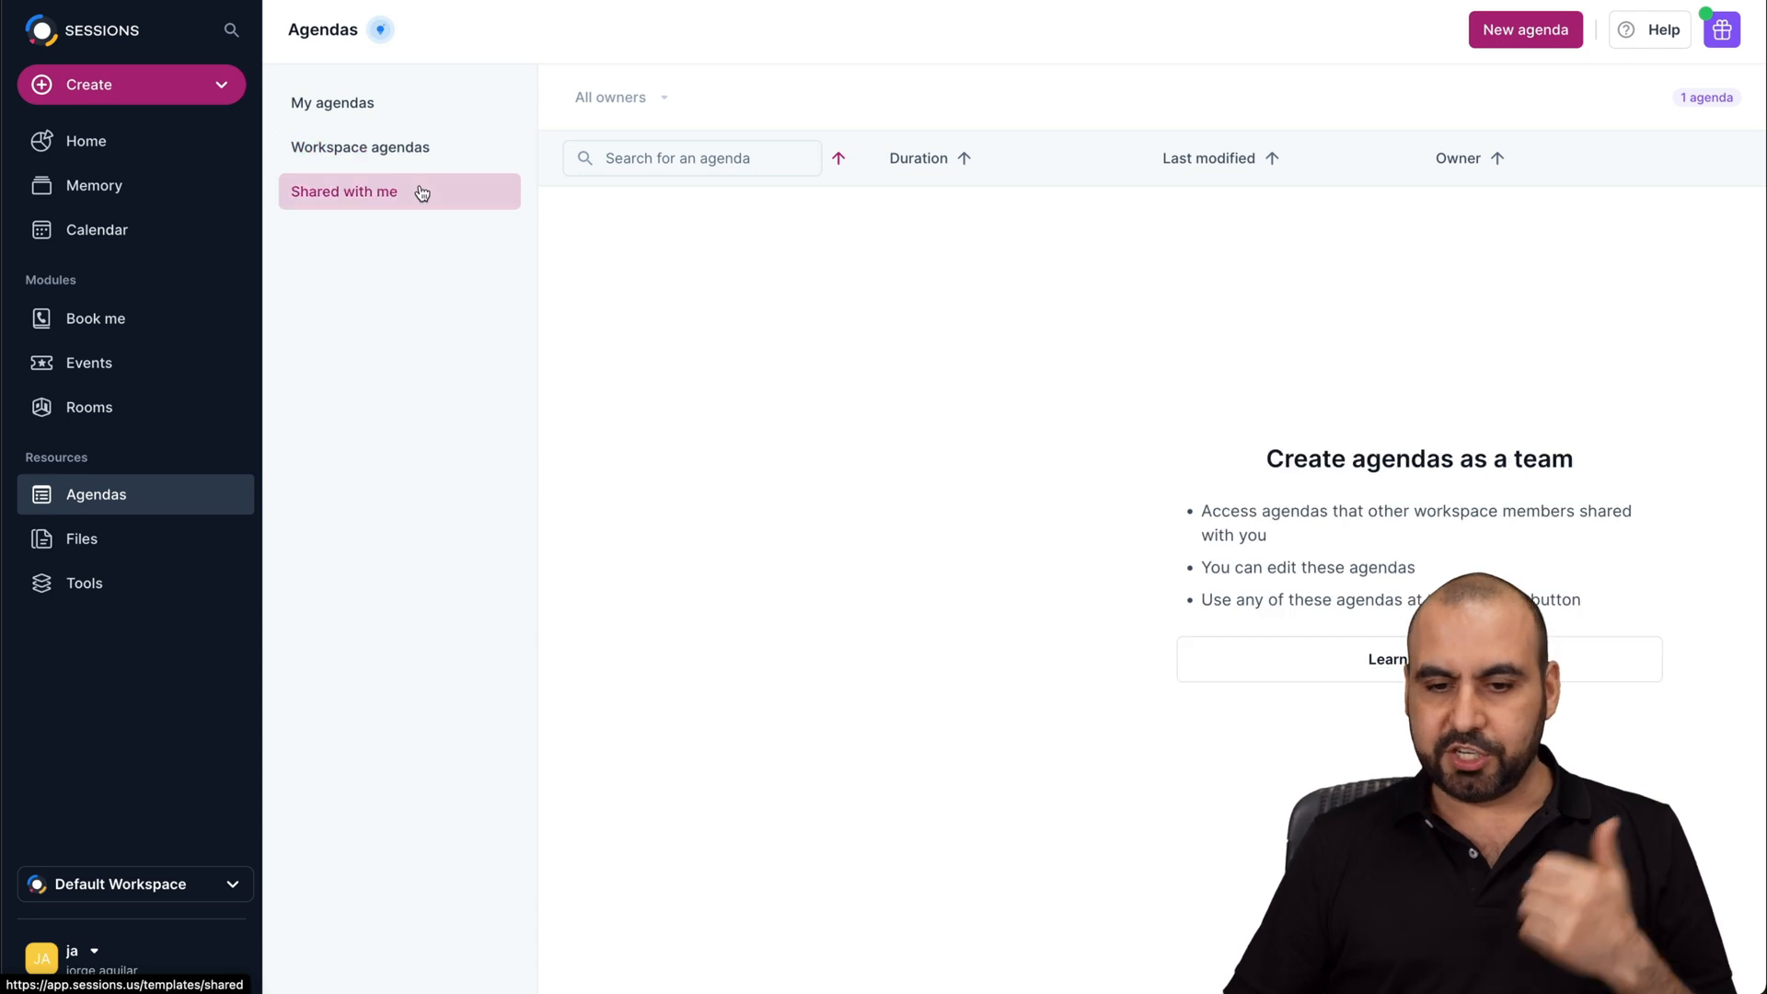
pyautogui.click(81, 538)
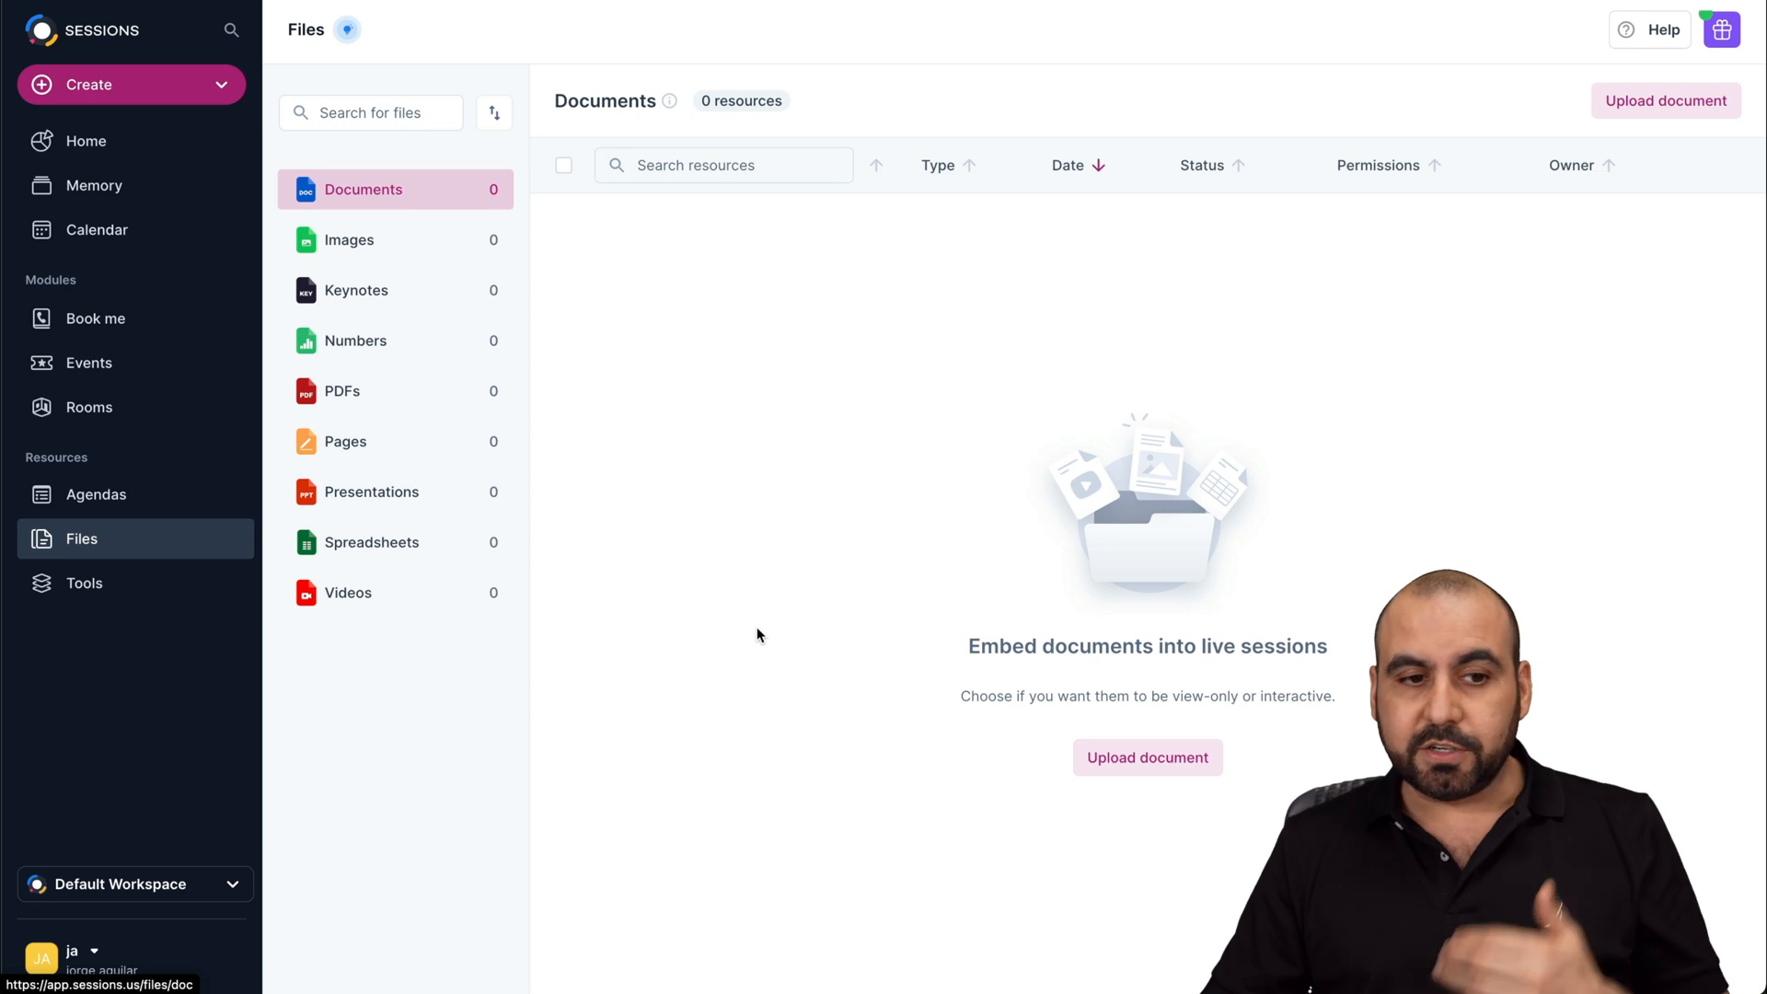
pyautogui.moveTo(394, 289)
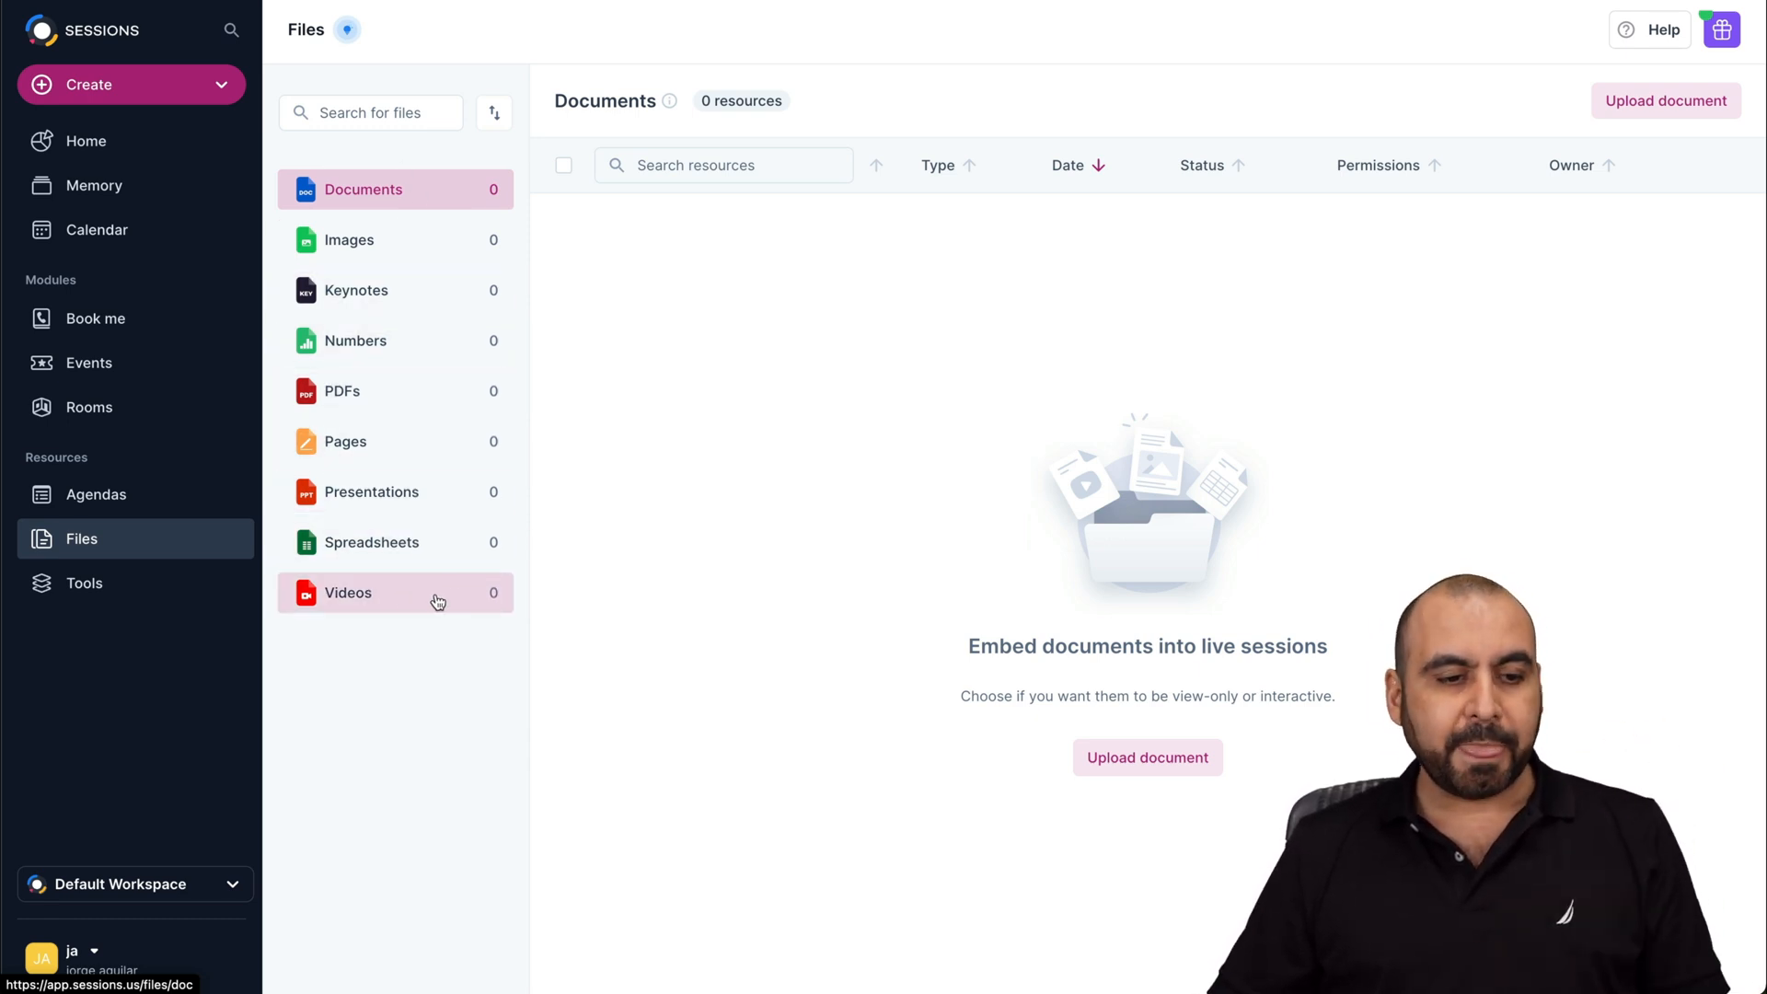
pyautogui.click(82, 583)
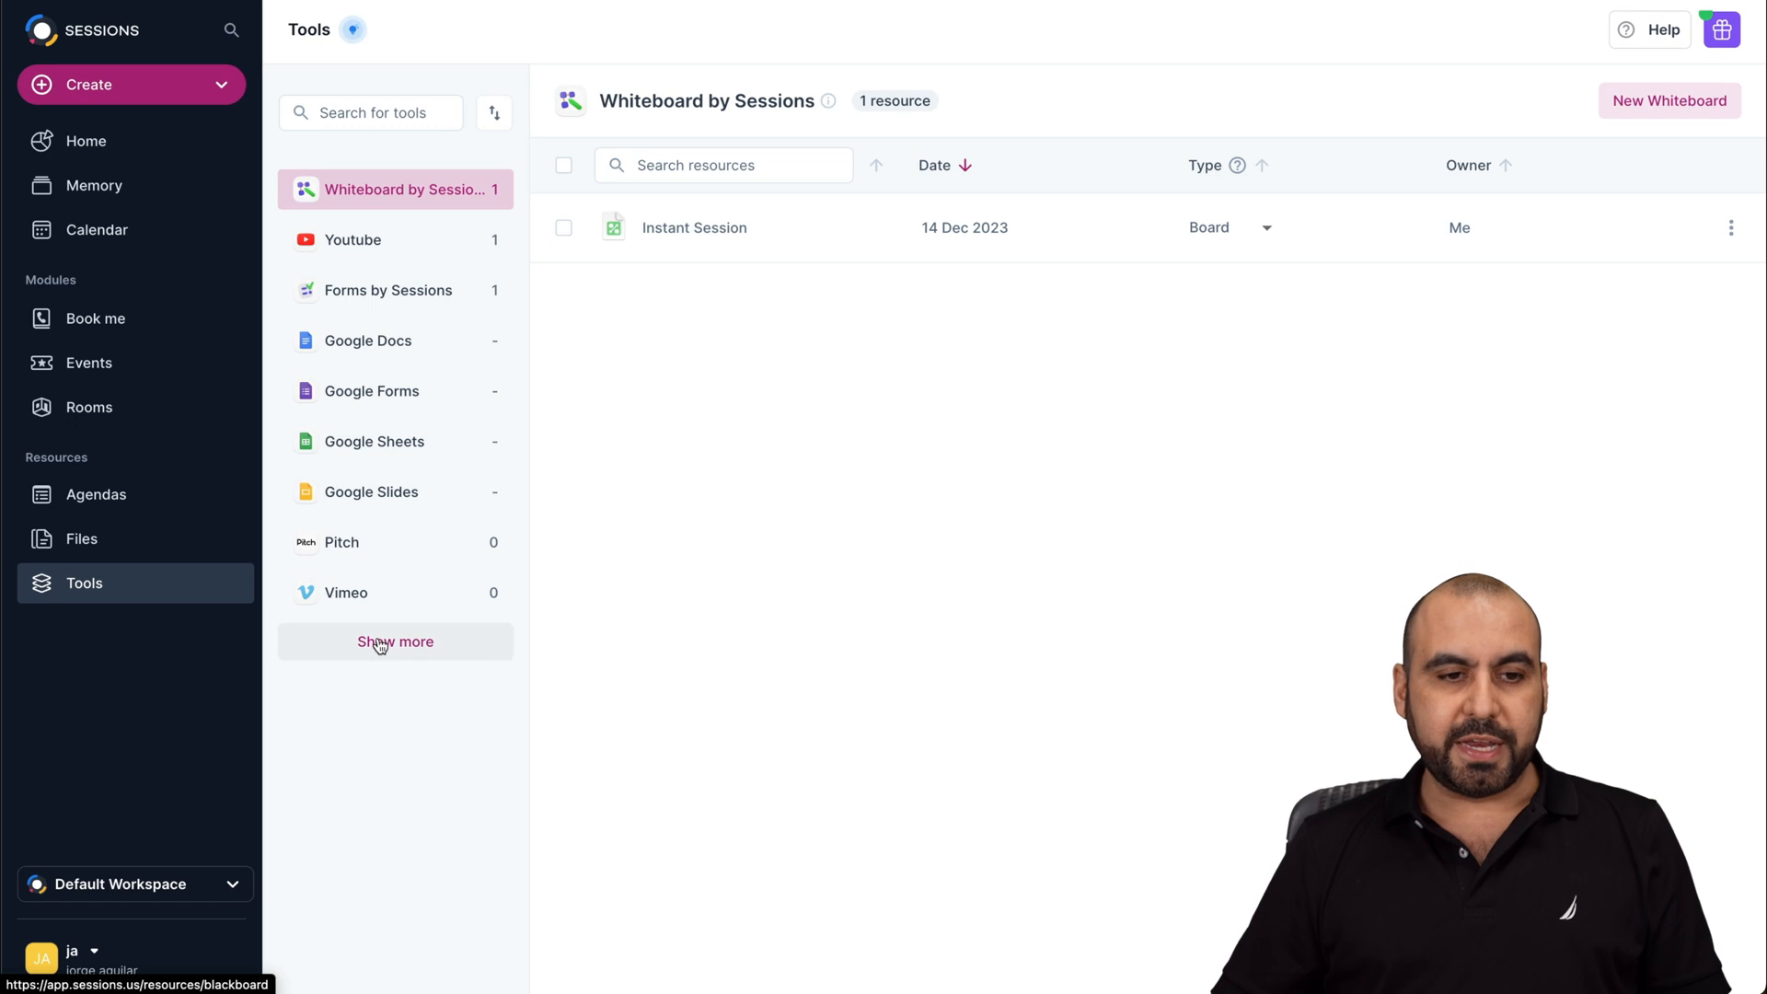
# Expand and browse the full tool integrations list, then return home.
pyautogui.click(394, 640)
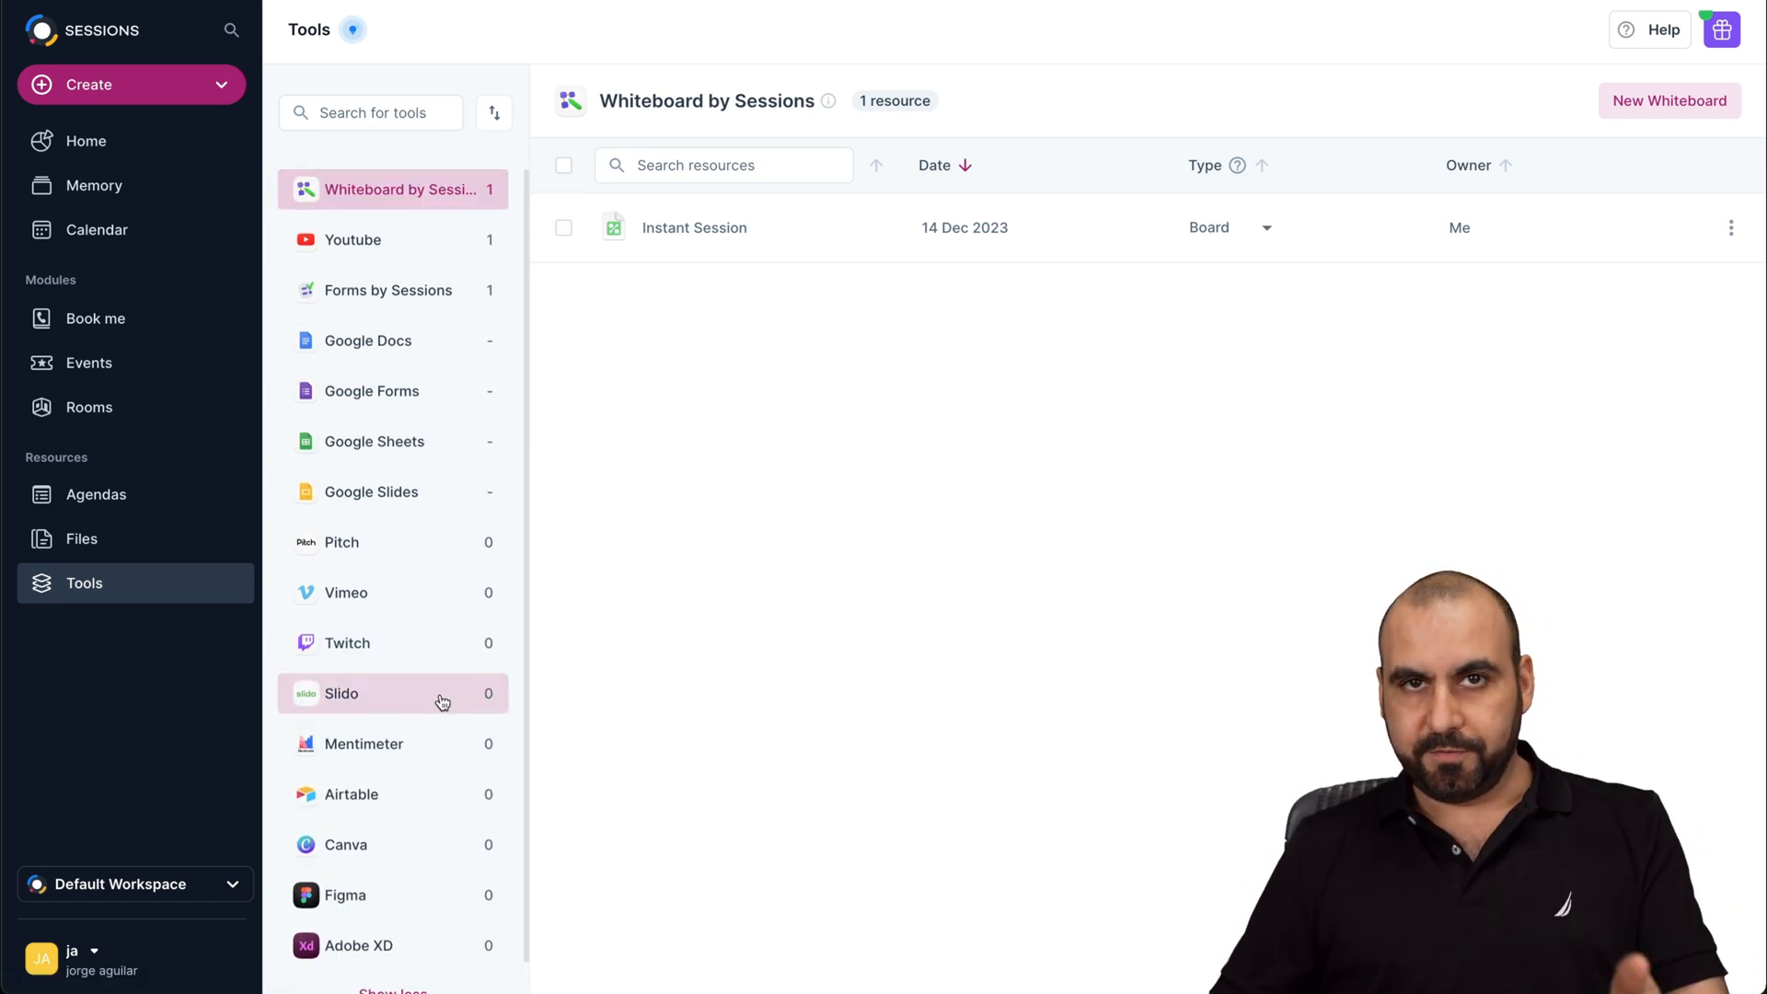
pyautogui.scroll(-3)
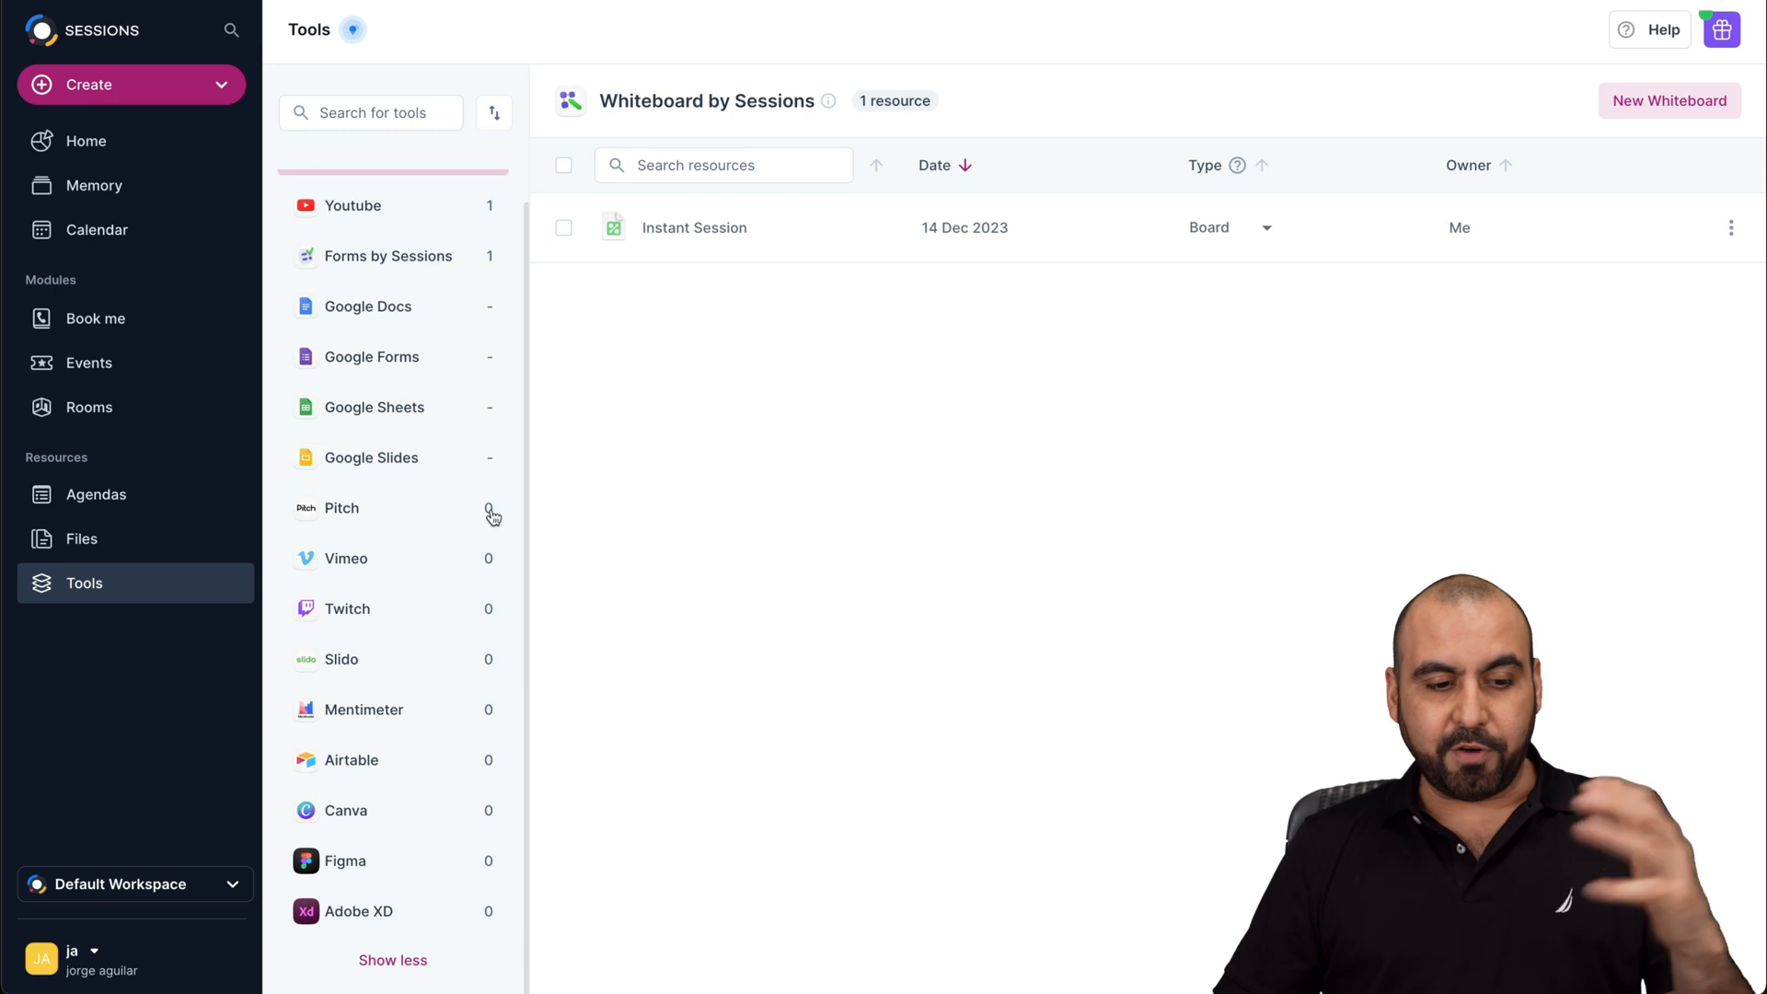
pyautogui.click(85, 139)
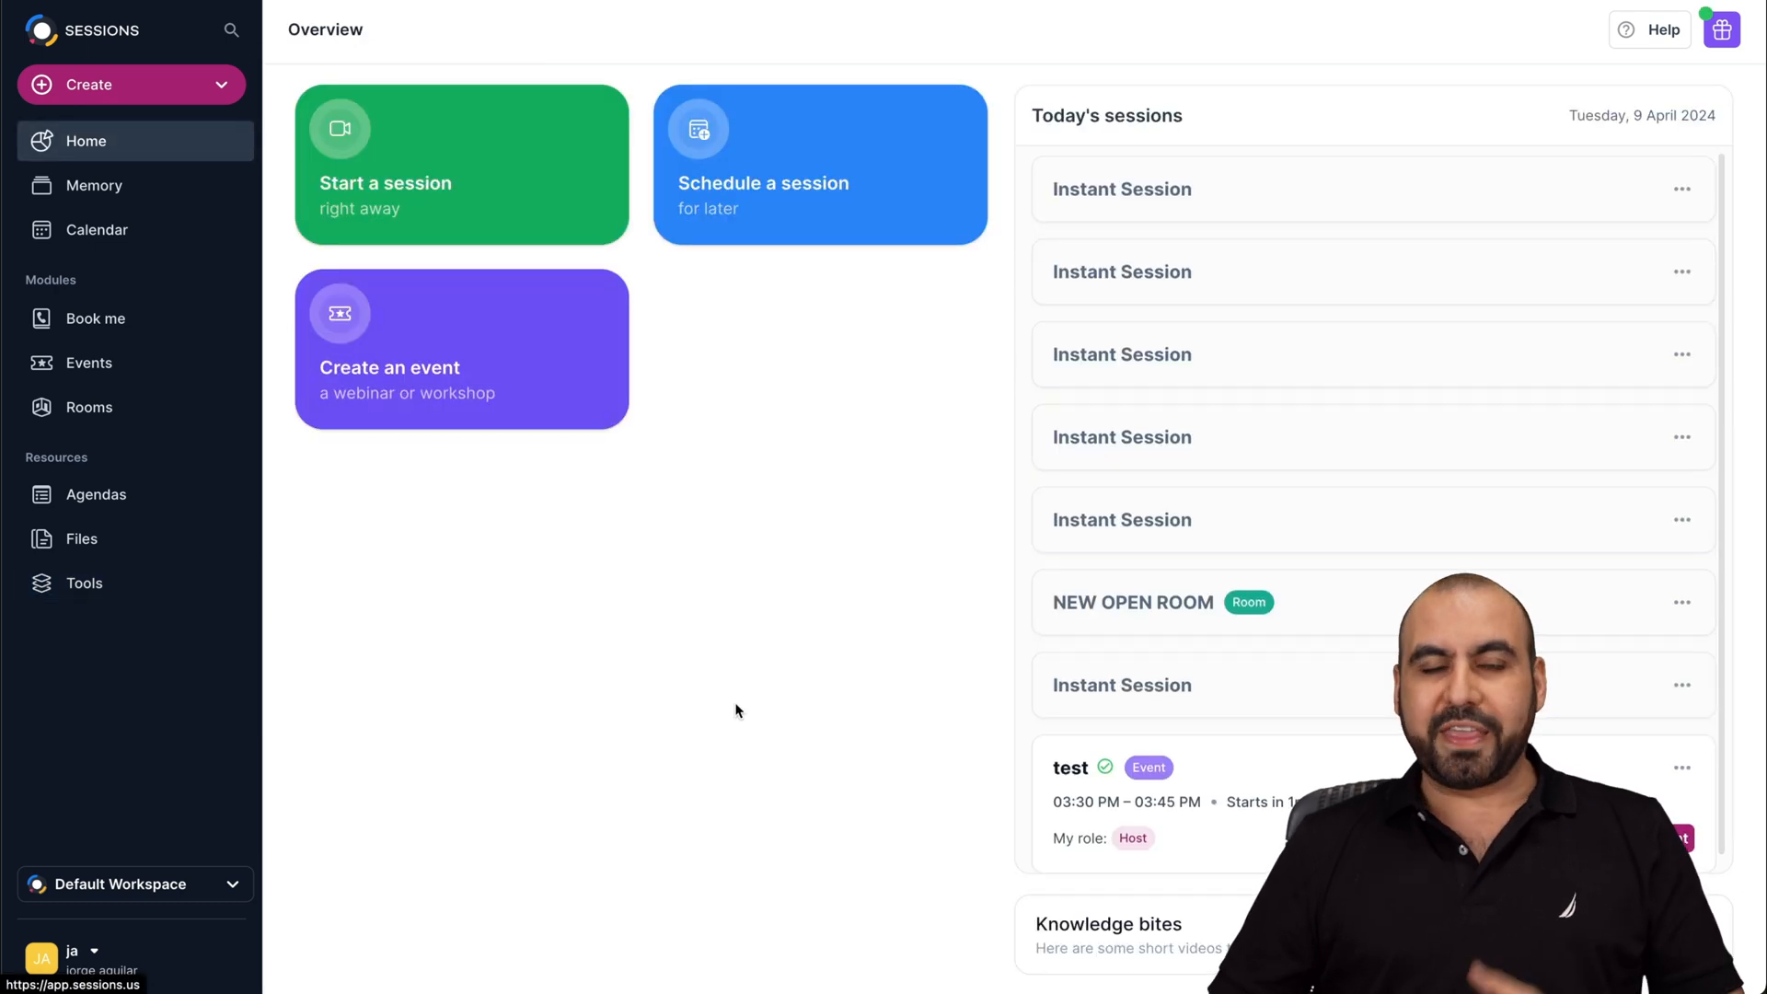